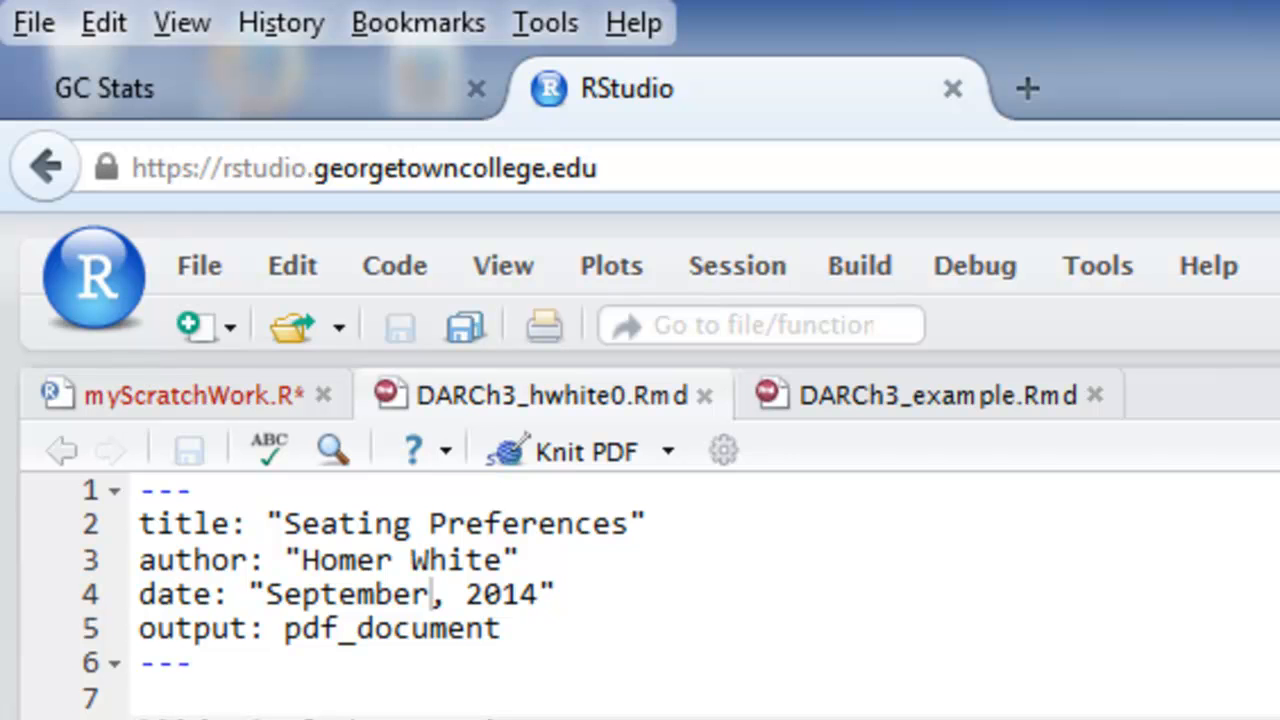
{"action": "mouse_move", "coordinate": [556, 420]}
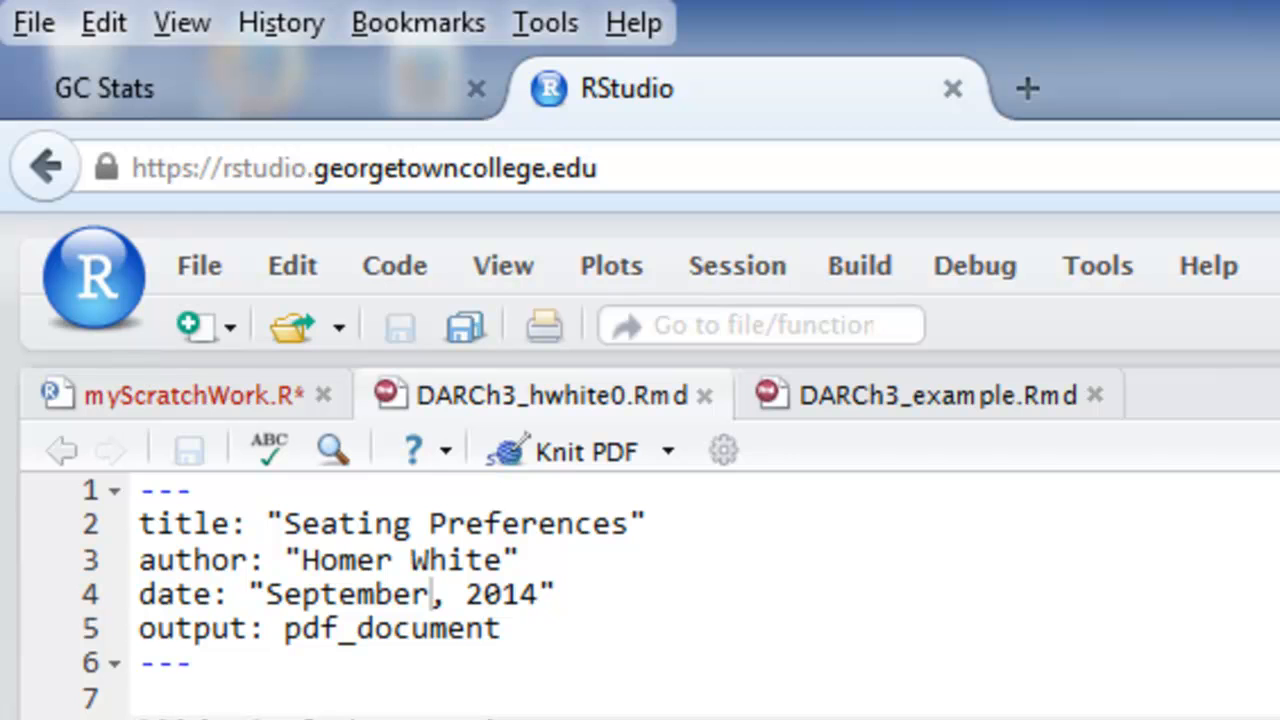
{"action": "mouse_move", "coordinate": [406, 512]}
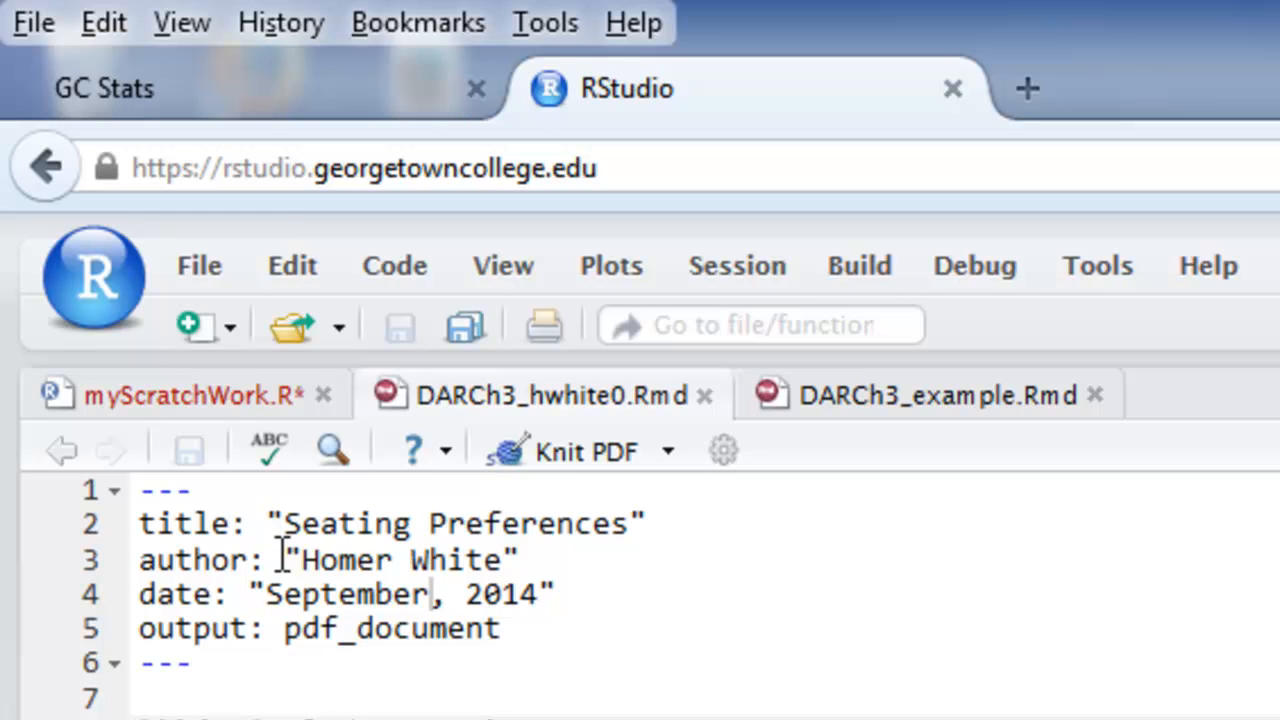
{"action": "mouse_move", "coordinate": [440, 604]}
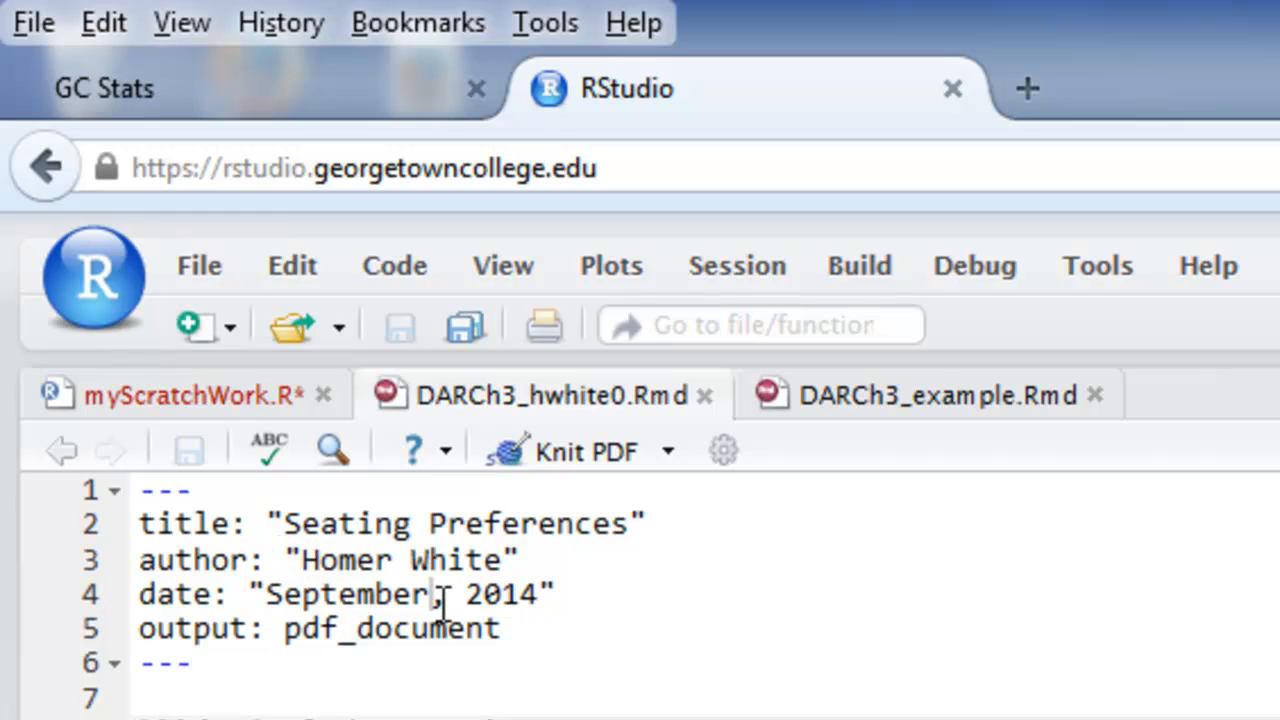
Step: Add the comma so the YAML date reads "September, 2014" and read down to the Introduction
{"action": "type", "text": ","}
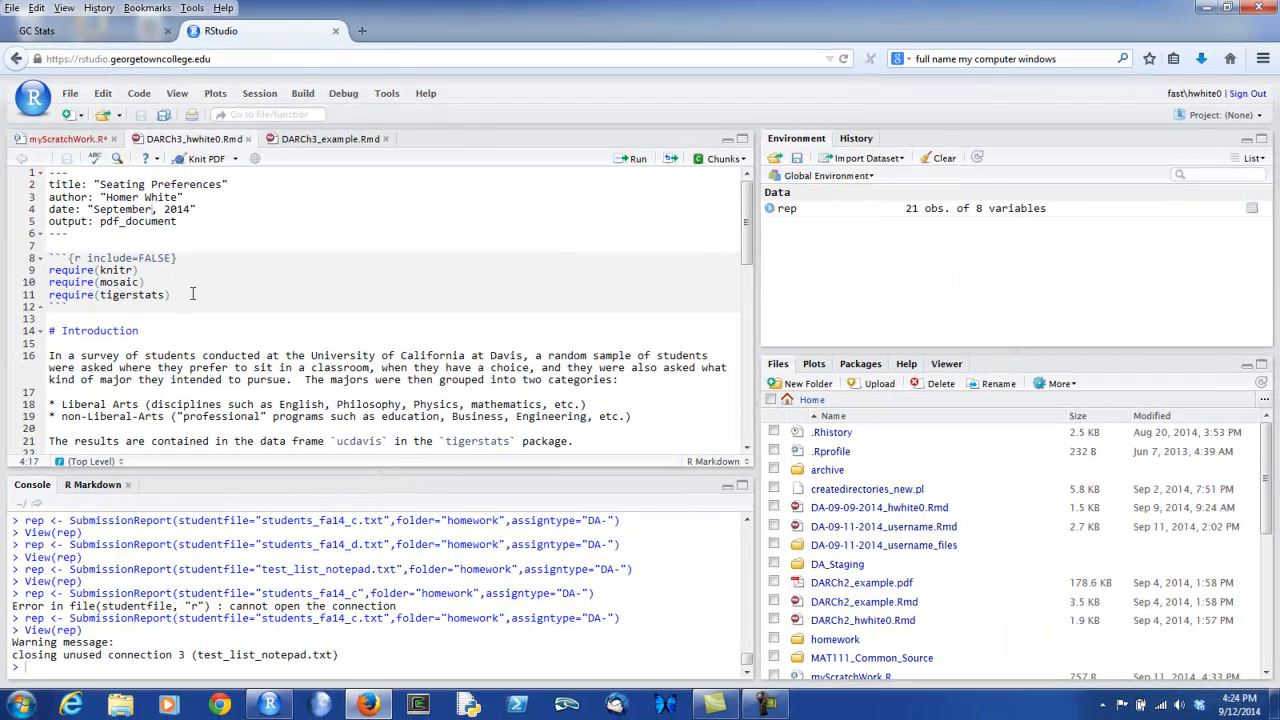
{"action": "scroll", "scroll_direction": "down", "scroll_amount": 3}
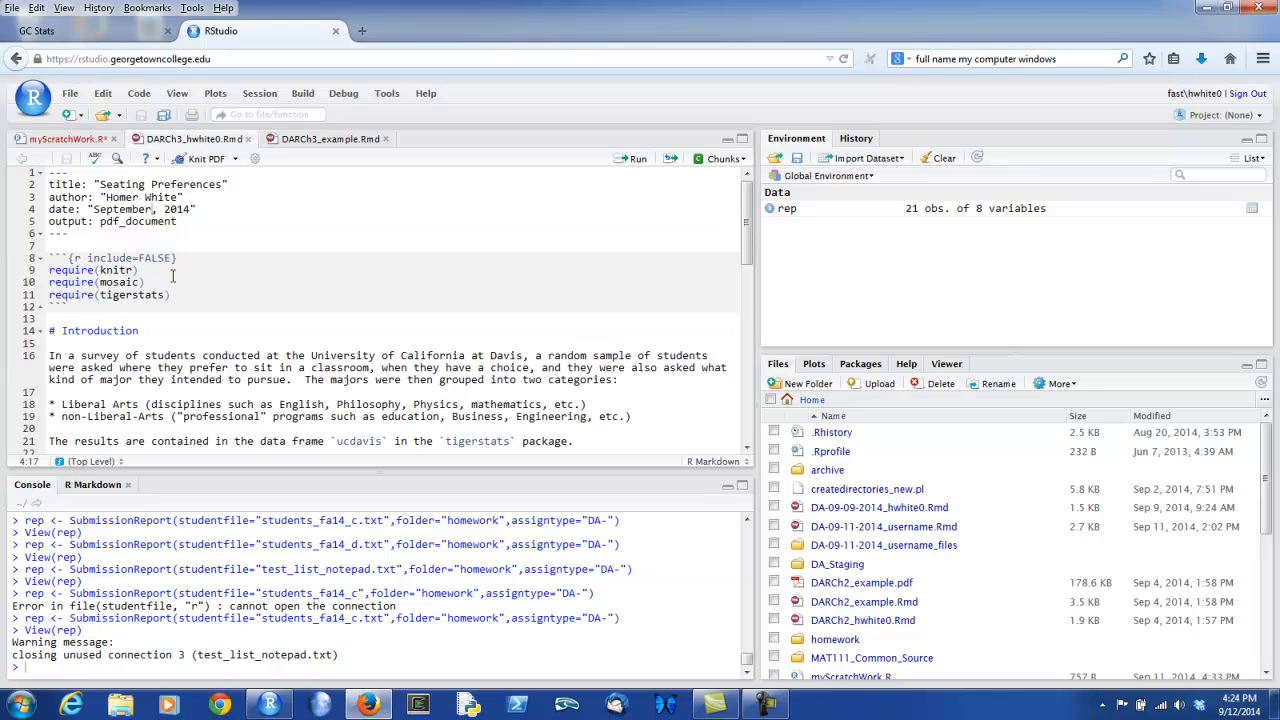
{"action": "mouse_move", "coordinate": [192, 292]}
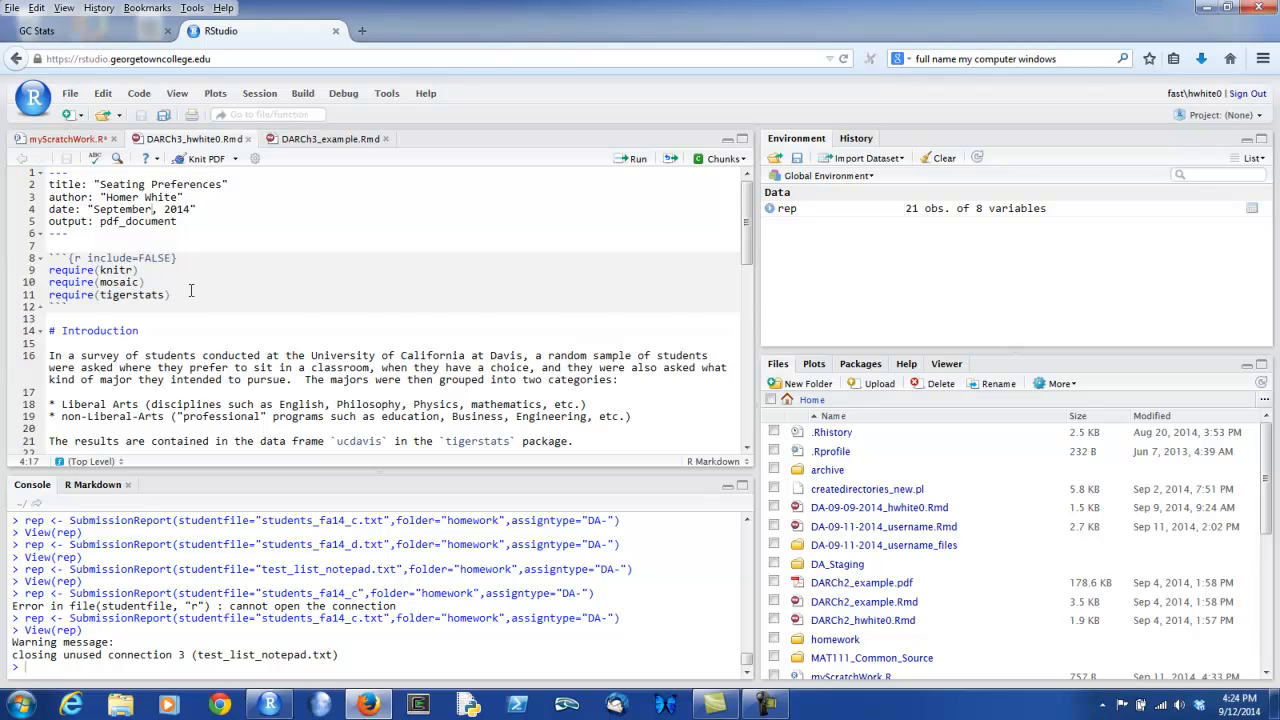
{"action": "scroll", "scroll_direction": "down", "scroll_amount": 3}
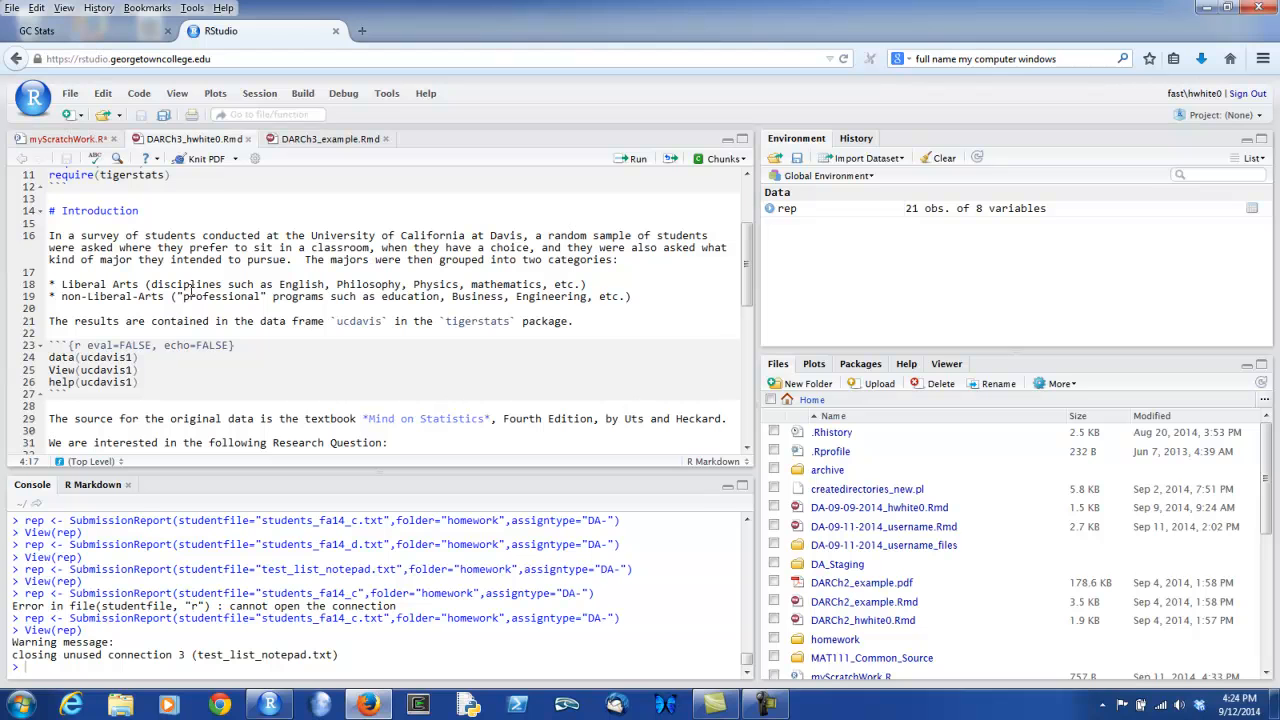
{"action": "scroll", "scroll_direction": "down", "scroll_amount": 3}
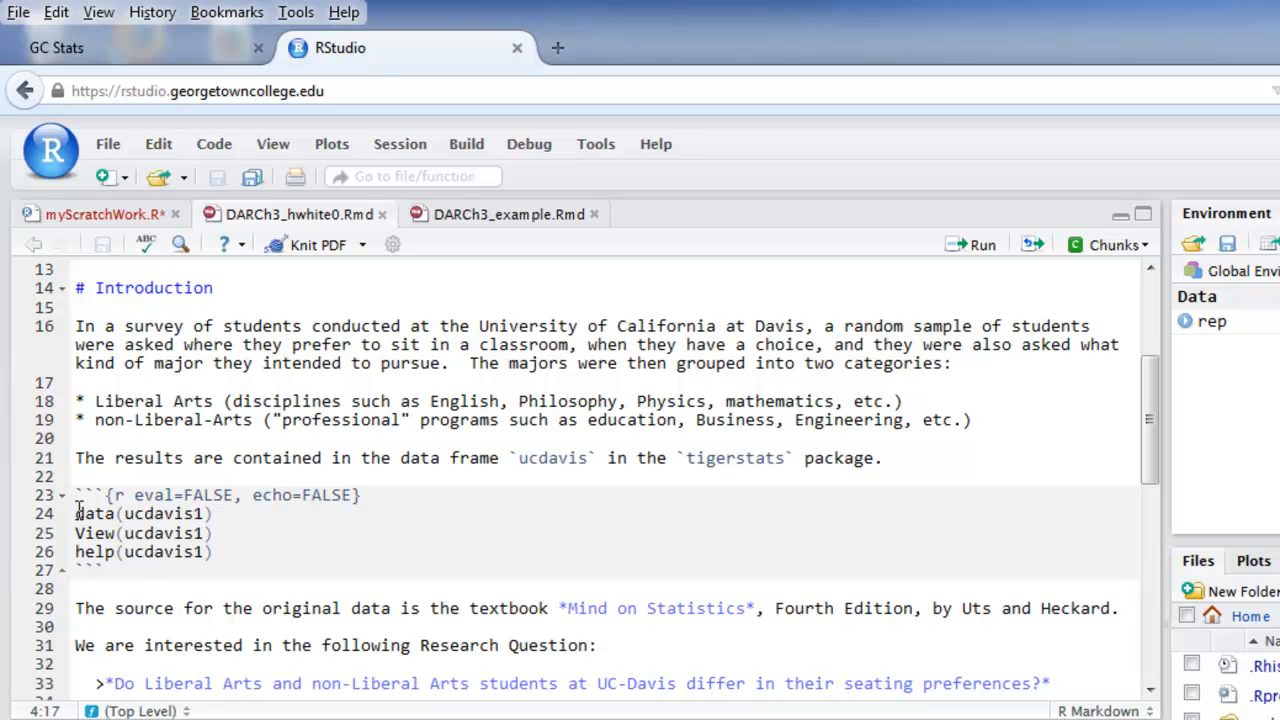
Step: Run the data, View and help lines so ucdavis1 opens in the viewer and Help pane
{"action": "left_click_drag", "start_coordinate": [76, 512], "coordinate": [212, 552]}
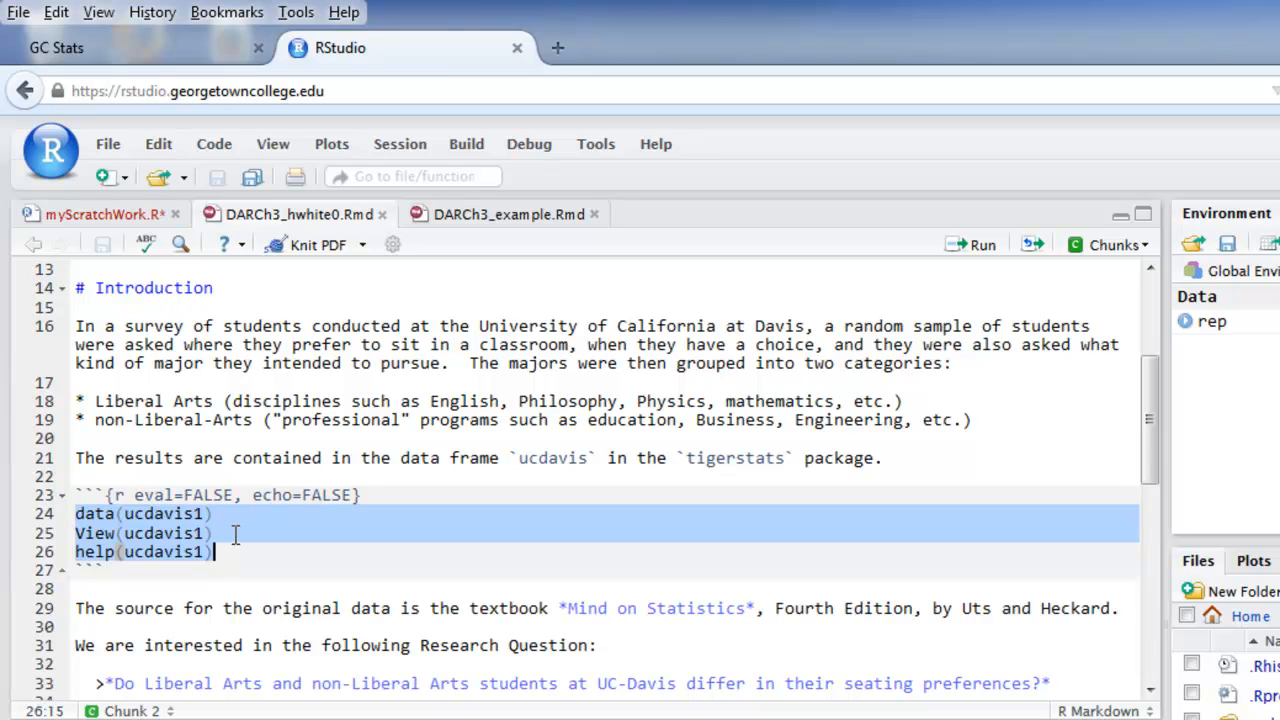
{"action": "left_click", "coordinate": [212, 532]}
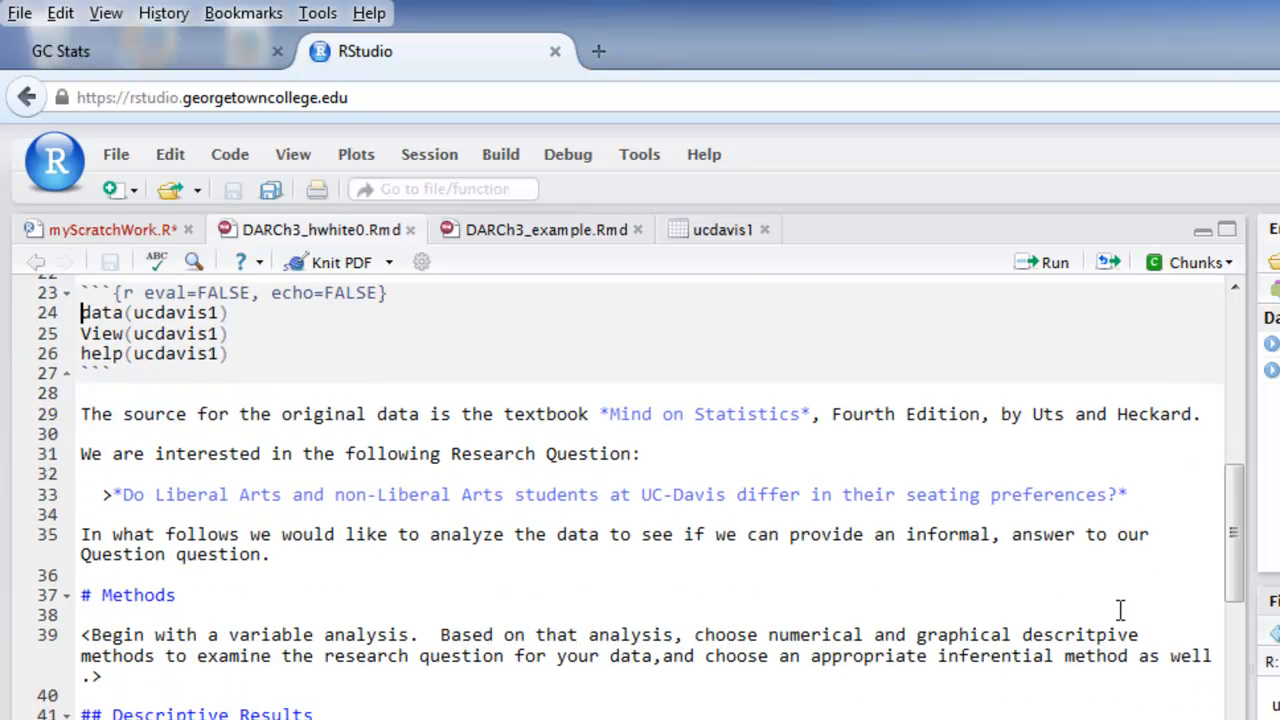
{"action": "scroll", "scroll_direction": "down", "scroll_amount": 3}
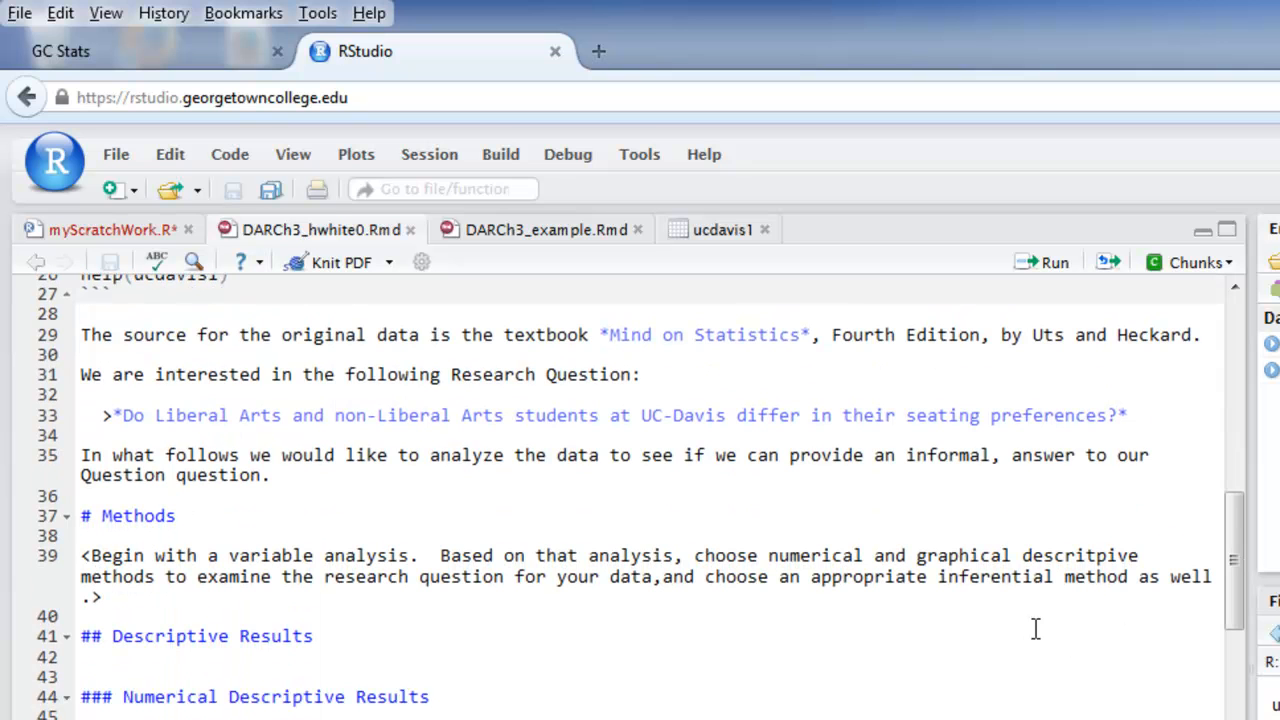
{"action": "mouse_move", "coordinate": [232, 576]}
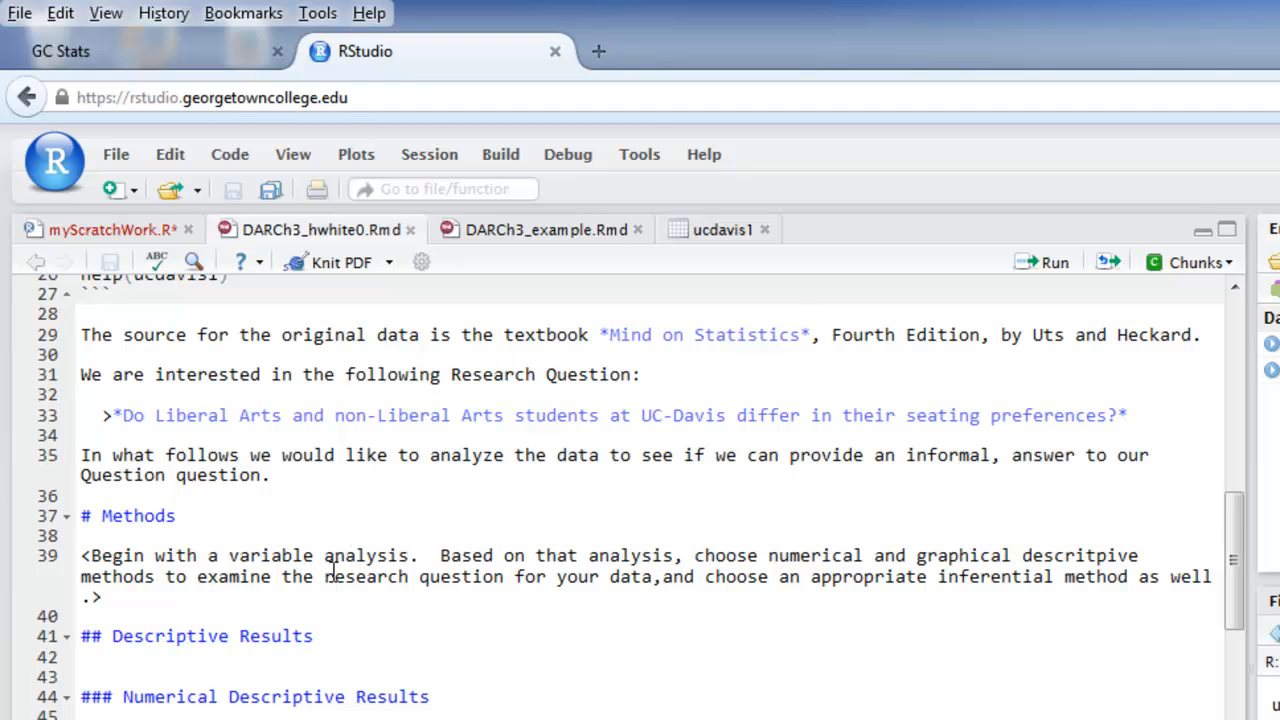
{"action": "mouse_move", "coordinate": [916, 420]}
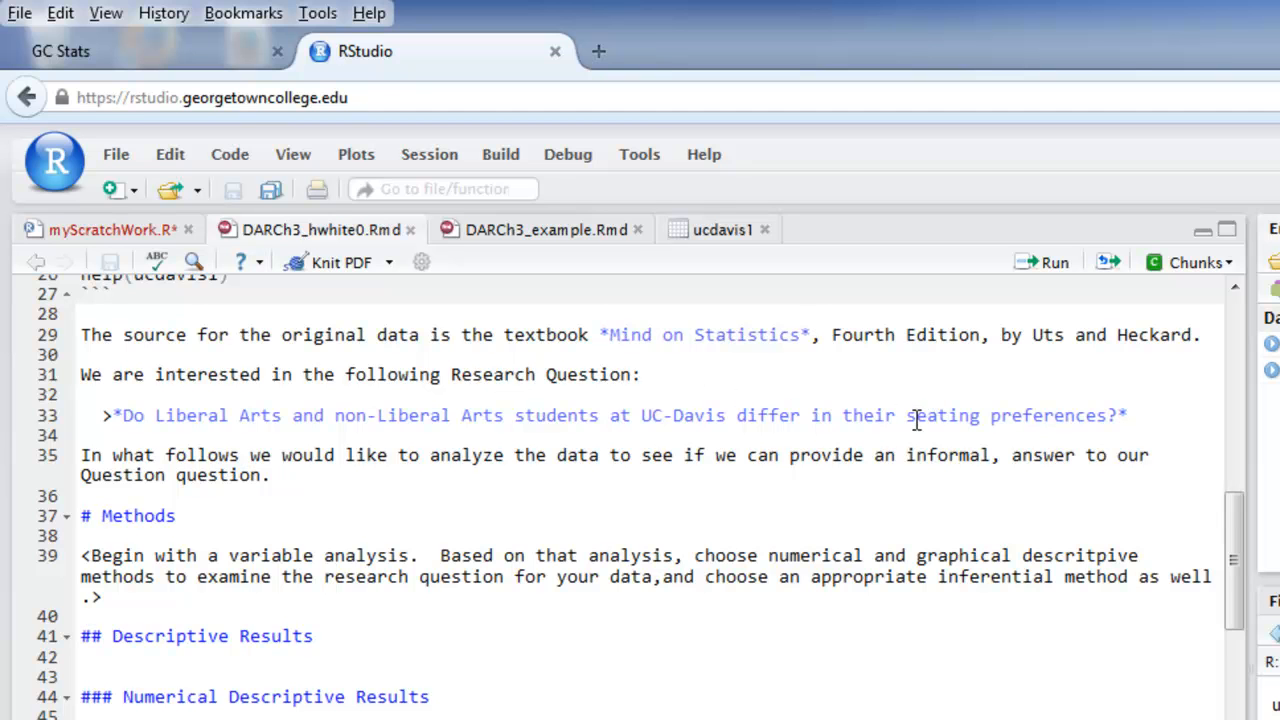
{"action": "left_click_drag", "start_coordinate": [904, 414], "coordinate": [1056, 414]}
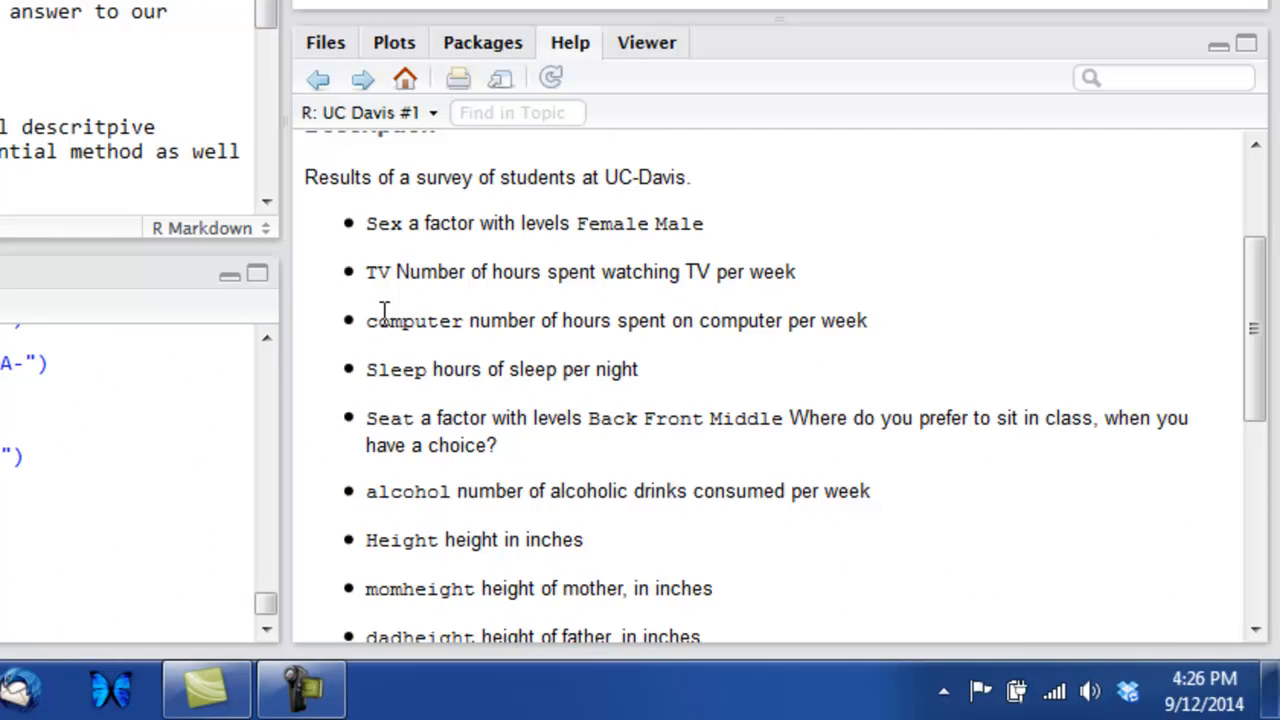
{"action": "mouse_move", "coordinate": [366, 414]}
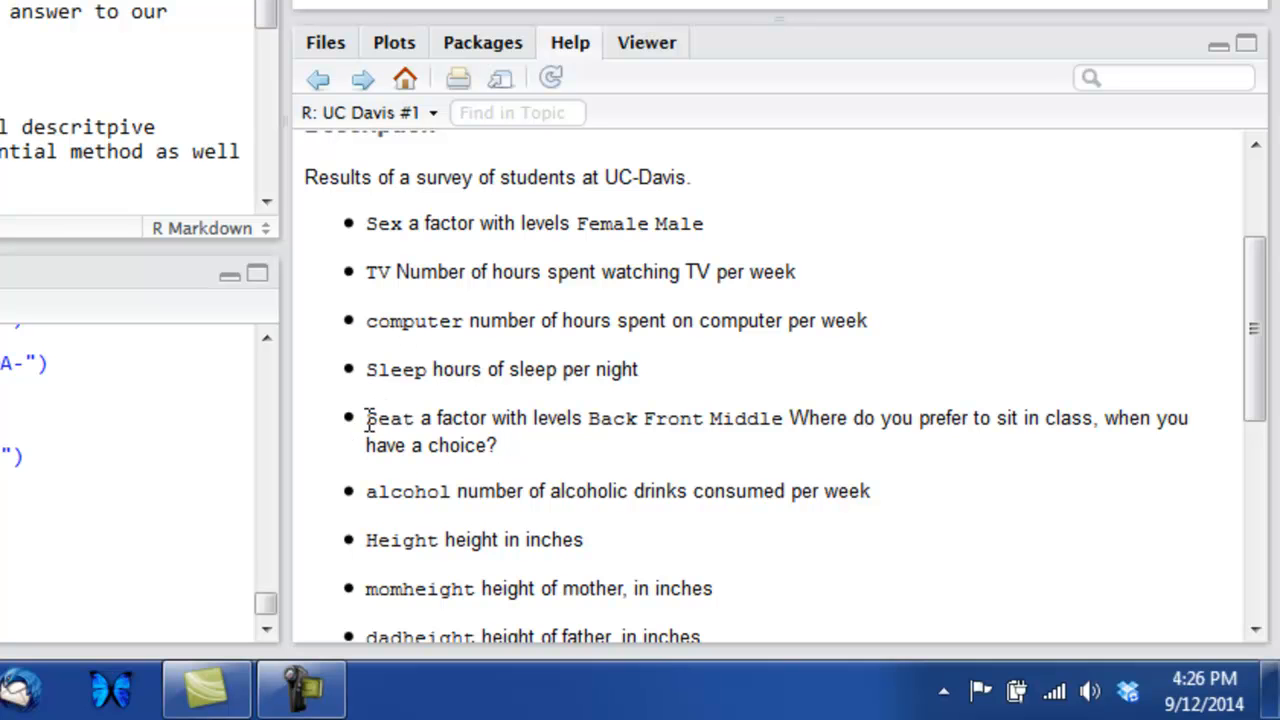
Step: Review the Seat and class factor variable descriptions in the ucdavis1 help page
{"action": "double_click", "coordinate": [388, 418]}
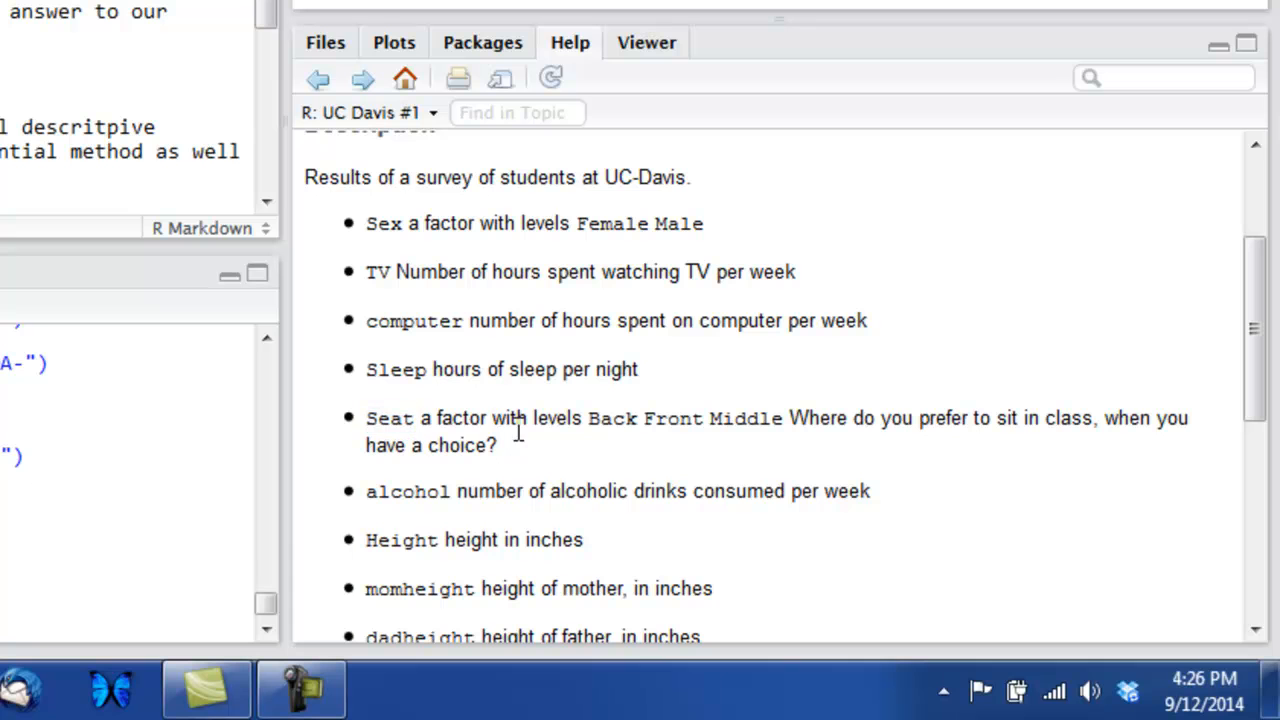
{"action": "mouse_move", "coordinate": [548, 448]}
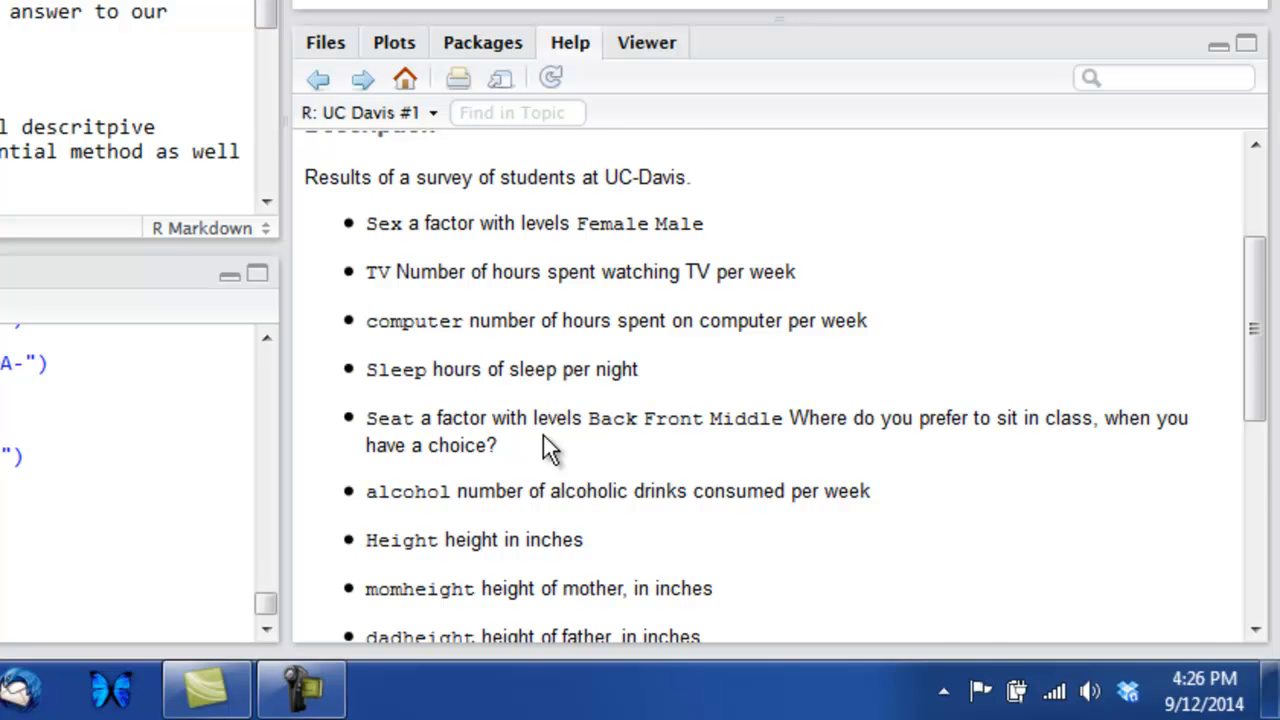
{"action": "scroll", "scroll_direction": "down", "scroll_amount": 3}
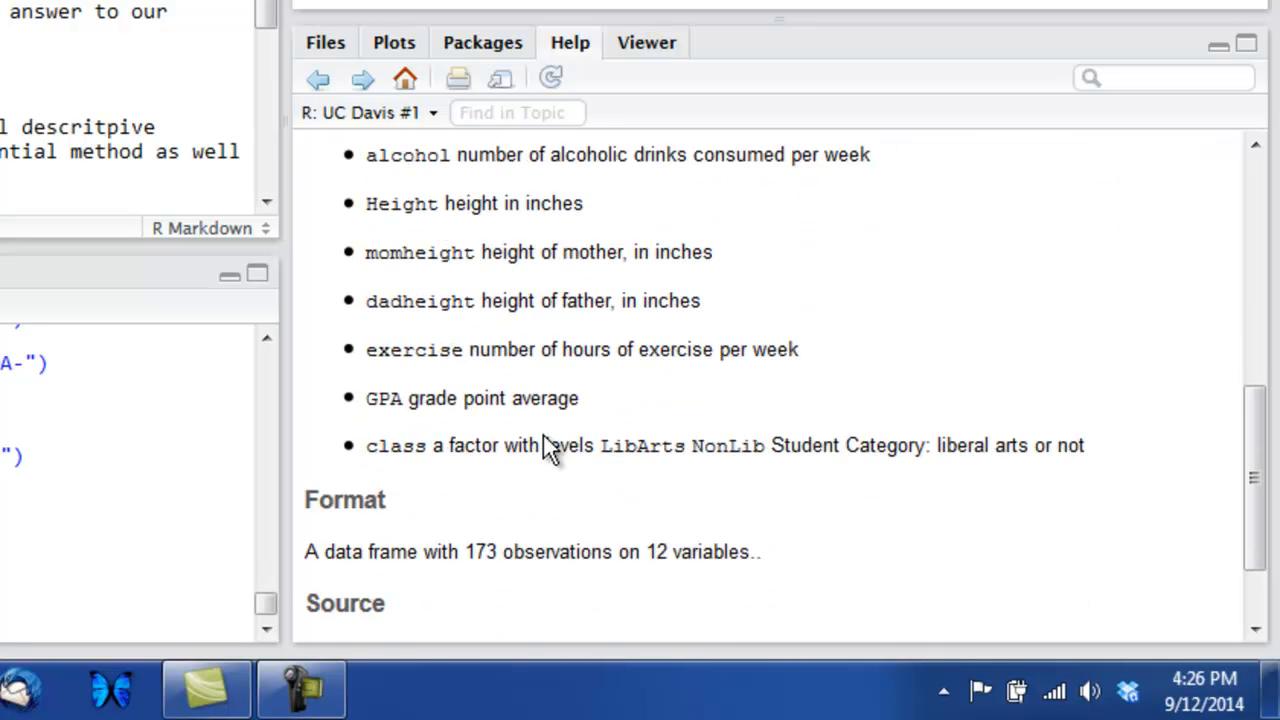
{"action": "scroll", "scroll_direction": "down", "scroll_amount": 3}
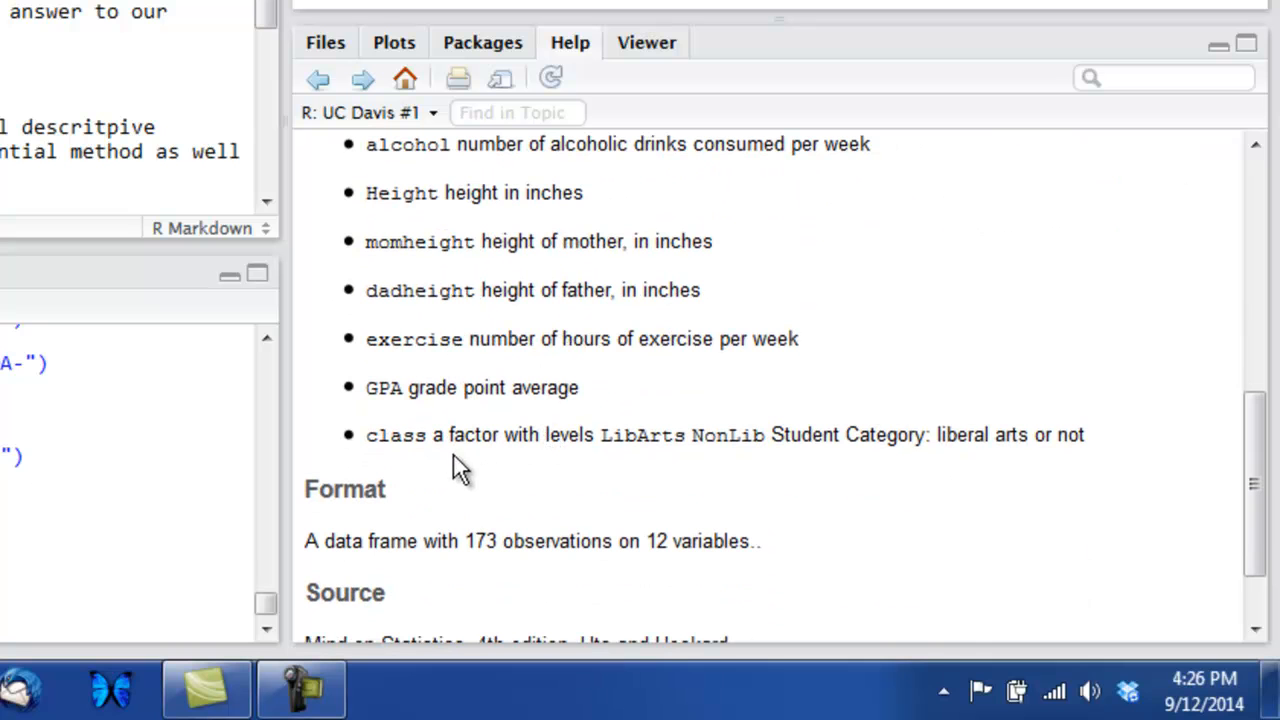
{"action": "mouse_move", "coordinate": [384, 436]}
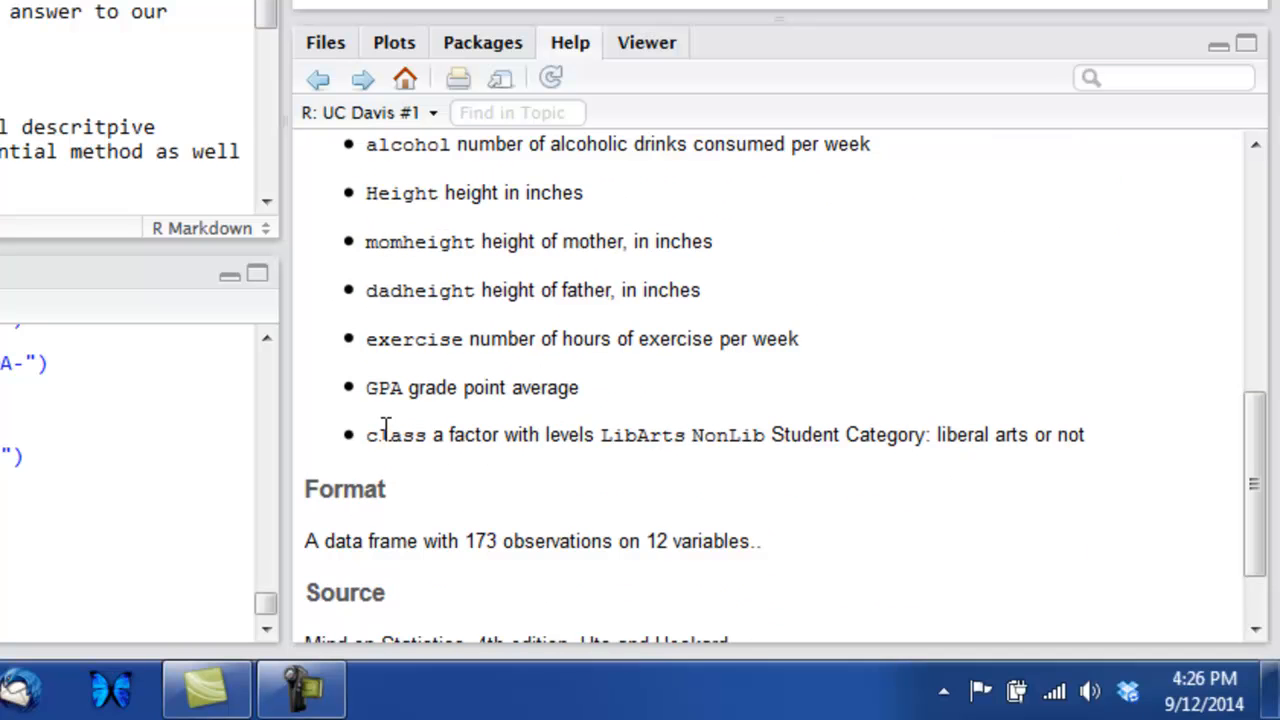
{"action": "double_click", "coordinate": [392, 434]}
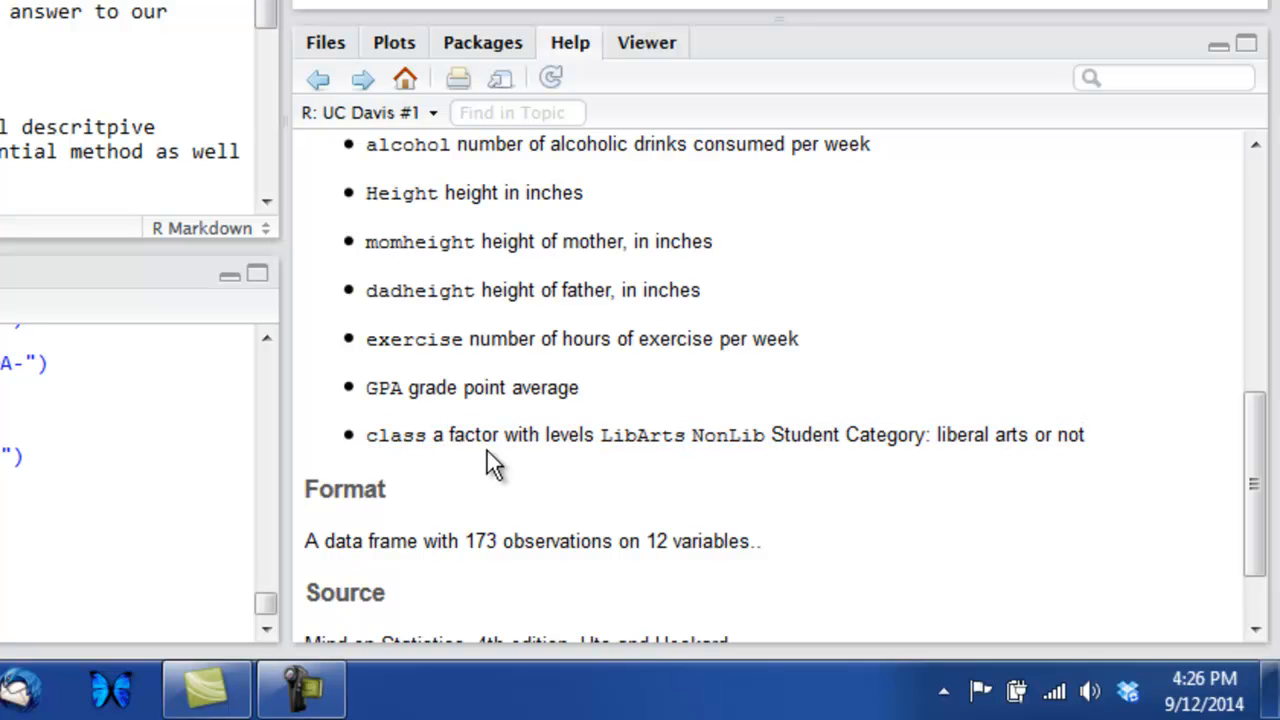
{"action": "mouse_move", "coordinate": [576, 480]}
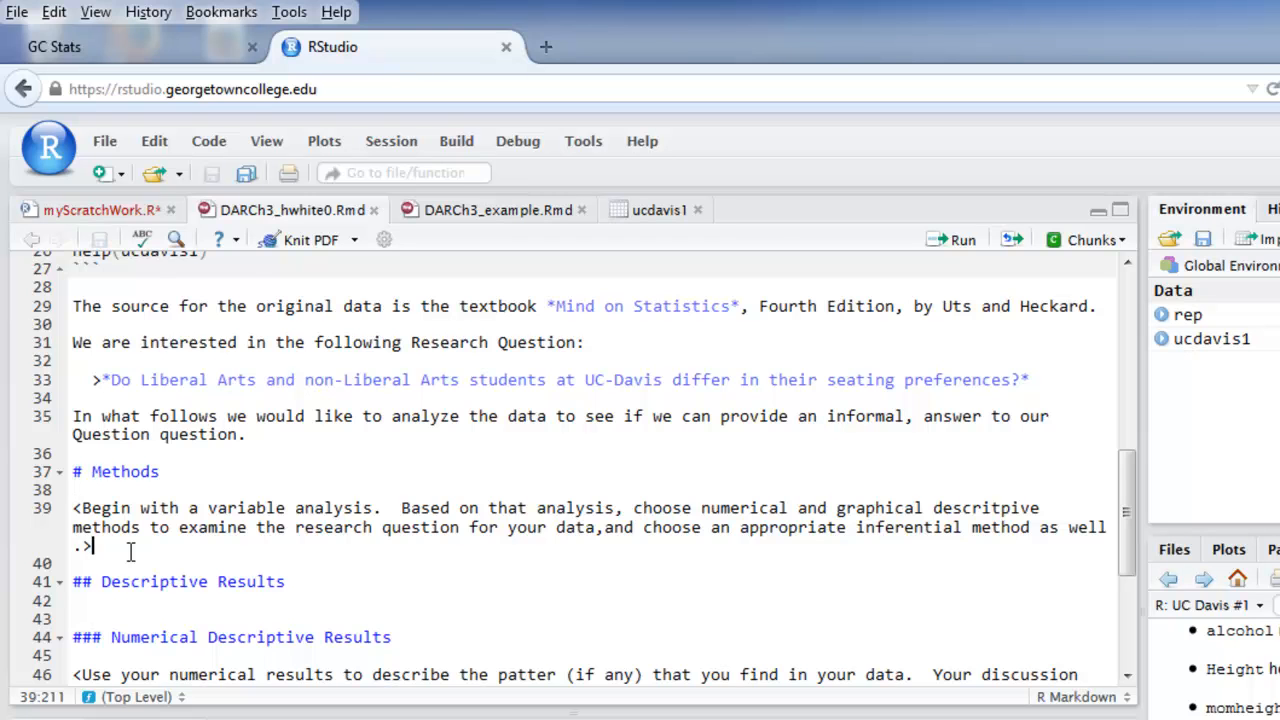
Step: Bullet the class and Seat variable lines in Methods and knit the report to PDF
{"action": "key", "text": "enter"}
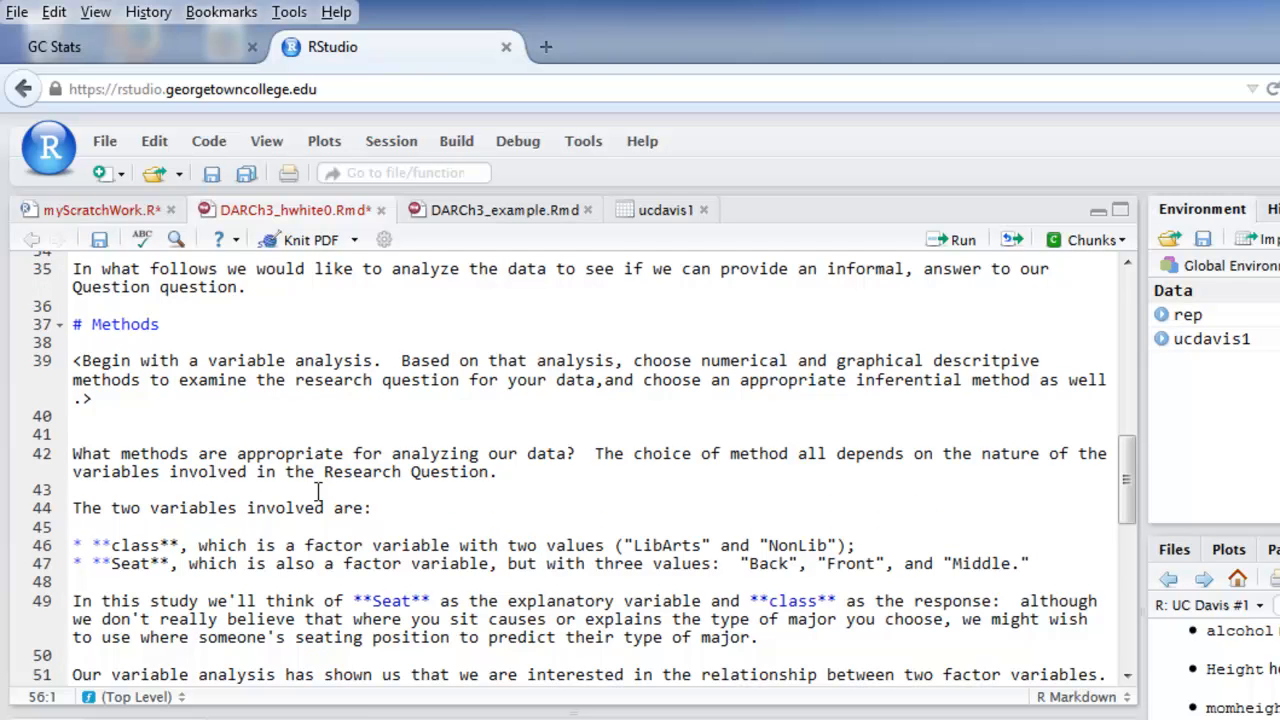
{"action": "scroll", "scroll_direction": "down", "scroll_amount": 3}
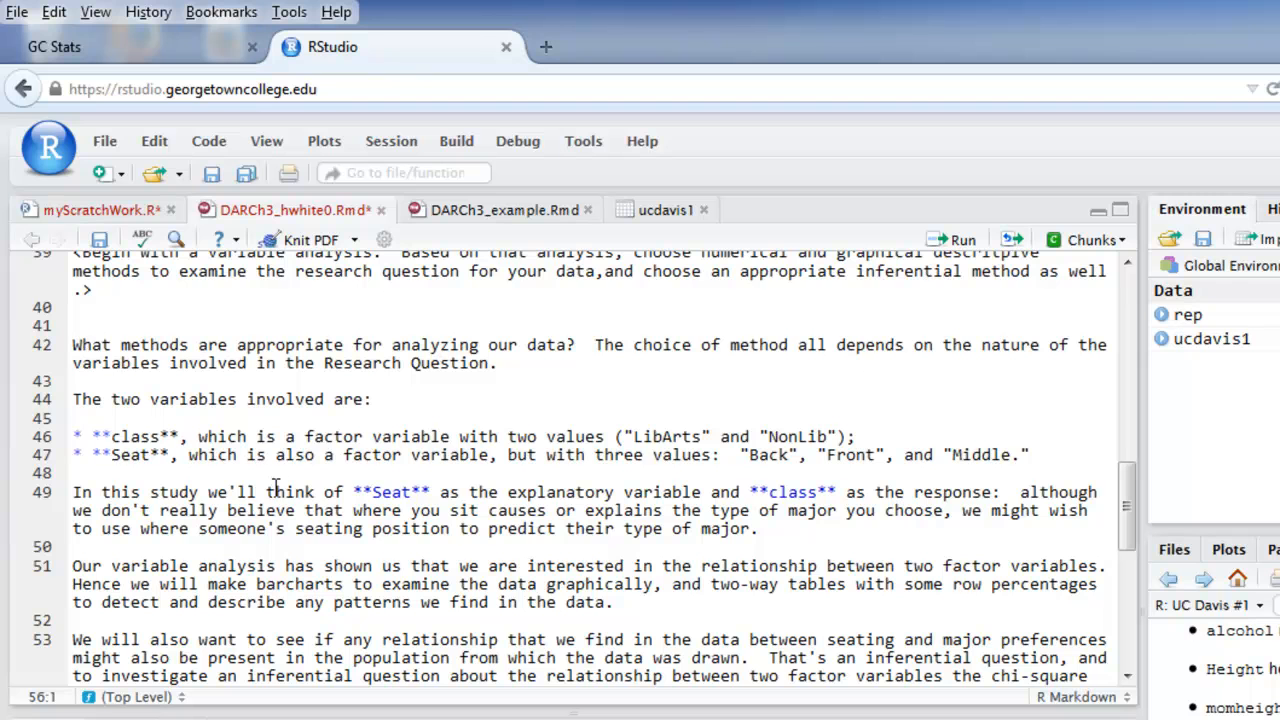
{"action": "double_click", "coordinate": [388, 492]}
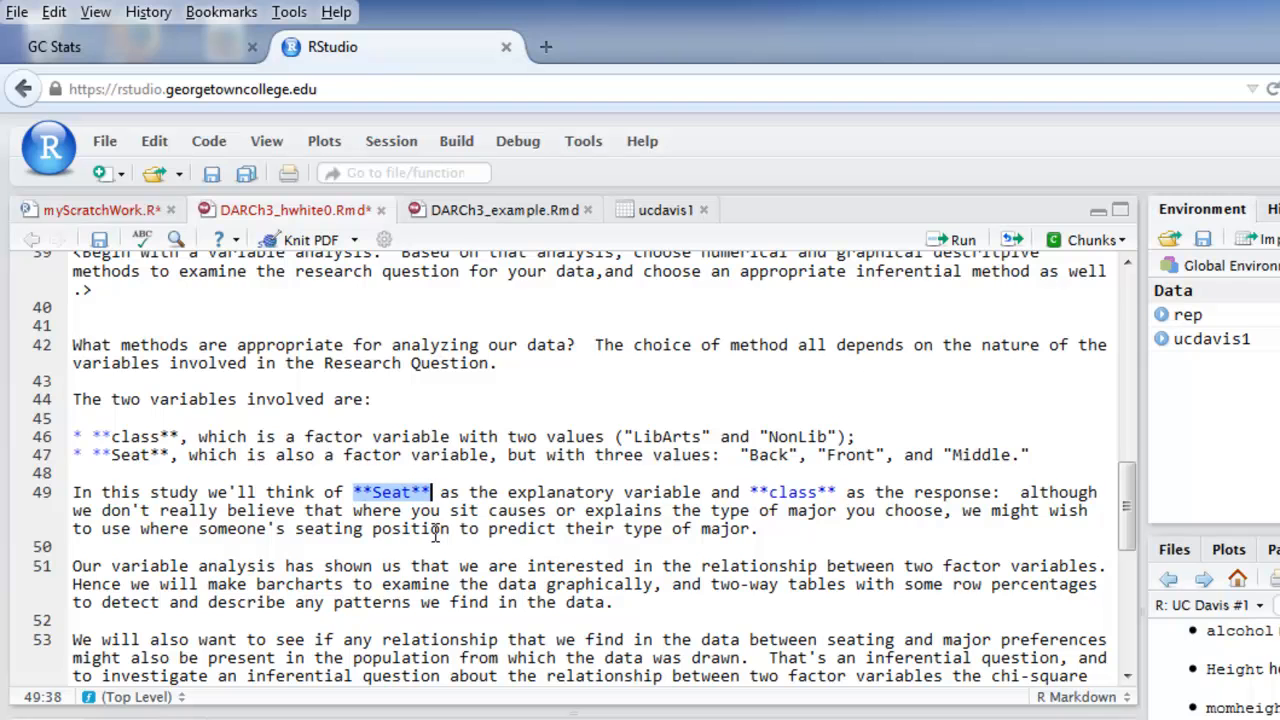
{"action": "mouse_move", "coordinate": [496, 500]}
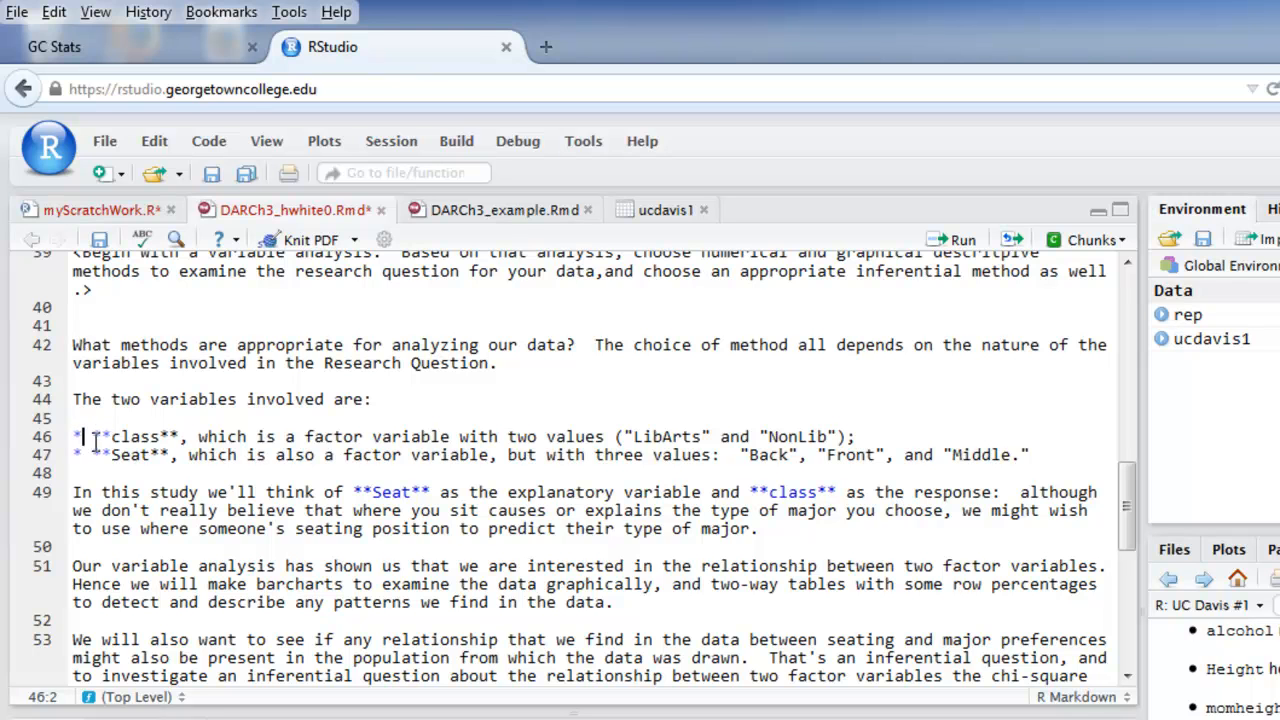
{"action": "left_click", "coordinate": [836, 418]}
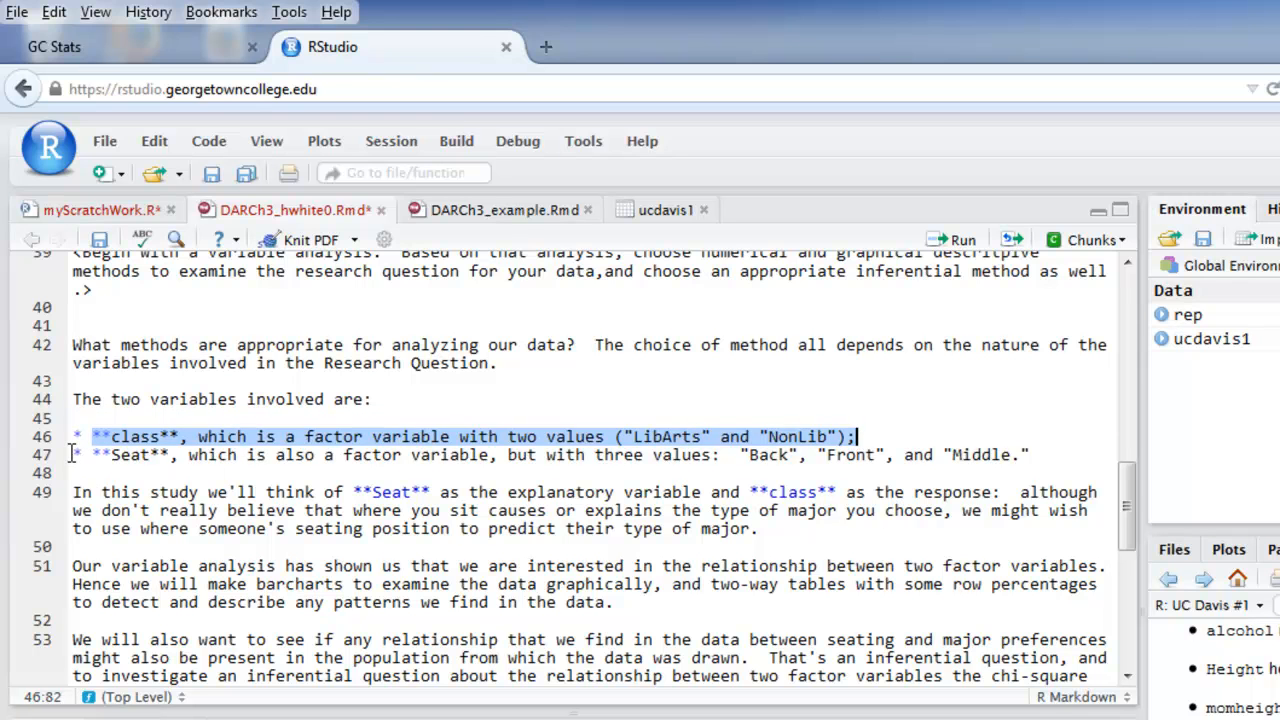
{"action": "left_click", "coordinate": [100, 456]}
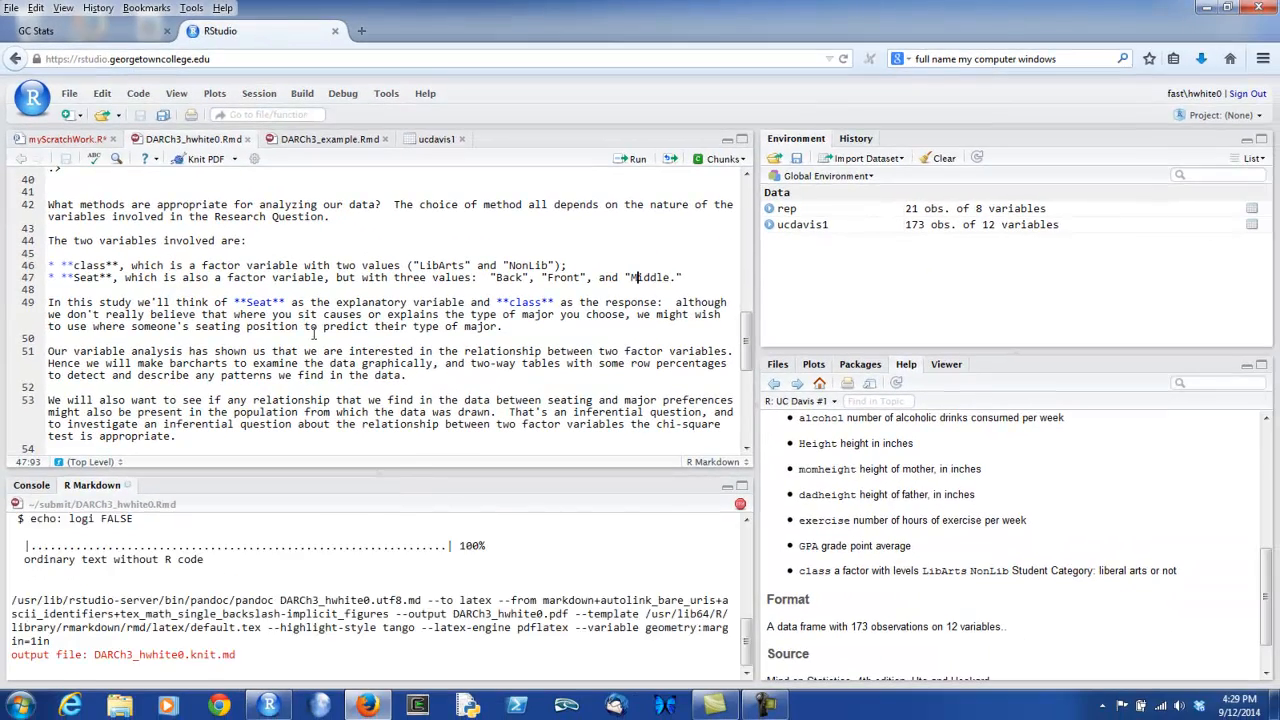
Step: Read the knitted PDF from the title down through the bulleted Methods section
{"action": "left_click", "coordinate": [204, 160]}
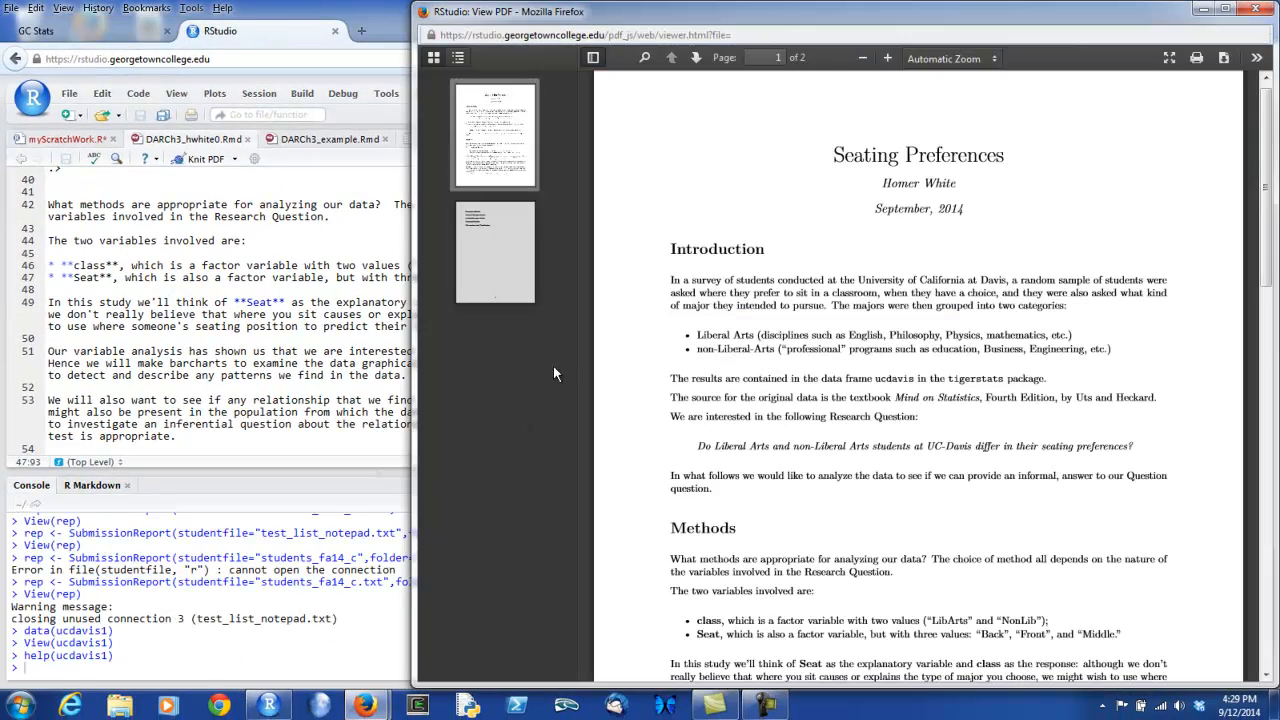
{"action": "scroll", "scroll_direction": "down", "scroll_amount": 3}
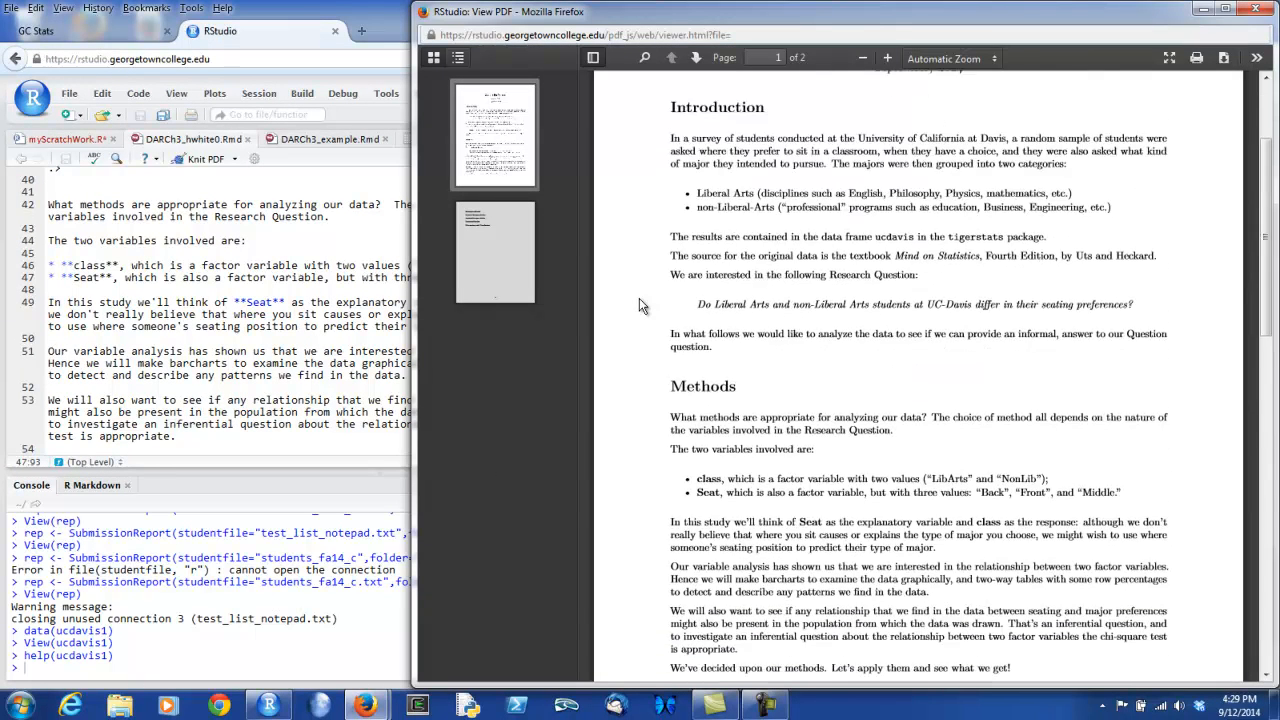
{"action": "scroll", "scroll_direction": "down", "scroll_amount": 3}
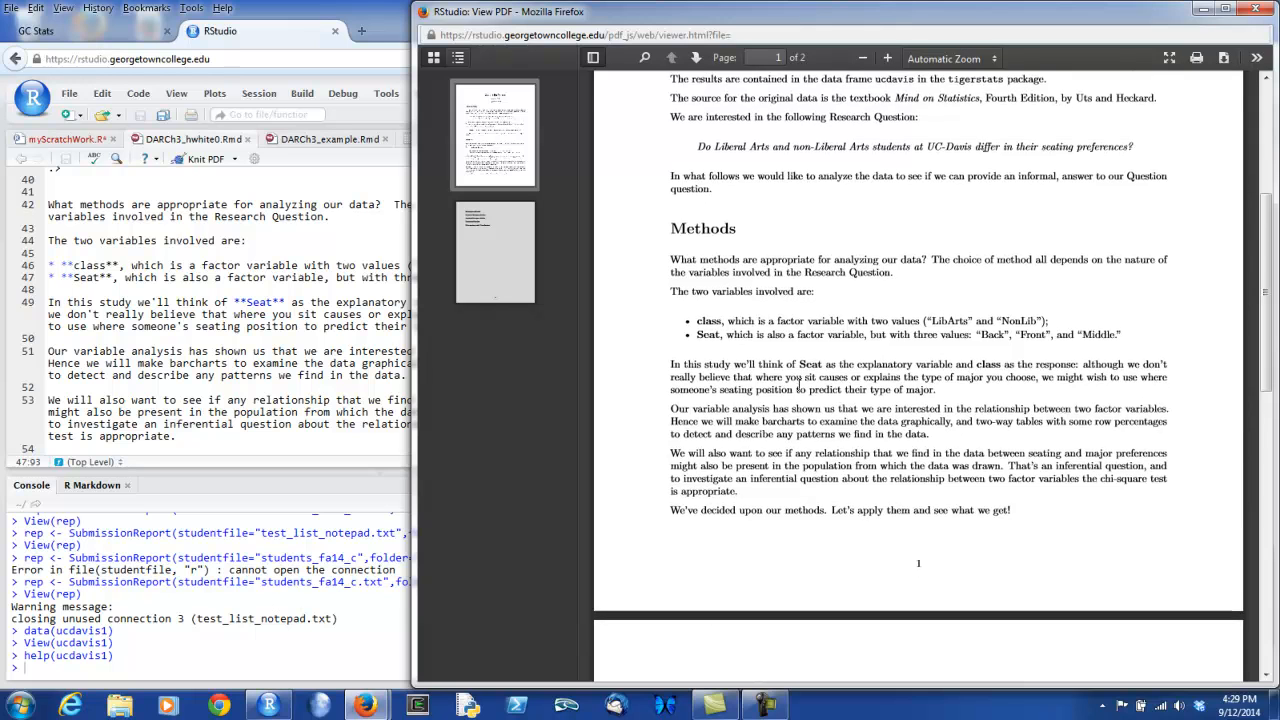
{"action": "scroll", "scroll_direction": "down", "scroll_amount": 3}
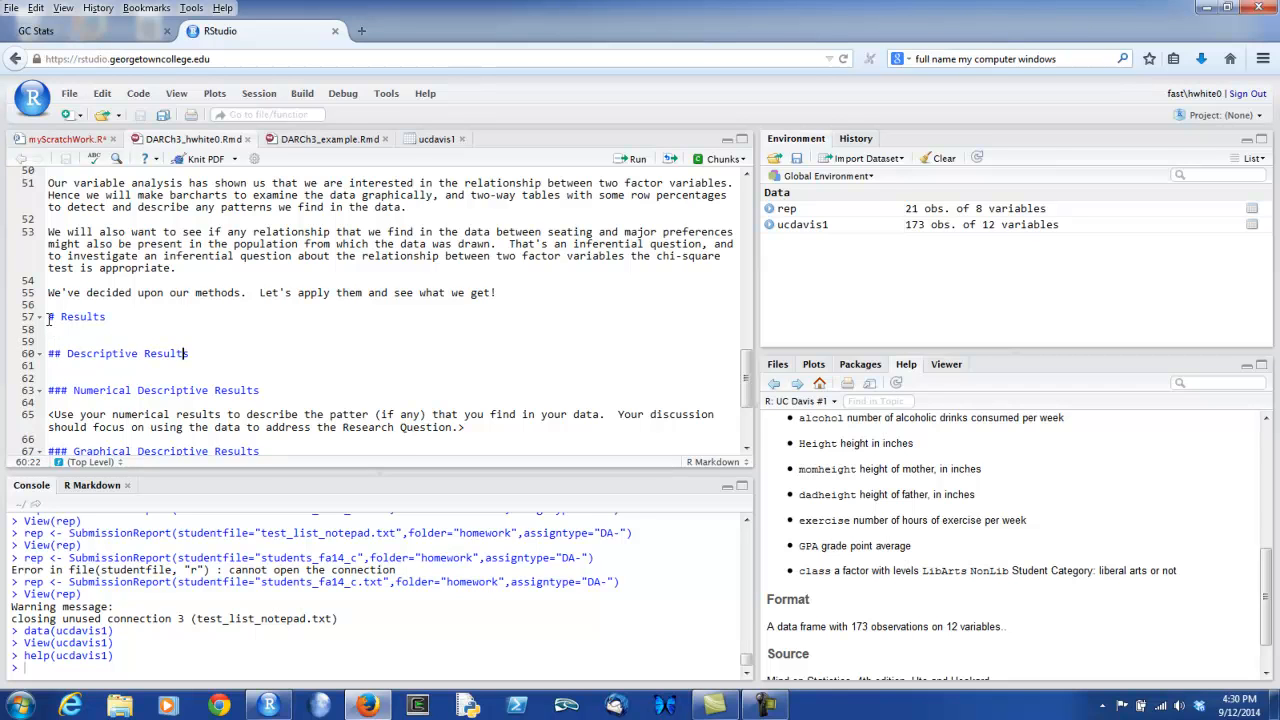
Step: Demote Descriptive Results to '##' and open blank lines under the Numerical Descriptive Results prompt
{"action": "left_click", "coordinate": [52, 316]}
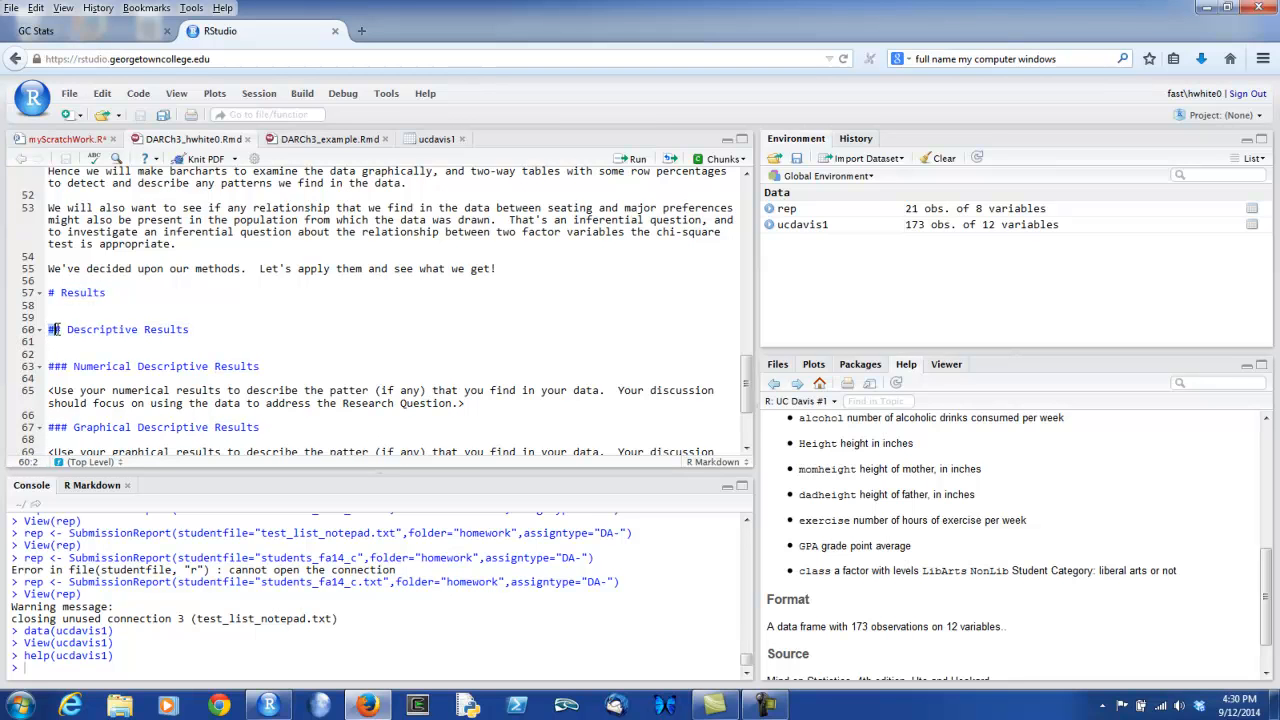
{"action": "type", "text": "#"}
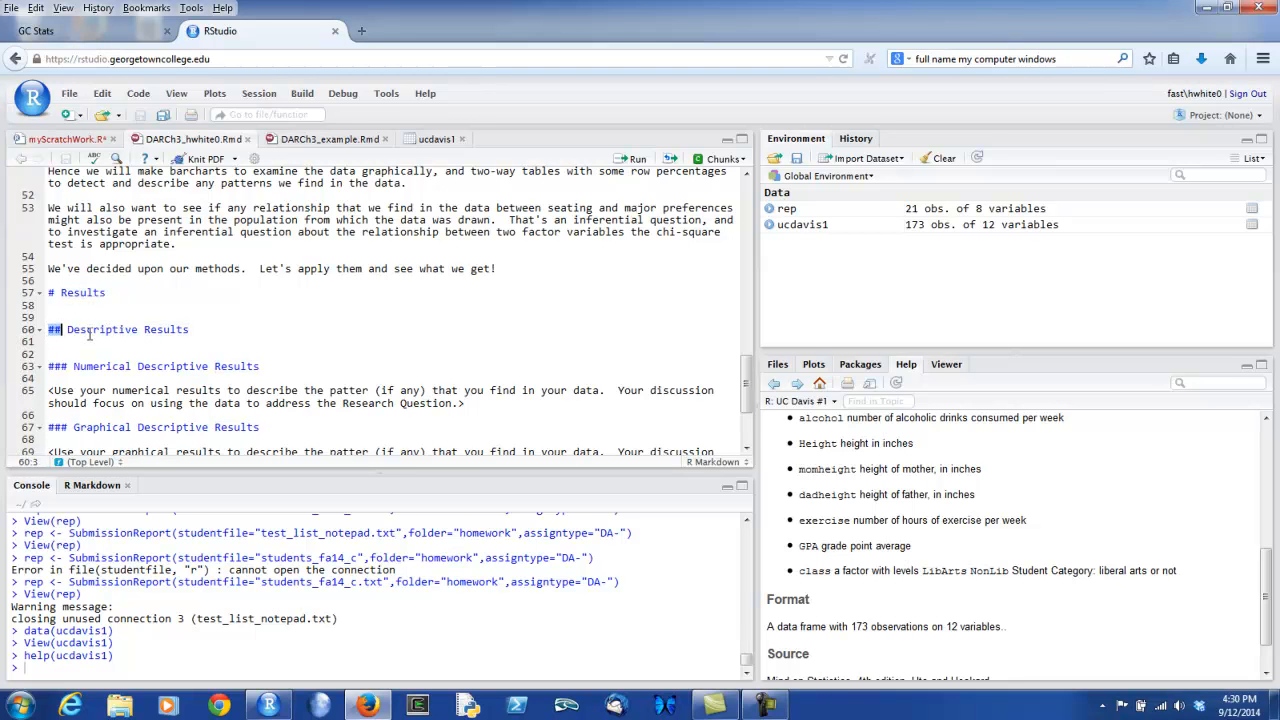
{"action": "left_click", "coordinate": [188, 328]}
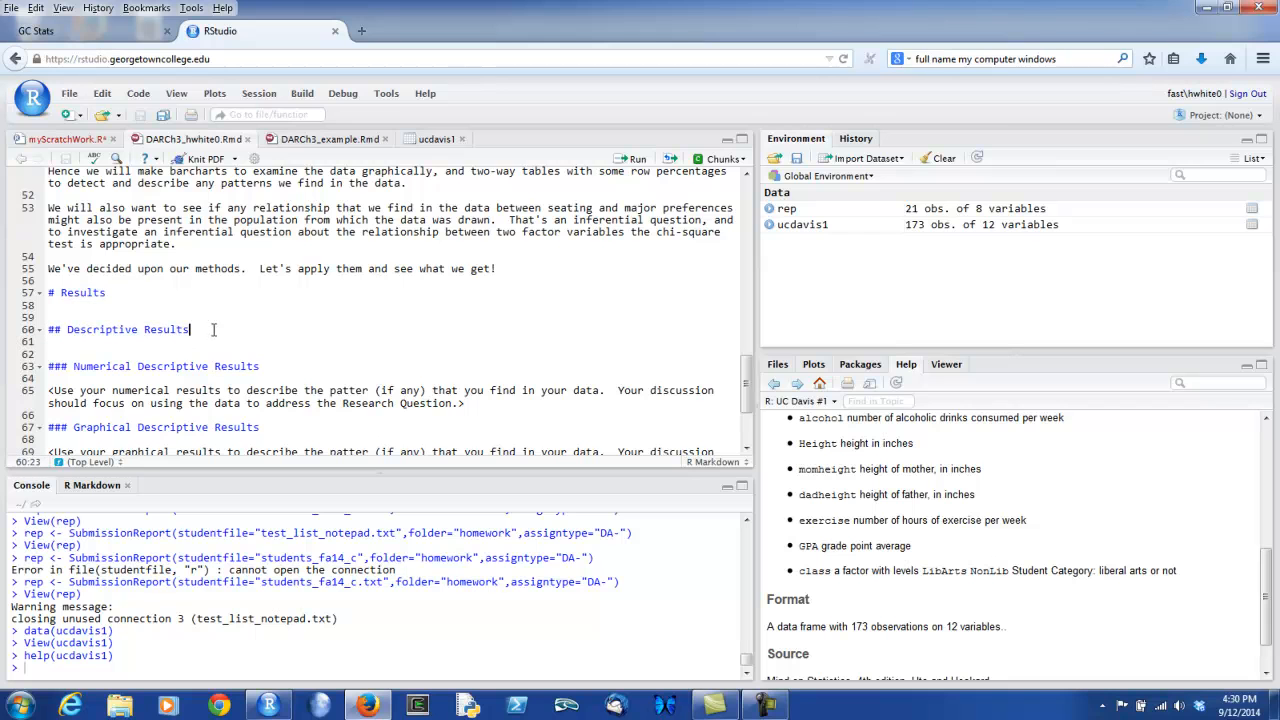
{"action": "scroll", "scroll_direction": "down", "scroll_amount": 3}
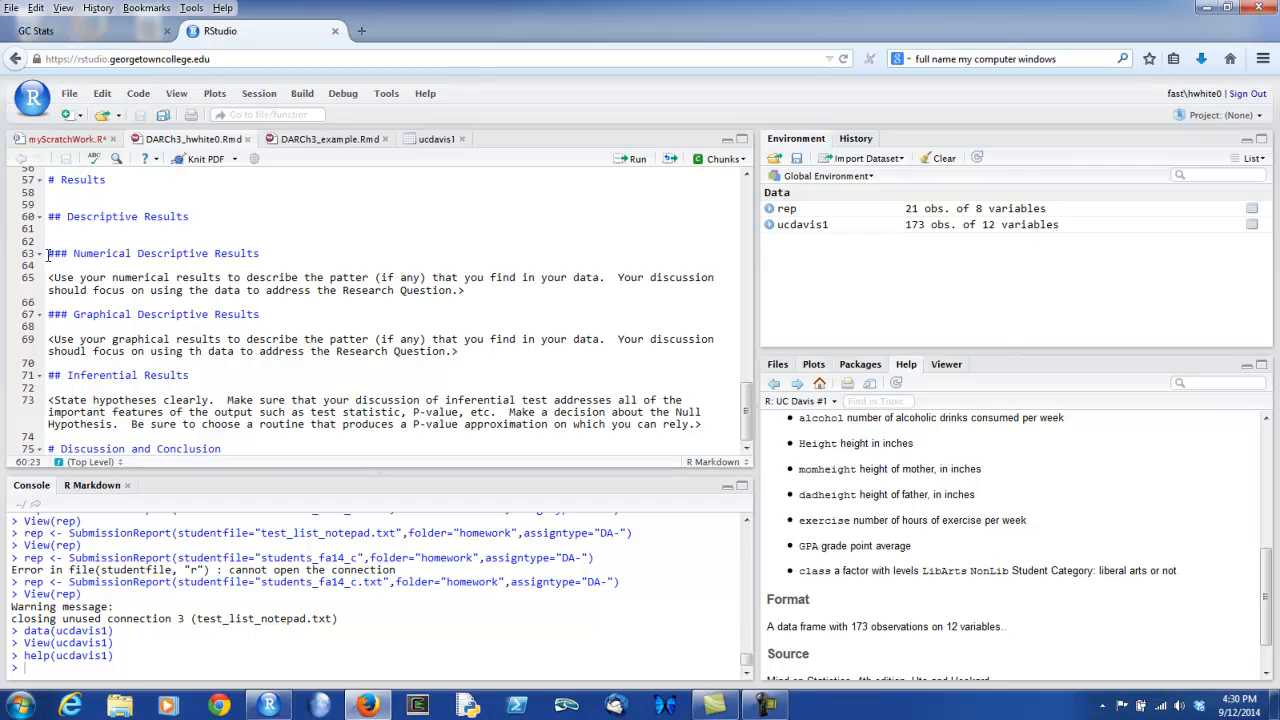
{"action": "left_click", "coordinate": [60, 252]}
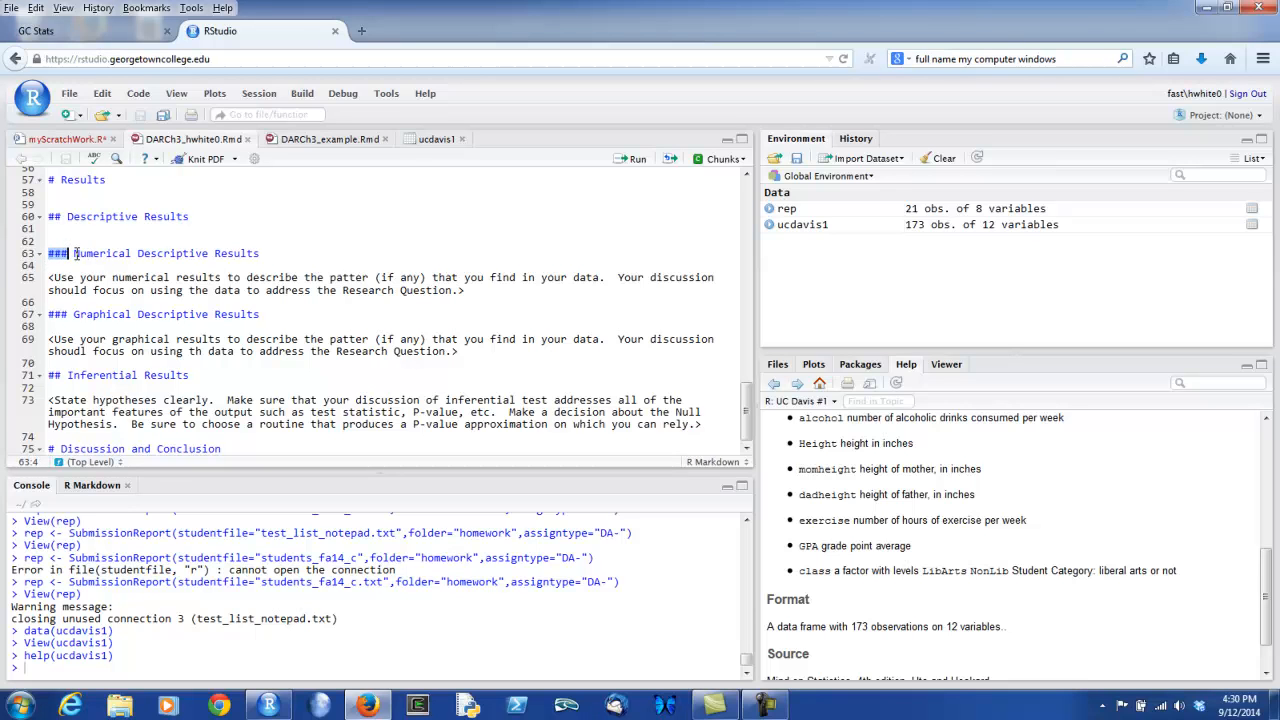
{"action": "left_click_drag", "start_coordinate": [72, 252], "coordinate": [260, 252]}
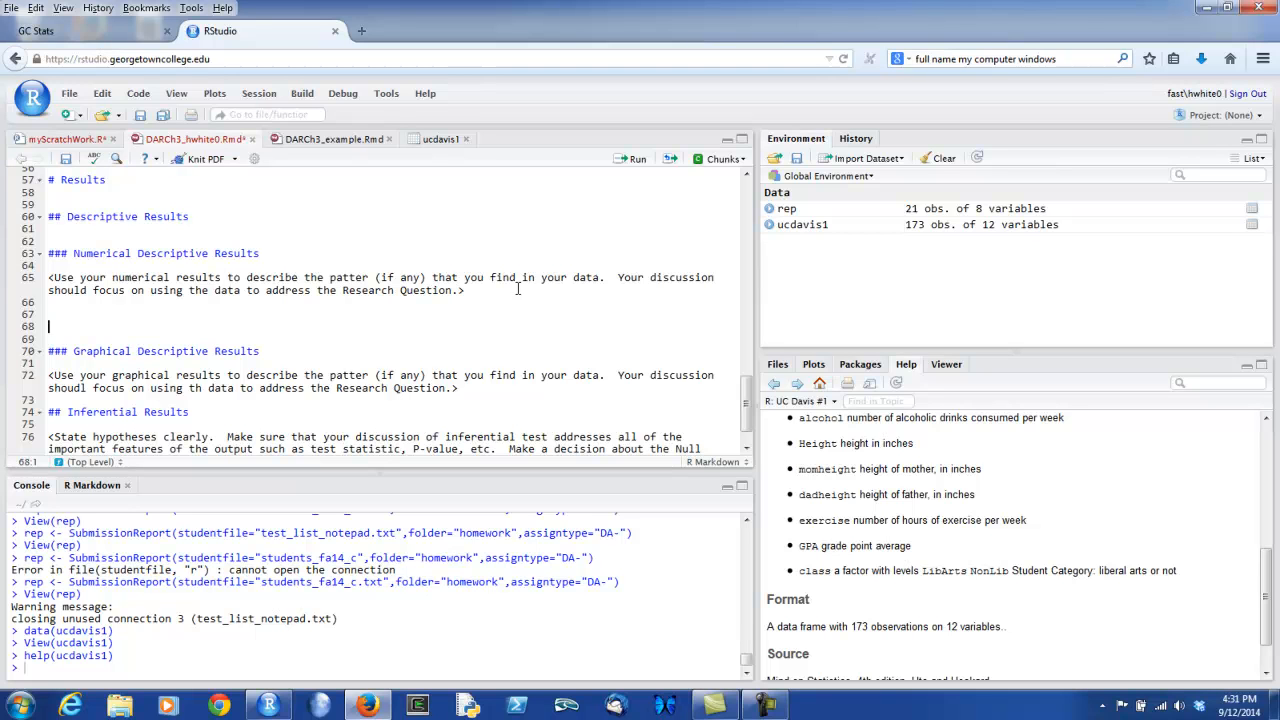
{"action": "mouse_move", "coordinate": [236, 400]}
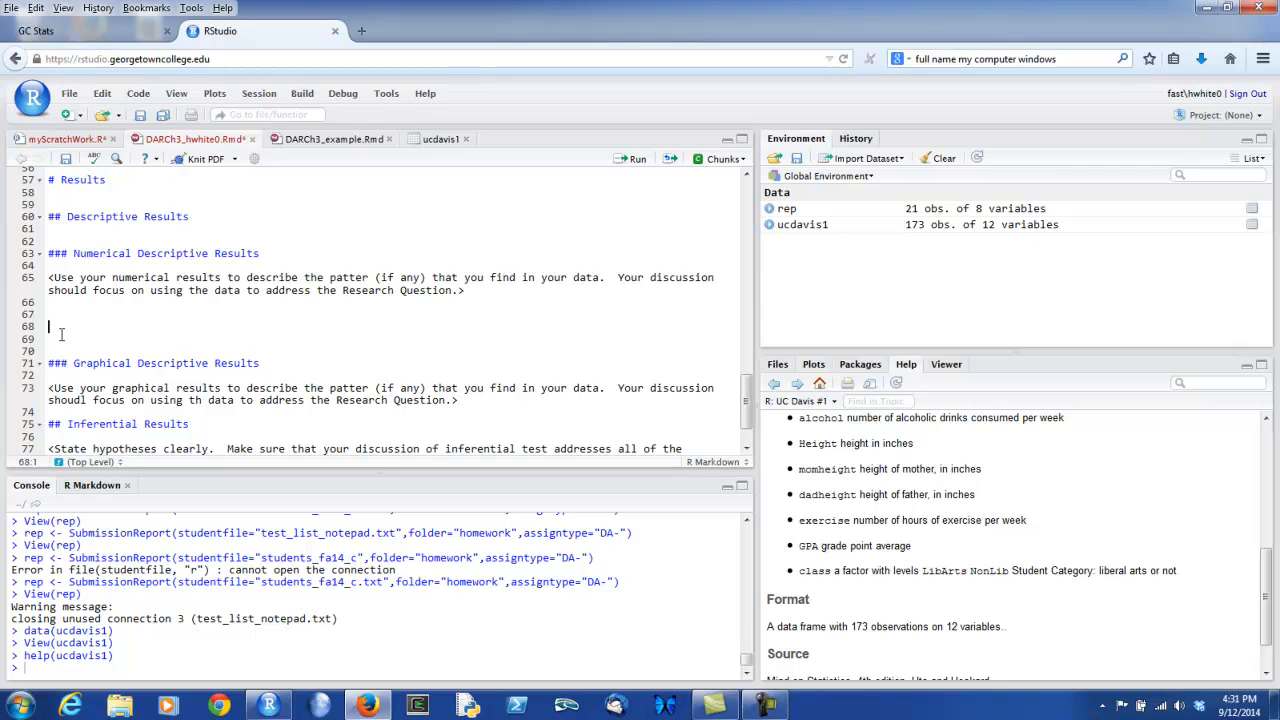
{"action": "mouse_move", "coordinate": [444, 192]}
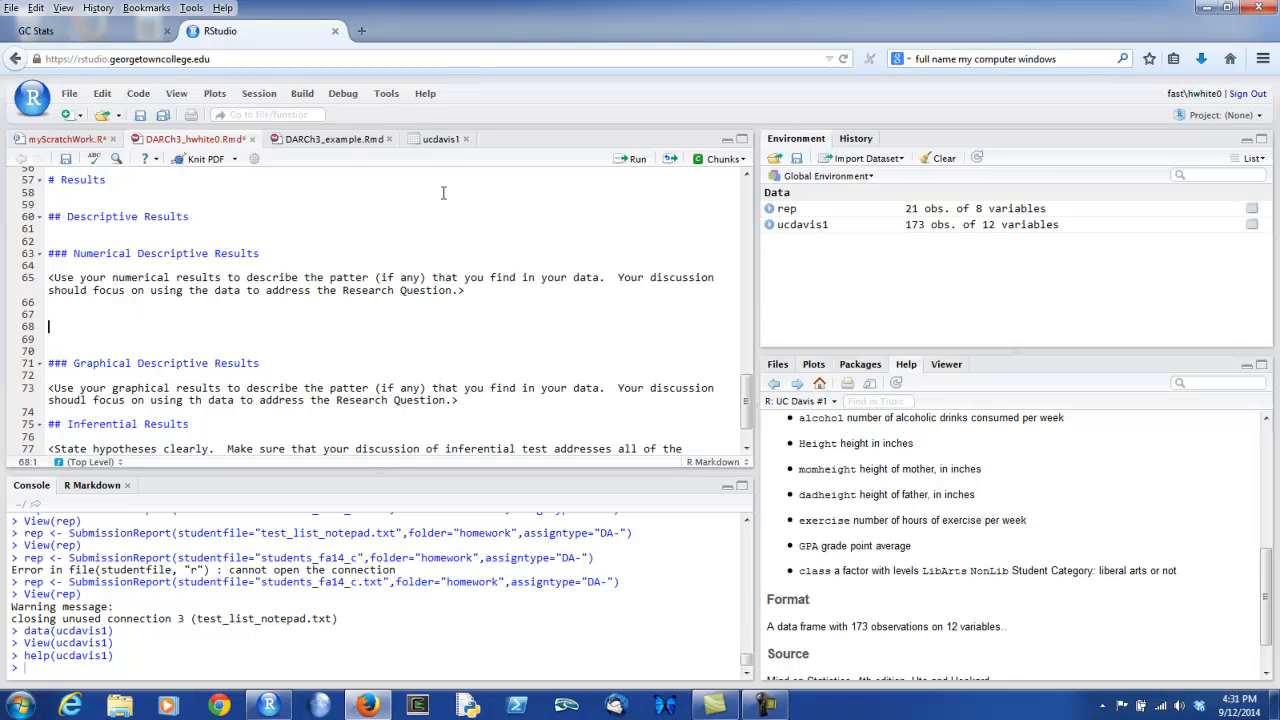
Step: Insert an empty R chunk with header {r echo=FALSE} under Numerical Descriptive Results
{"action": "left_click", "coordinate": [720, 160]}
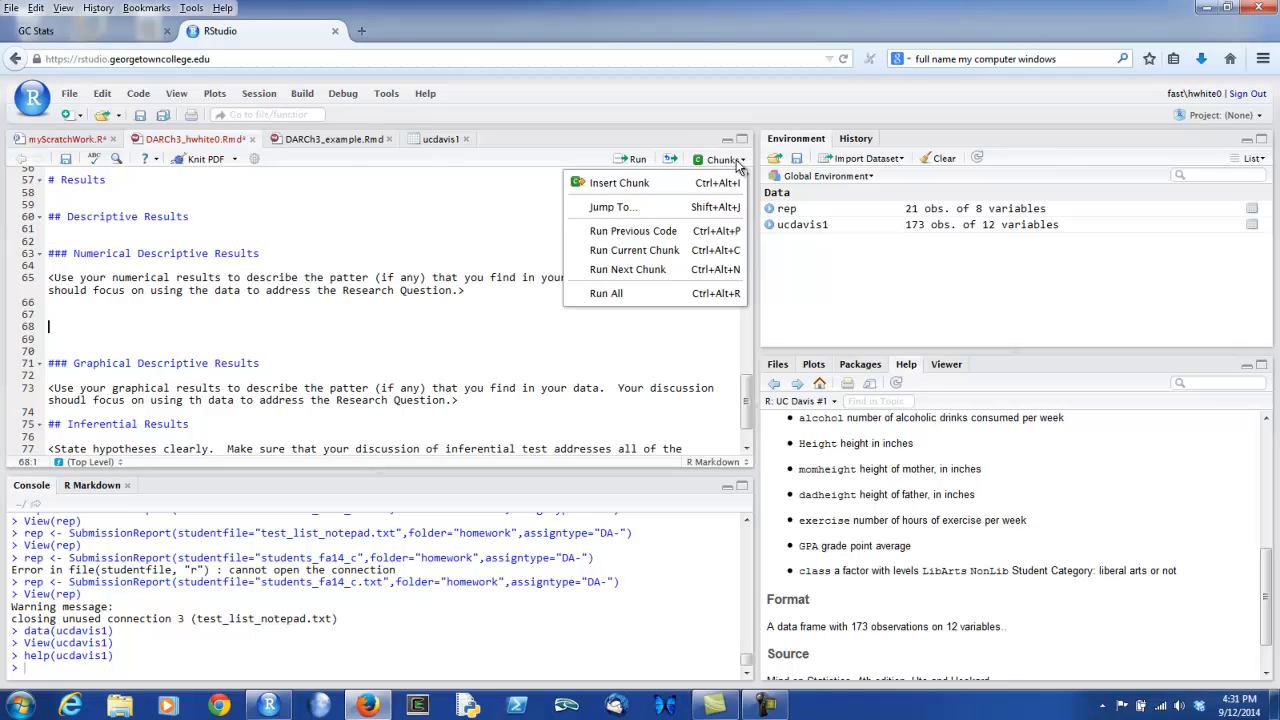
{"action": "mouse_move", "coordinate": [620, 182]}
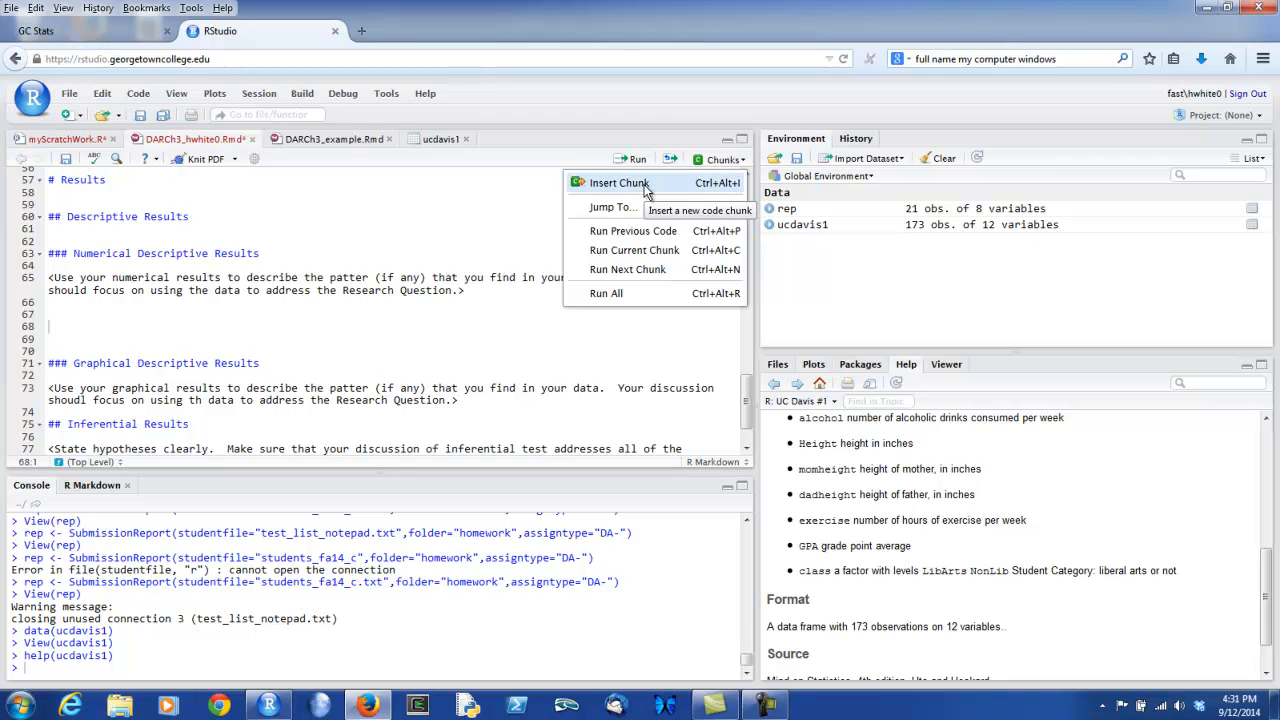
{"action": "left_click", "coordinate": [618, 182]}
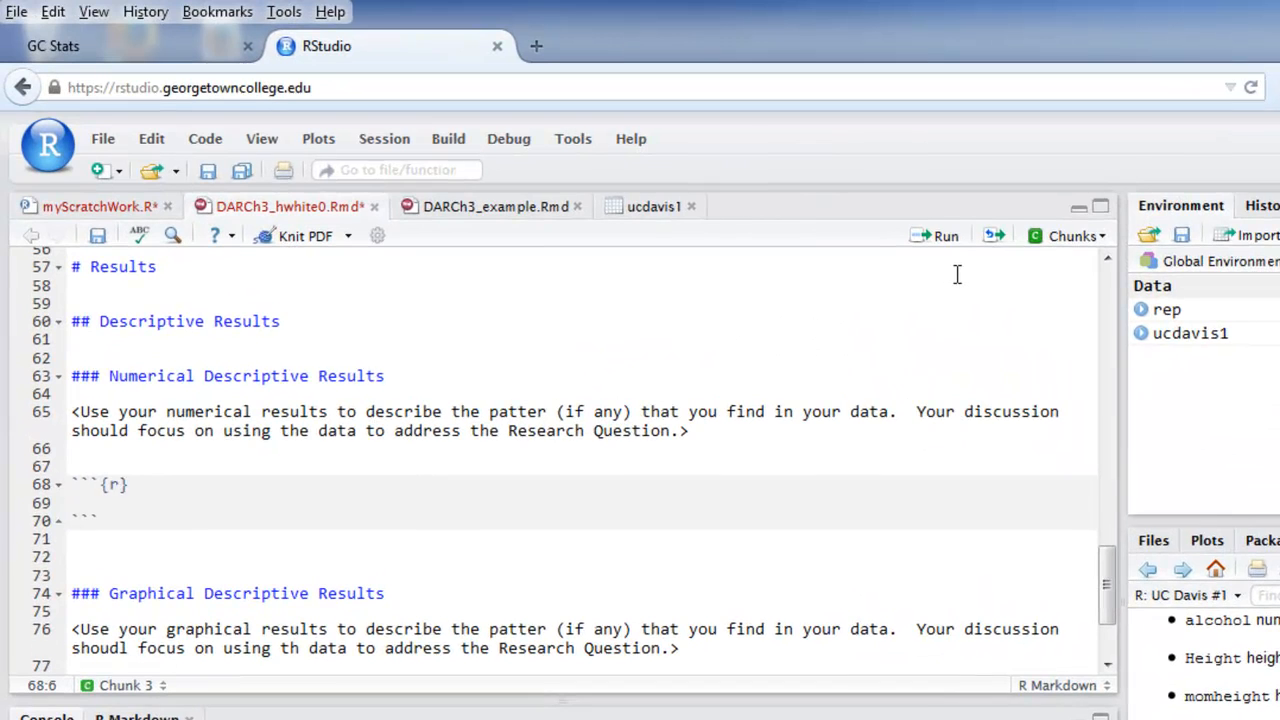
{"action": "type", "text": "\" \""}
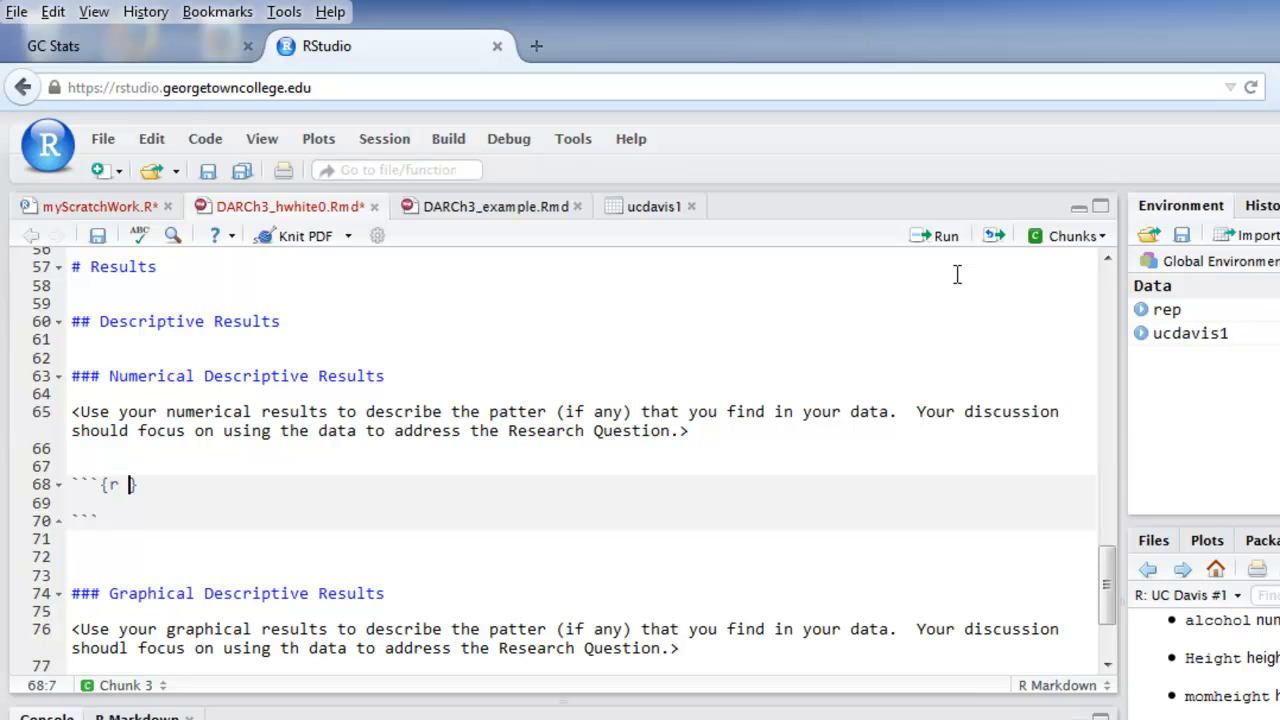
{"action": "type", "text": "echo=FALSE"}
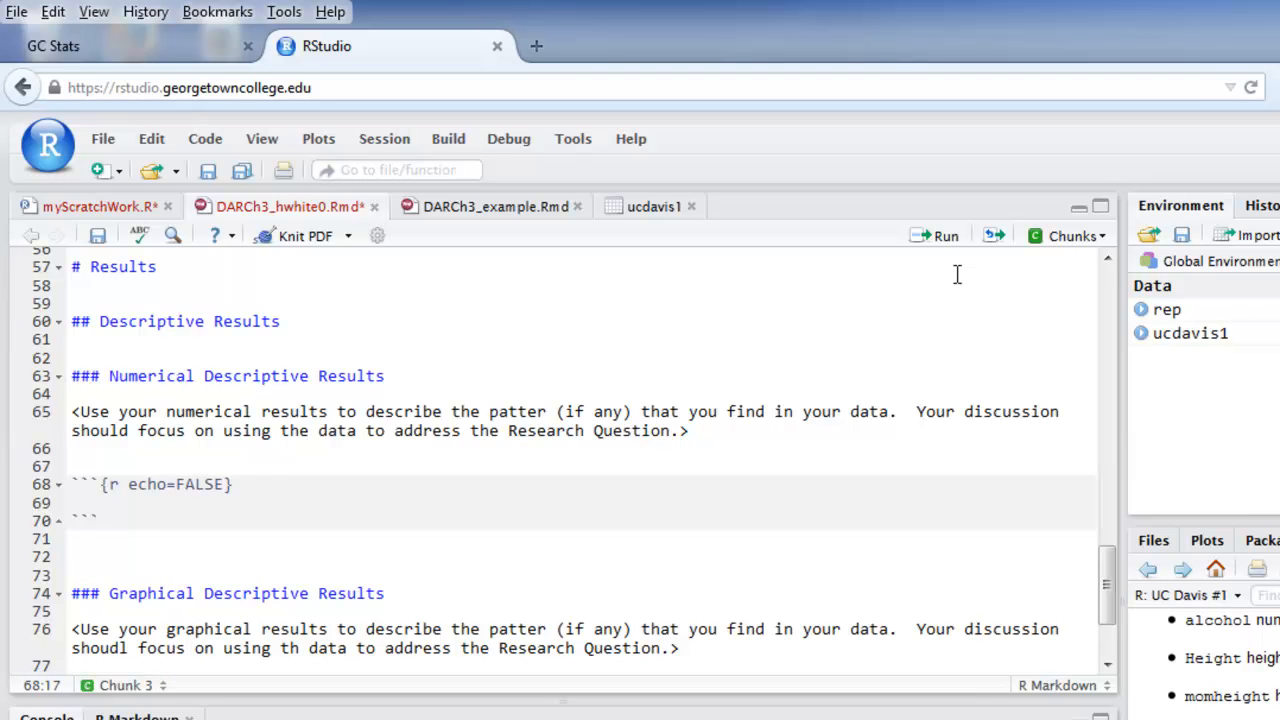
{"action": "left_click", "coordinate": [76, 502]}
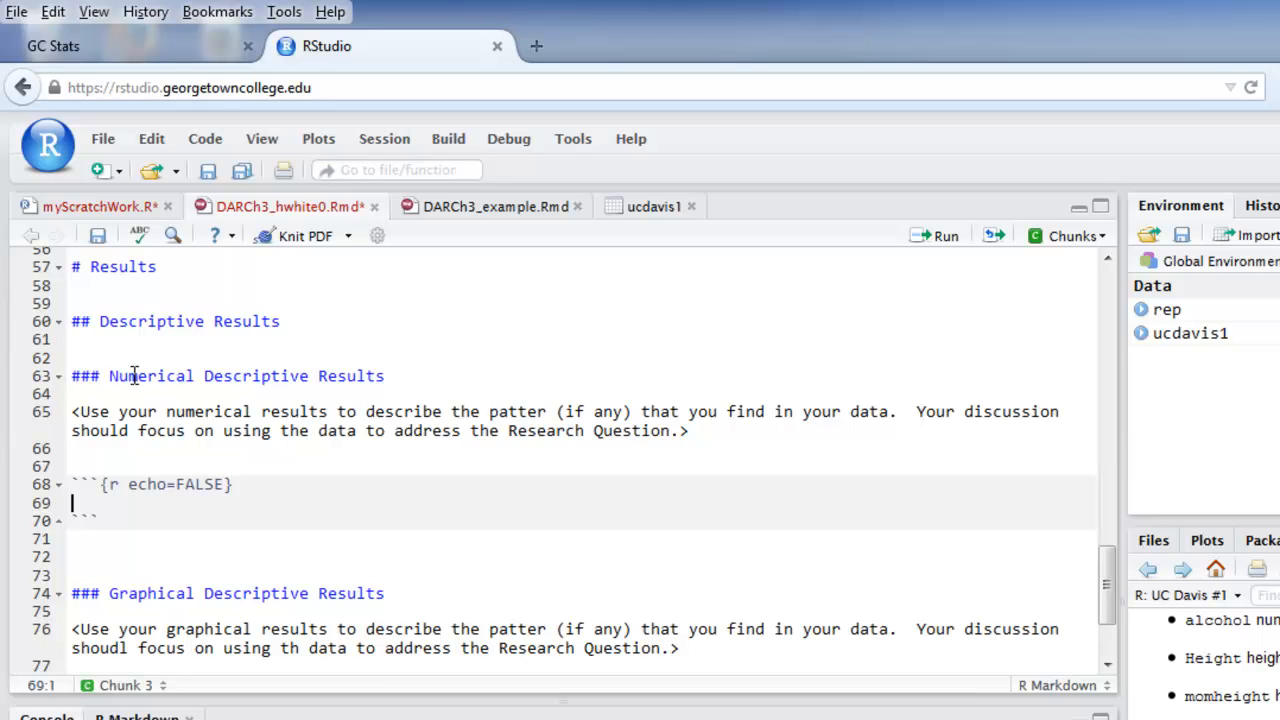
{"action": "mouse_move", "coordinate": [168, 358]}
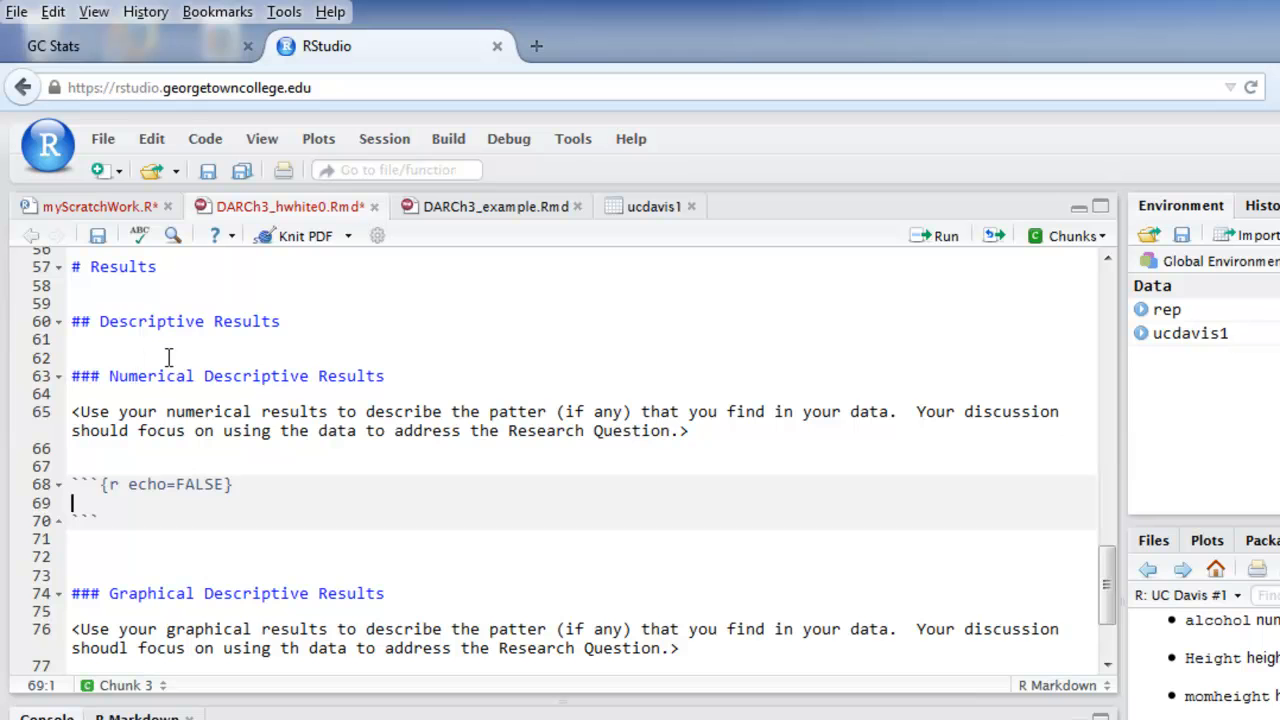
{"action": "mouse_move", "coordinate": [104, 138]}
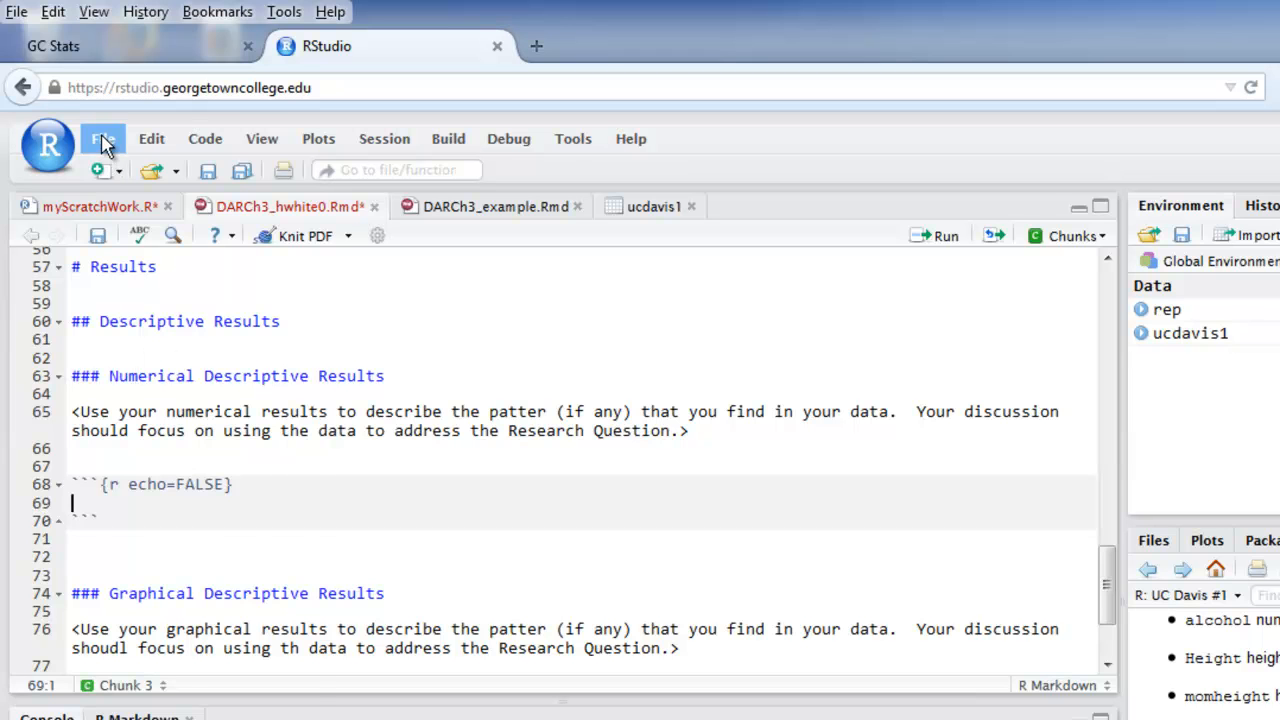
Step: Write seatMajor <- xtabs(~Seat+class,data=ucdavis1) and seatMajor in a scratch script to run
{"action": "left_click", "coordinate": [104, 138]}
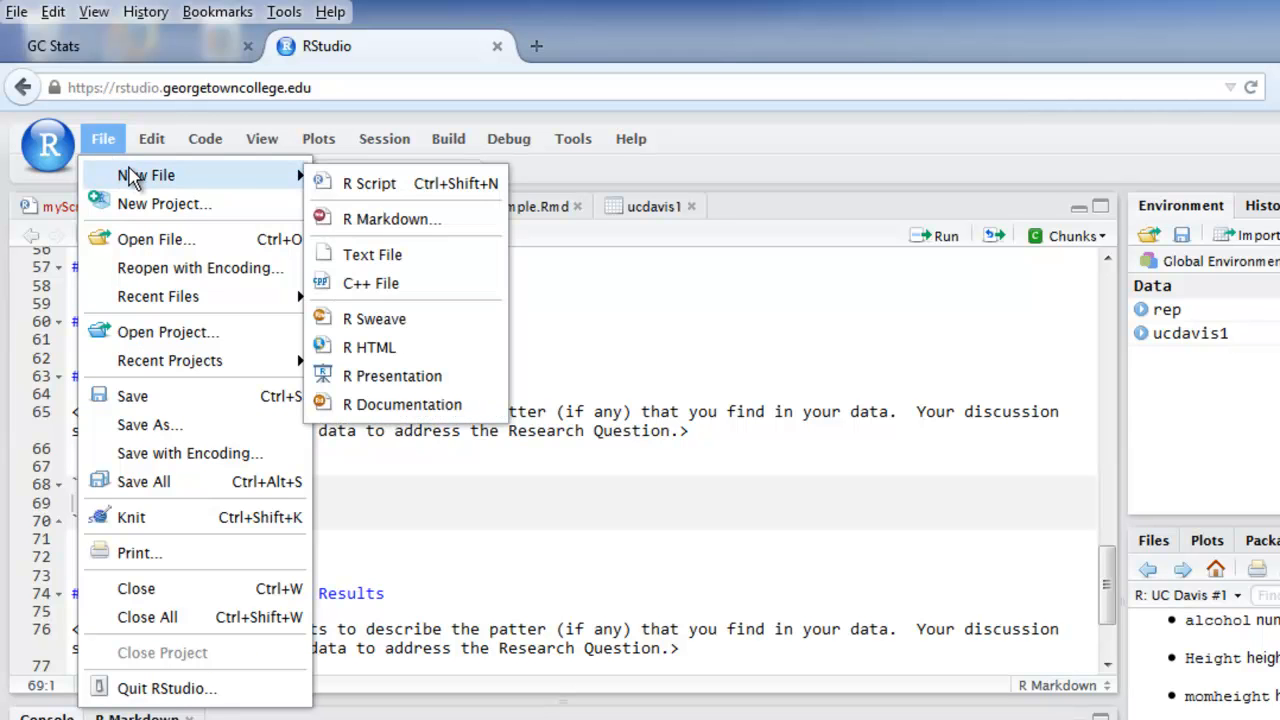
{"action": "mouse_move", "coordinate": [368, 184]}
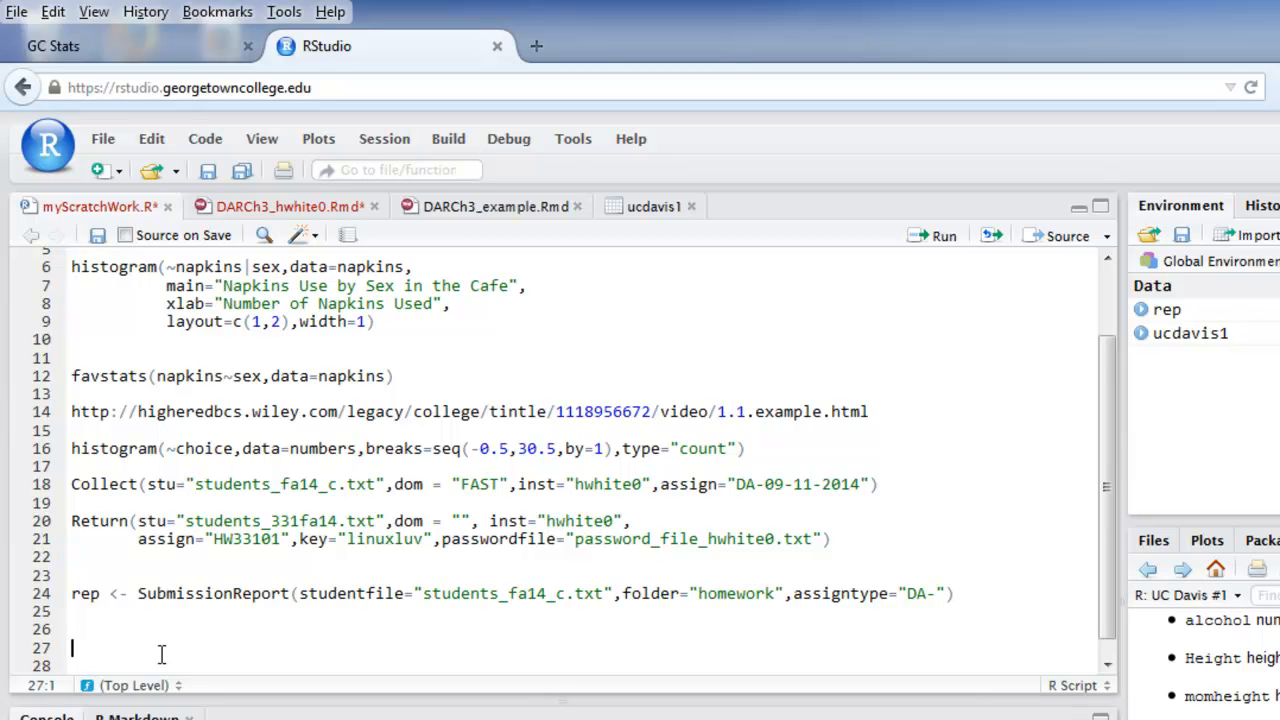
{"action": "type", "text": "seatMajo"}
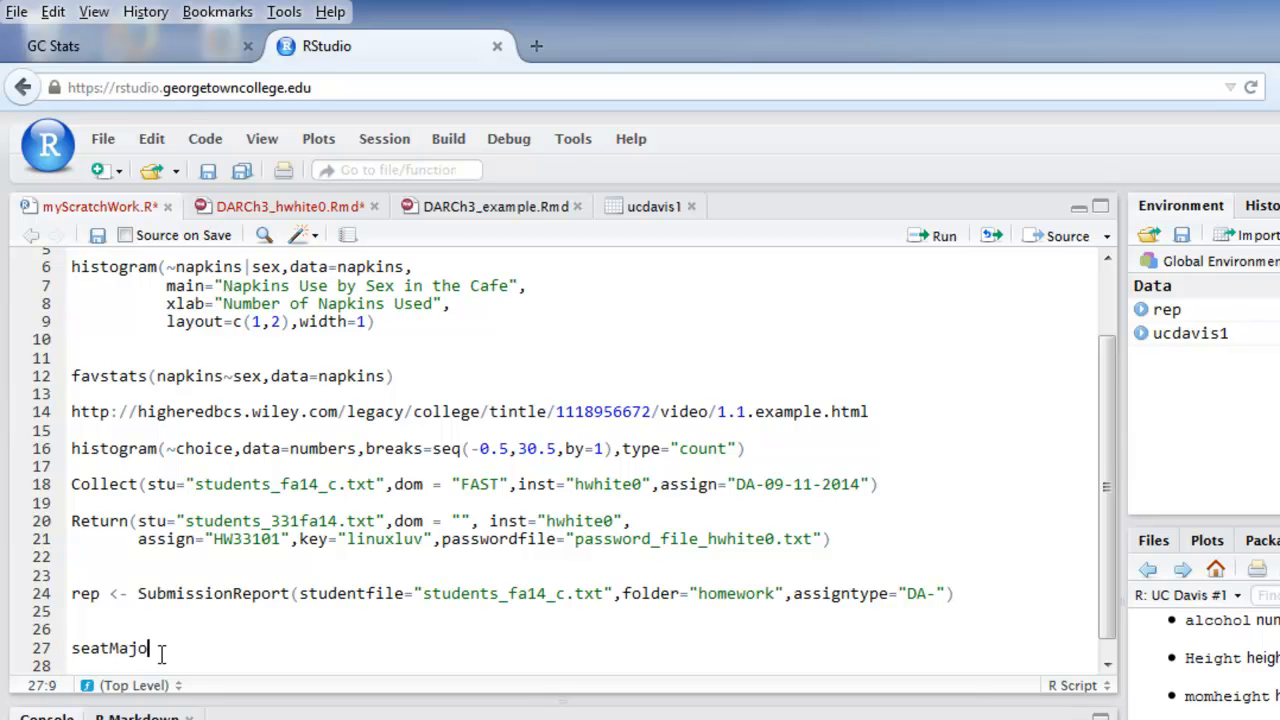
{"action": "type", "text": "r"}
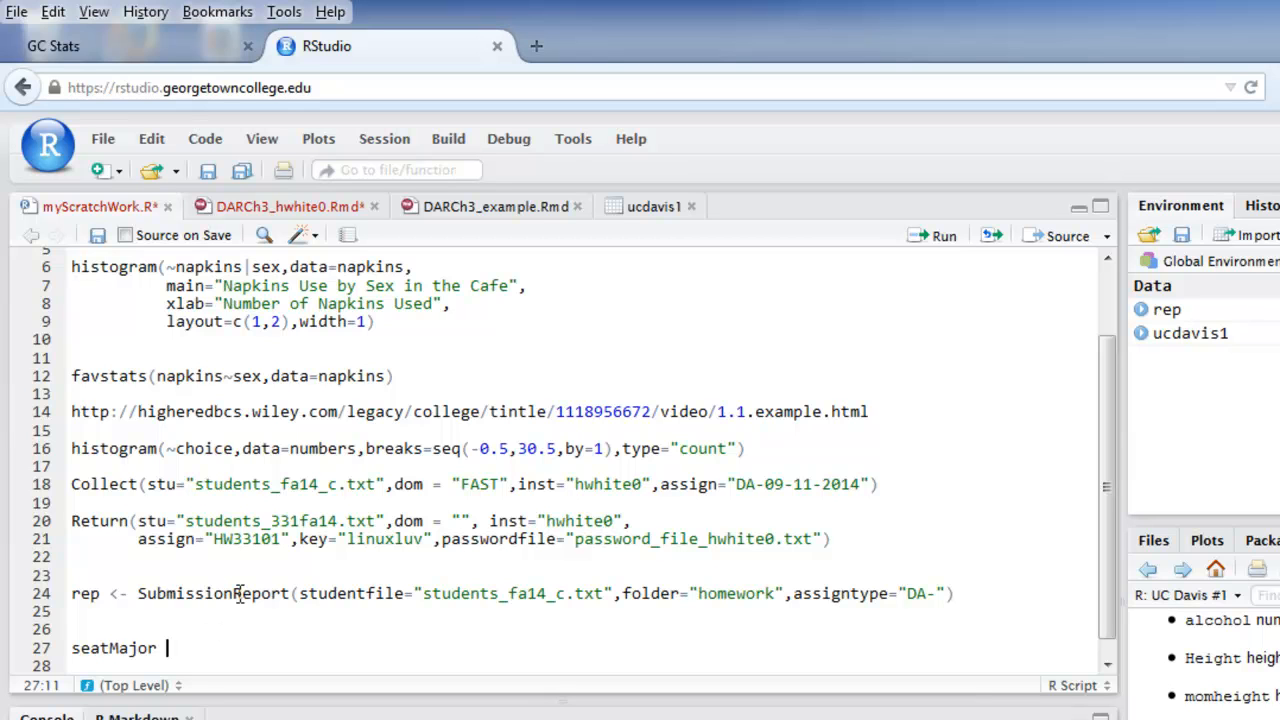
{"action": "type", "text": "<- xta"}
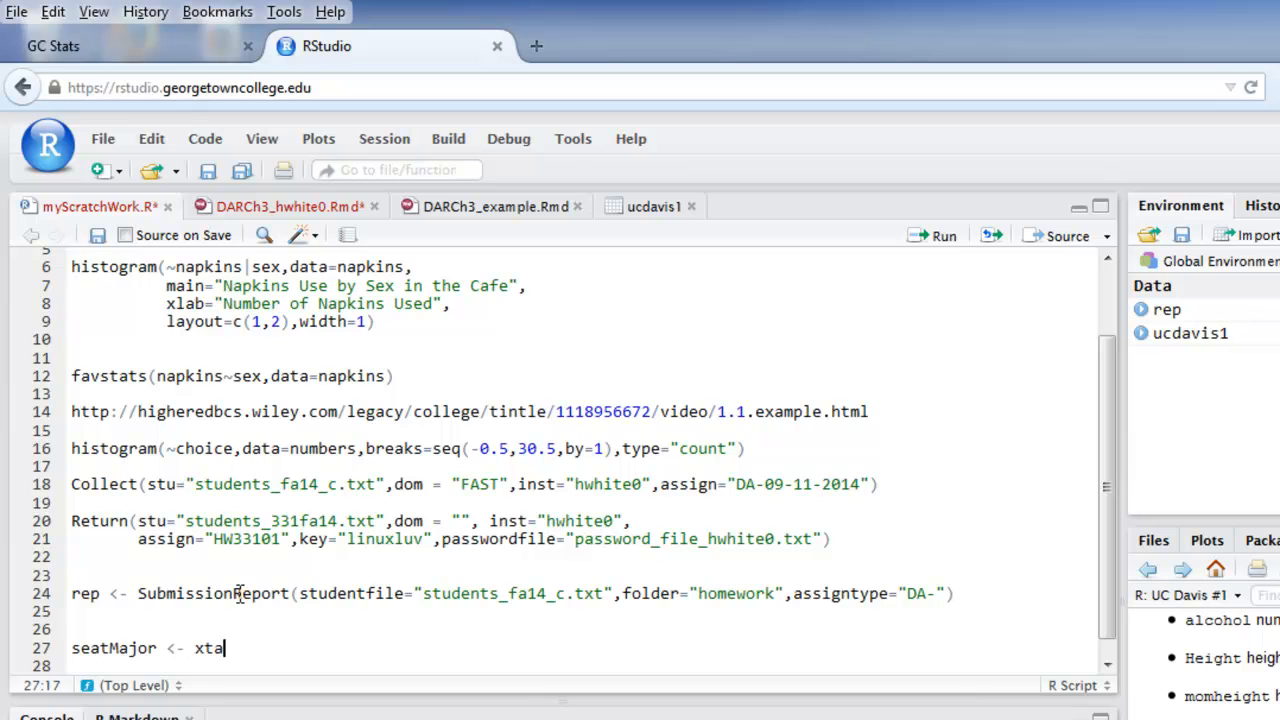
{"action": "type", "text": "bs(~"}
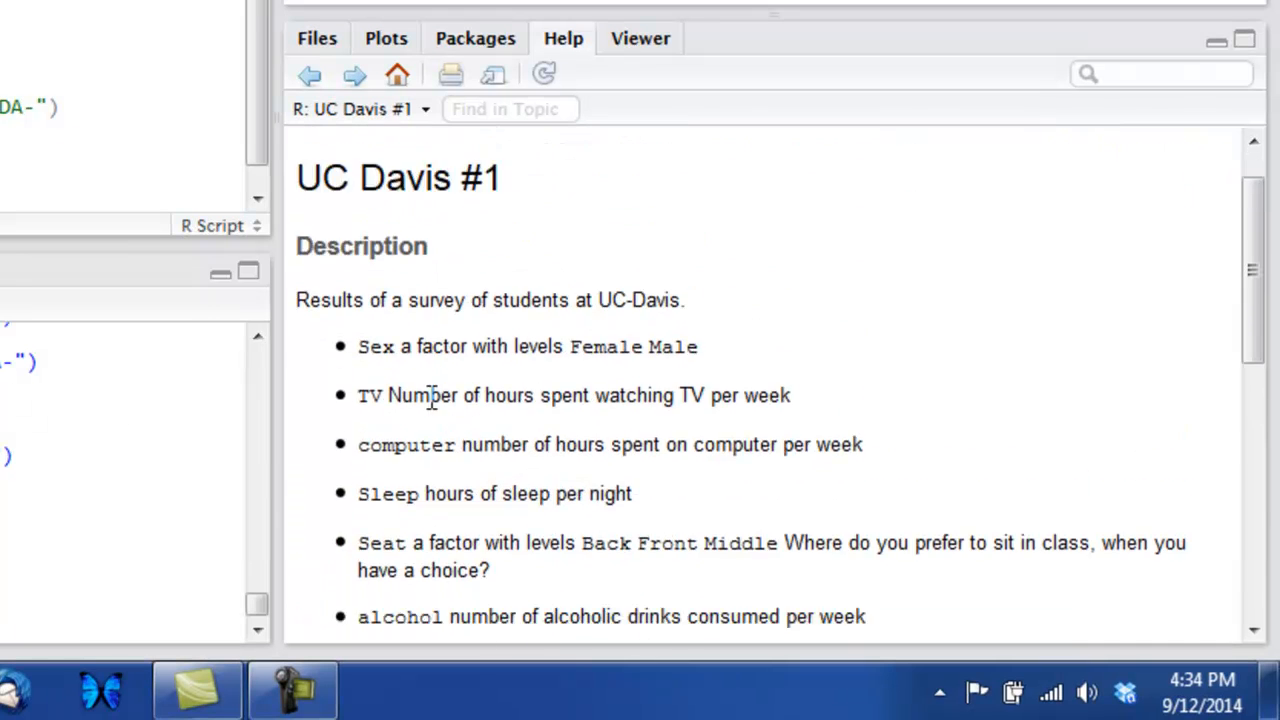
{"action": "scroll", "scroll_direction": "down", "scroll_amount": 3}
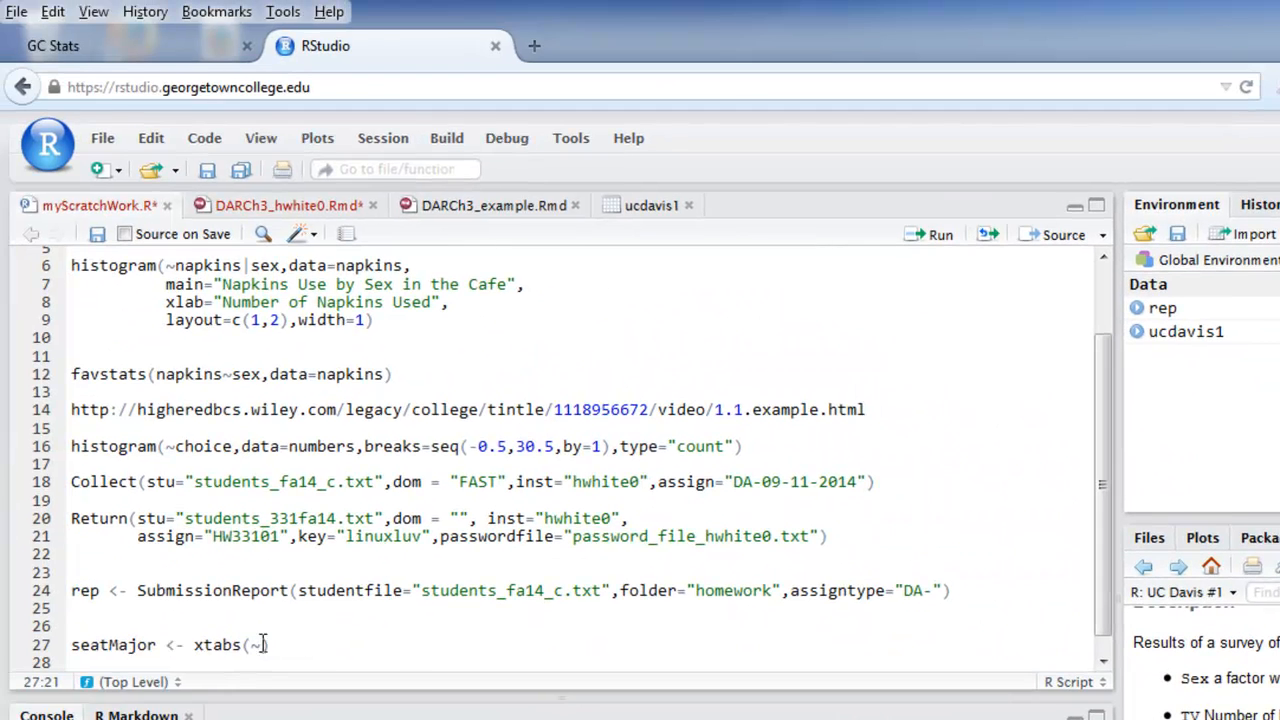
{"action": "type", "text": "Seat"}
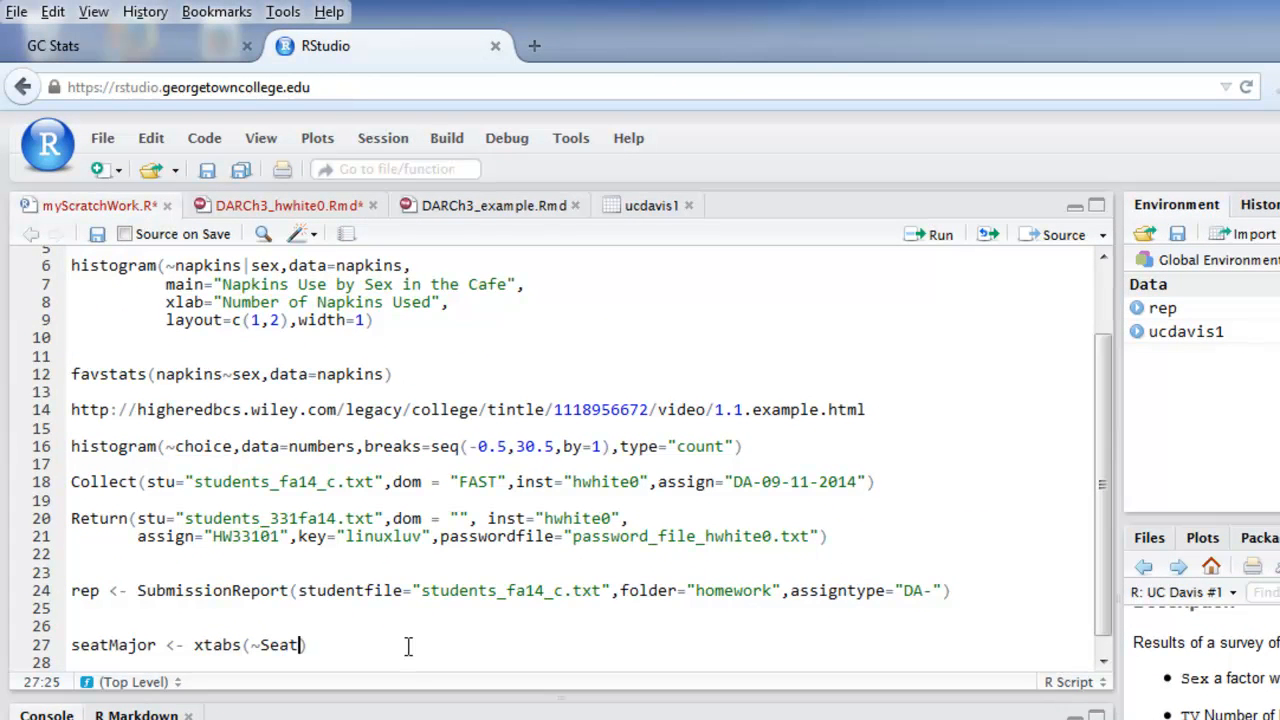
{"action": "type", "text": "+"}
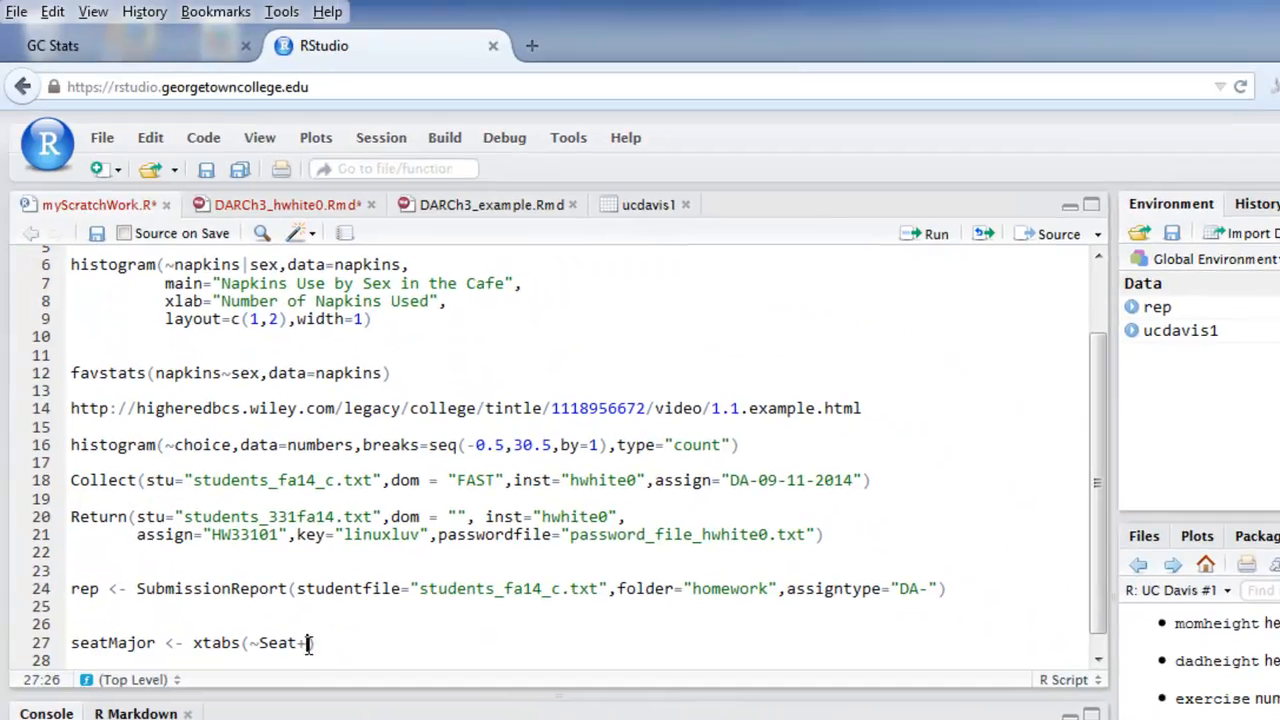
{"action": "type", "text": "class)"}
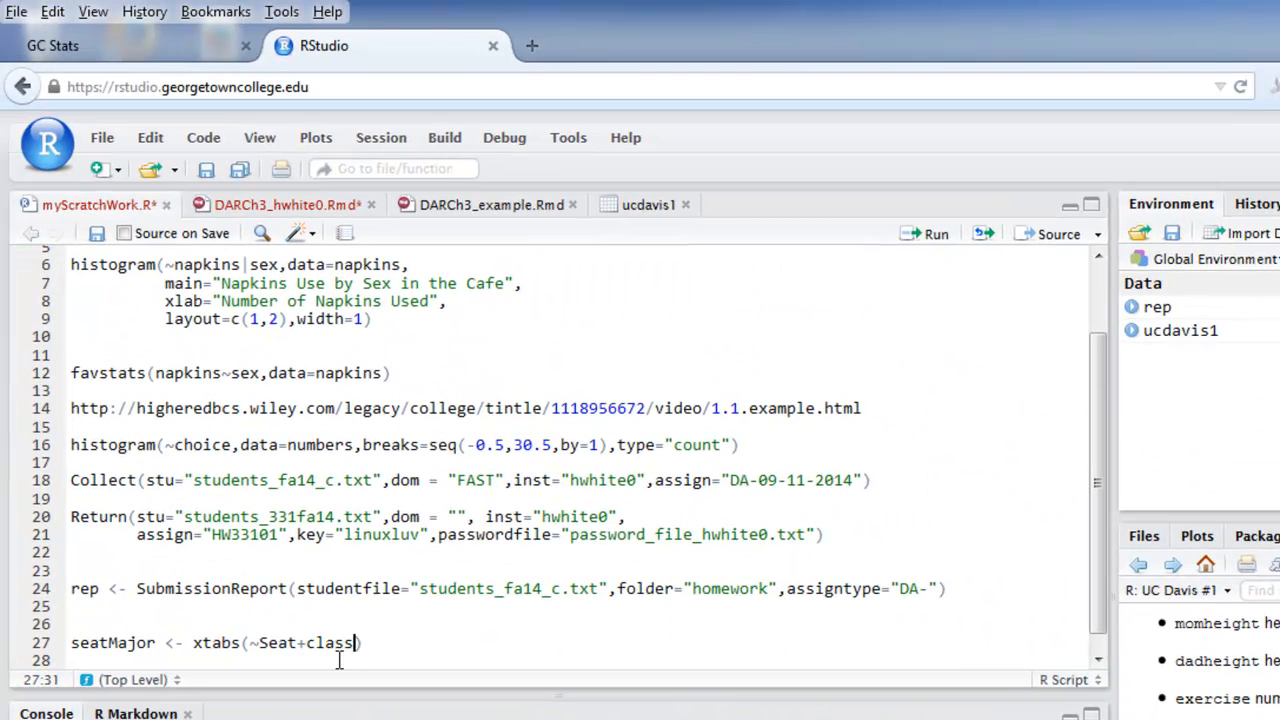
{"action": "type", "text": ",data=ucdavis1"}
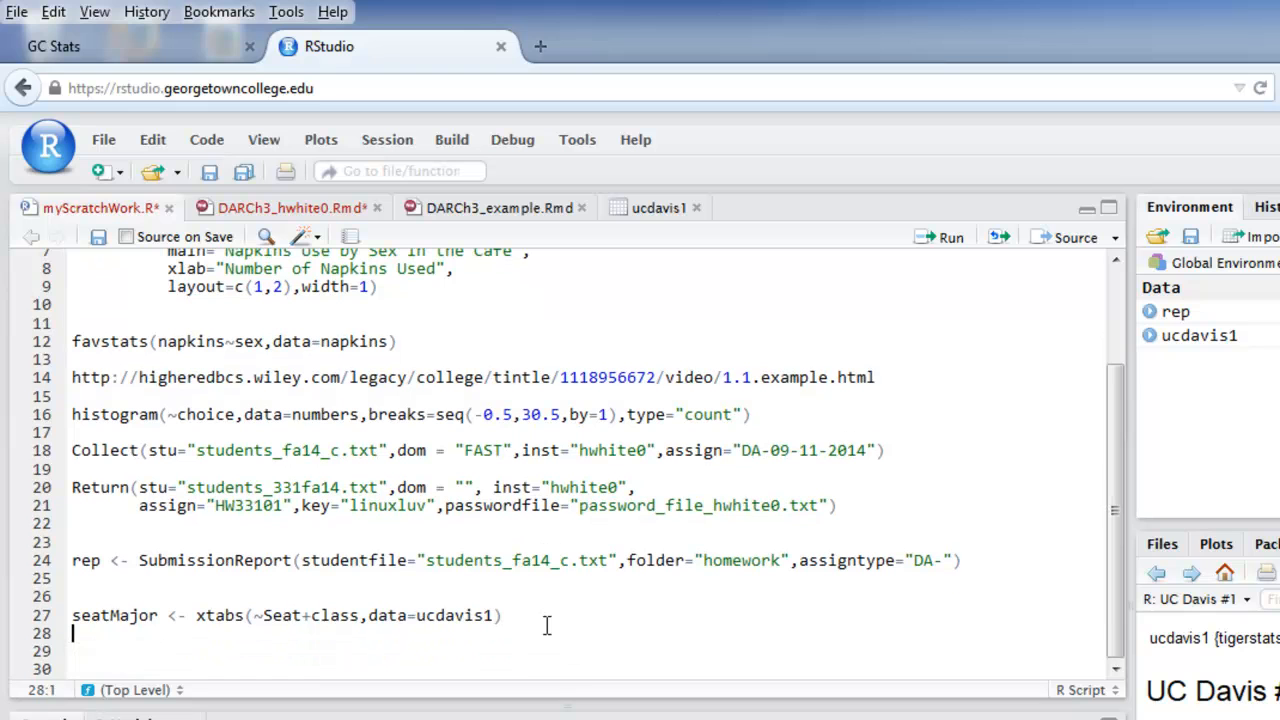
{"action": "type", "text": "seat"}
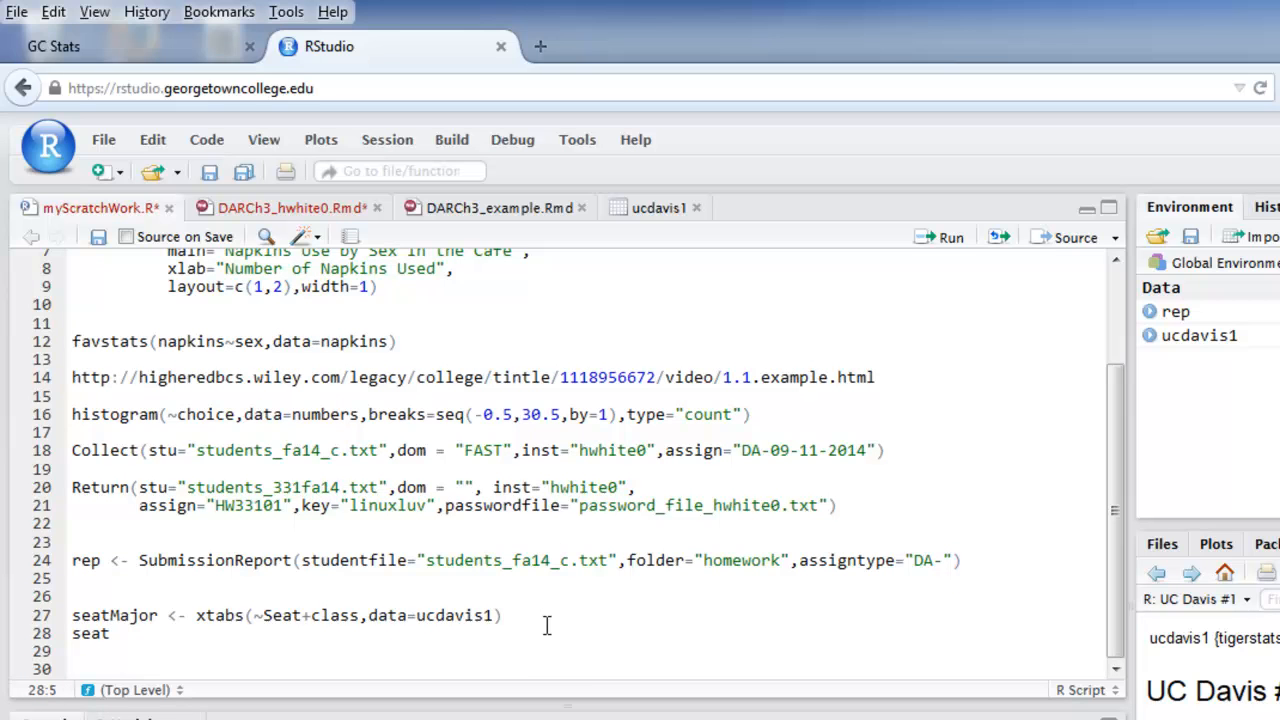
{"action": "type", "text": "Major"}
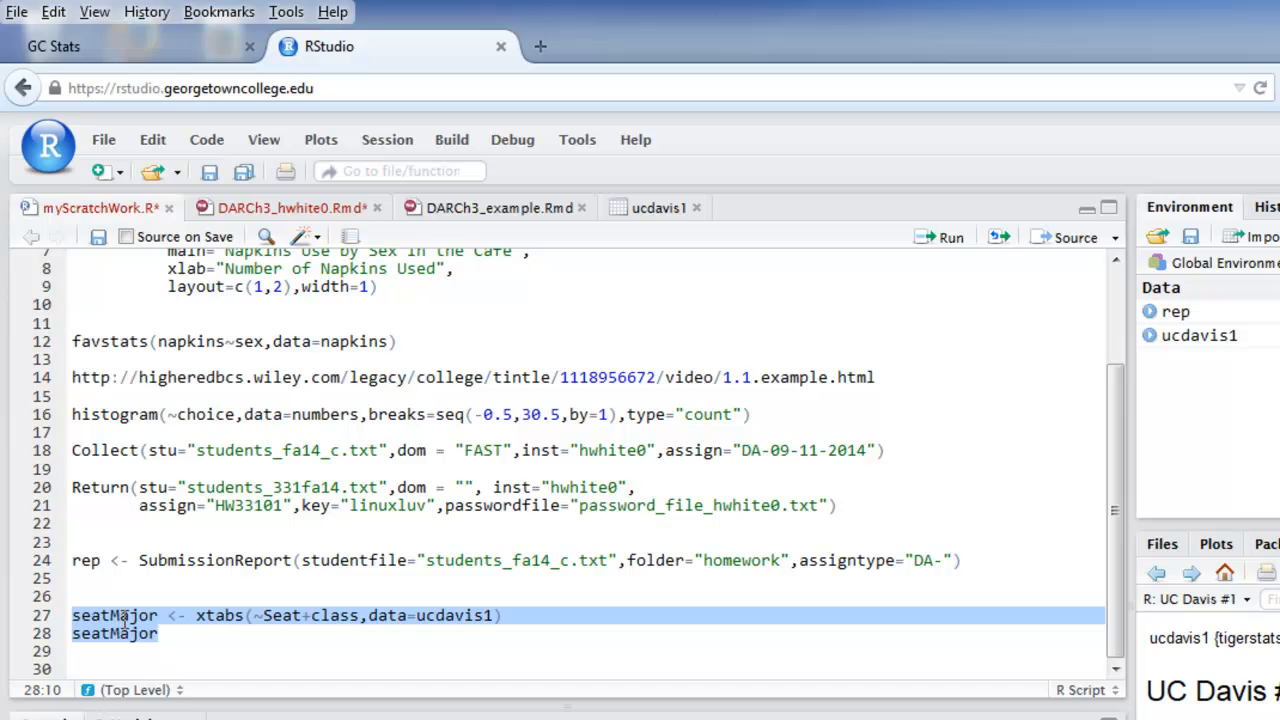
{"action": "mouse_move", "coordinate": [820, 292]}
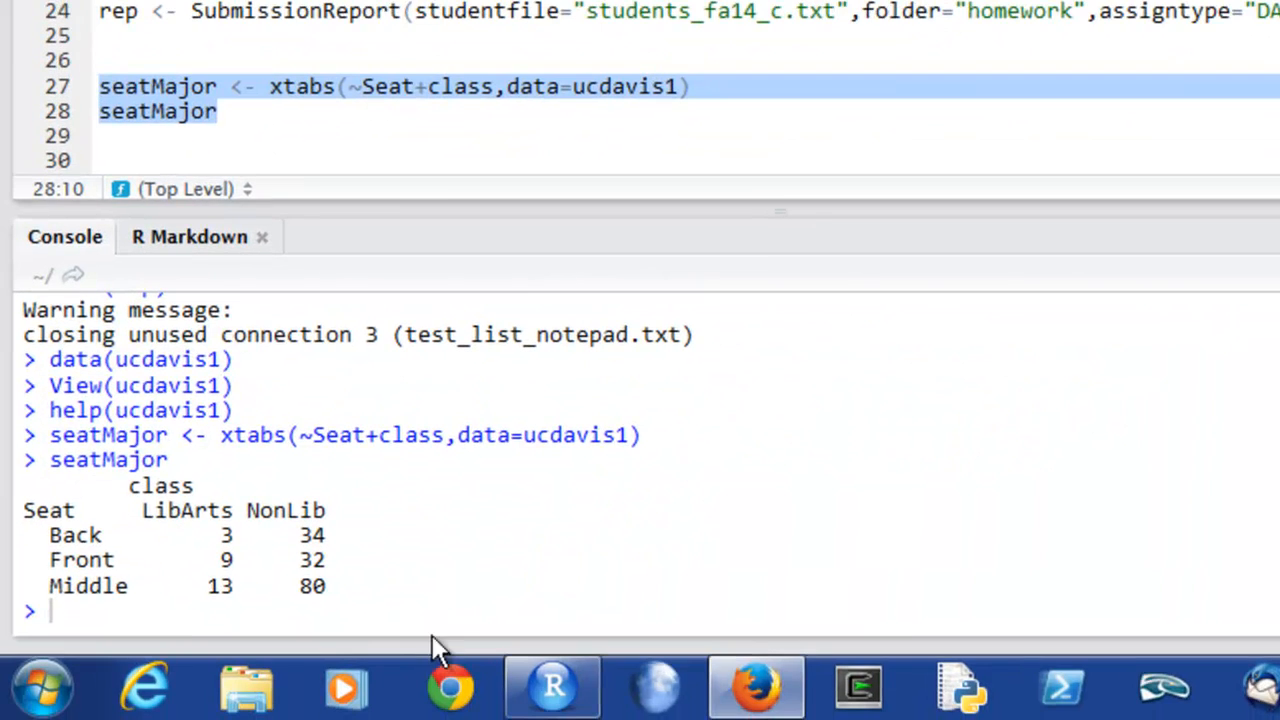
{"action": "mouse_move", "coordinate": [380, 538]}
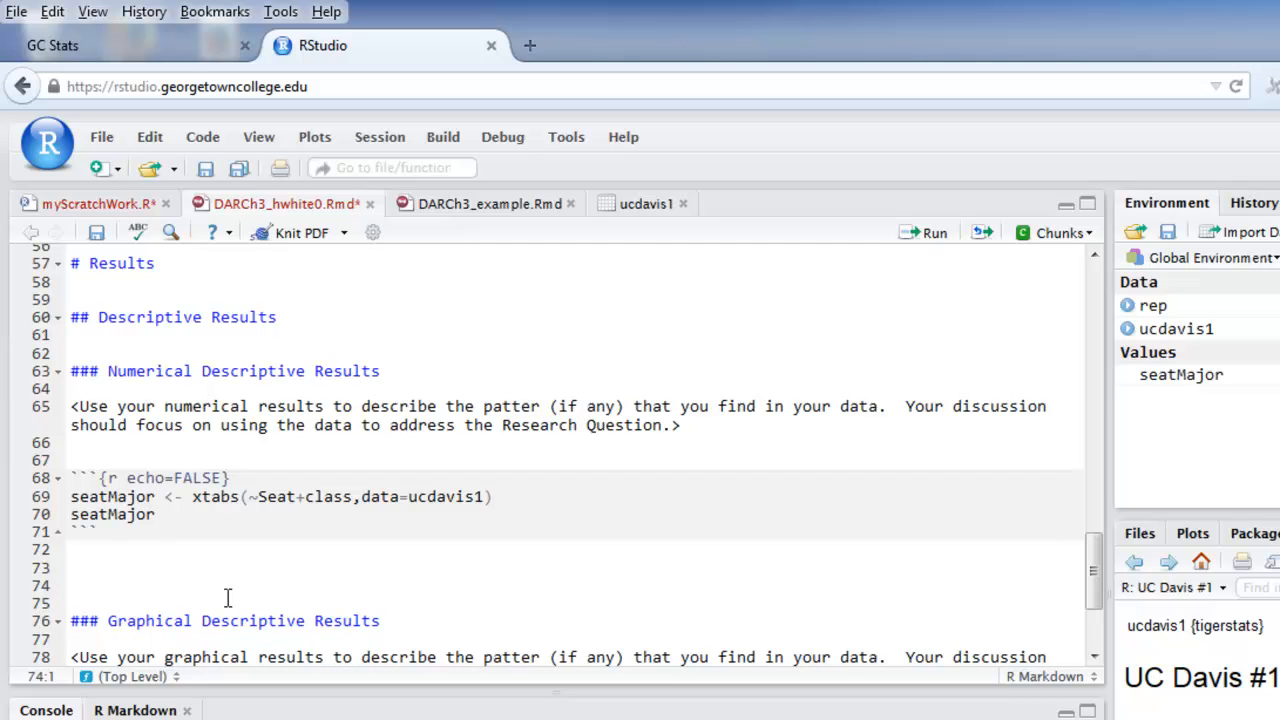
Step: Add a ```{r eval=FALSE} chunk containing rowPerc(seatMajor) after the hidden seatMajor chunk
{"action": "type", "text": "```{r}"}
{"action": "left_click", "coordinate": [574, 602]}
{"action": "type", "text": "rowPerc"}
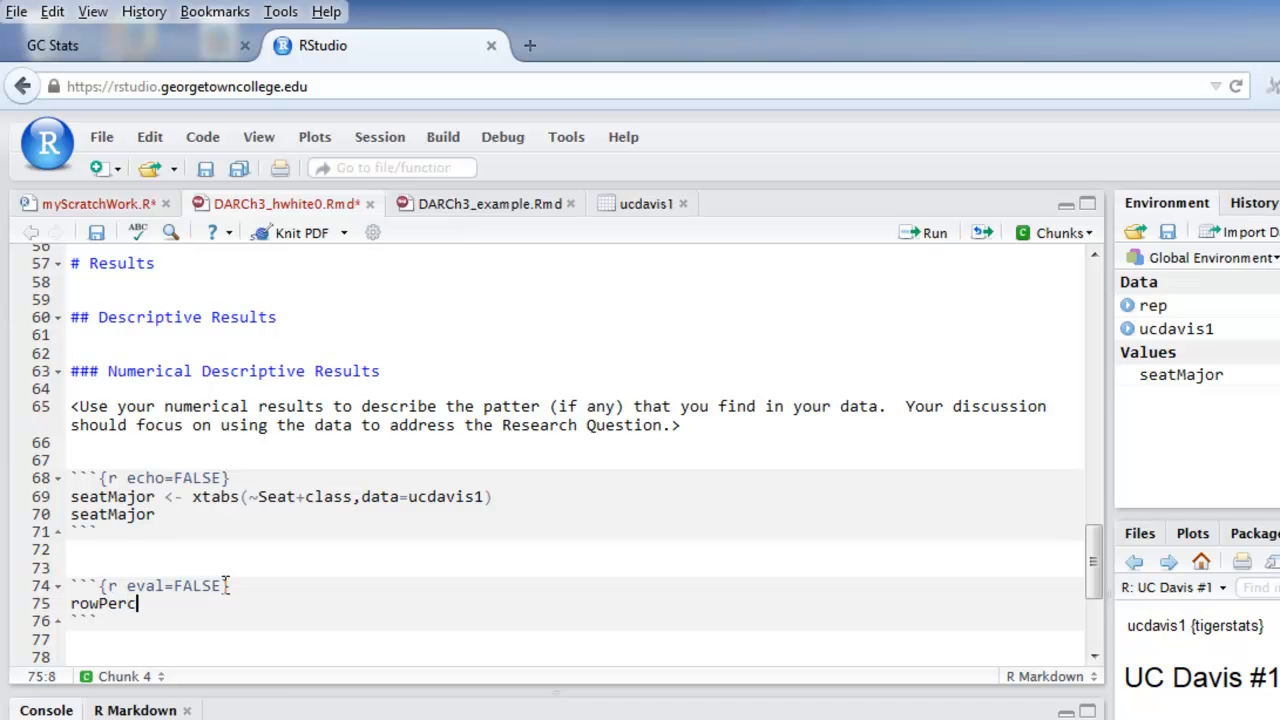
{"action": "type", "text": "(se"}
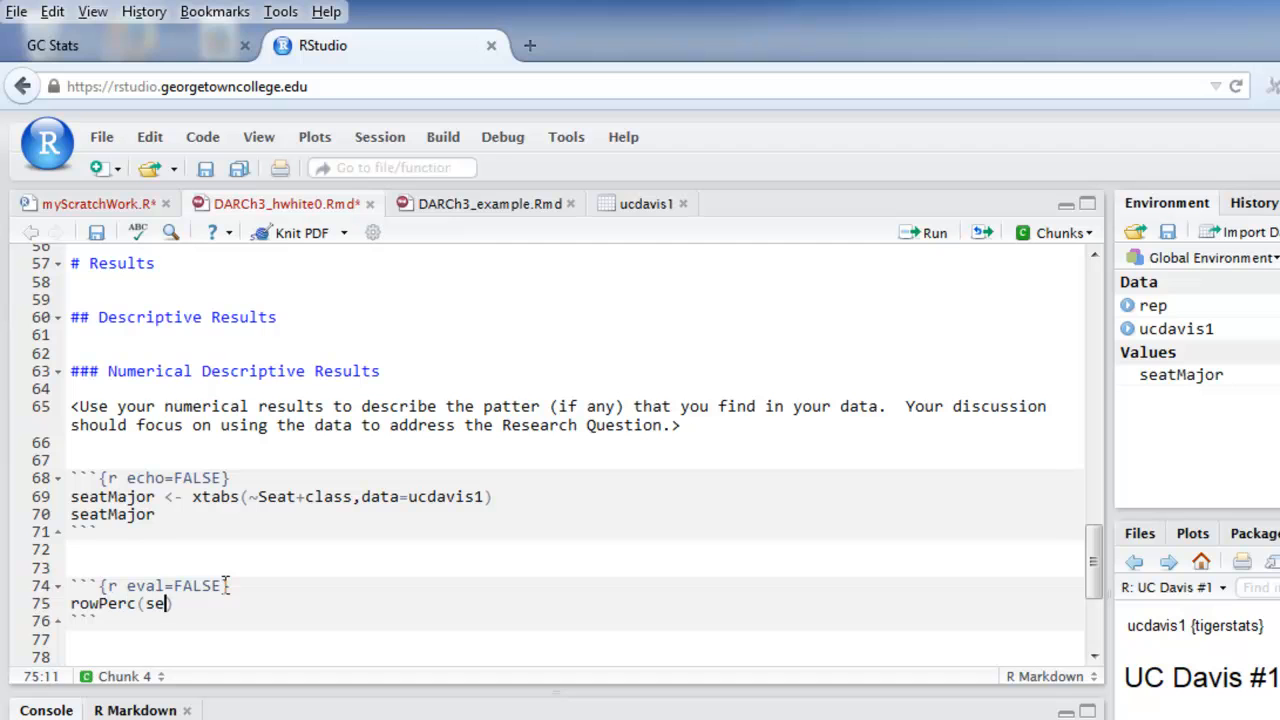
{"action": "type", "text": "atMajor"}
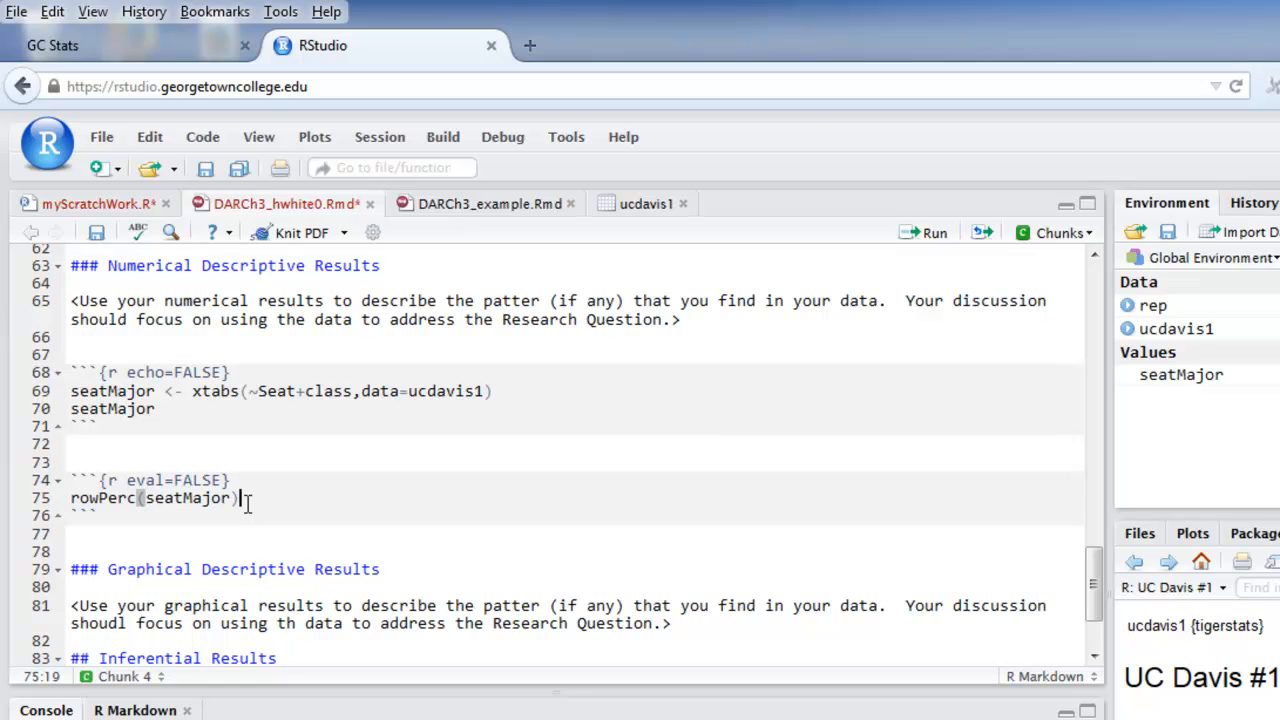
{"action": "left_click", "coordinate": [72, 498]}
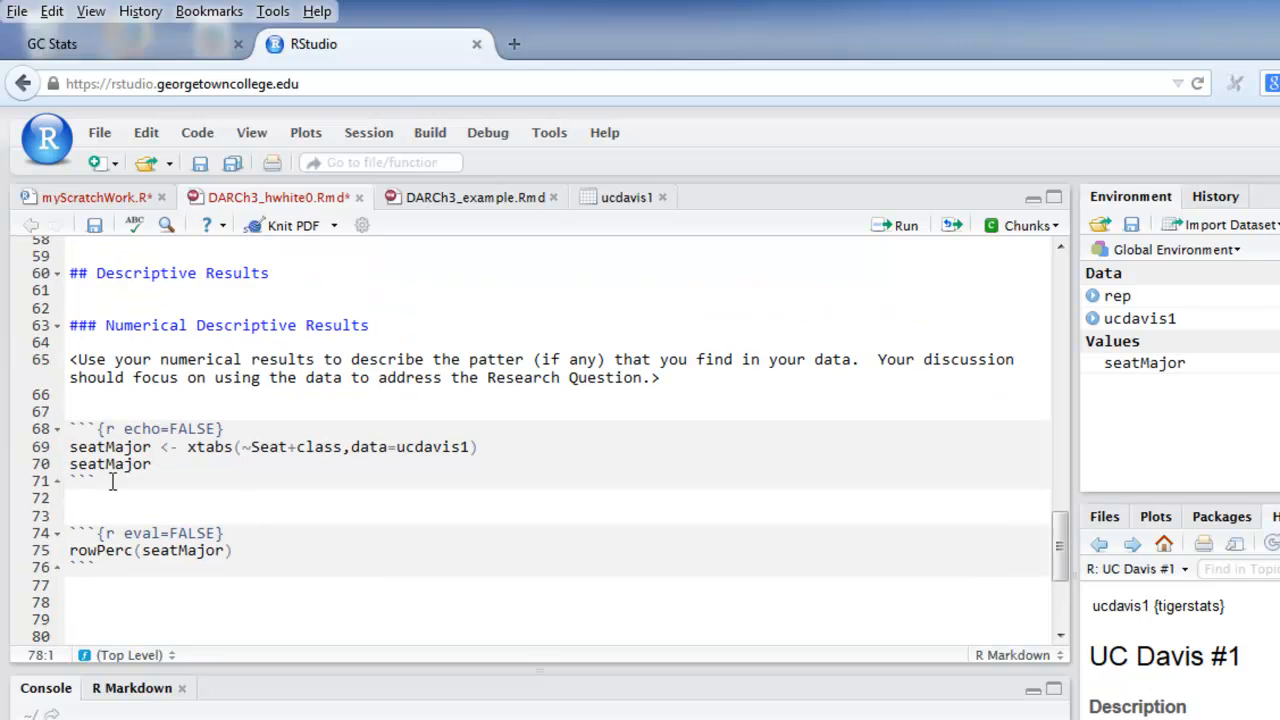
Step: Start a new line for the sentences introducing the tables and their interpretation
{"action": "key", "text": "enter"}
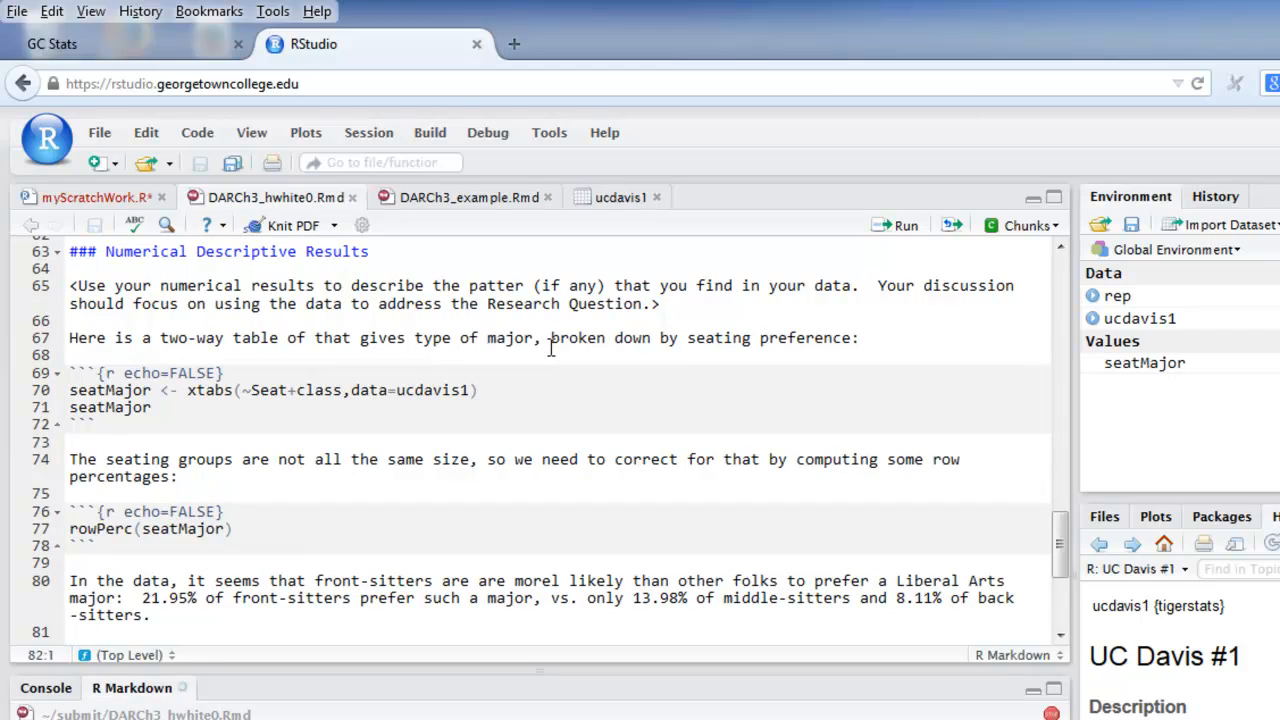
Step: Knit to PDF, review the Numerical Descriptive Results tables in the preview, then close it
{"action": "left_click", "coordinate": [292, 224]}
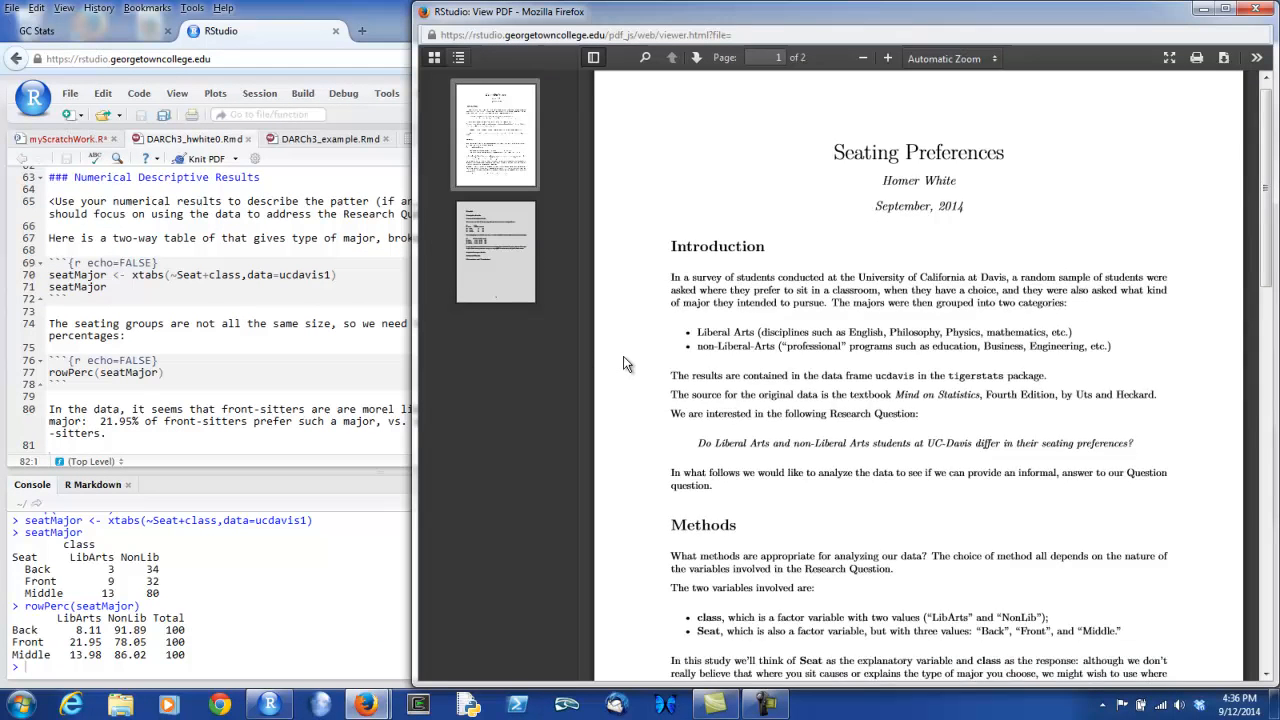
{"action": "scroll", "scroll_direction": "down", "scroll_amount": 3}
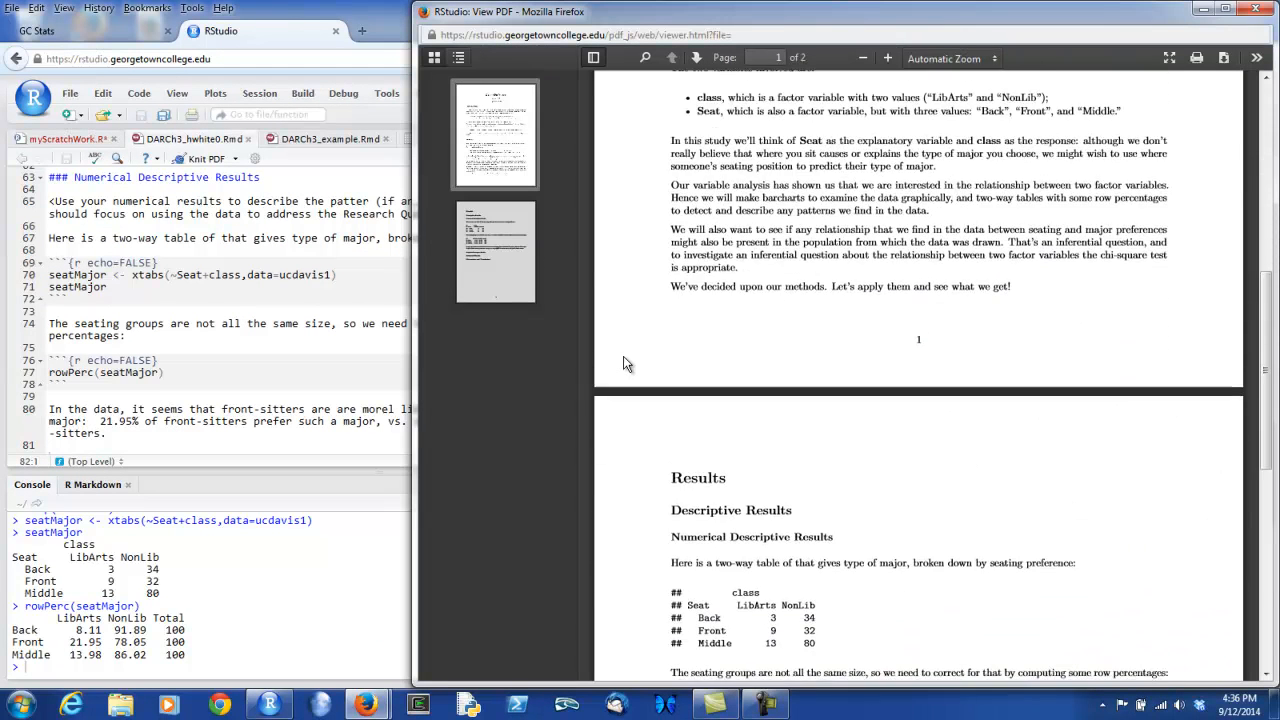
{"action": "scroll", "scroll_direction": "down", "scroll_amount": 3}
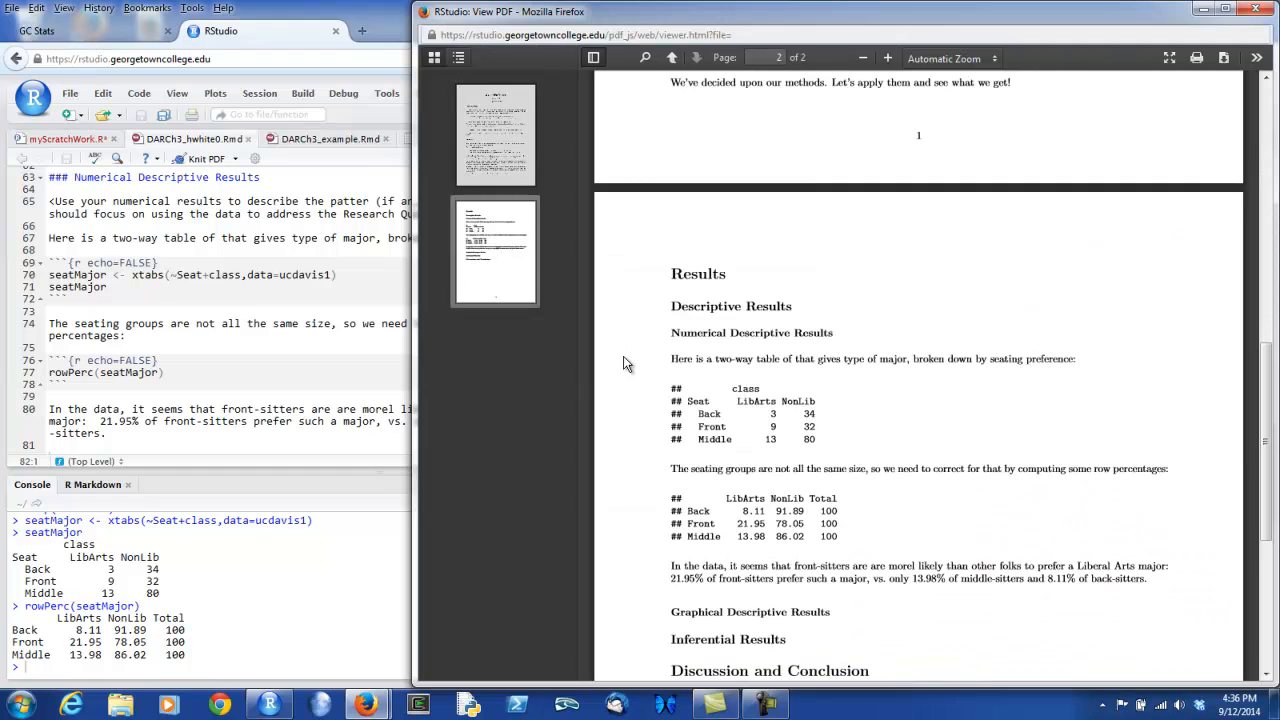
{"action": "scroll", "scroll_direction": "down", "scroll_amount": 3}
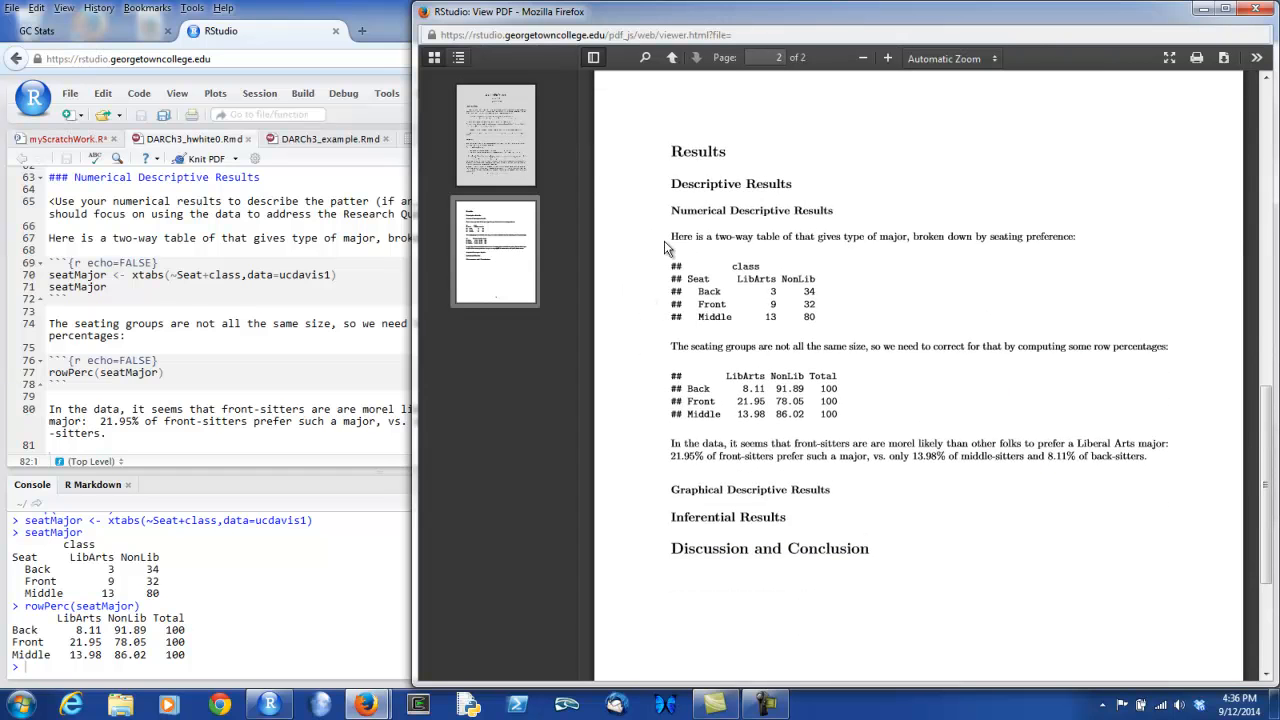
{"action": "mouse_move", "coordinate": [996, 250]}
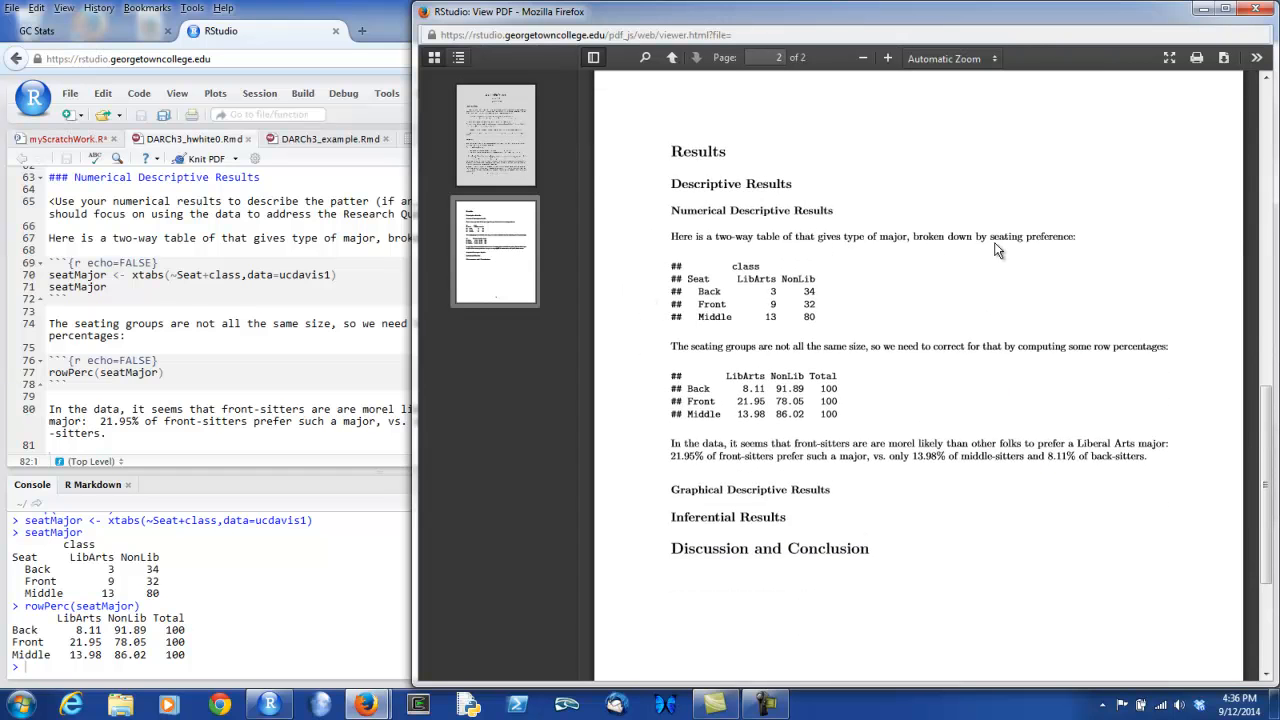
{"action": "mouse_move", "coordinate": [790, 276]}
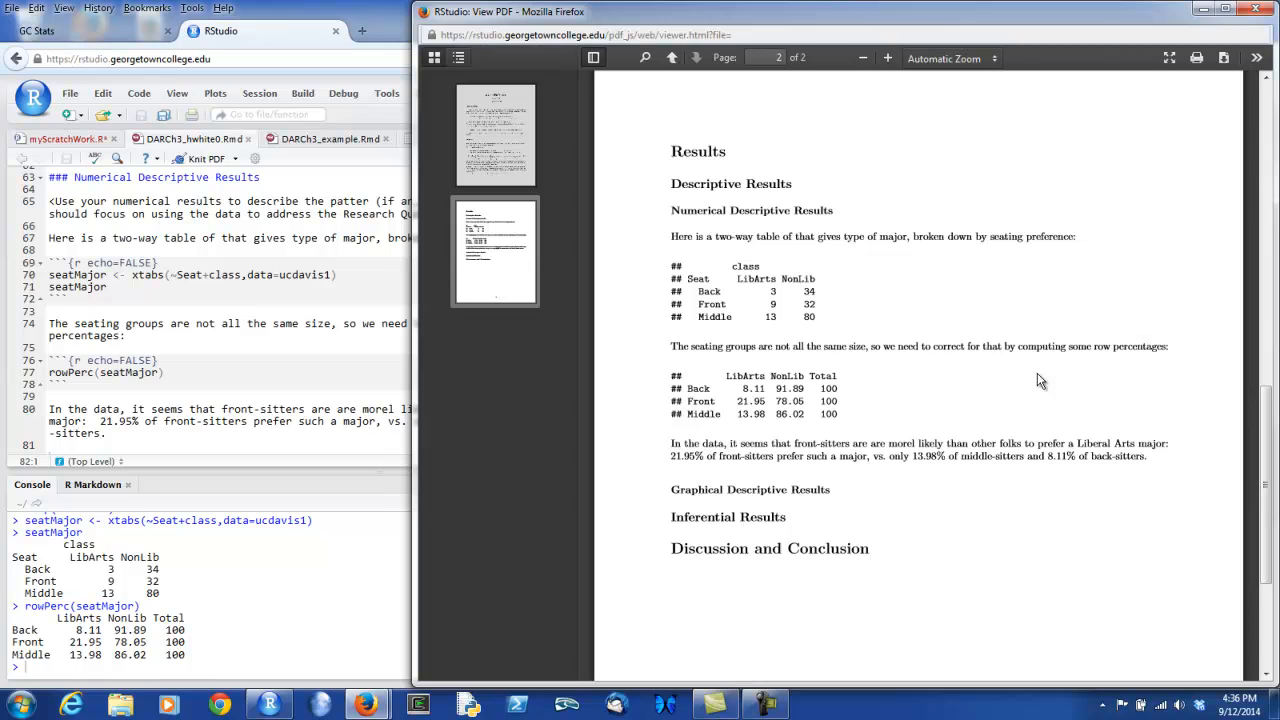
{"action": "mouse_move", "coordinate": [672, 452]}
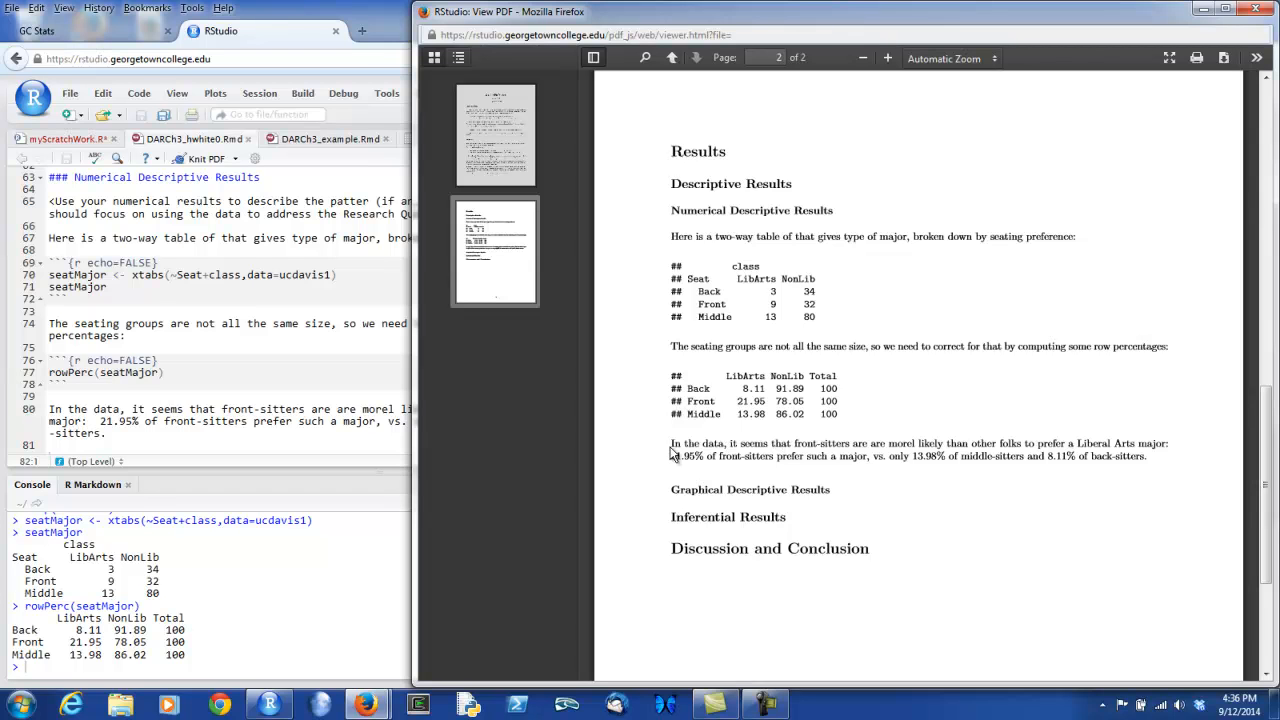
{"action": "mouse_move", "coordinate": [956, 472]}
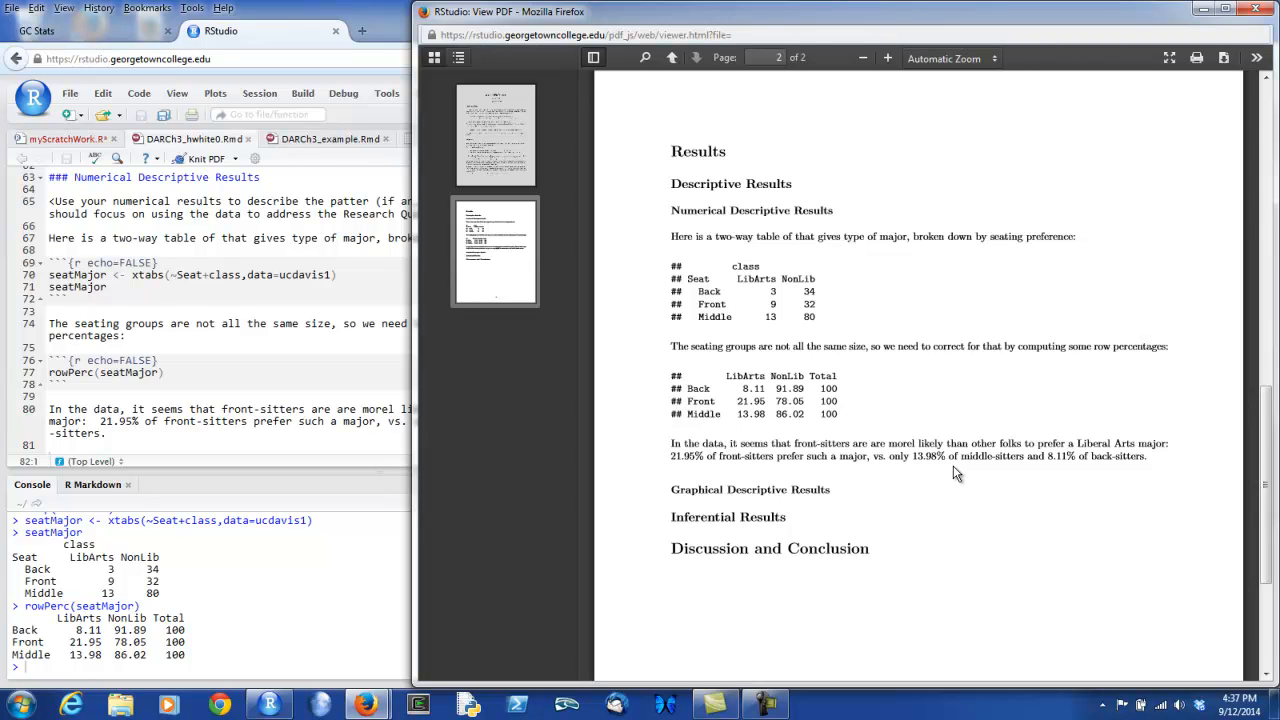
{"action": "mouse_move", "coordinate": [868, 412]}
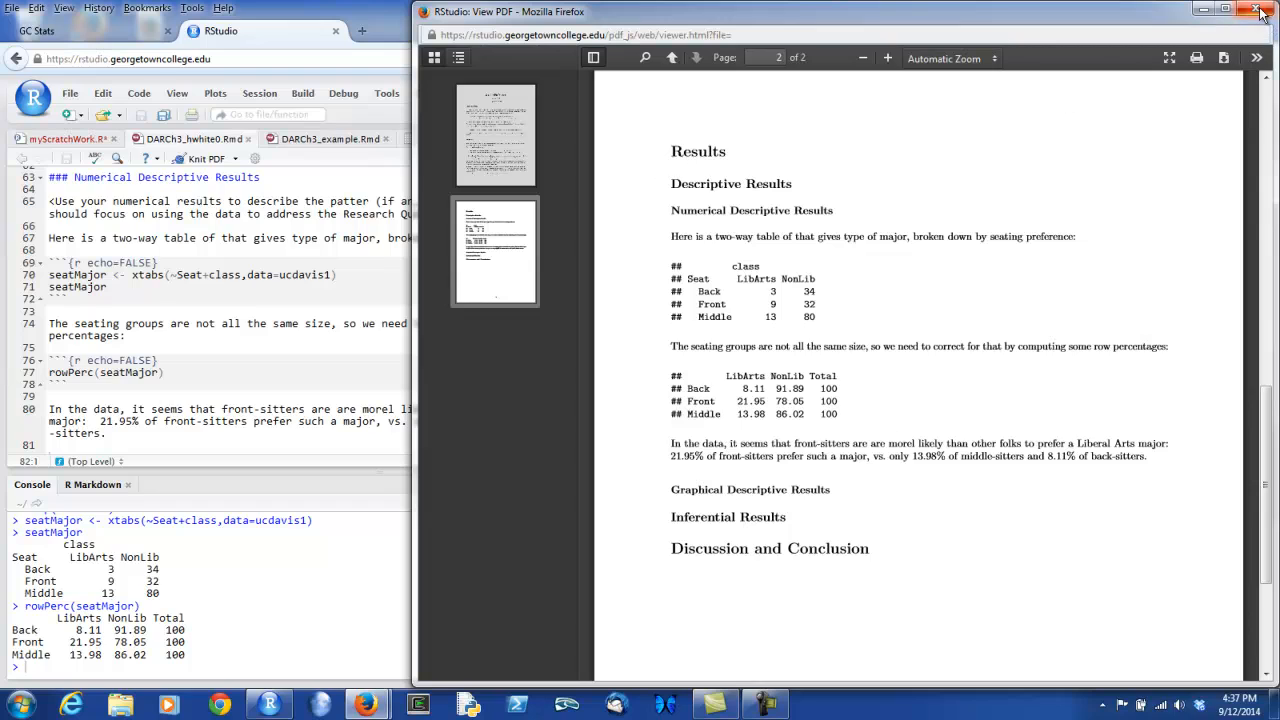
{"action": "left_click", "coordinate": [1260, 12]}
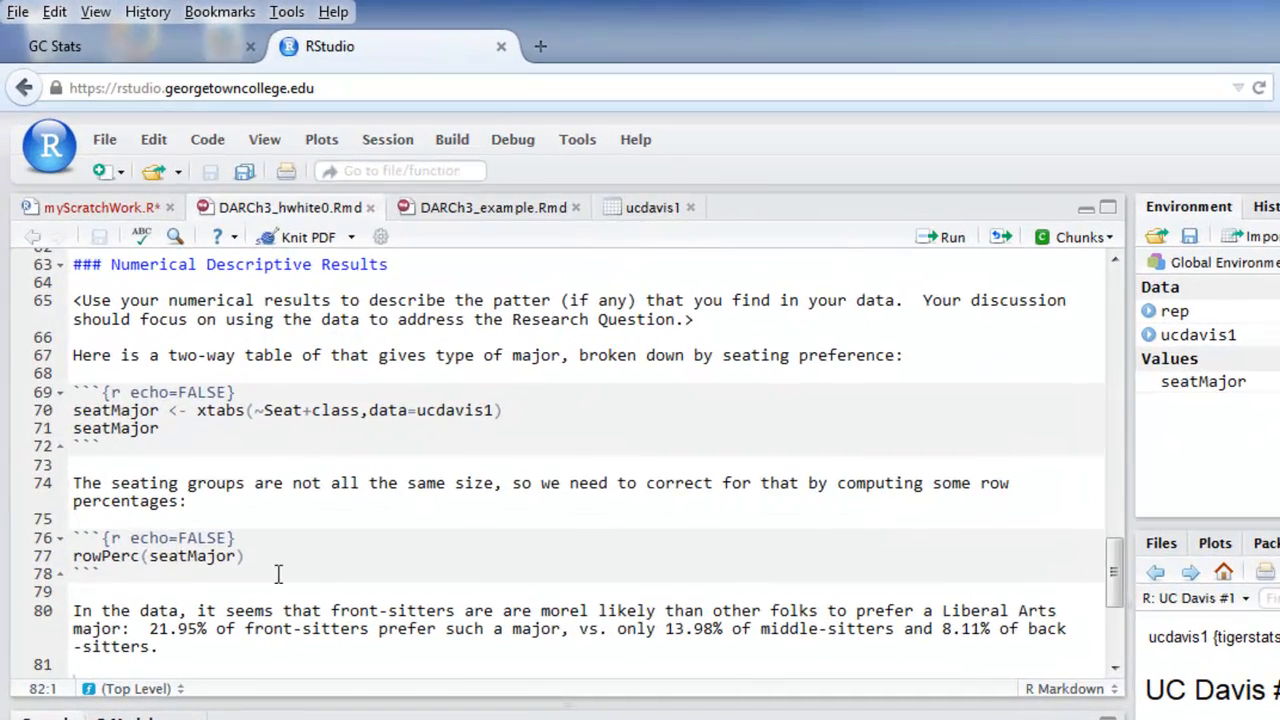
Step: Add an echo=FALSE chunk calling barchartGC(seatMajor, type="percent", main="Type of Major, By Seating Preference") and run it
{"action": "scroll", "scroll_direction": "down", "scroll_amount": 3}
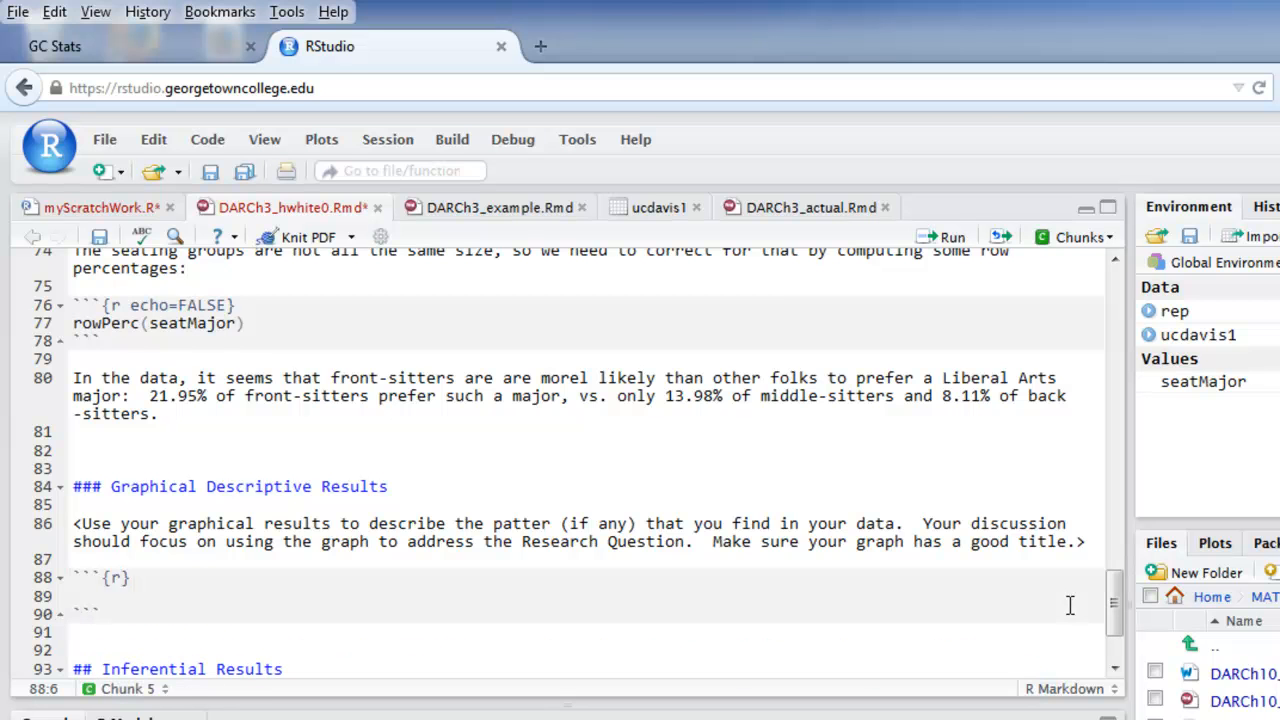
{"action": "type", "text": "echo"}
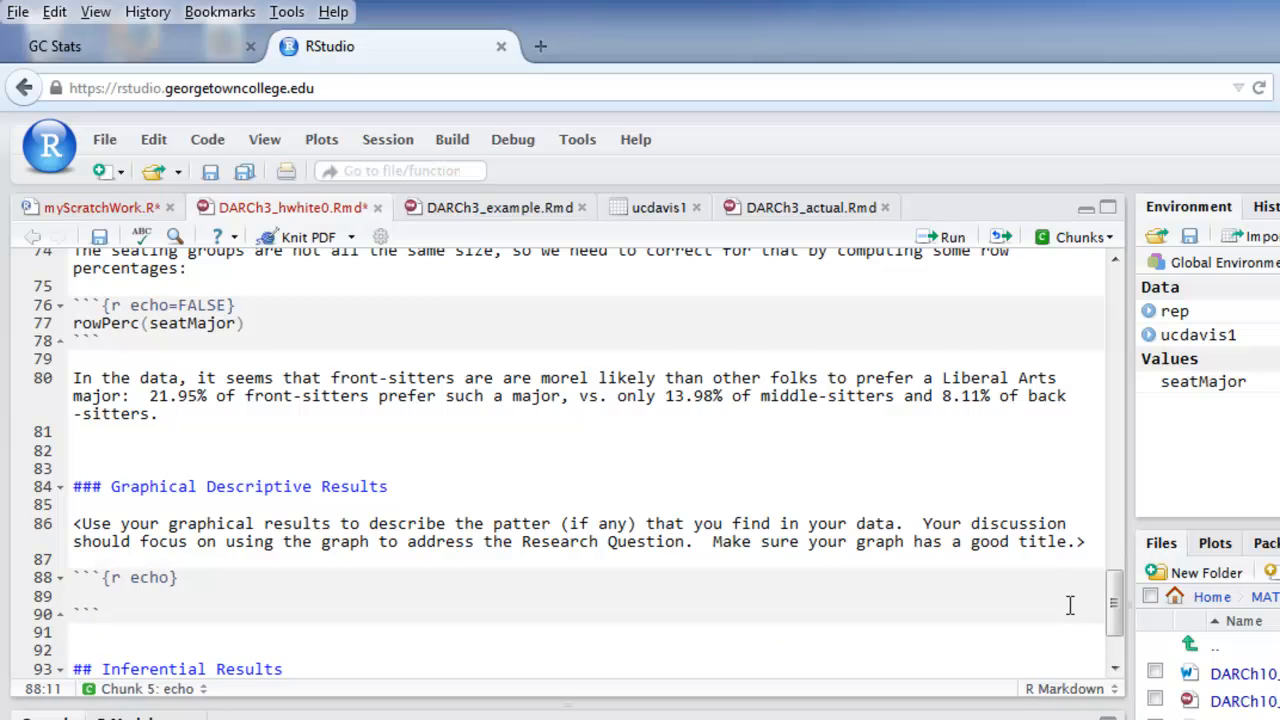
{"action": "type", "text": "=FALSE"}
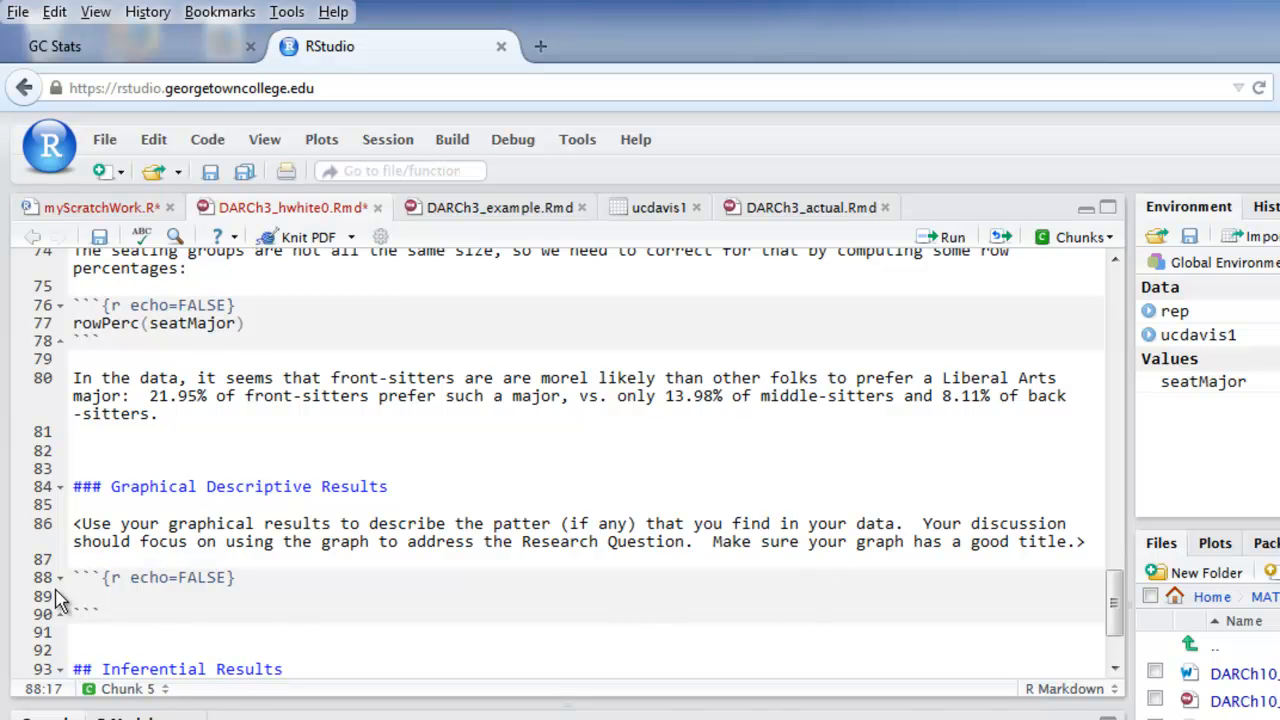
{"action": "left_click", "coordinate": [168, 612]}
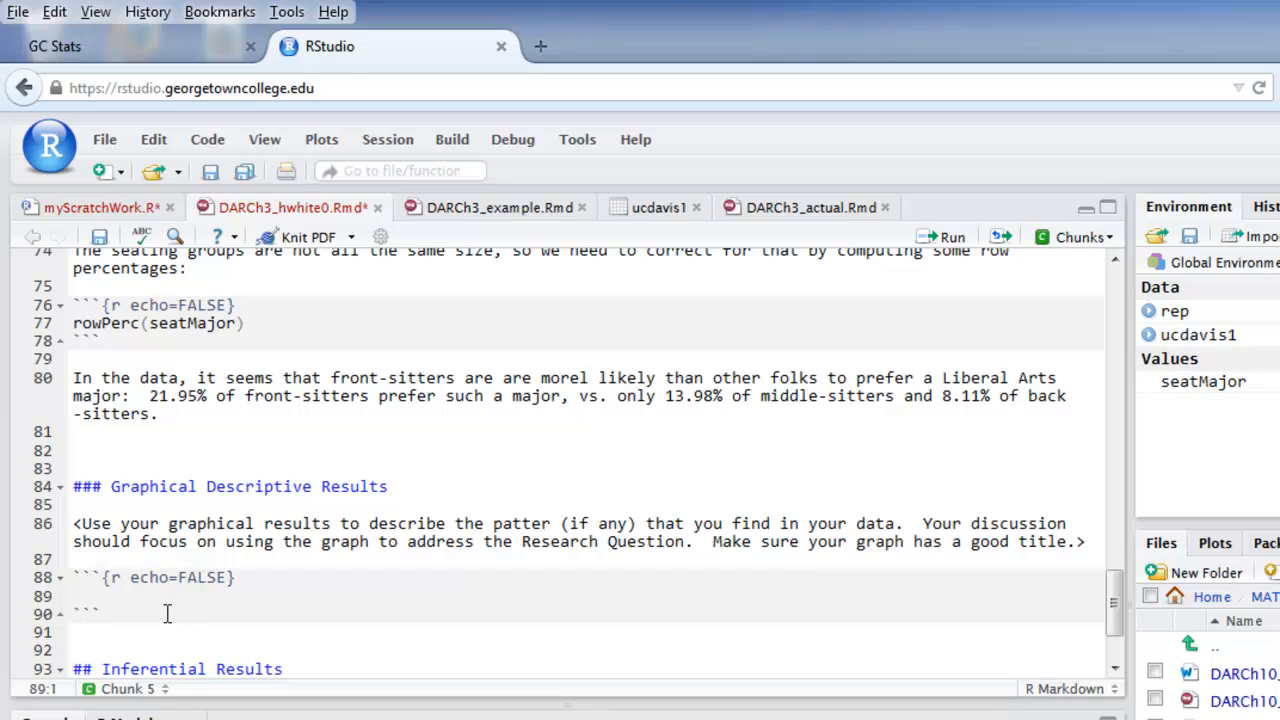
{"action": "type", "text": "barchartGC(seatMajor,type=\"percent\","}
{"action": "type", "text": "main=\"Type of Major, By Seating Preference\")"}
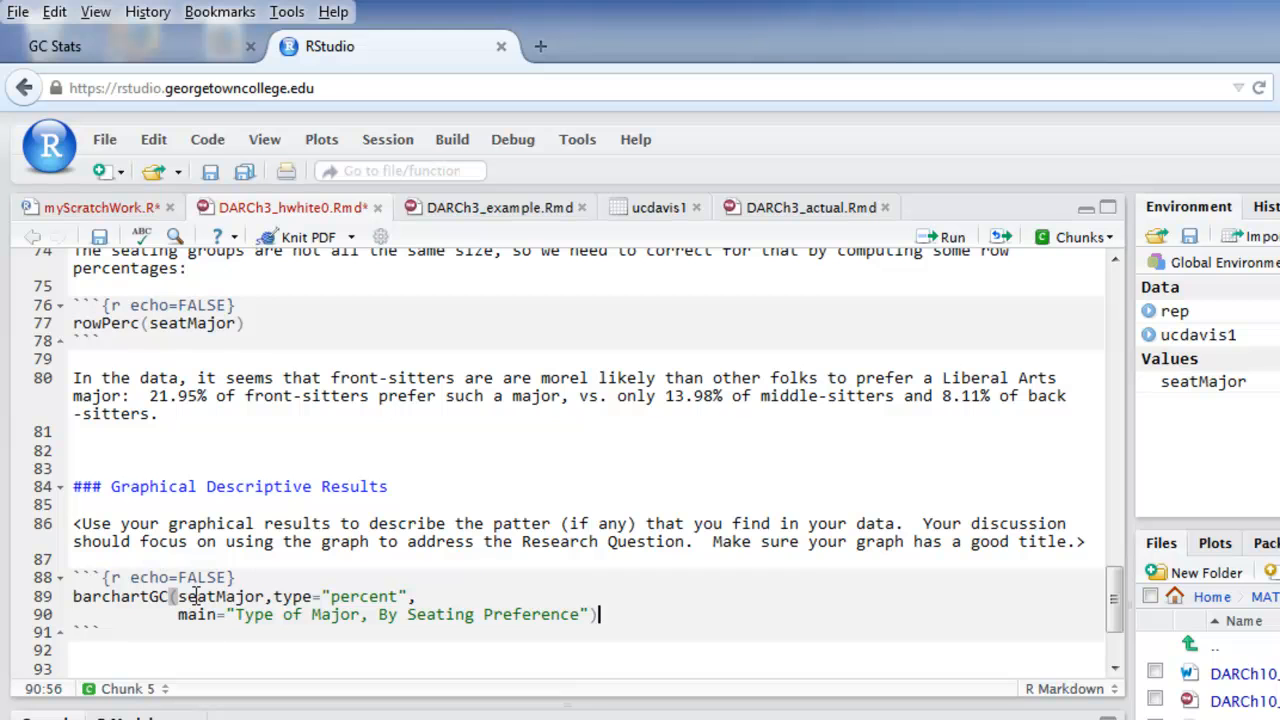
{"action": "mouse_move", "coordinate": [246, 608]}
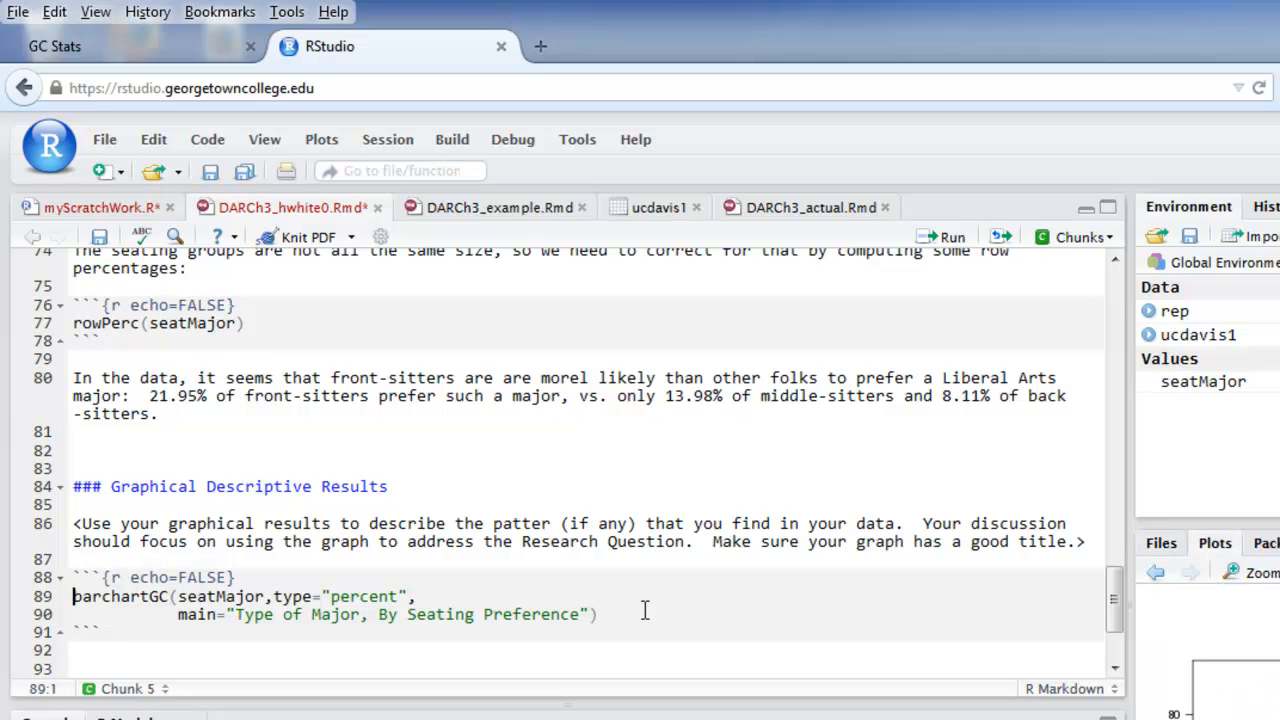
{"action": "left_click", "coordinate": [952, 236]}
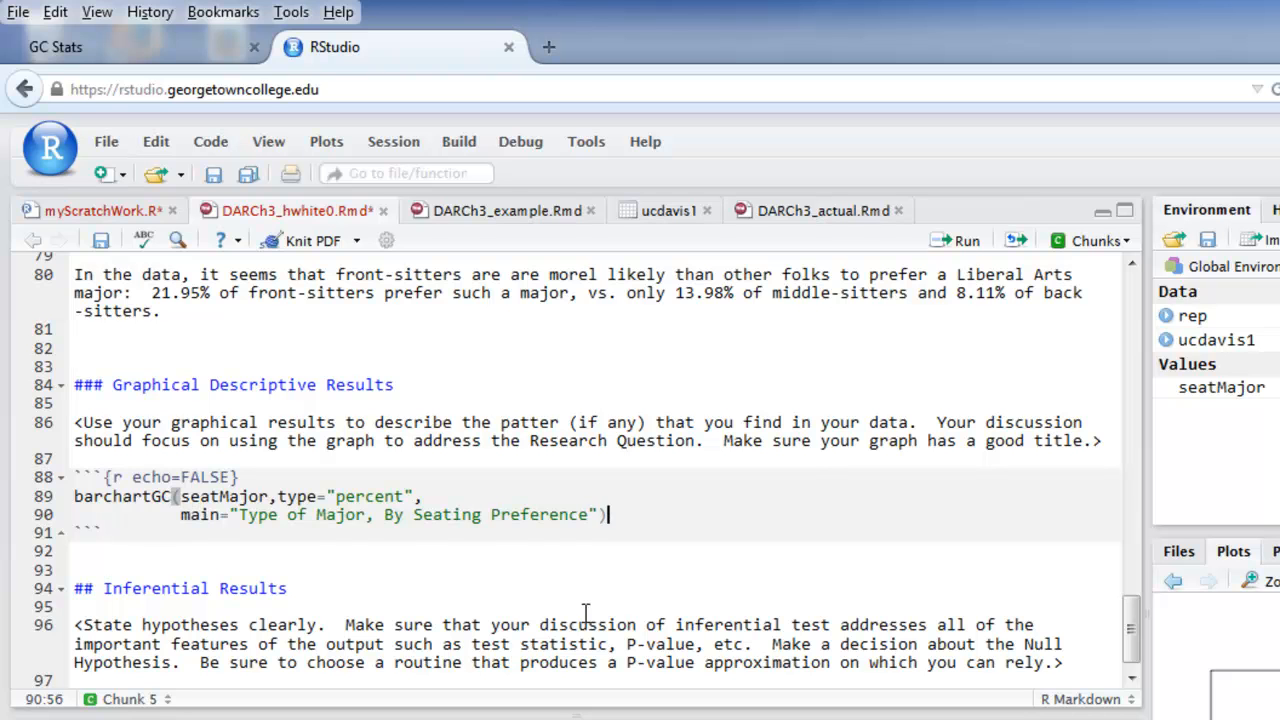
{"action": "mouse_move", "coordinate": [532, 566]}
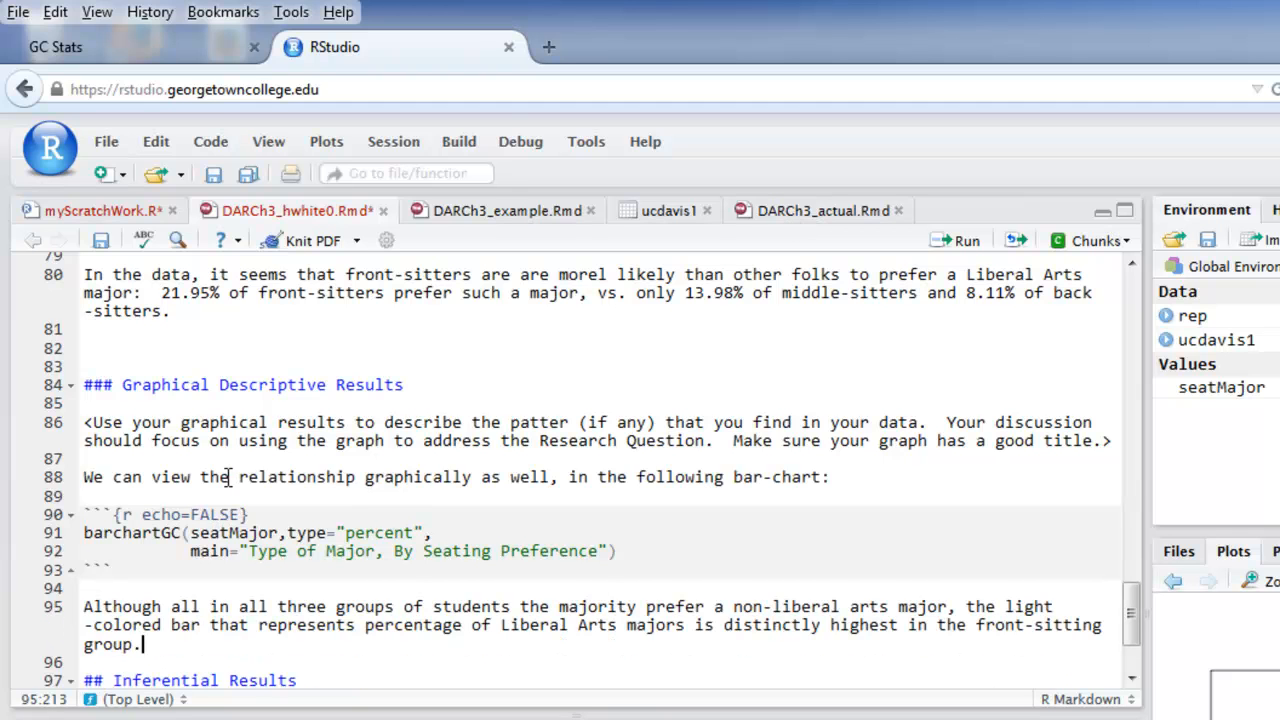
{"action": "mouse_move", "coordinate": [312, 240]}
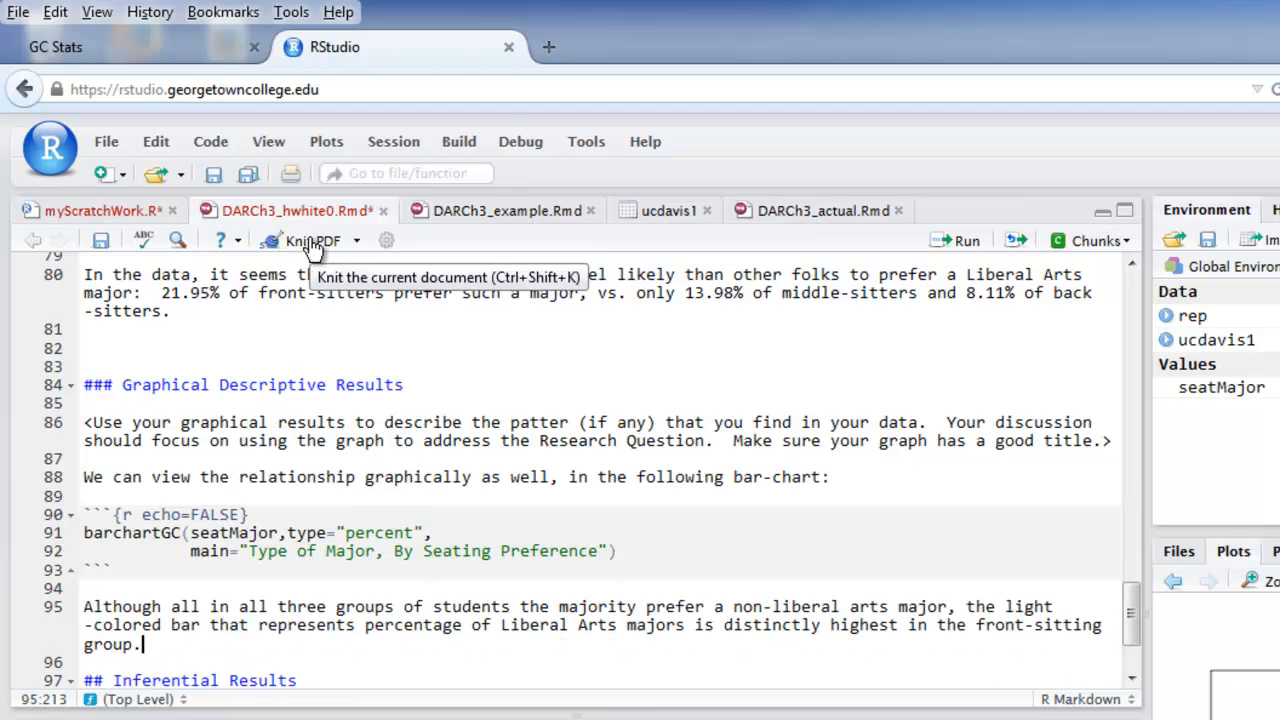
Step: Knit to PDF and review the preview down to the Type of Major bar chart
{"action": "left_click", "coordinate": [284, 240]}
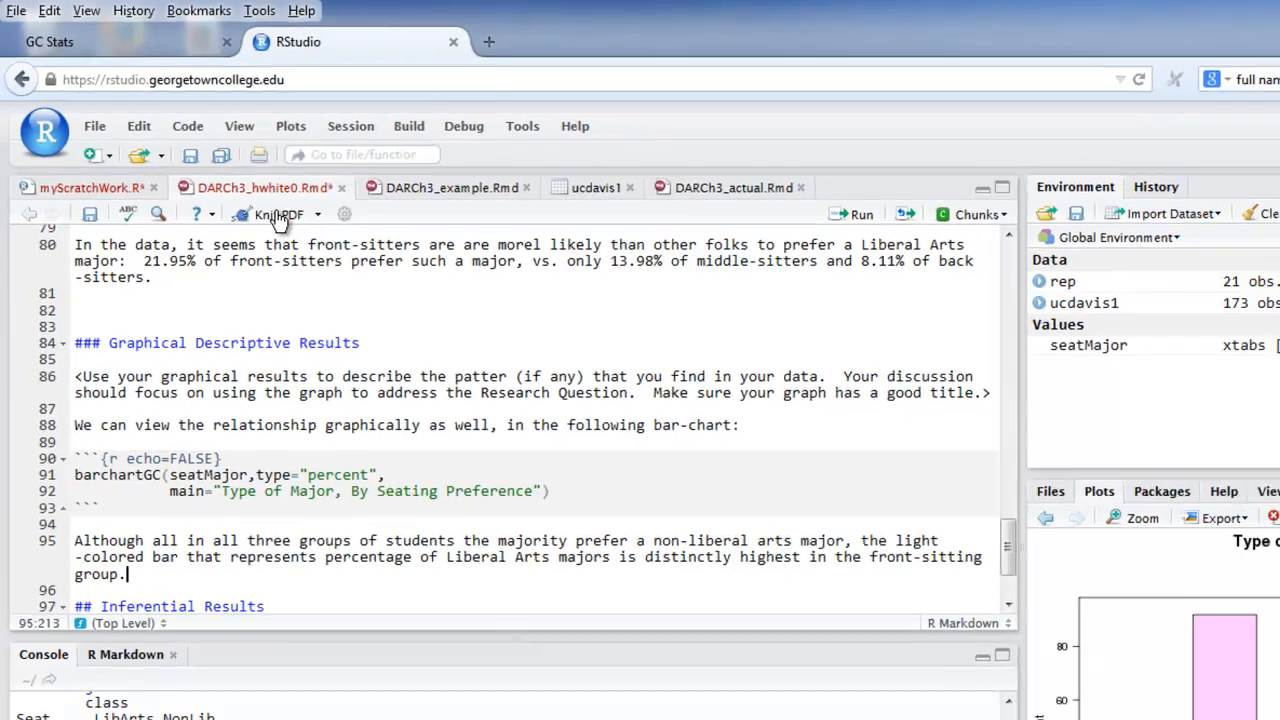
{"action": "left_click", "coordinate": [276, 214]}
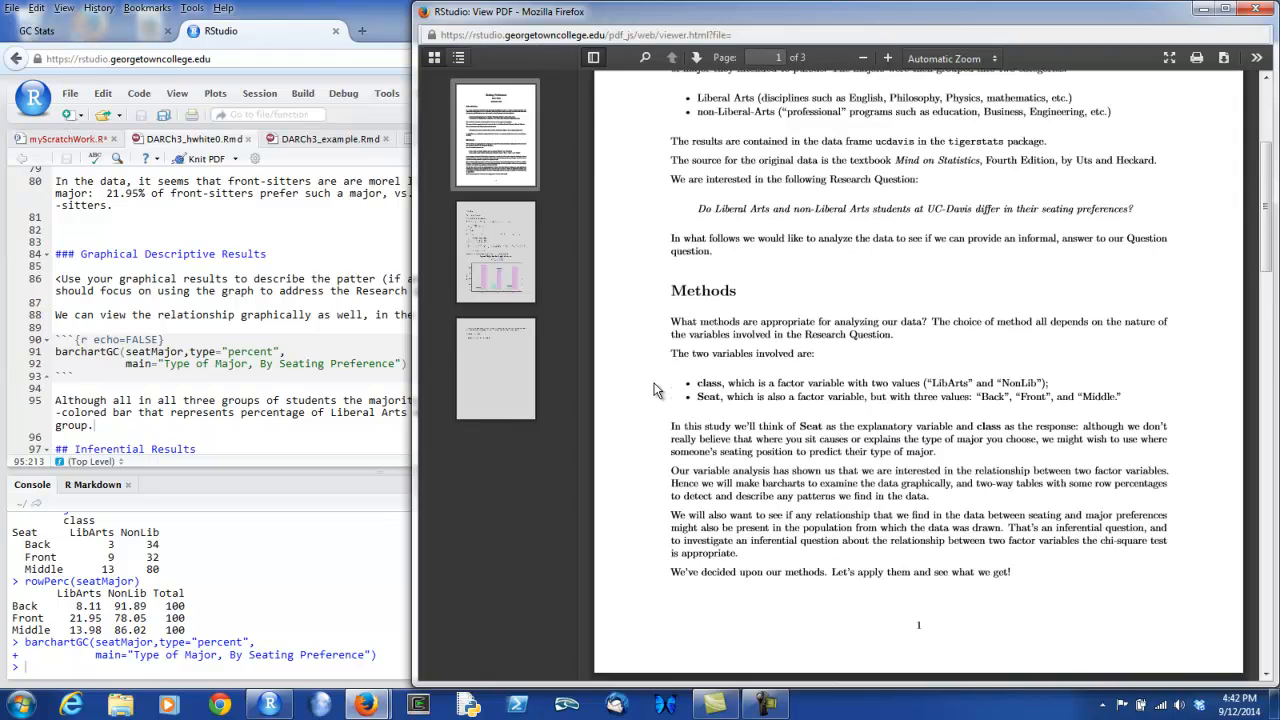
{"action": "scroll", "scroll_direction": "down", "scroll_amount": 3}
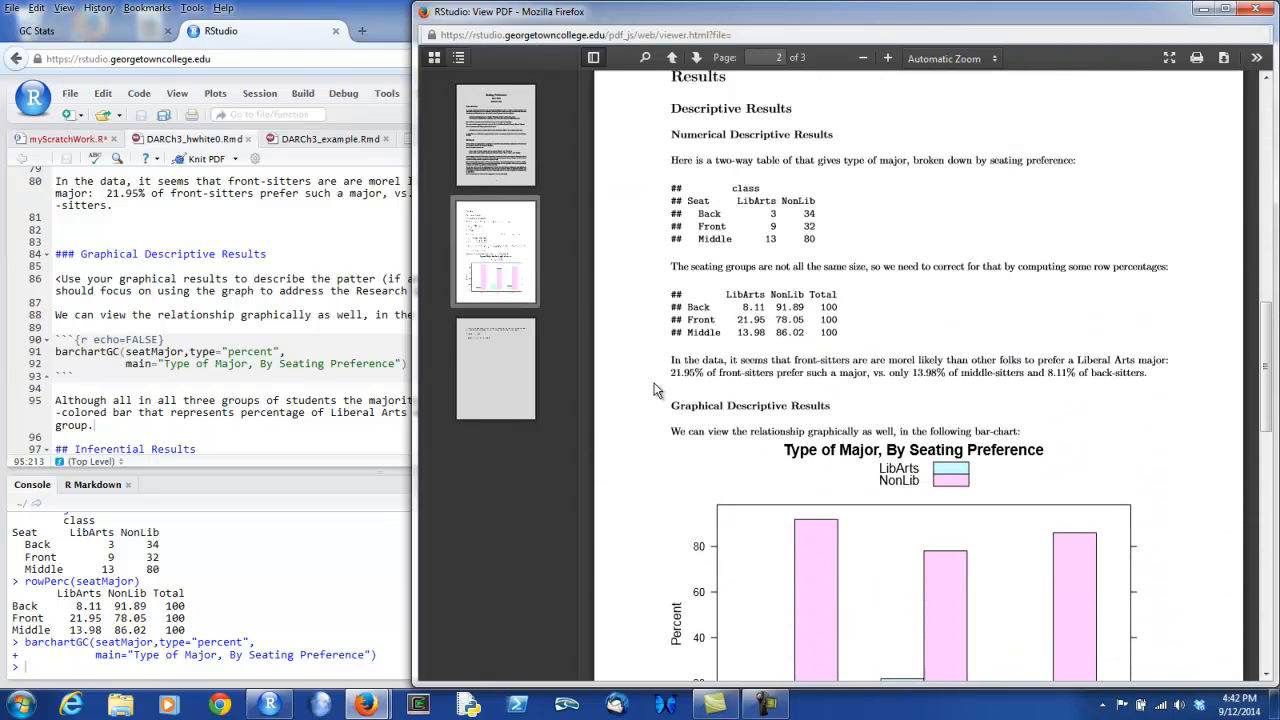
{"action": "scroll", "scroll_direction": "down", "scroll_amount": 3}
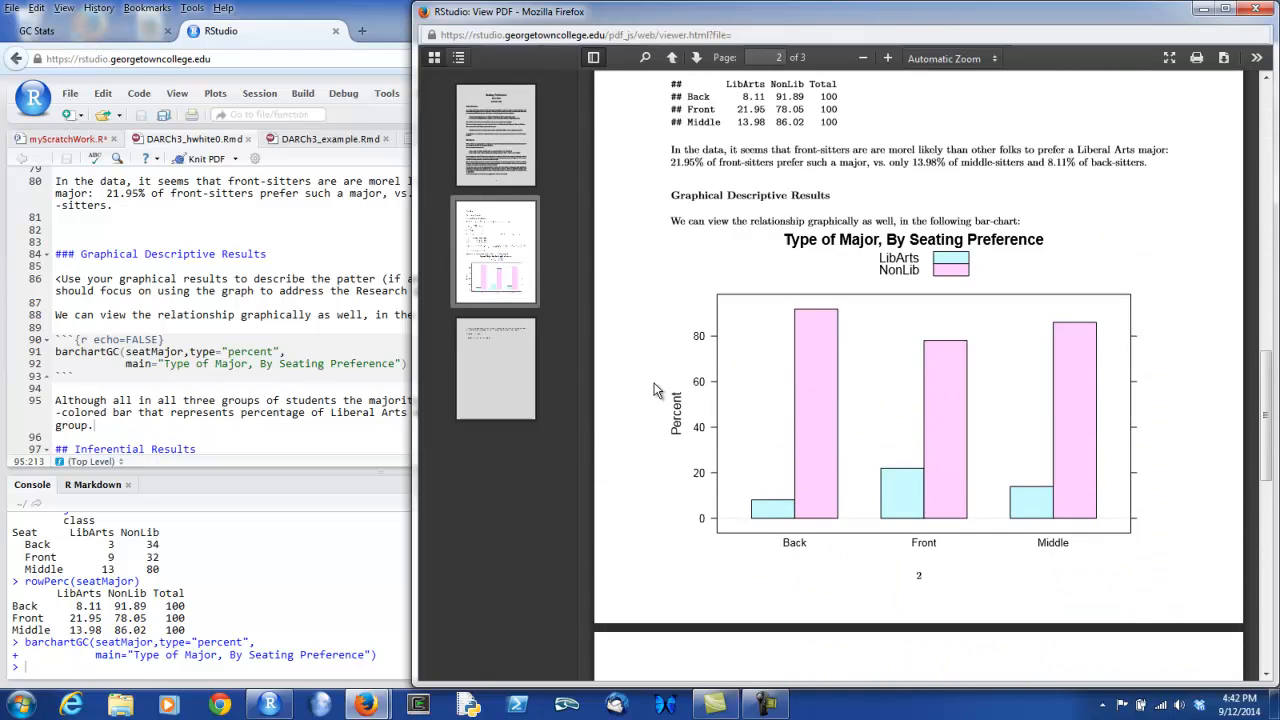
{"action": "scroll", "scroll_direction": "down", "scroll_amount": 3}
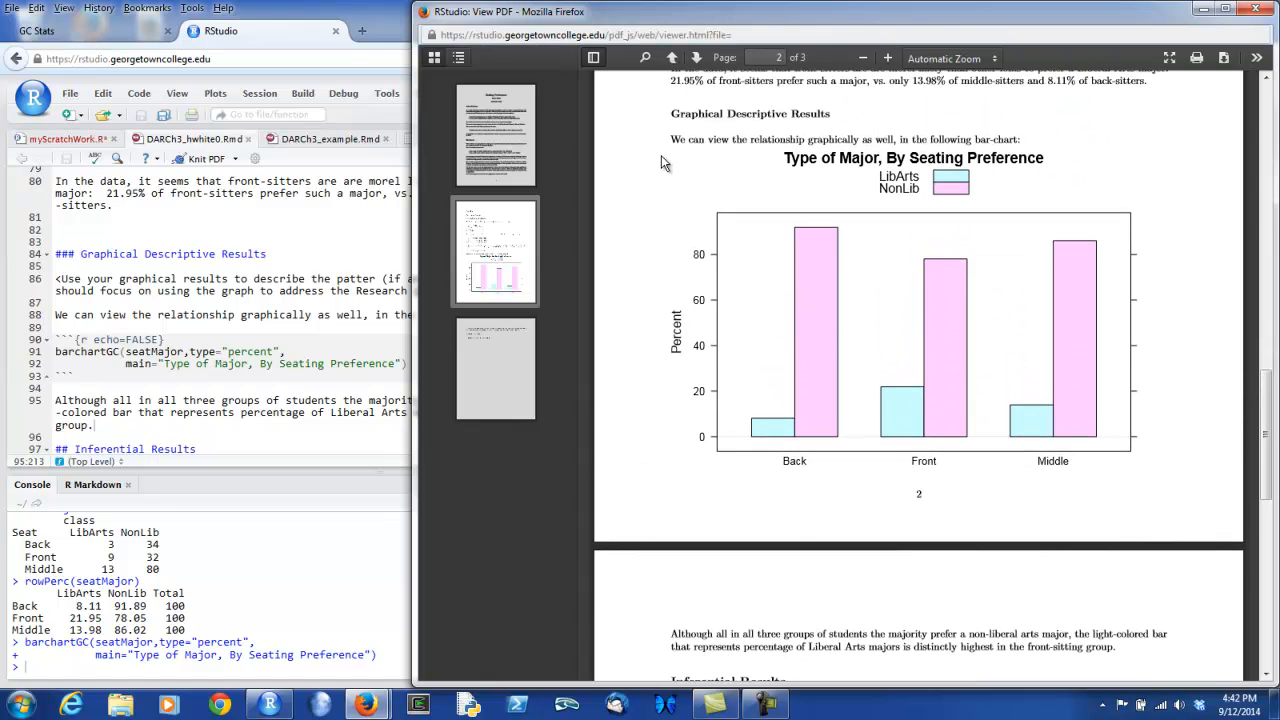
{"action": "mouse_move", "coordinate": [750, 446]}
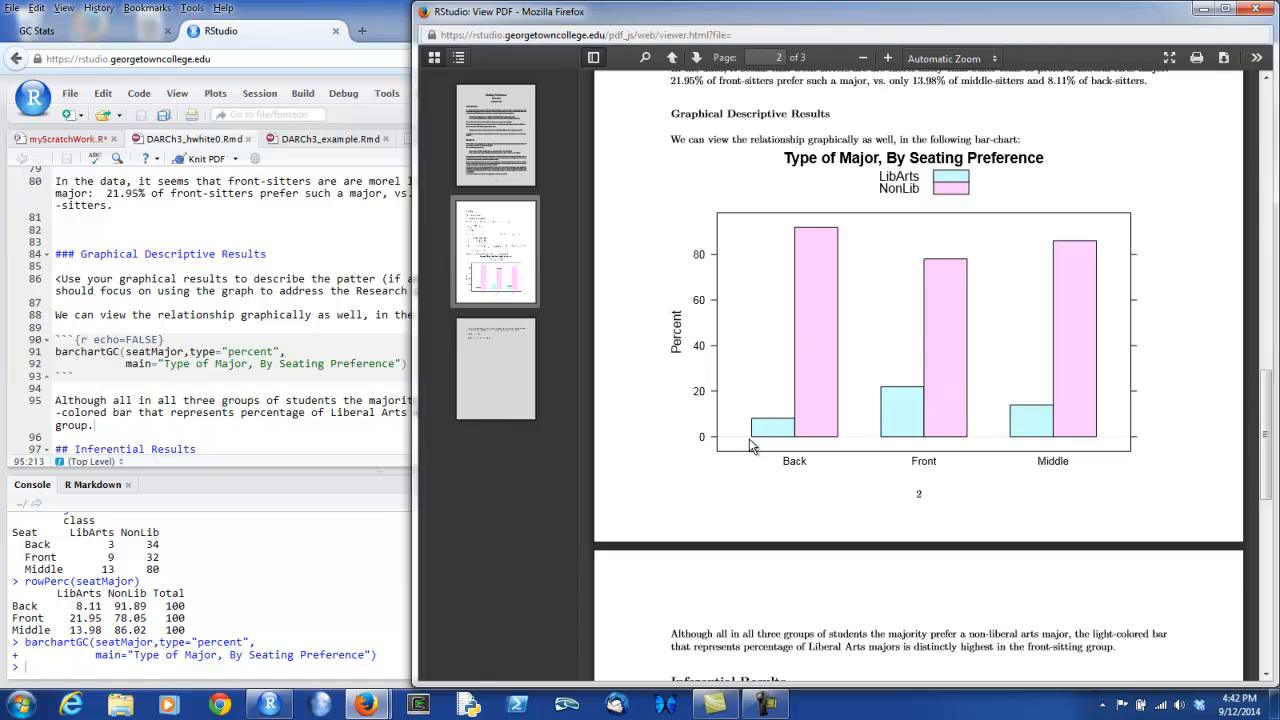
{"action": "scroll", "scroll_direction": "down", "scroll_amount": 3}
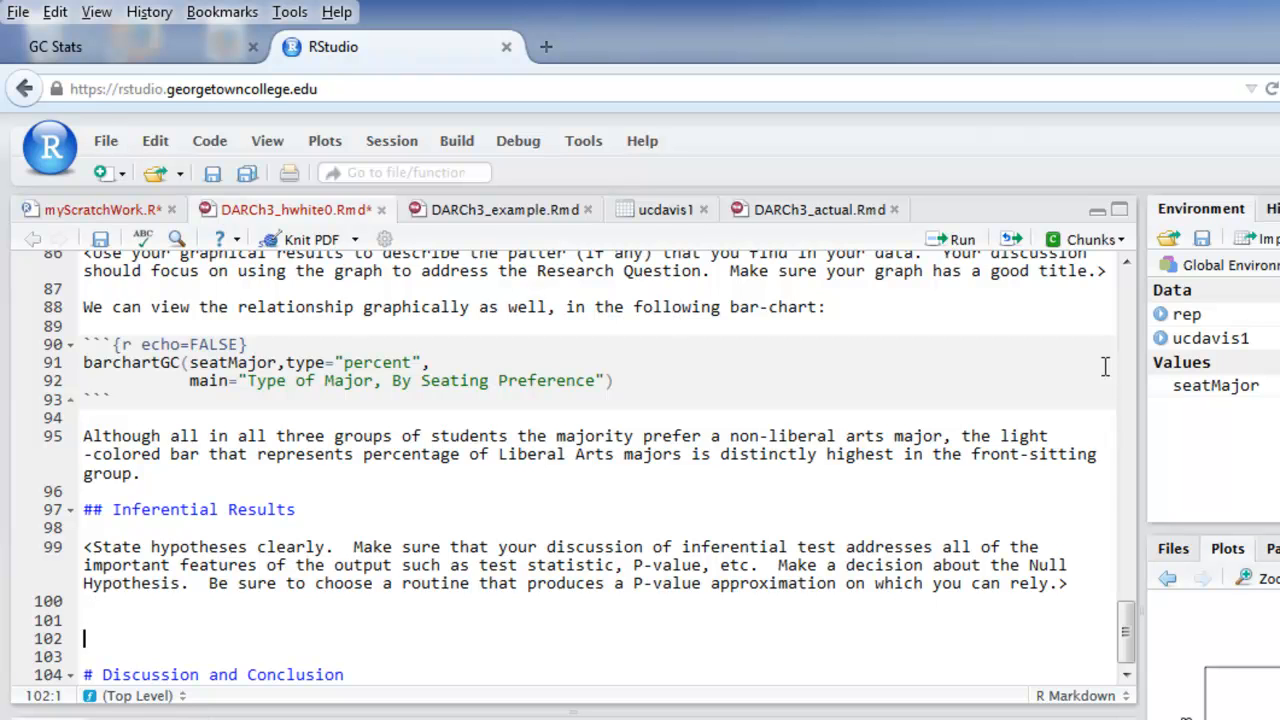
Step: Write $H_0$: there is no relationship between seating preference and major preference in the UC-Davis population
{"action": "type", "text": "$"}
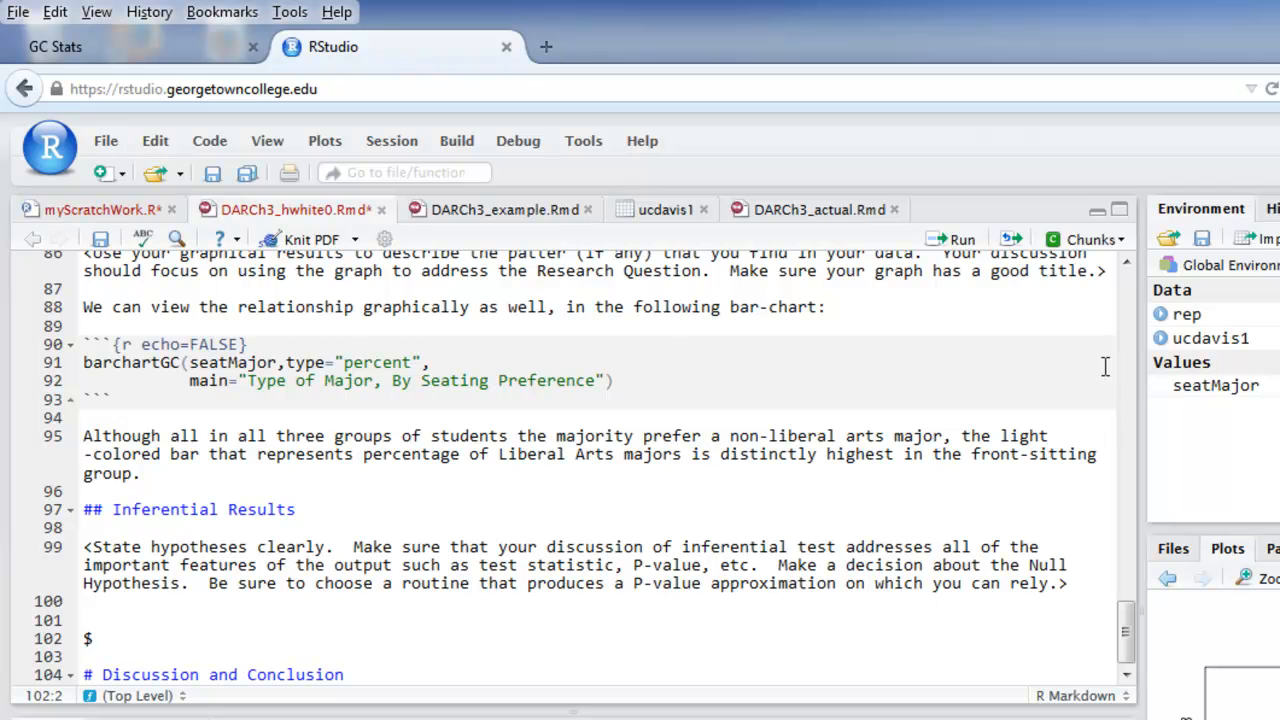
{"action": "type", "text": "H"}
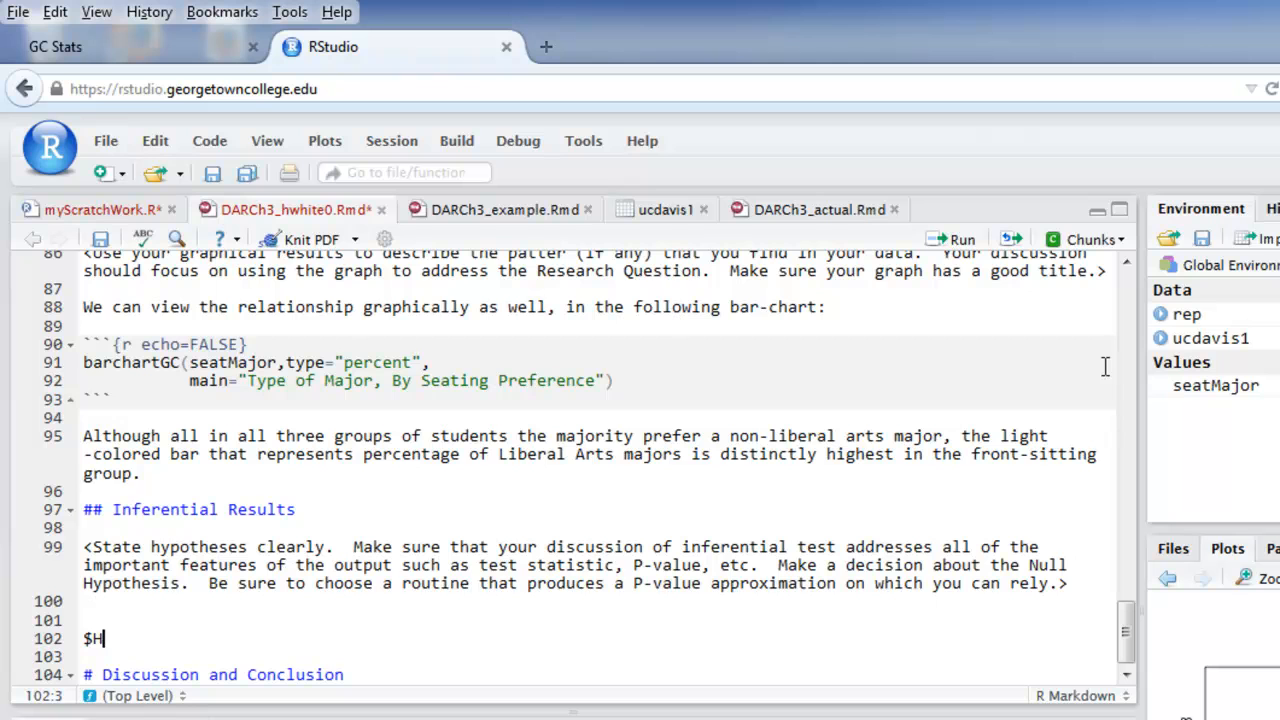
{"action": "type", "text": "_"}
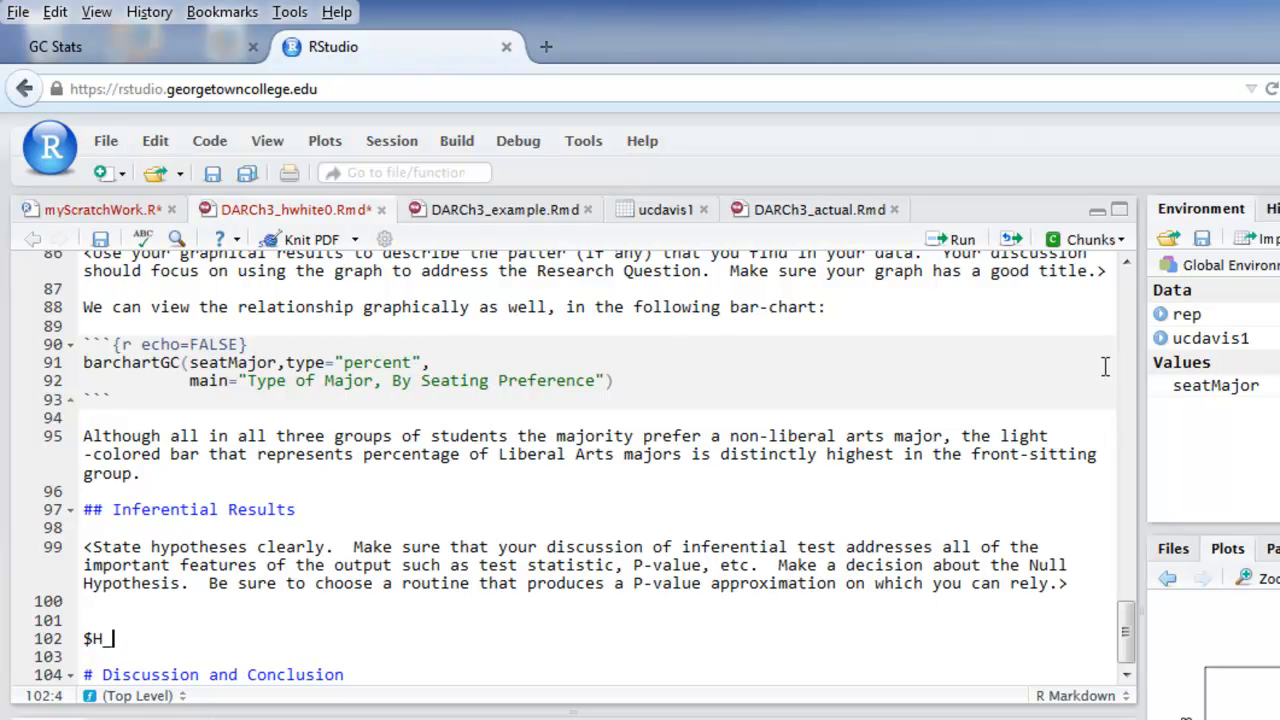
{"action": "type", "text": "0"}
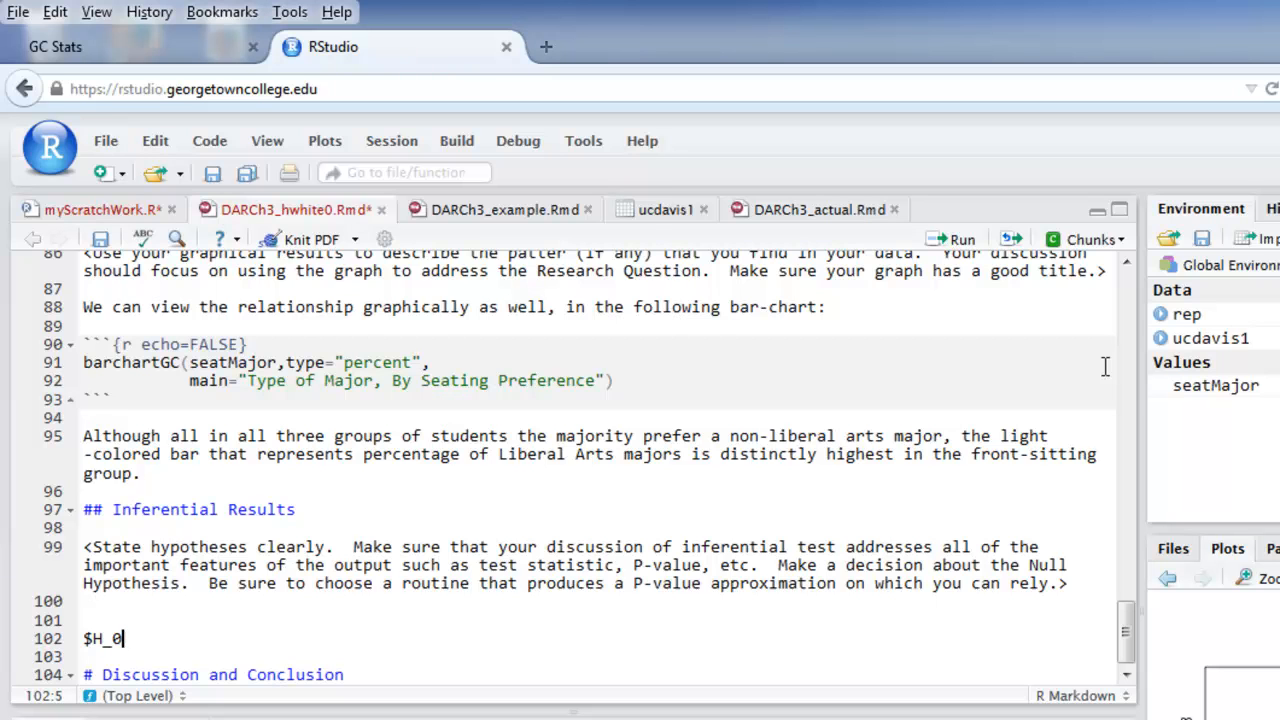
{"action": "type", "text": "$"}
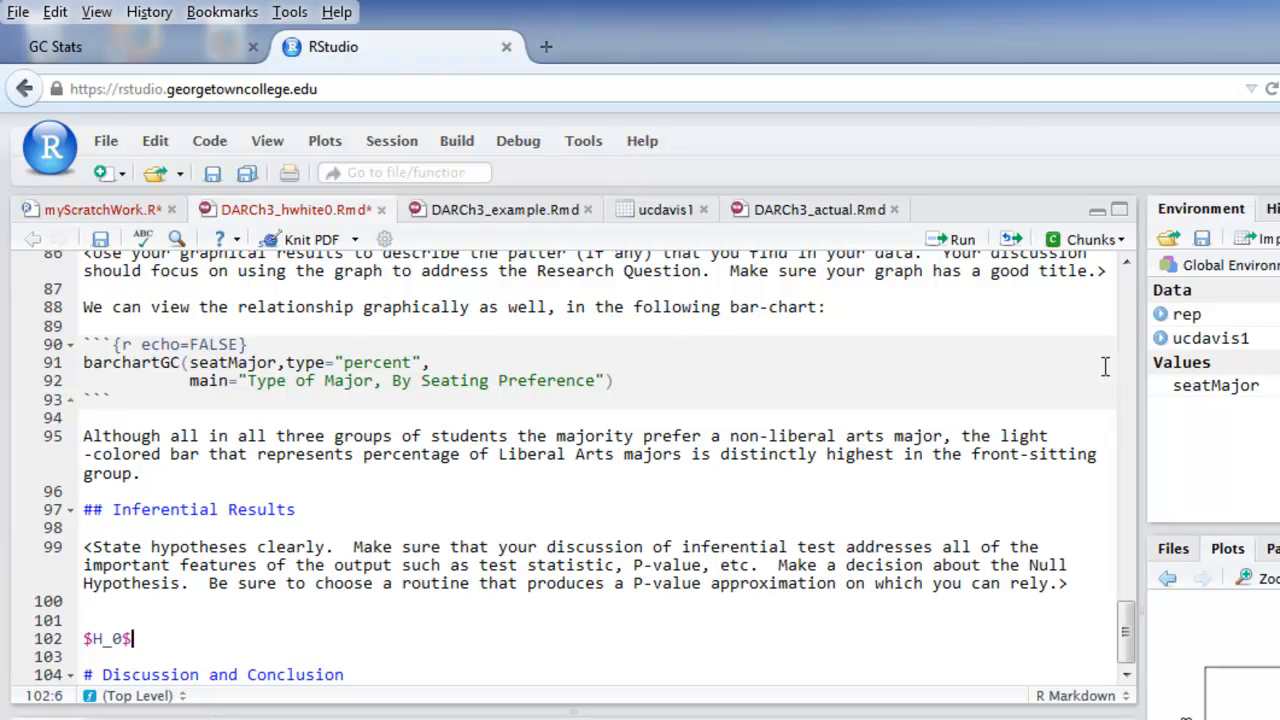
{"action": "type", "text": ":"}
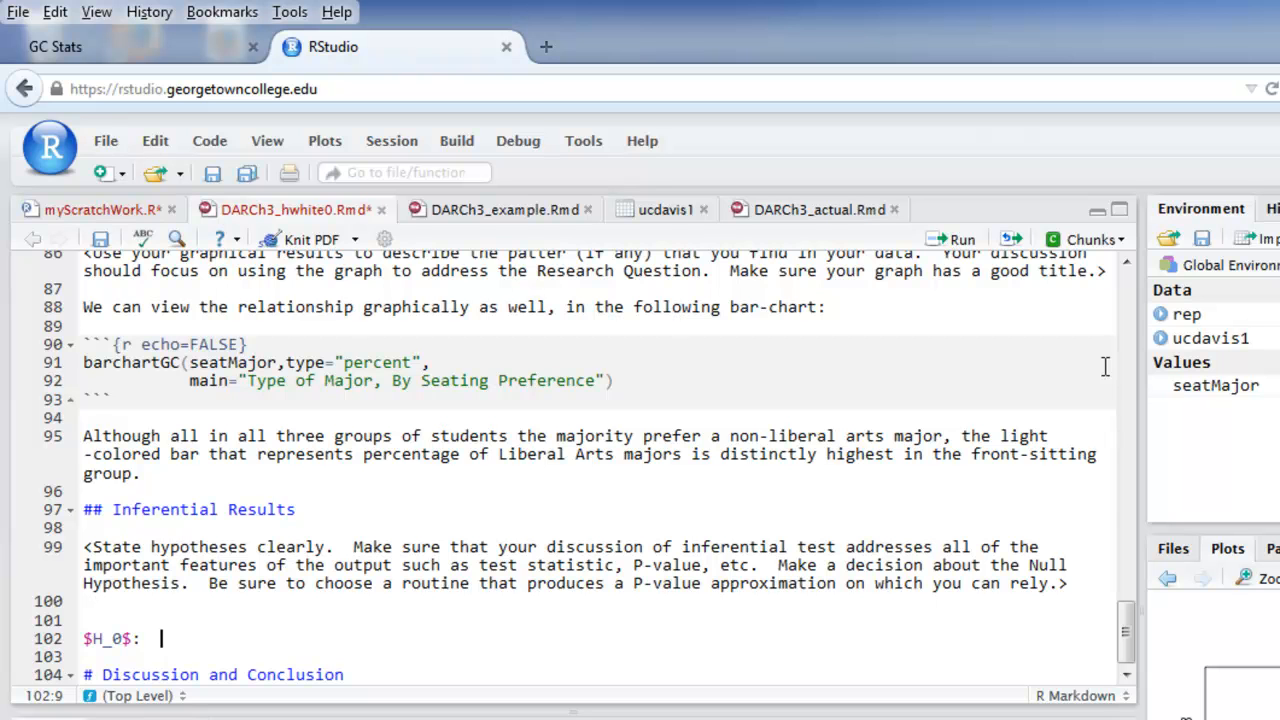
{"action": "type", "text": "There is no relationship between seating preference and major preference in the UC-Davis population."}
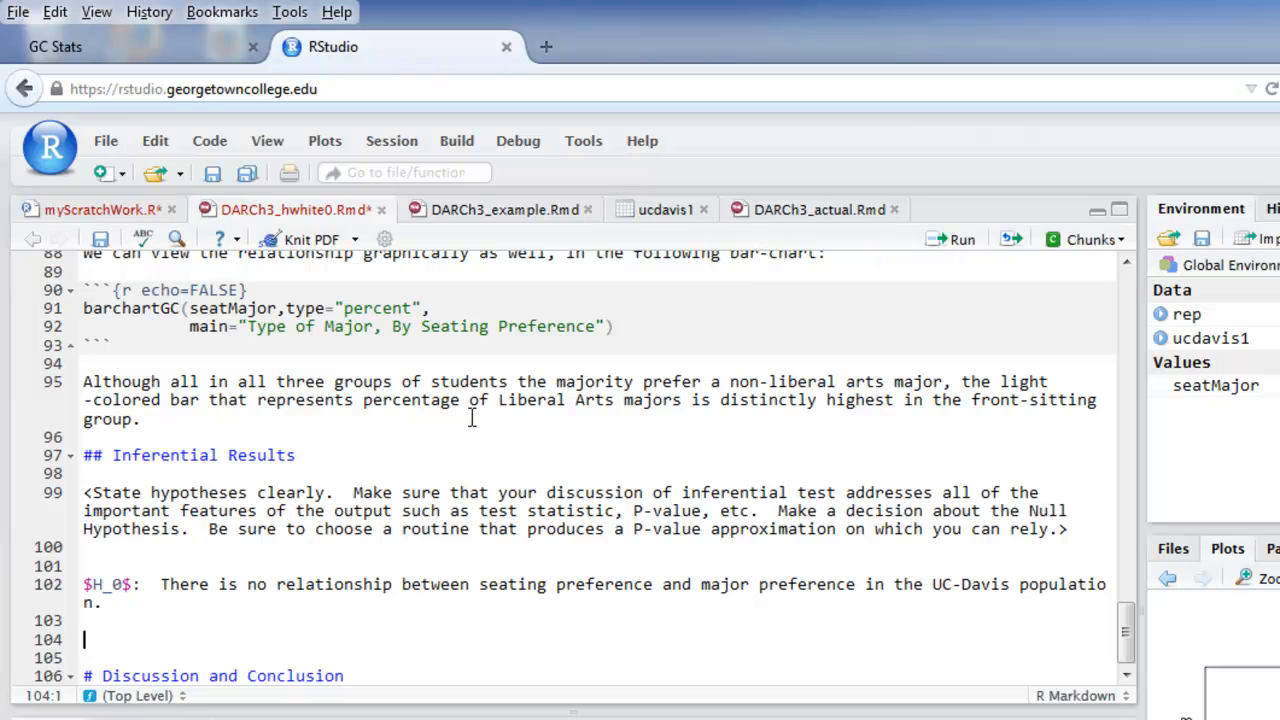
{"action": "mouse_move", "coordinate": [420, 452]}
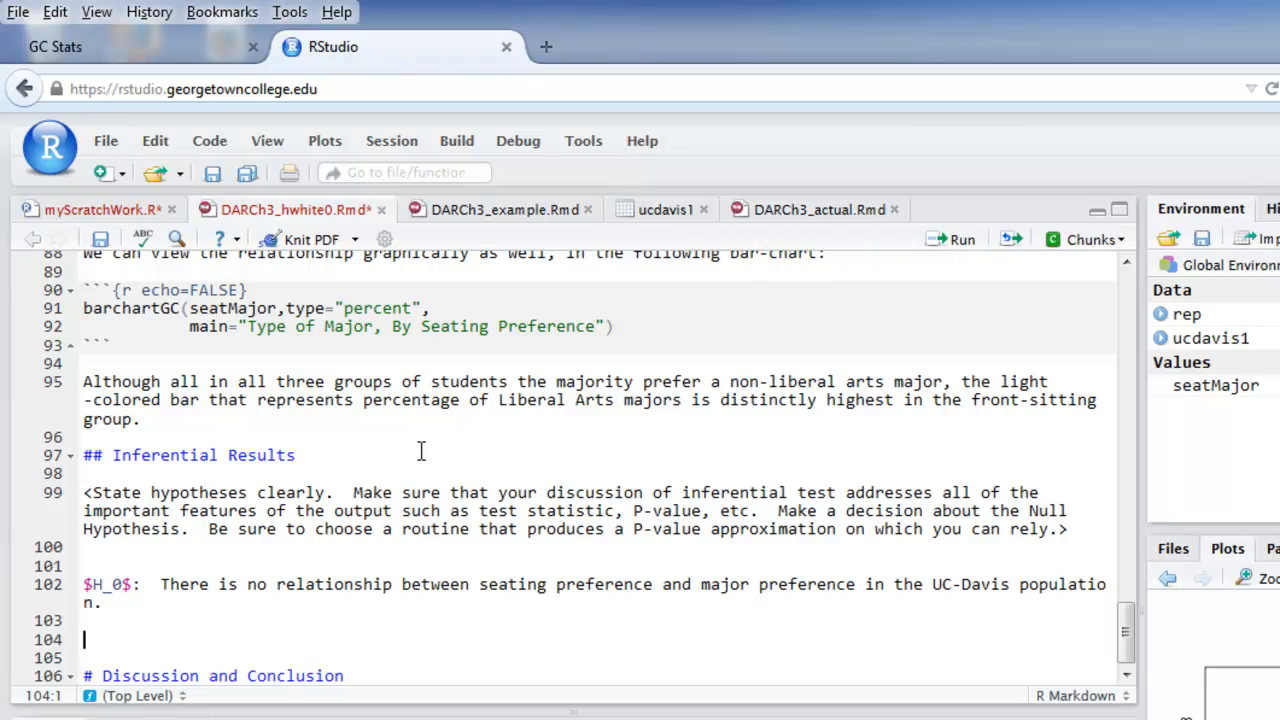
Step: Write $H_a$: there IS a relationship between seating preference and major preference in the UC-Davis population
{"action": "type", "text": "$H_"}
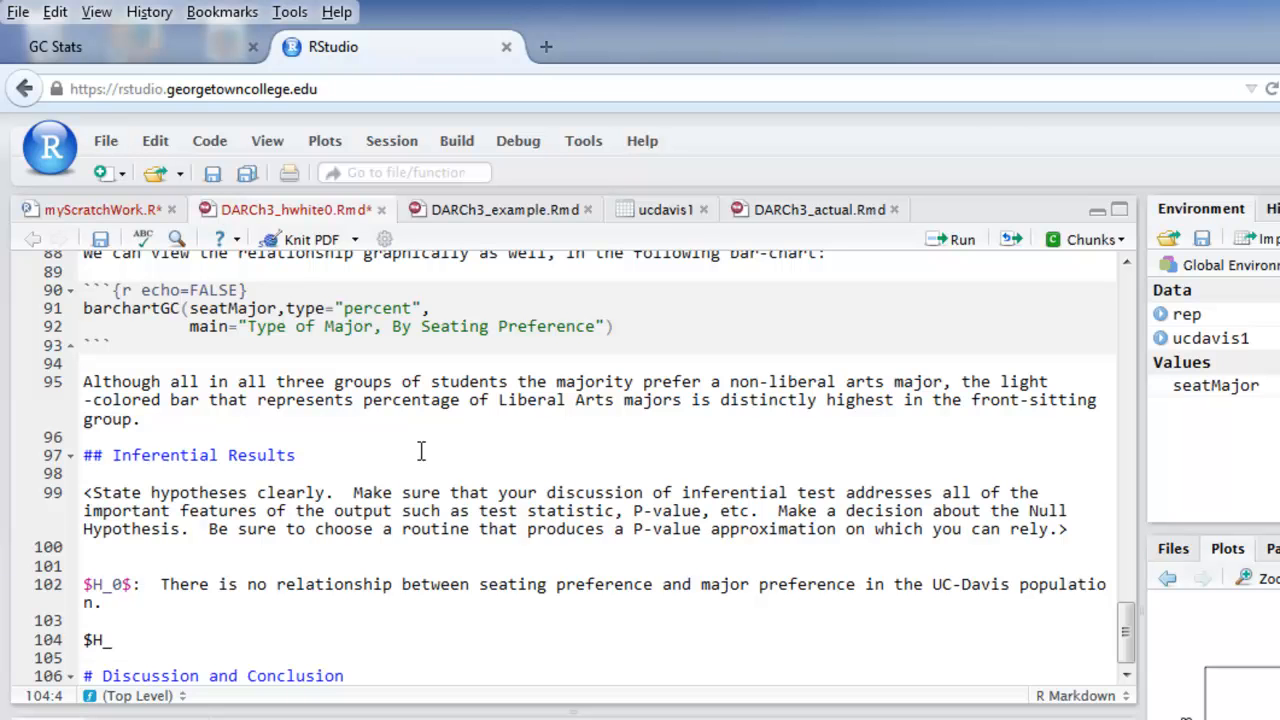
{"action": "type", "text": "a"}
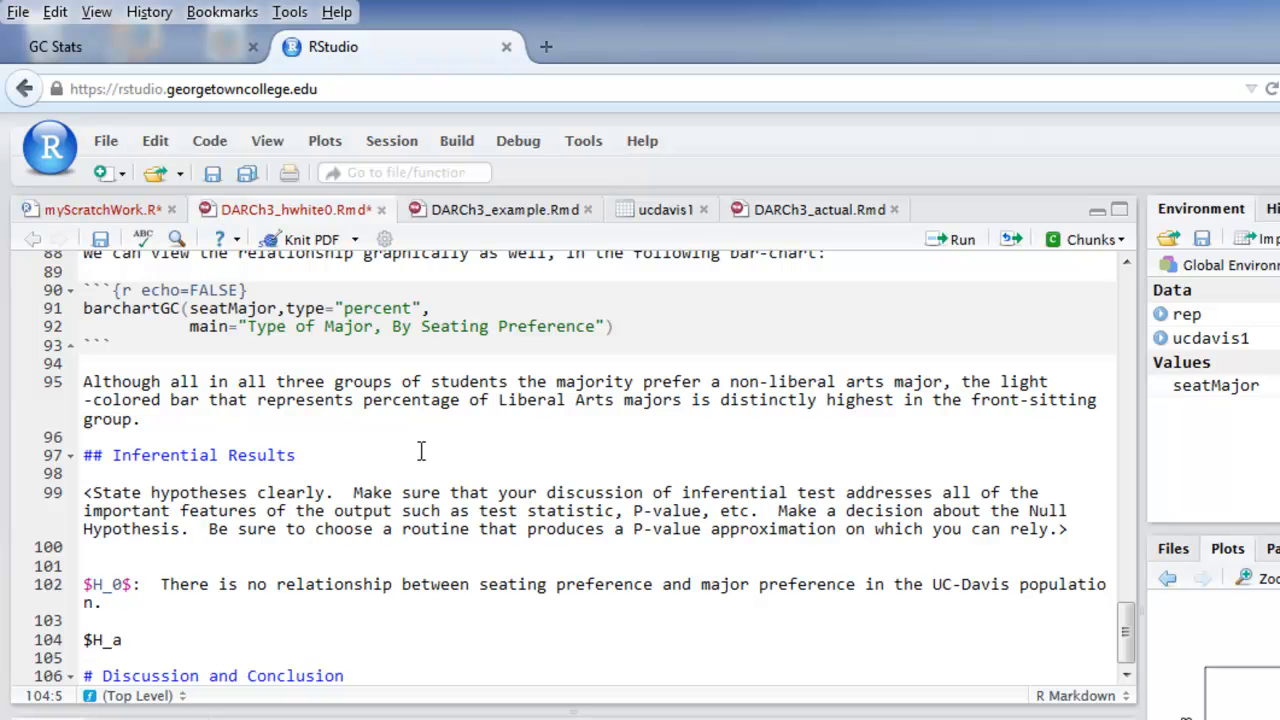
{"action": "type", "text": "$:"}
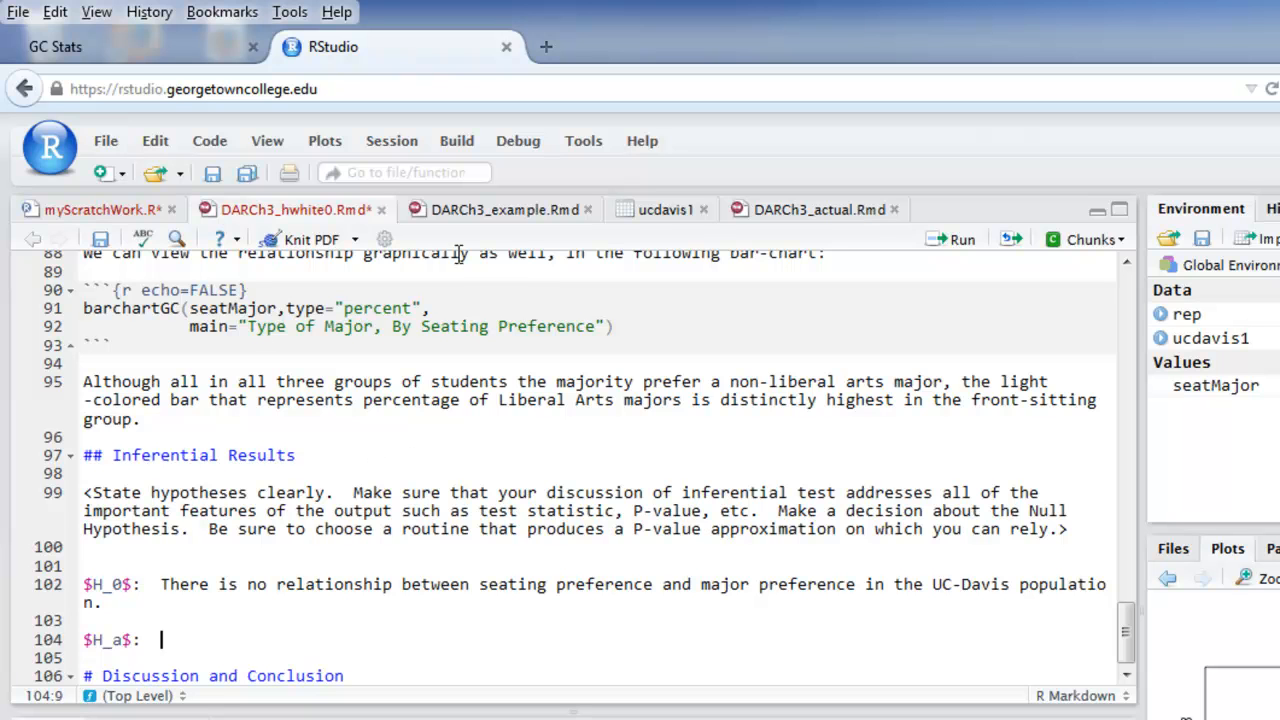
{"action": "type", "text": "There IS a relationship between seating preference and major preference in the UC-Davis population."}
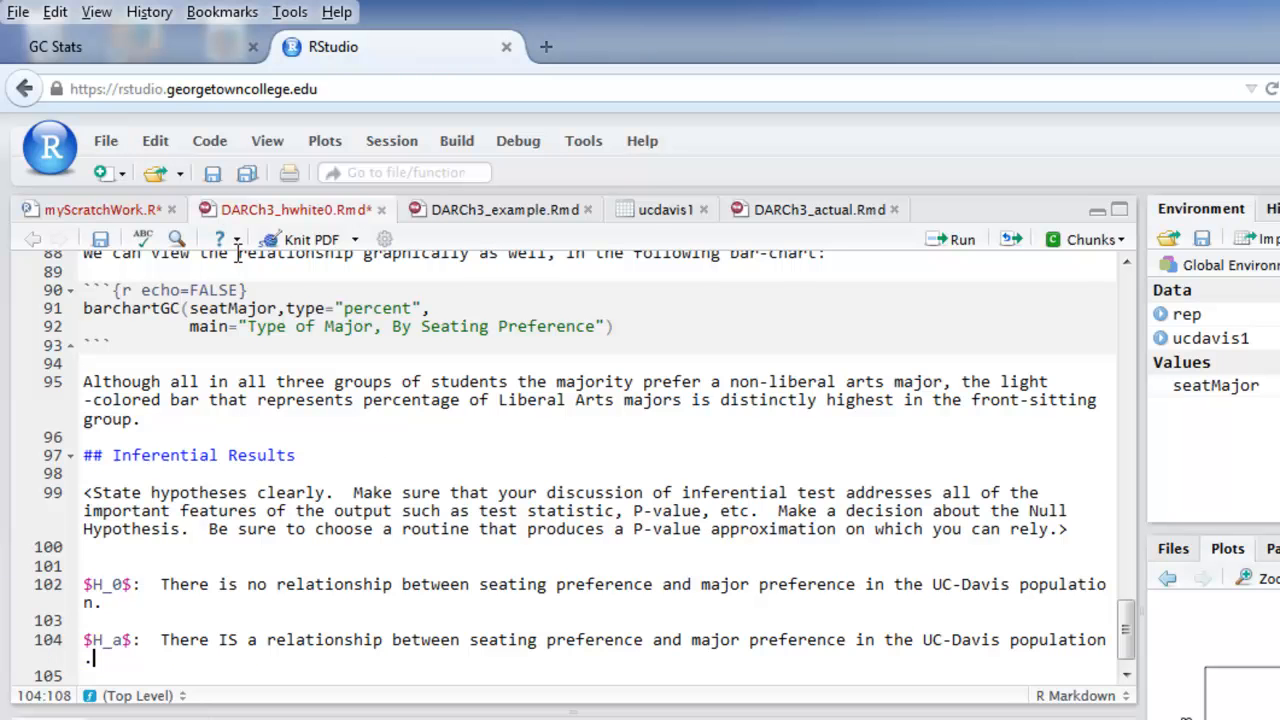
{"action": "mouse_move", "coordinate": [324, 248]}
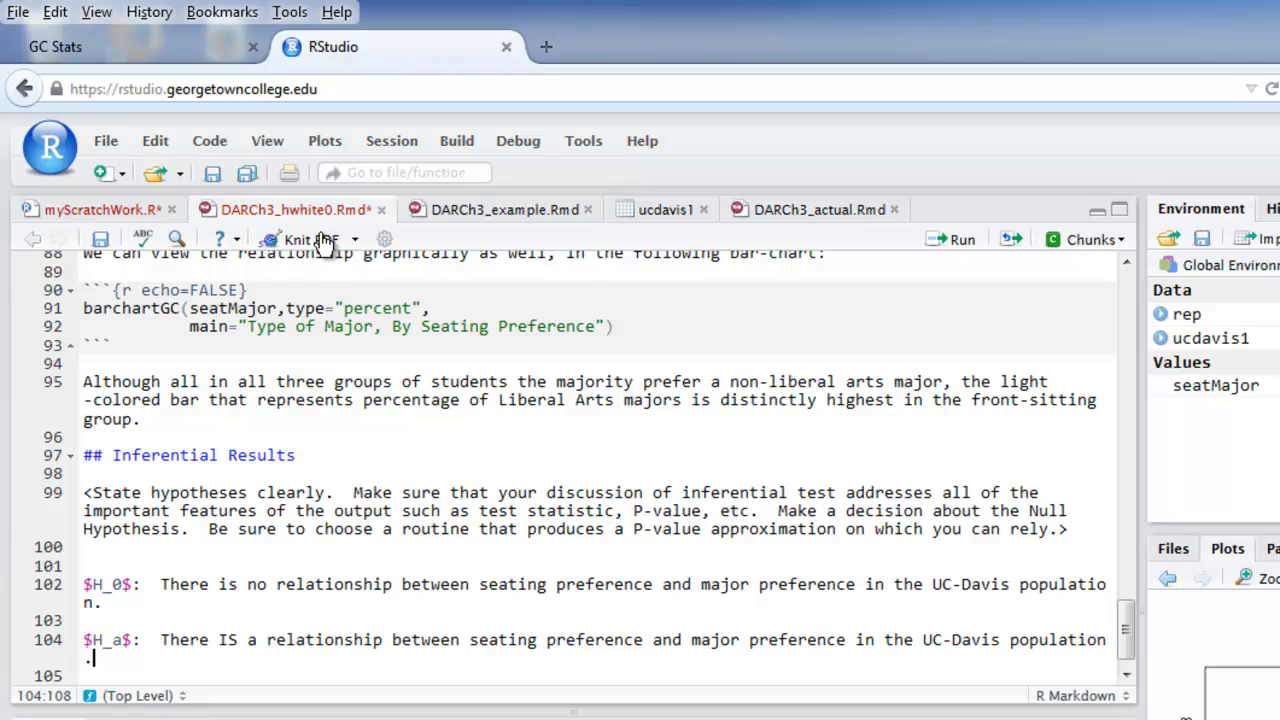
Step: Knit the report to PDF and look over the Inferential Results in the Firefox preview
{"action": "left_click", "coordinate": [296, 240]}
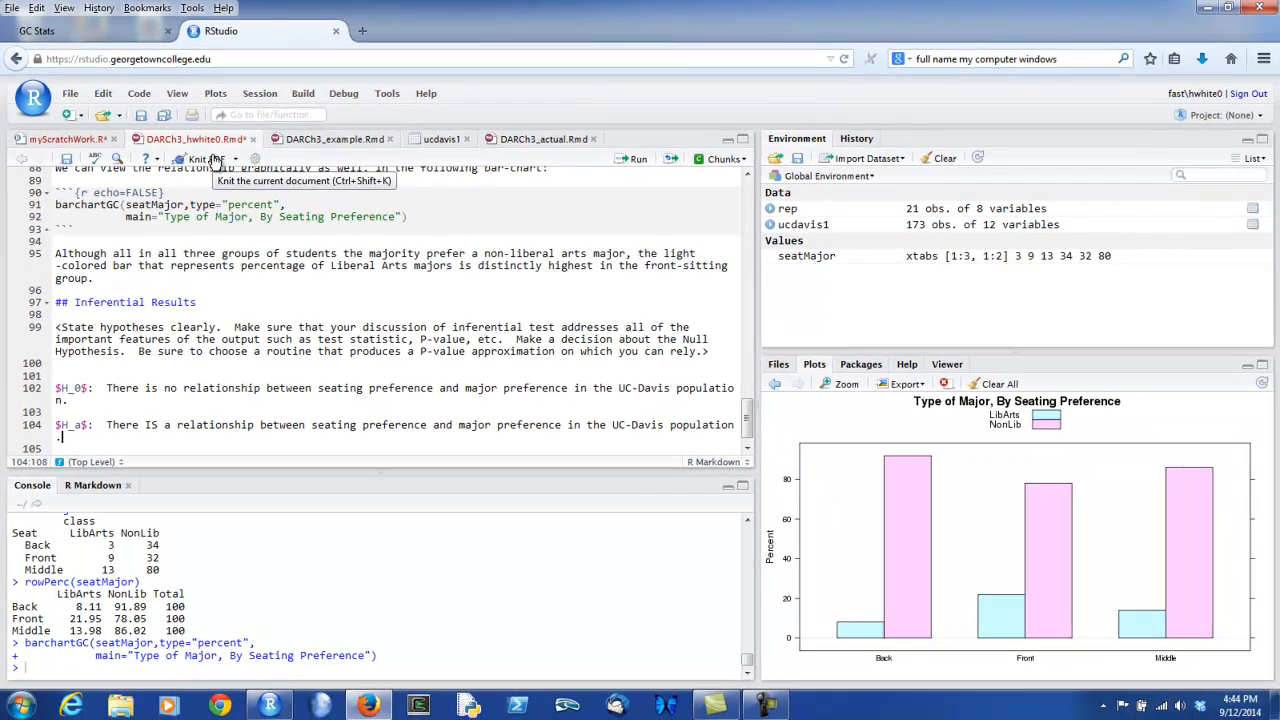
{"action": "left_click", "coordinate": [204, 158]}
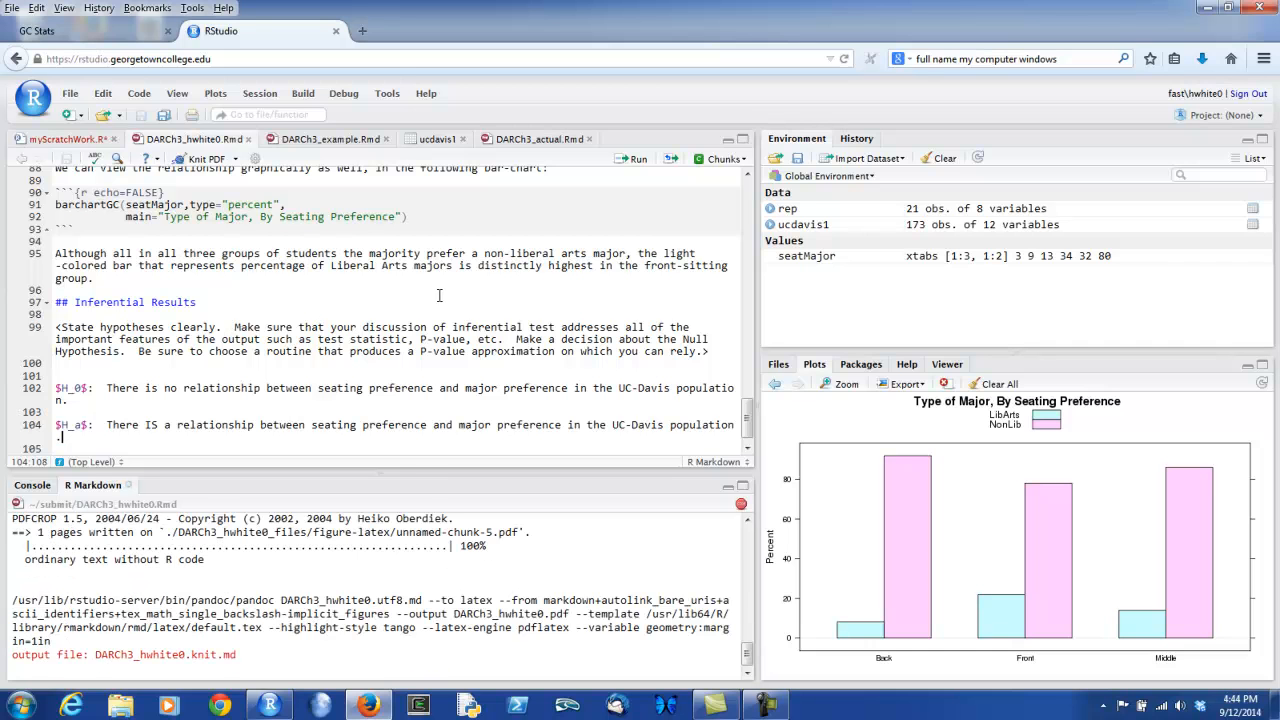
{"action": "left_click", "coordinate": [204, 160]}
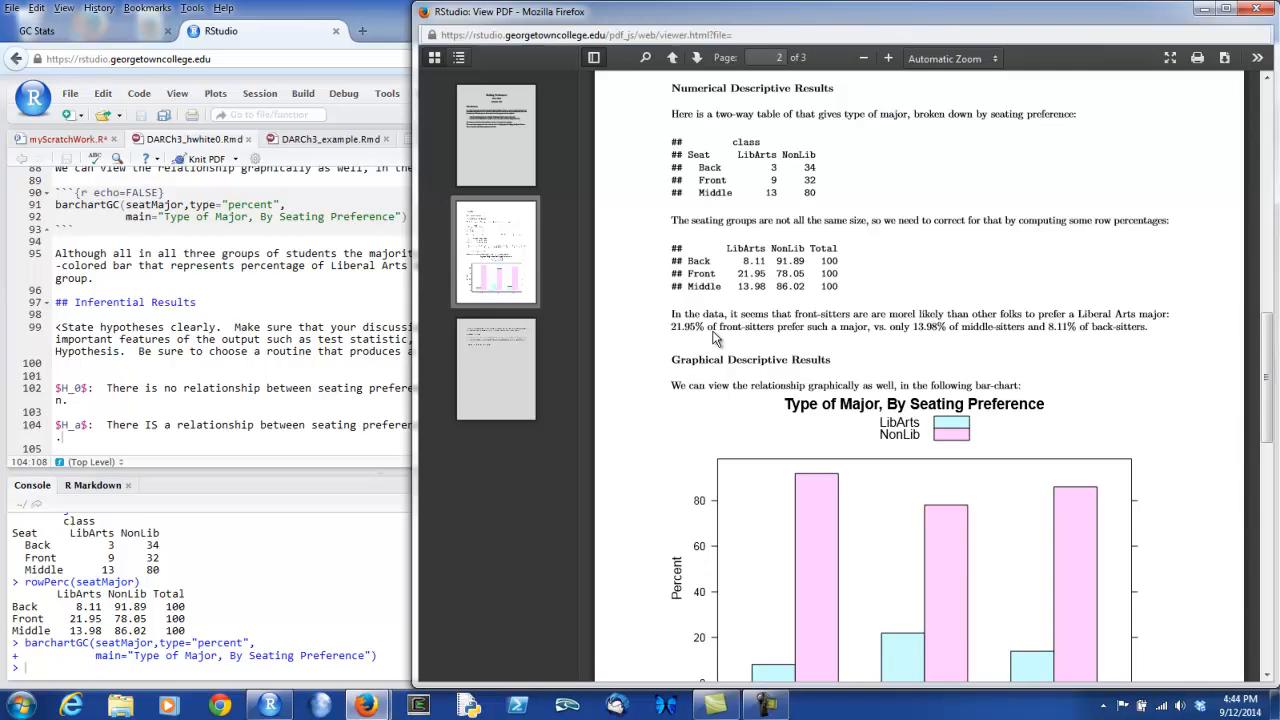
{"action": "scroll", "scroll_direction": "down", "scroll_amount": 3}
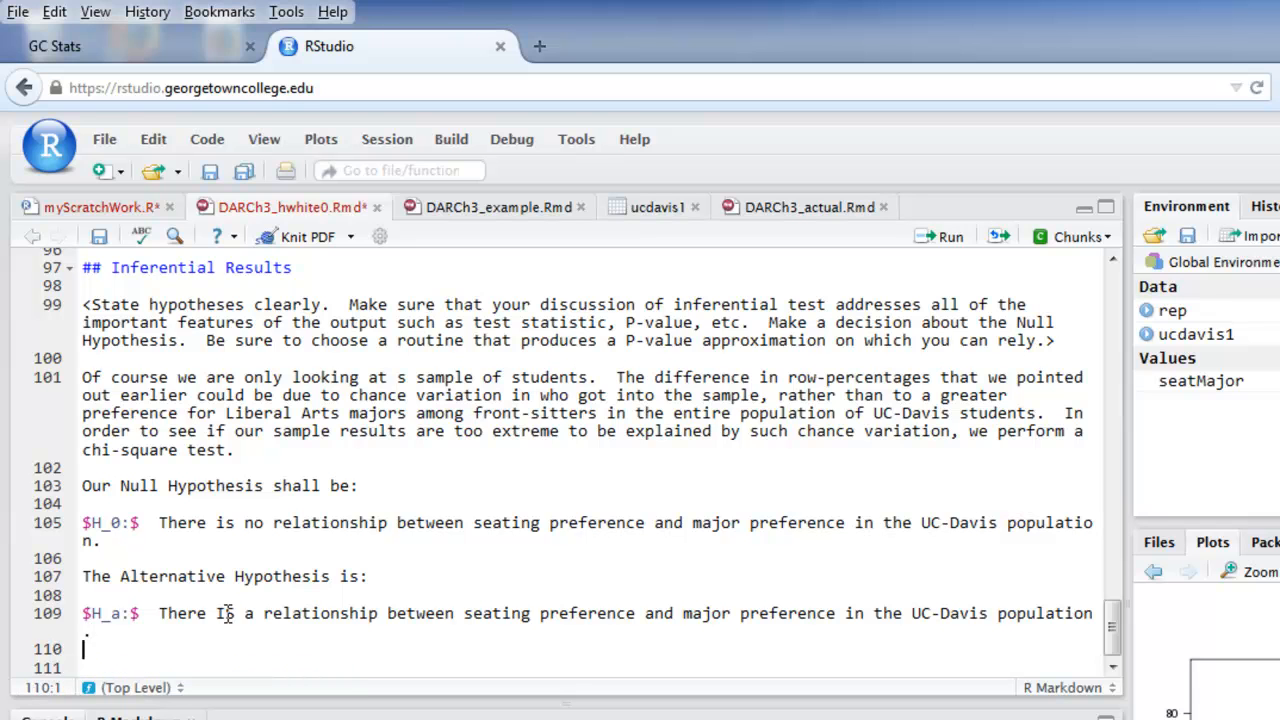
Step: Finish the hypothesis wording and insert an R chunk with echo=FALSE under Inferential Results
{"action": "type", "text": "IS"}
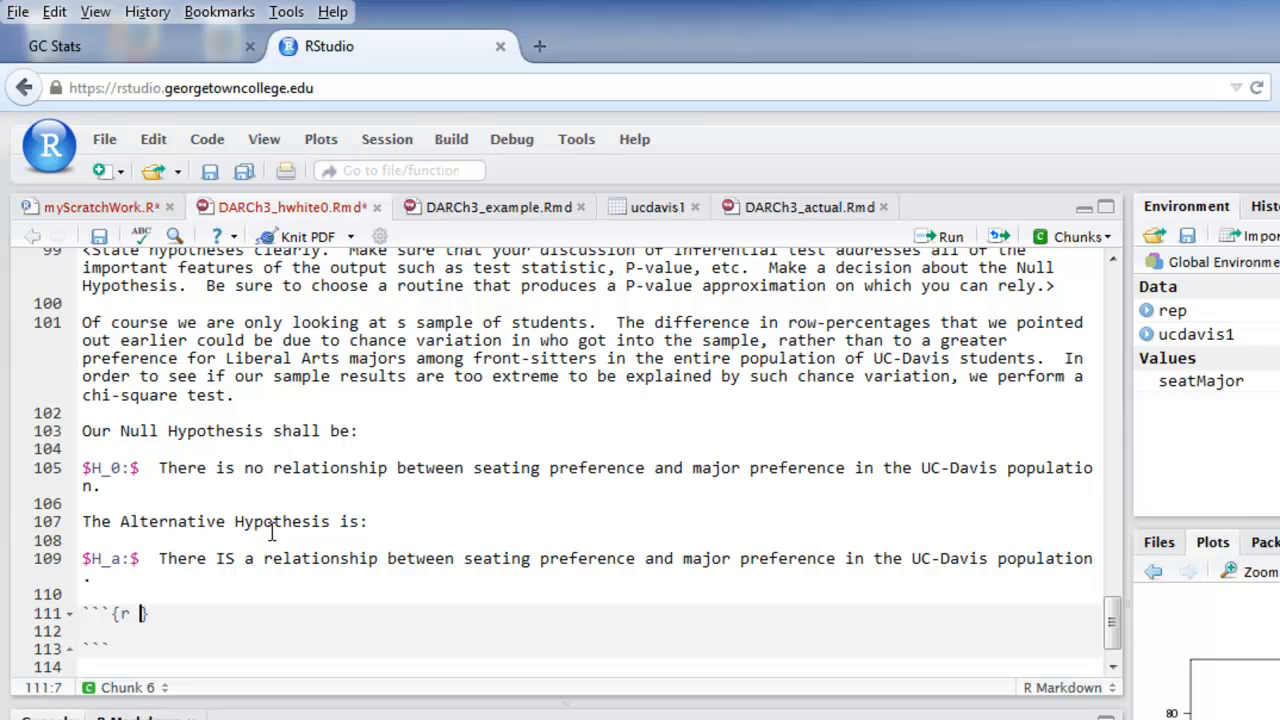
{"action": "type", "text": "echo="}
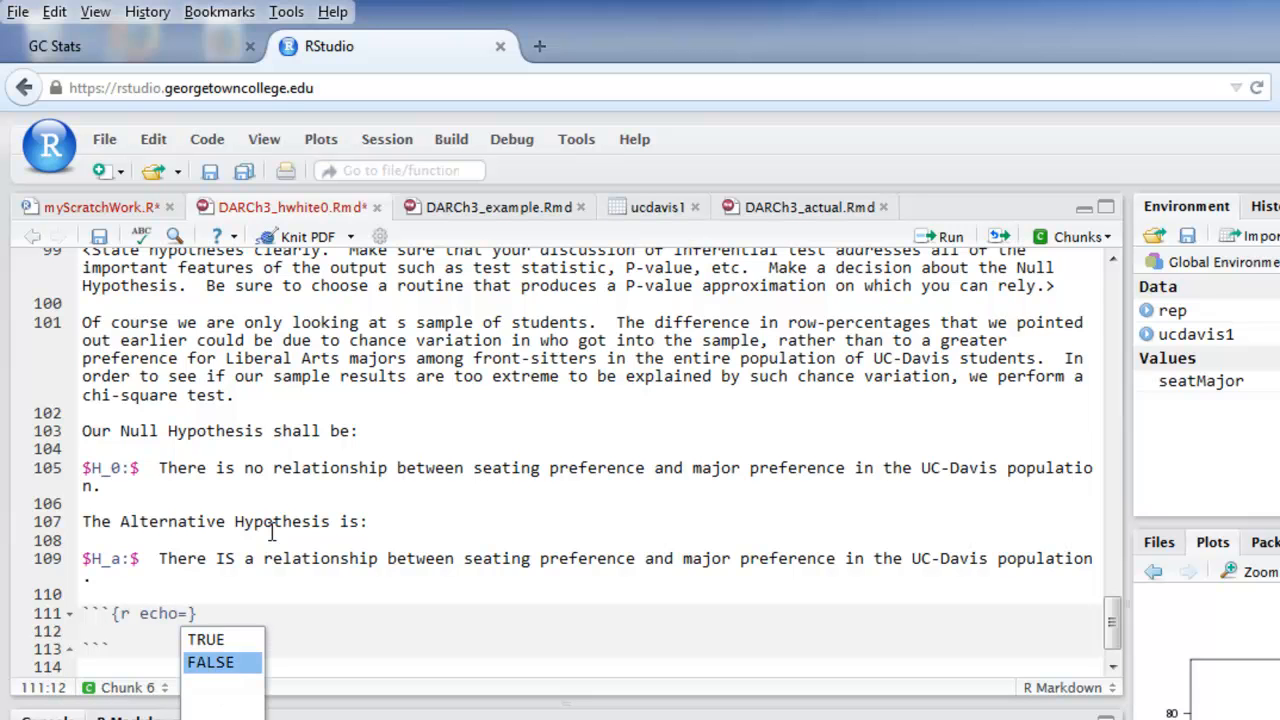
{"action": "left_click", "coordinate": [210, 662]}
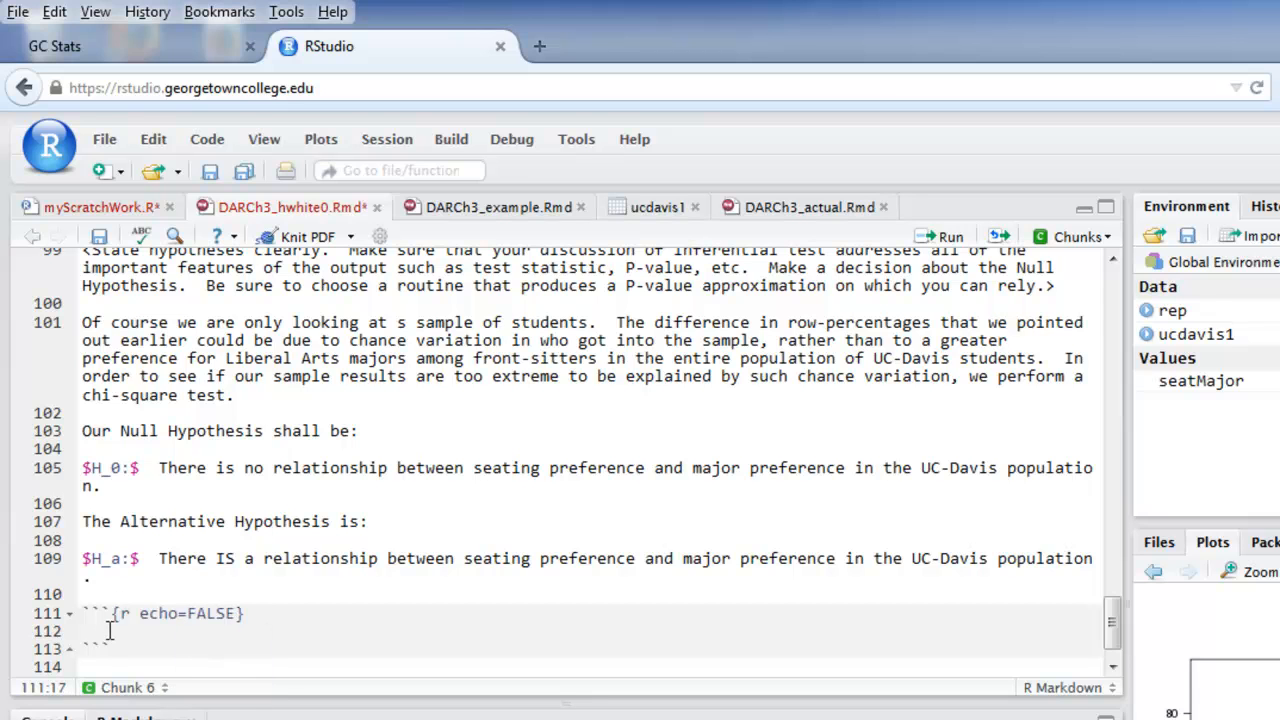
{"action": "left_click", "coordinate": [88, 630]}
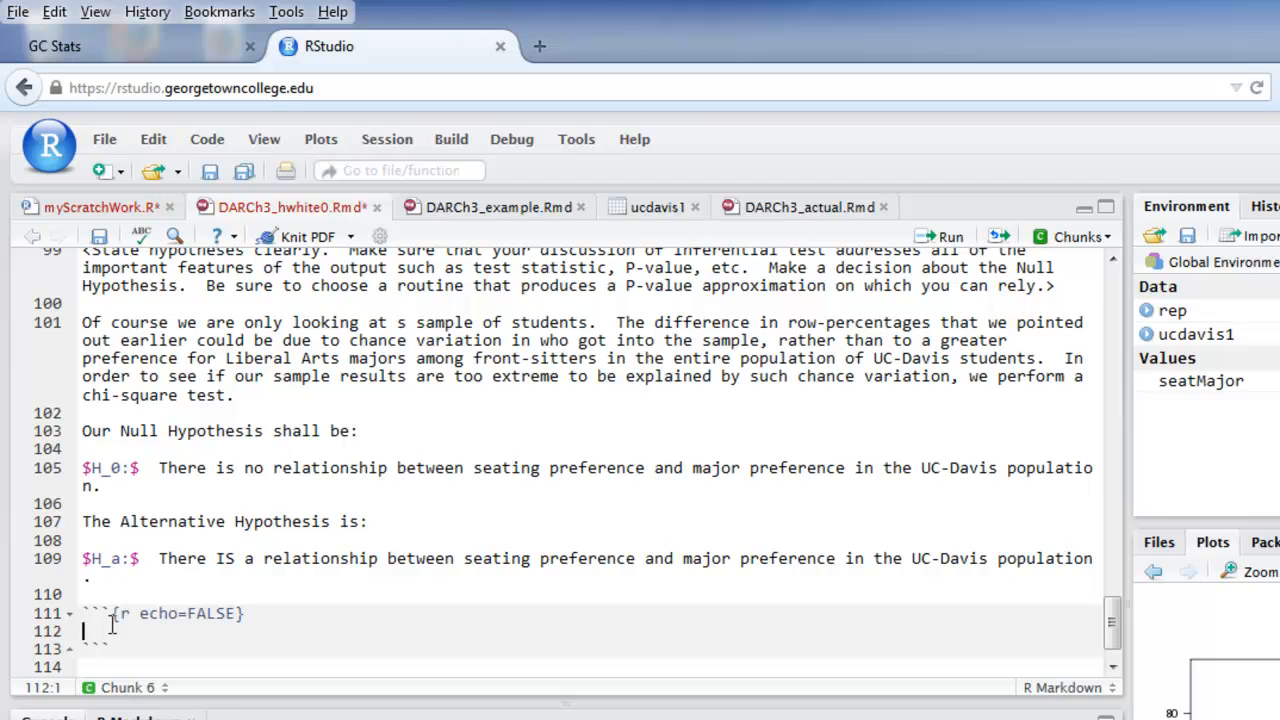
Step: Write chisqtestGC(seatMajor) inside the chunk
{"action": "type", "text": "chisq"}
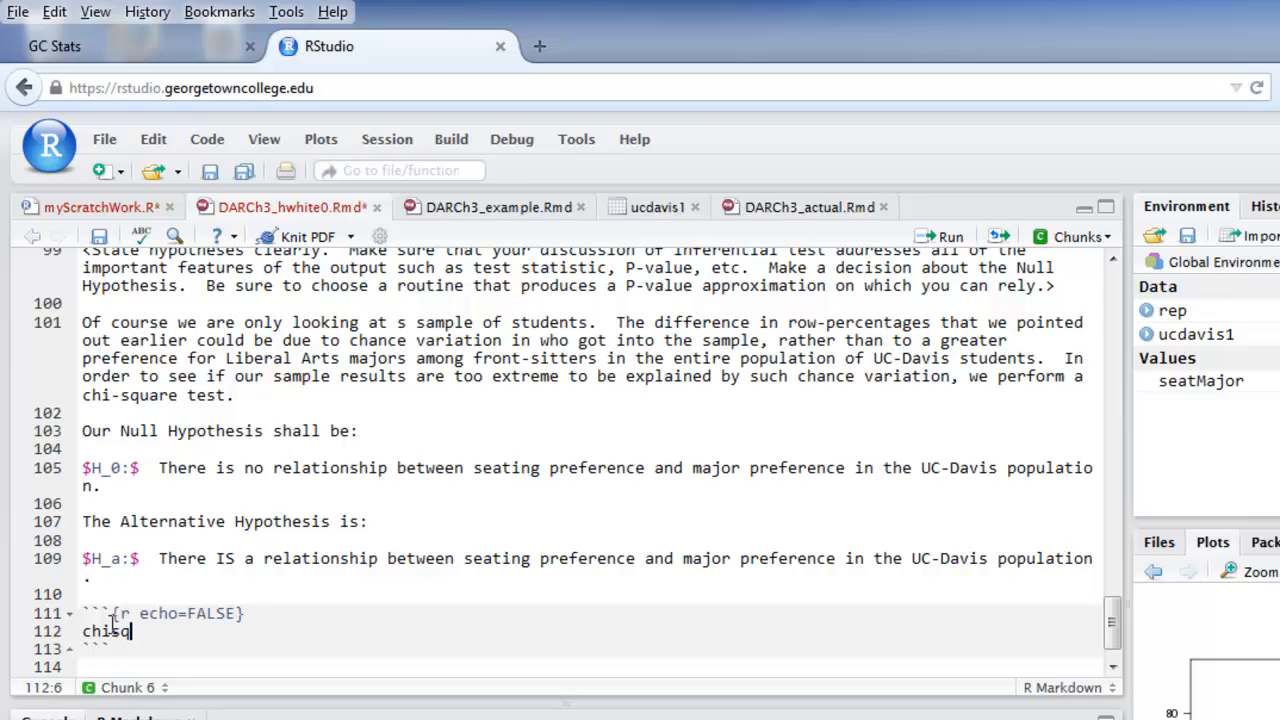
{"action": "type", "text": "testGC"}
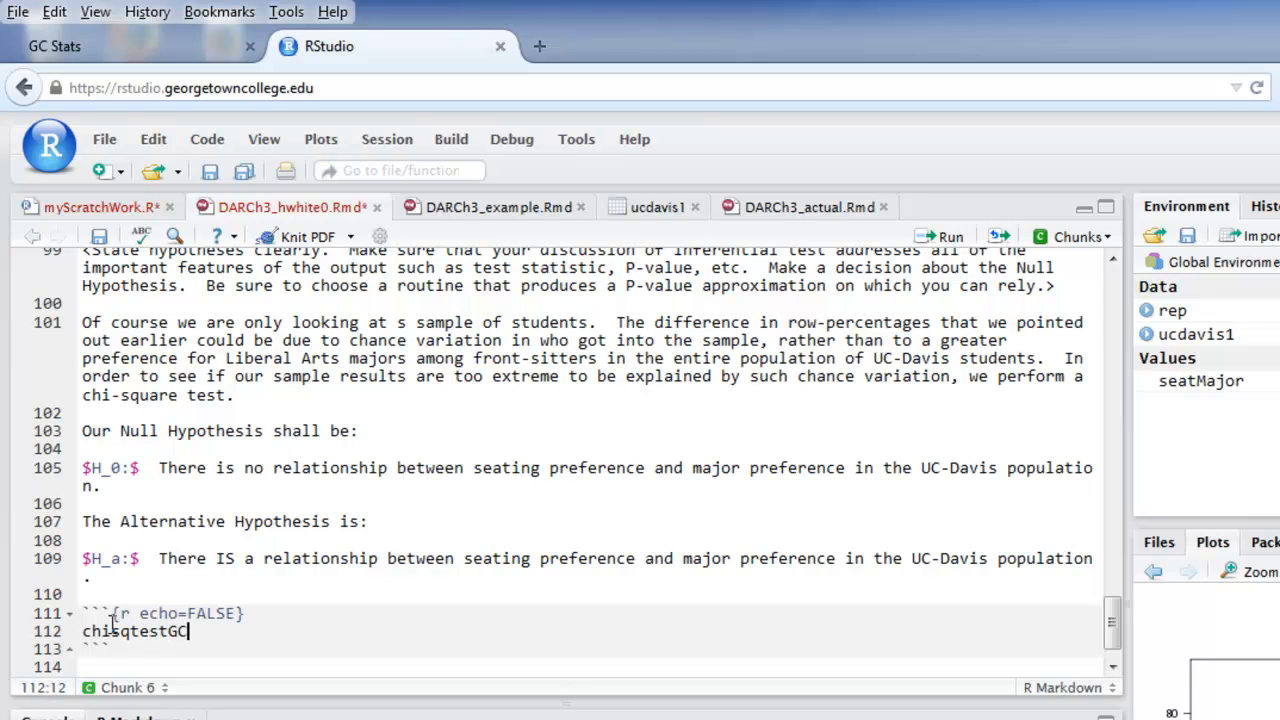
{"action": "type", "text": "("}
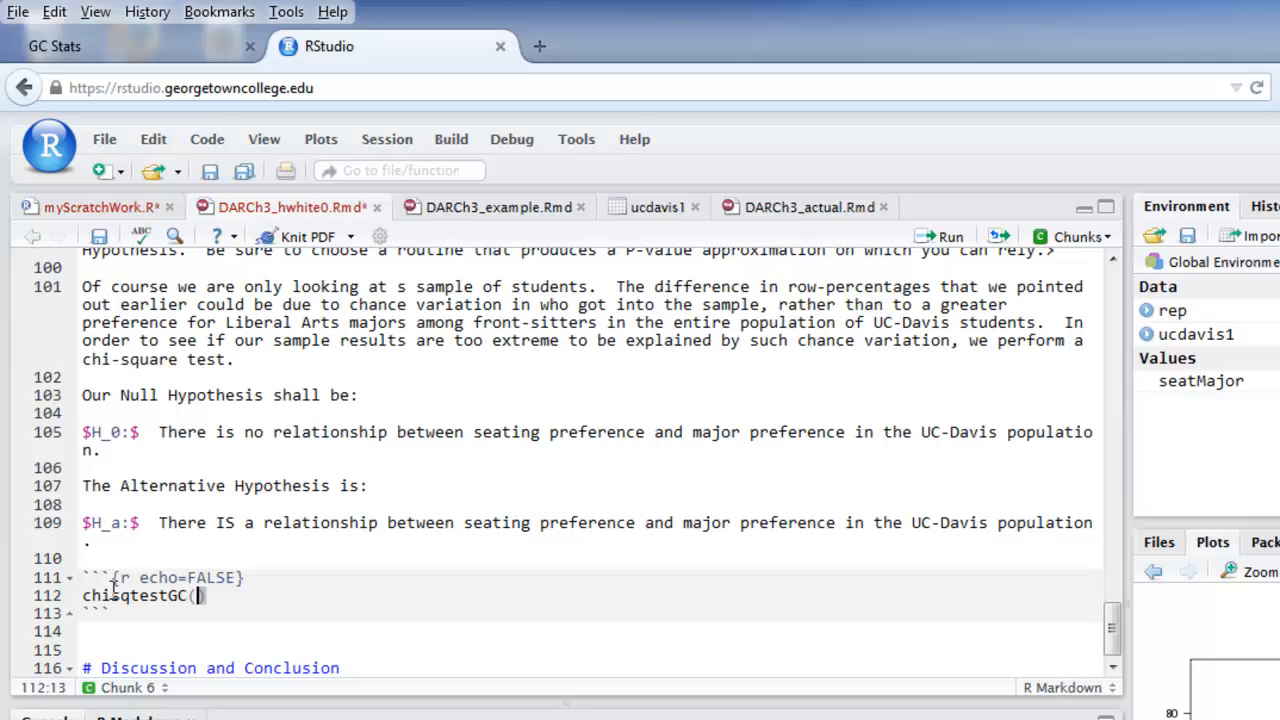
{"action": "type", "text": "seatM"}
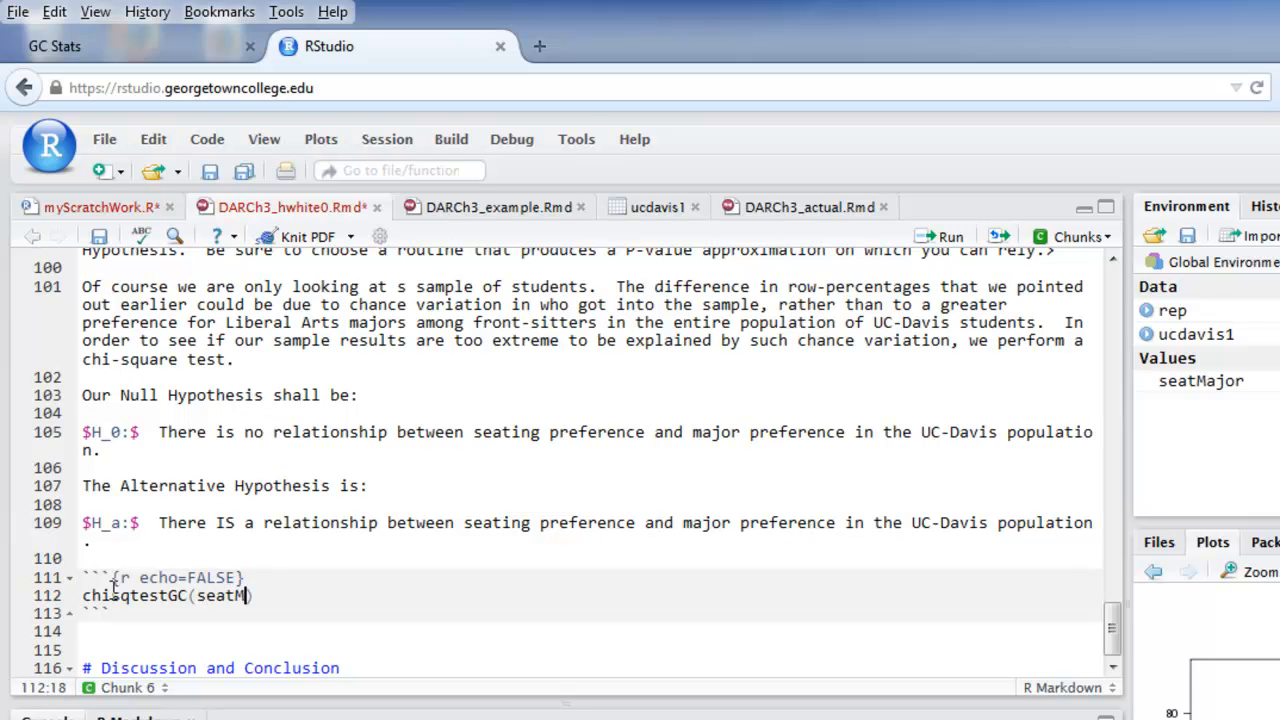
{"action": "type", "text": "ajor"}
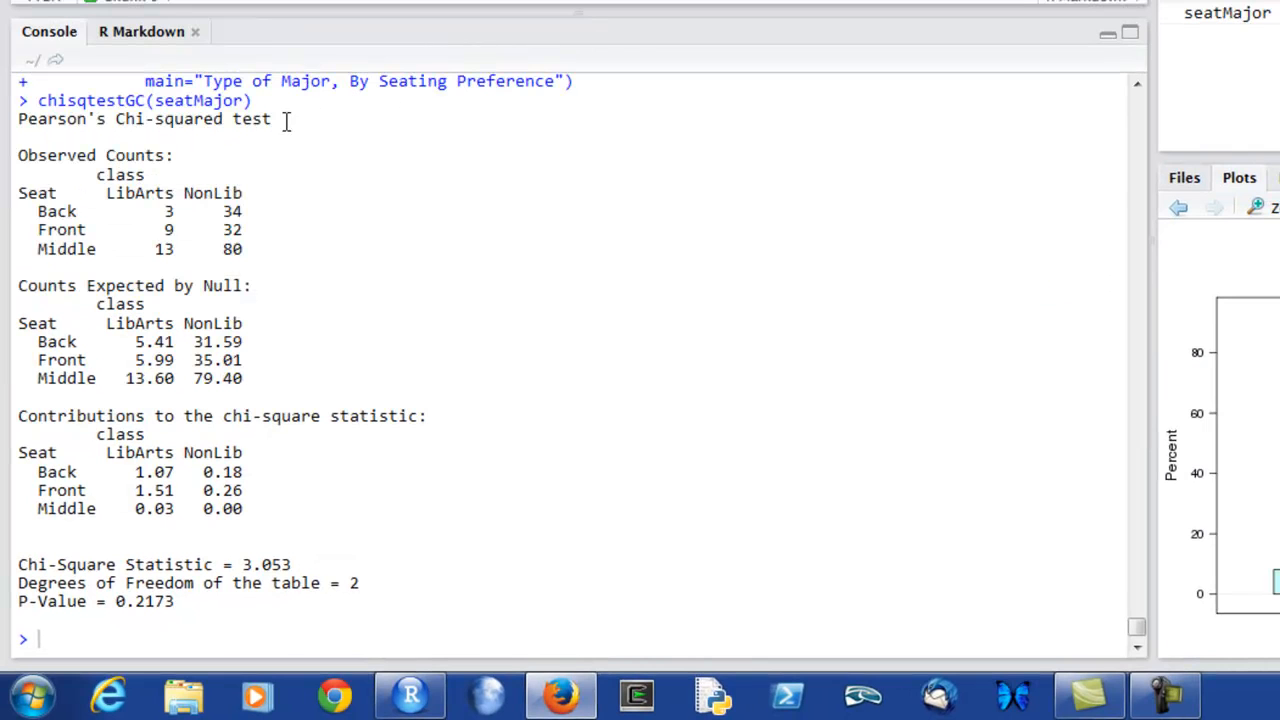
{"action": "mouse_move", "coordinate": [124, 248]}
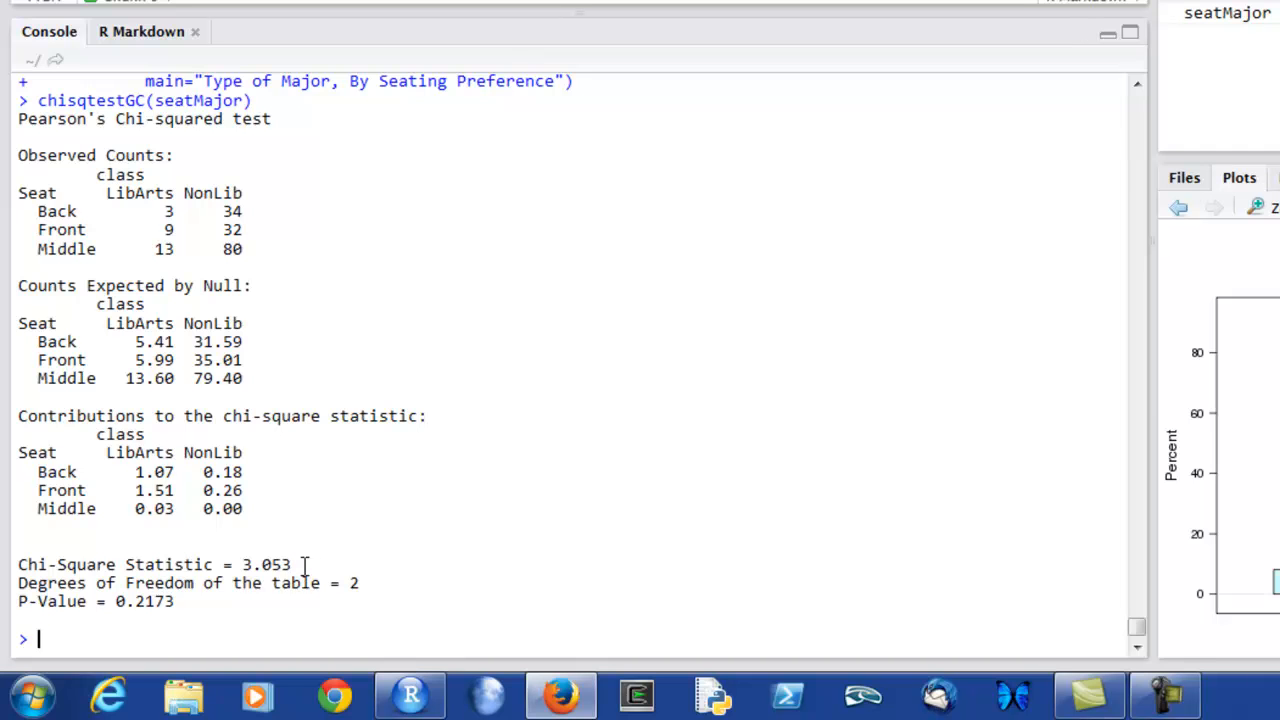
Step: Read the console output, highlighting the chi-square statistic 3.053 and the expected counts under the null
{"action": "double_click", "coordinate": [352, 582]}
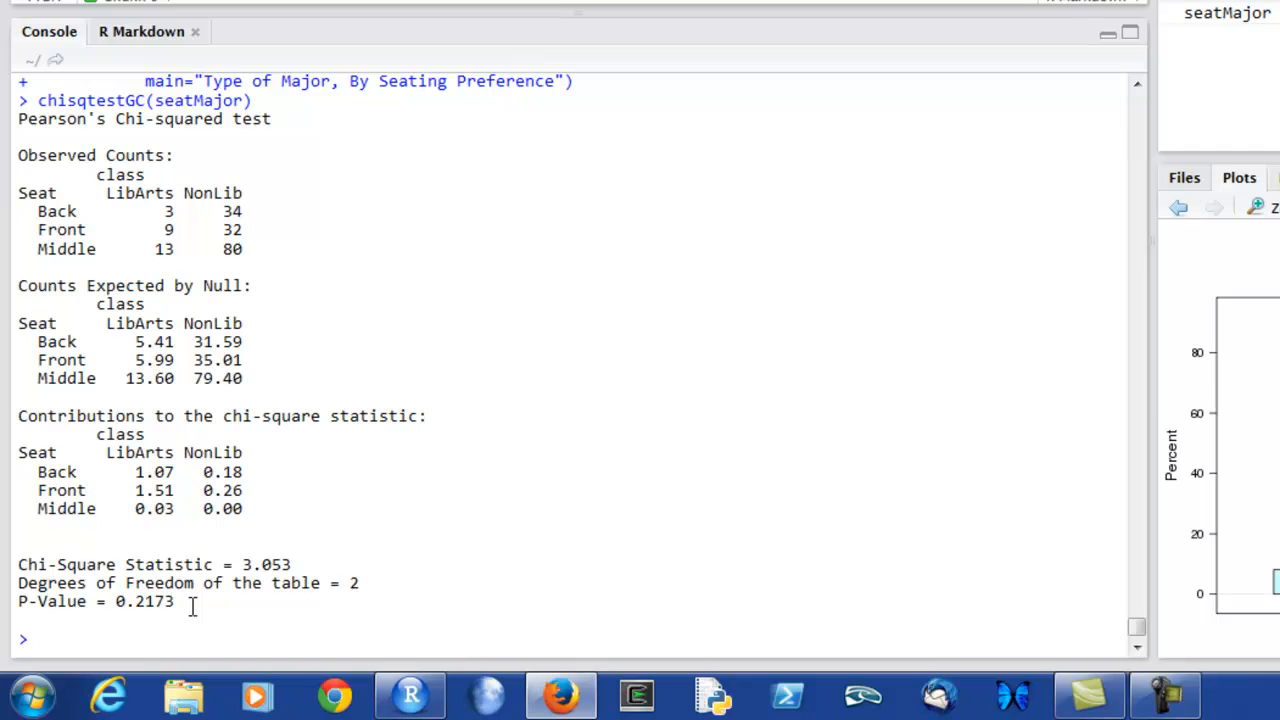
{"action": "mouse_move", "coordinate": [150, 304]}
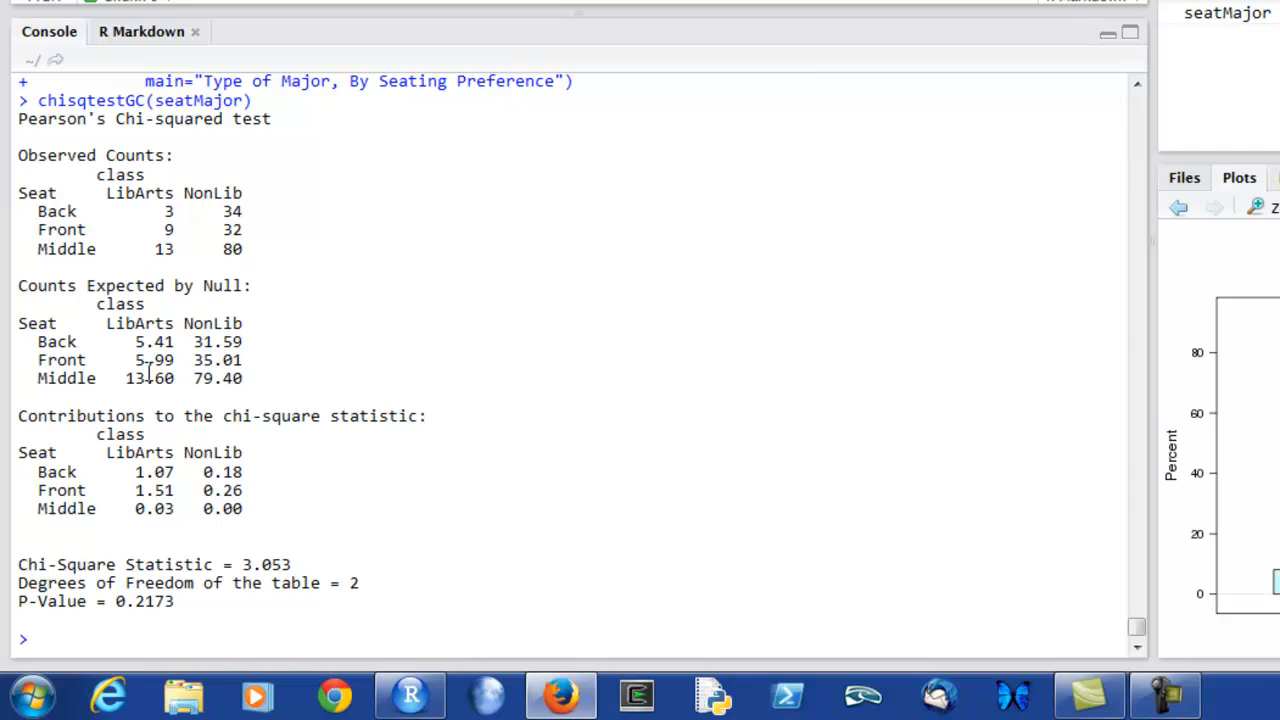
{"action": "mouse_move", "coordinate": [104, 350]}
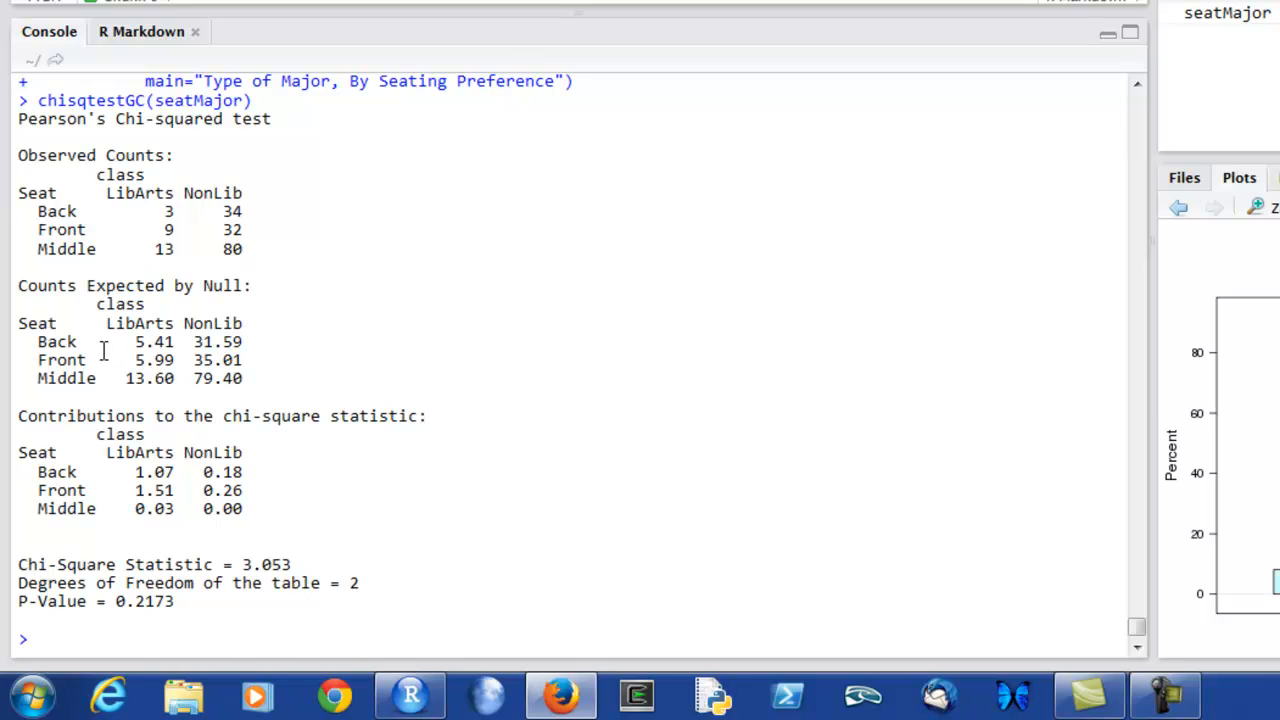
{"action": "left_click_drag", "start_coordinate": [104, 344], "coordinate": [256, 384]}
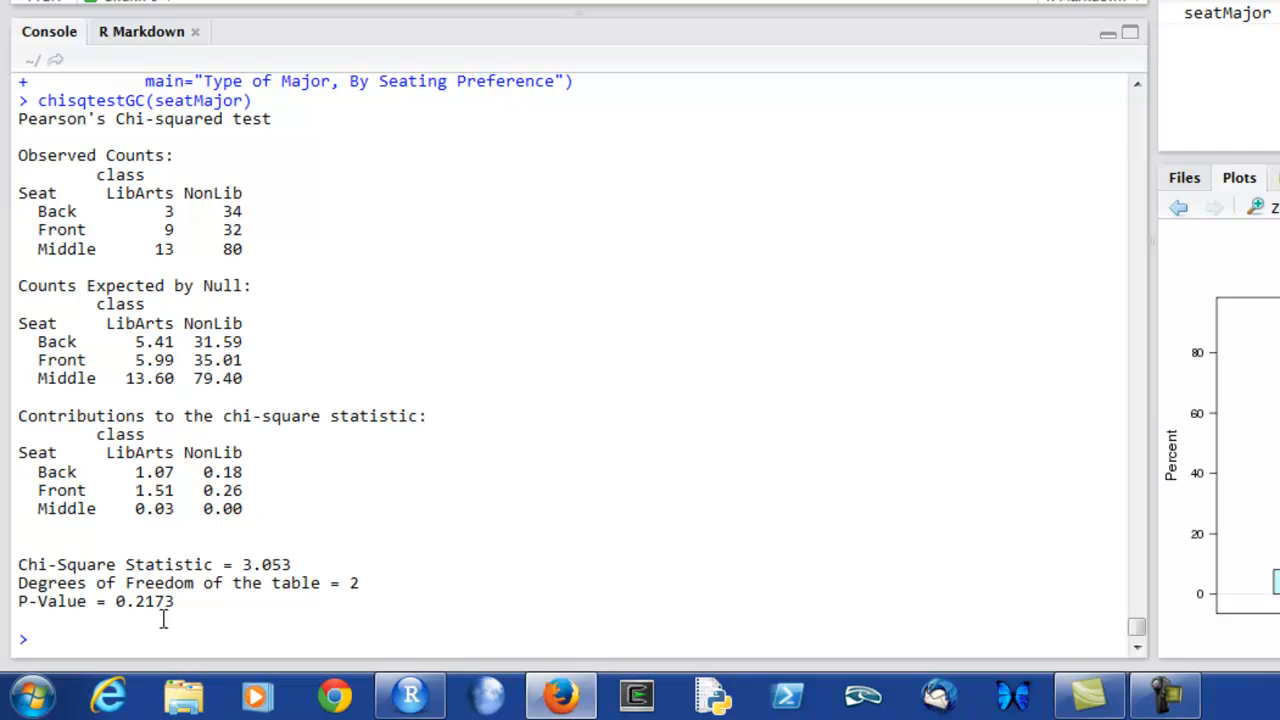
{"action": "mouse_move", "coordinate": [174, 532]}
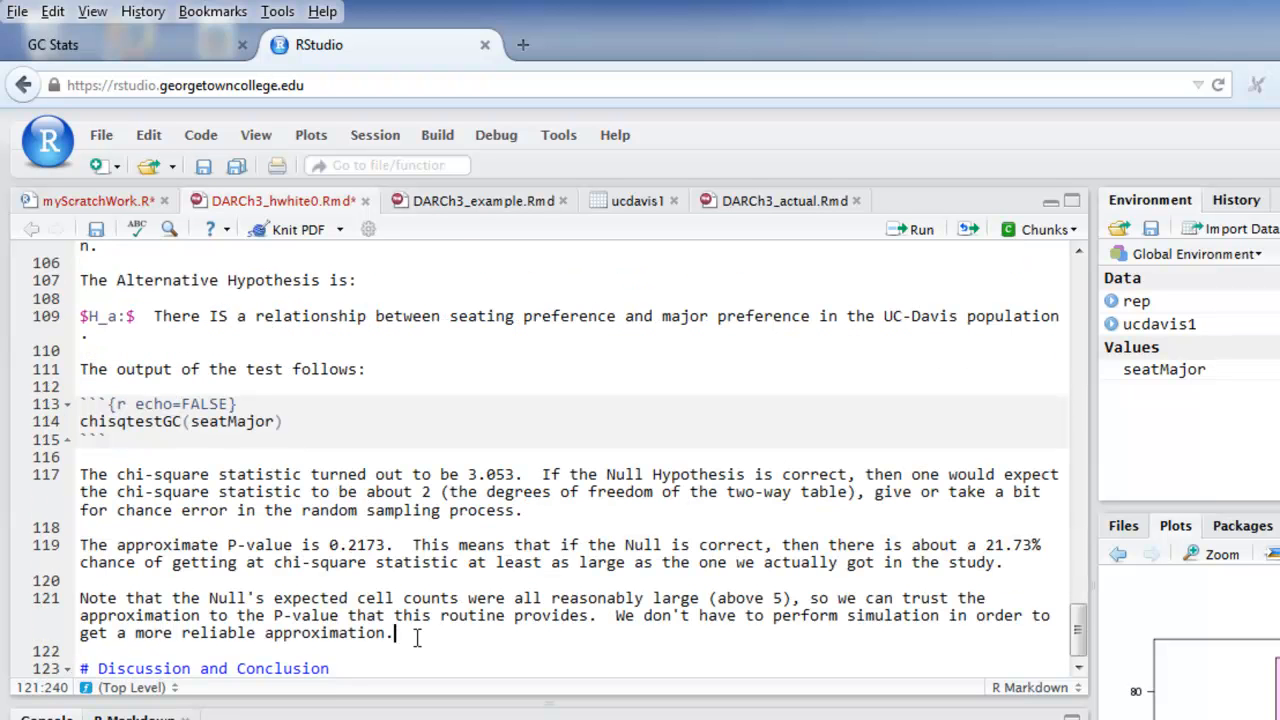
{"action": "mouse_move", "coordinate": [378, 316]}
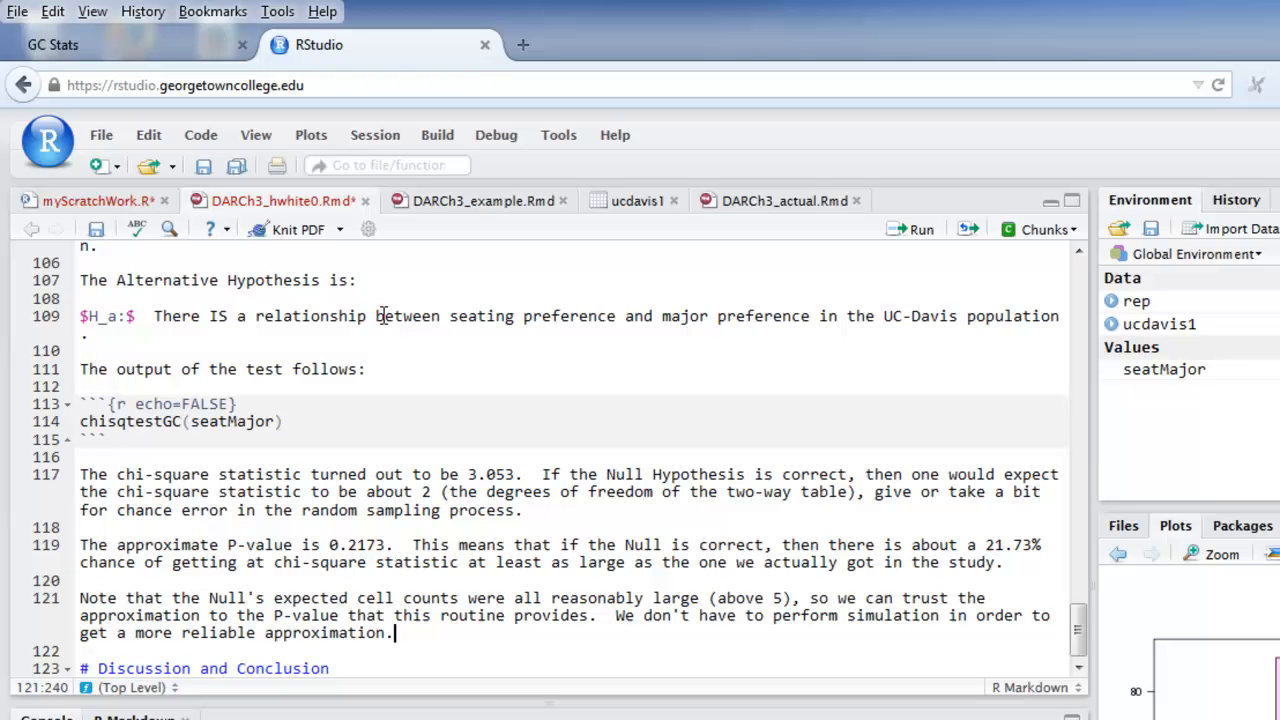
{"action": "mouse_move", "coordinate": [300, 230]}
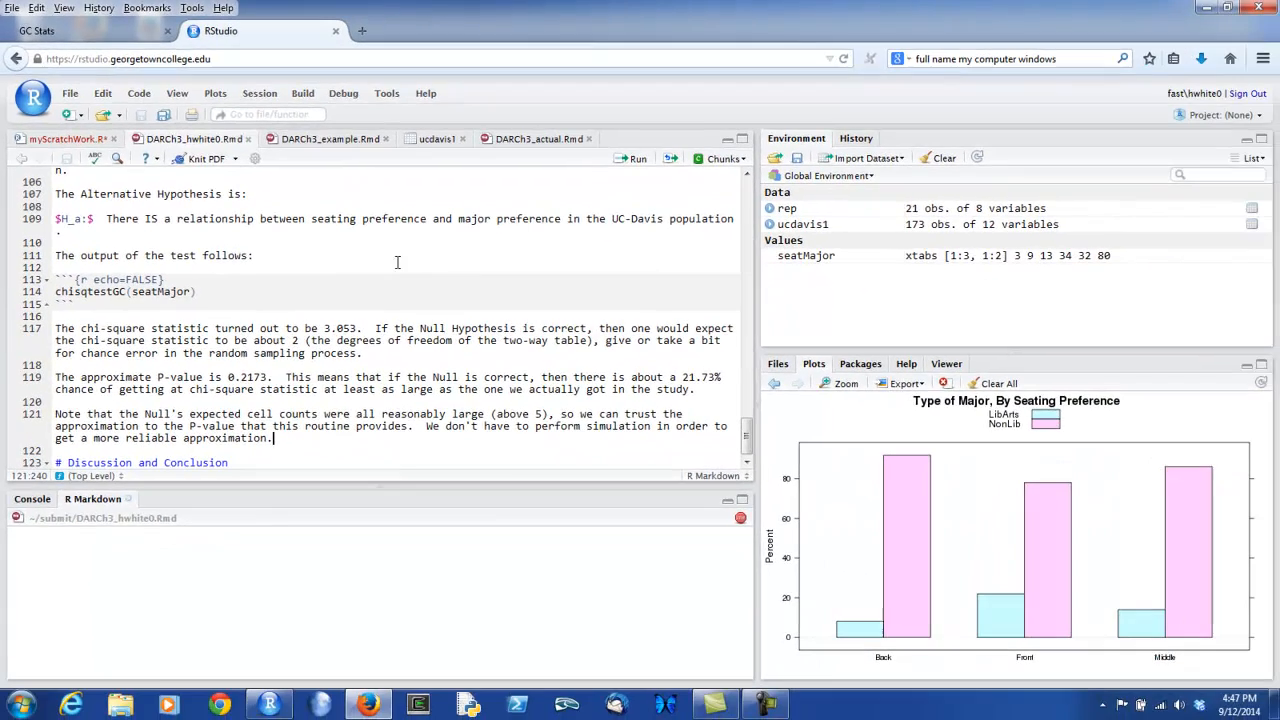
Step: Knit to PDF, review the chi-square output and interpretation in the preview, then close it
{"action": "left_click", "coordinate": [204, 158]}
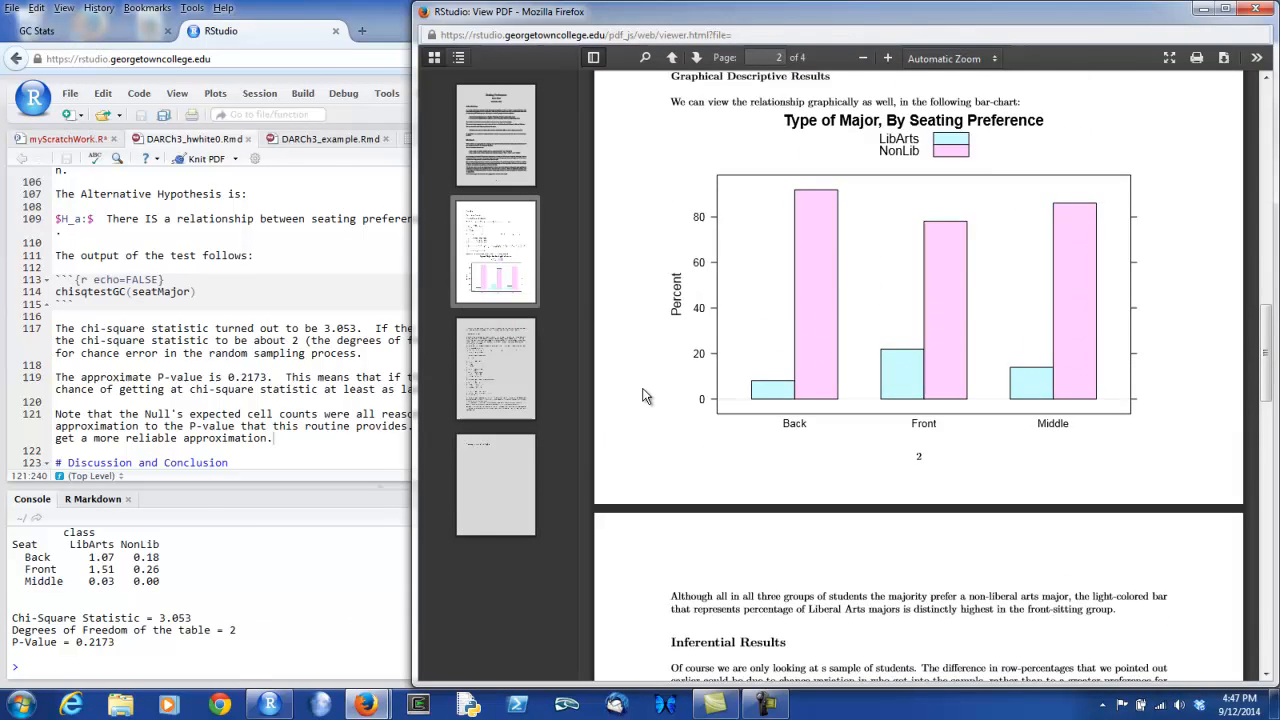
{"action": "scroll", "scroll_direction": "down", "scroll_amount": 3}
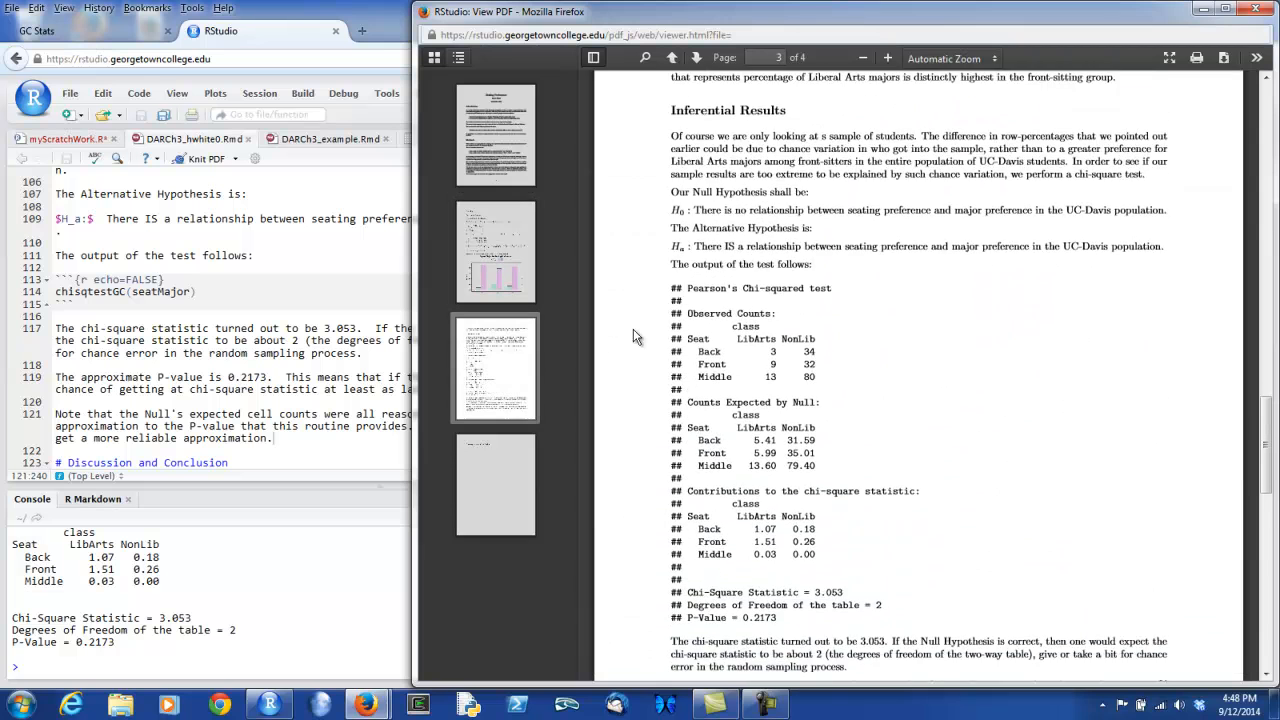
{"action": "scroll", "scroll_direction": "down", "scroll_amount": 3}
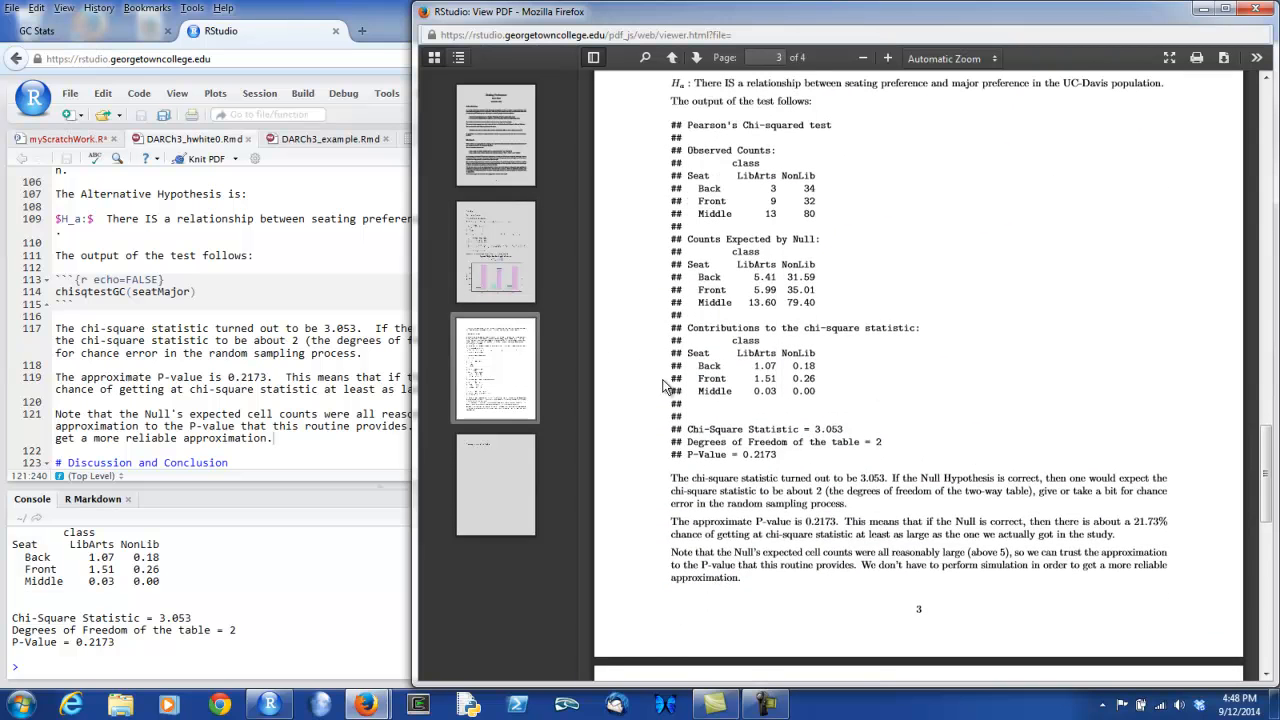
{"action": "mouse_move", "coordinate": [780, 120]}
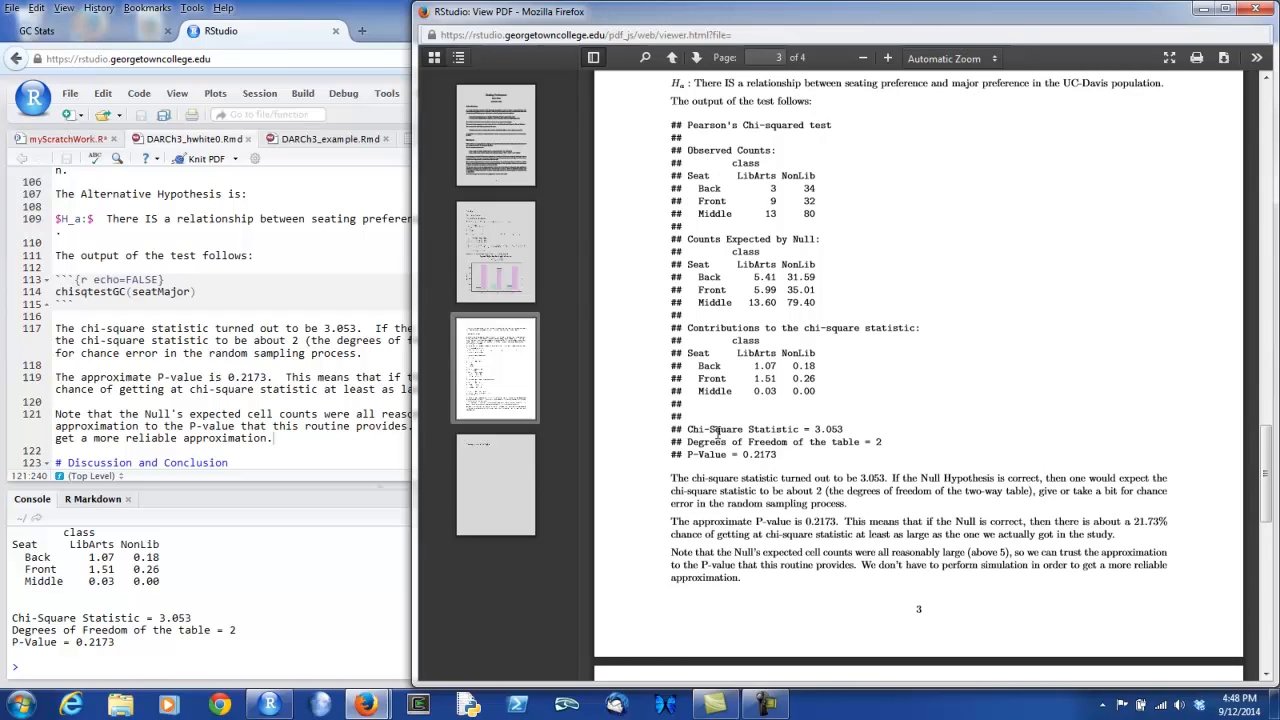
{"action": "scroll", "scroll_direction": "down", "scroll_amount": 3}
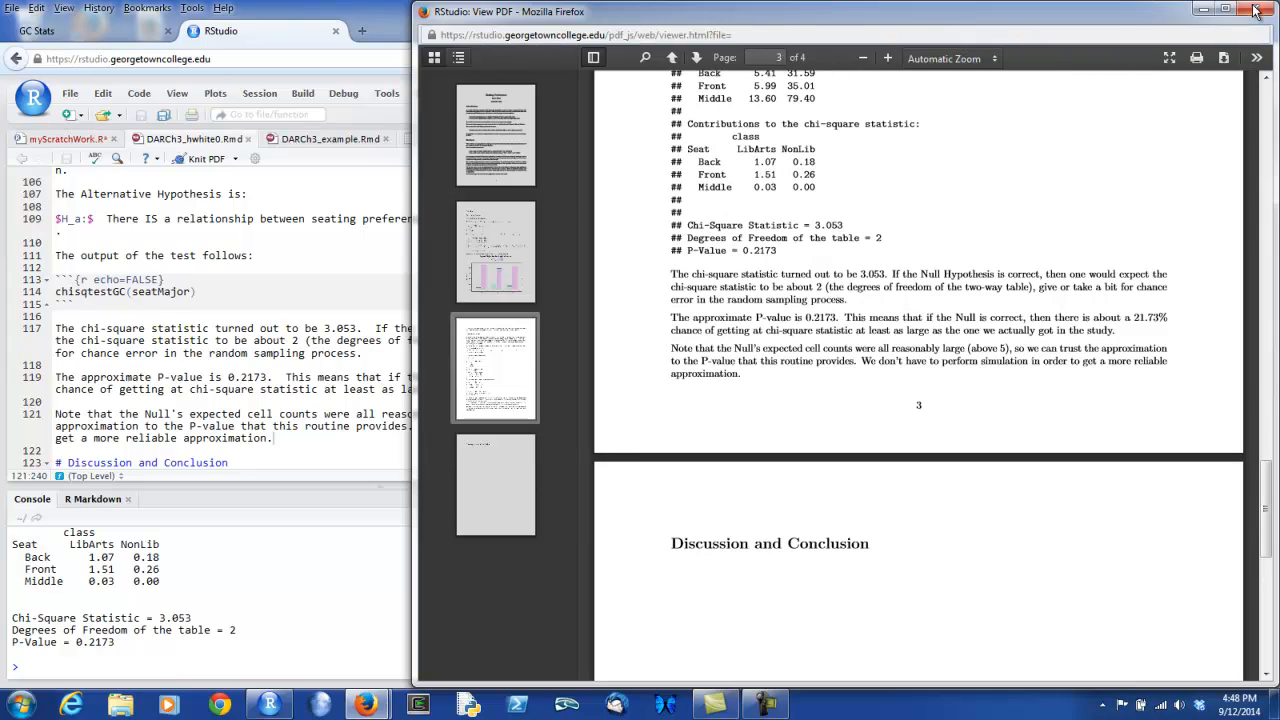
{"action": "left_click", "coordinate": [1258, 12]}
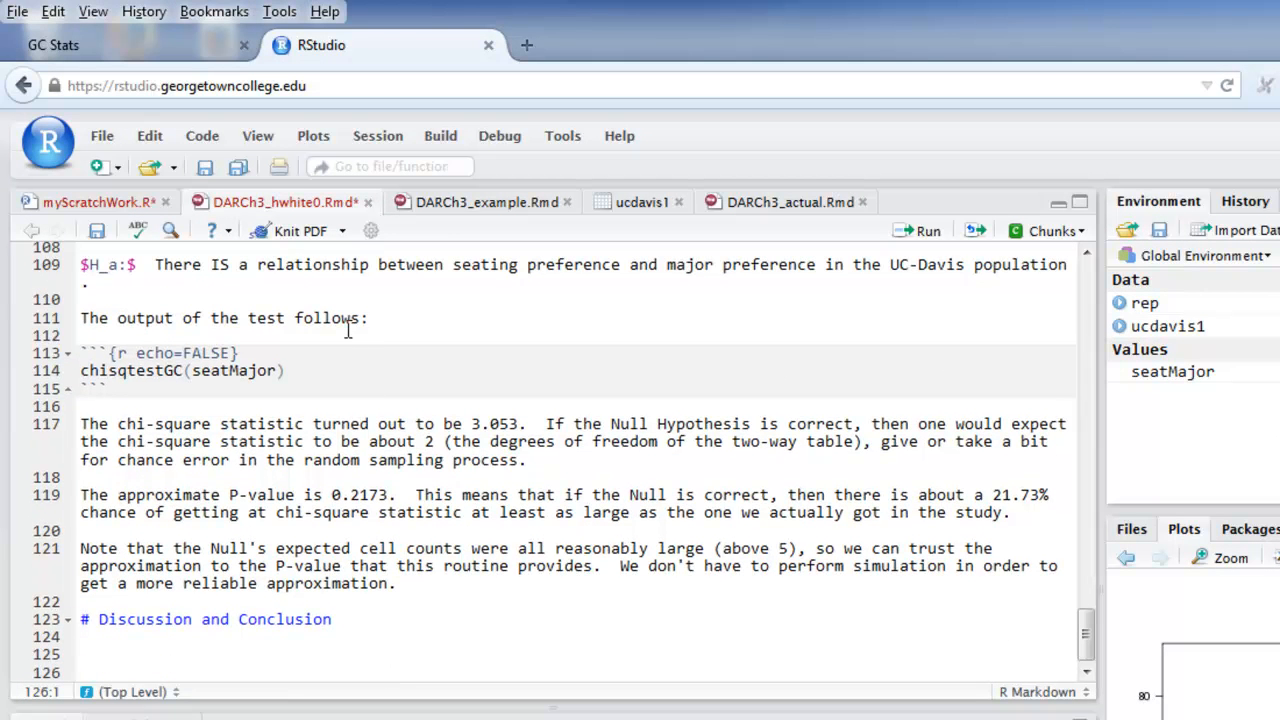
Step: Write the Discussion and Conclusion paragraphs on chance variation under the heading and knit to PDF
{"action": "left_click", "coordinate": [84, 672]}
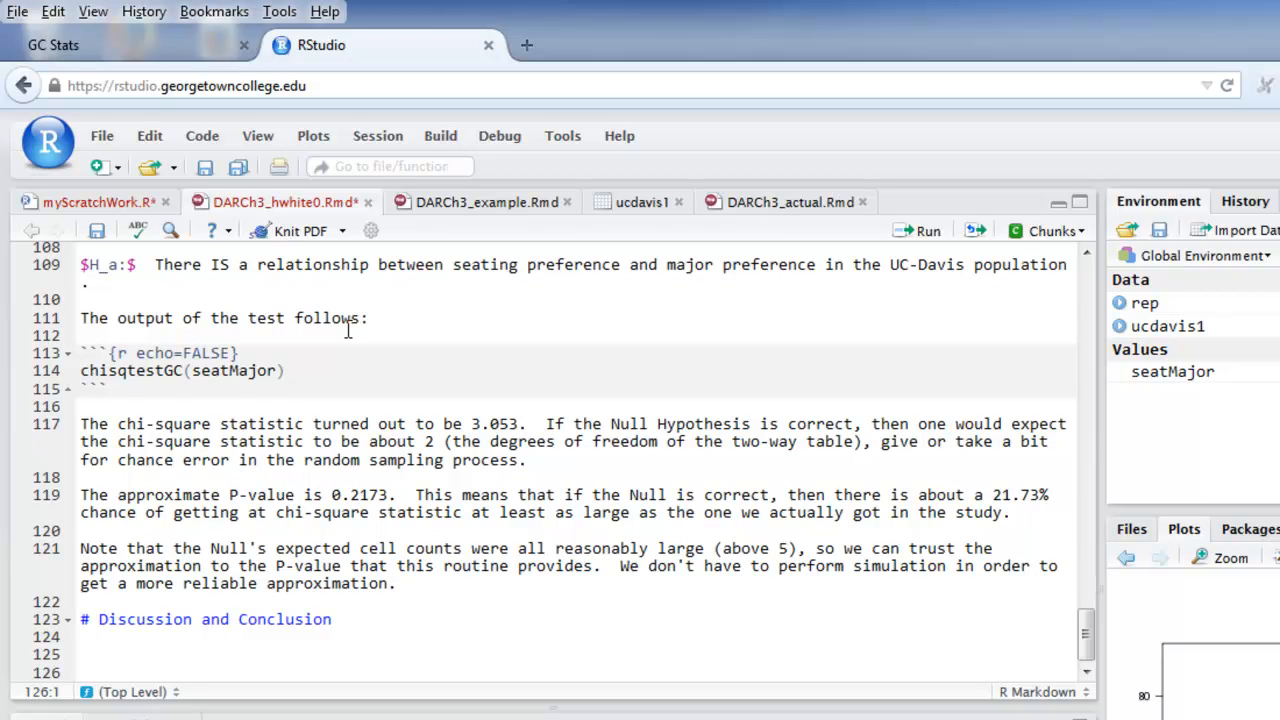
{"action": "left_click", "coordinate": [82, 672]}
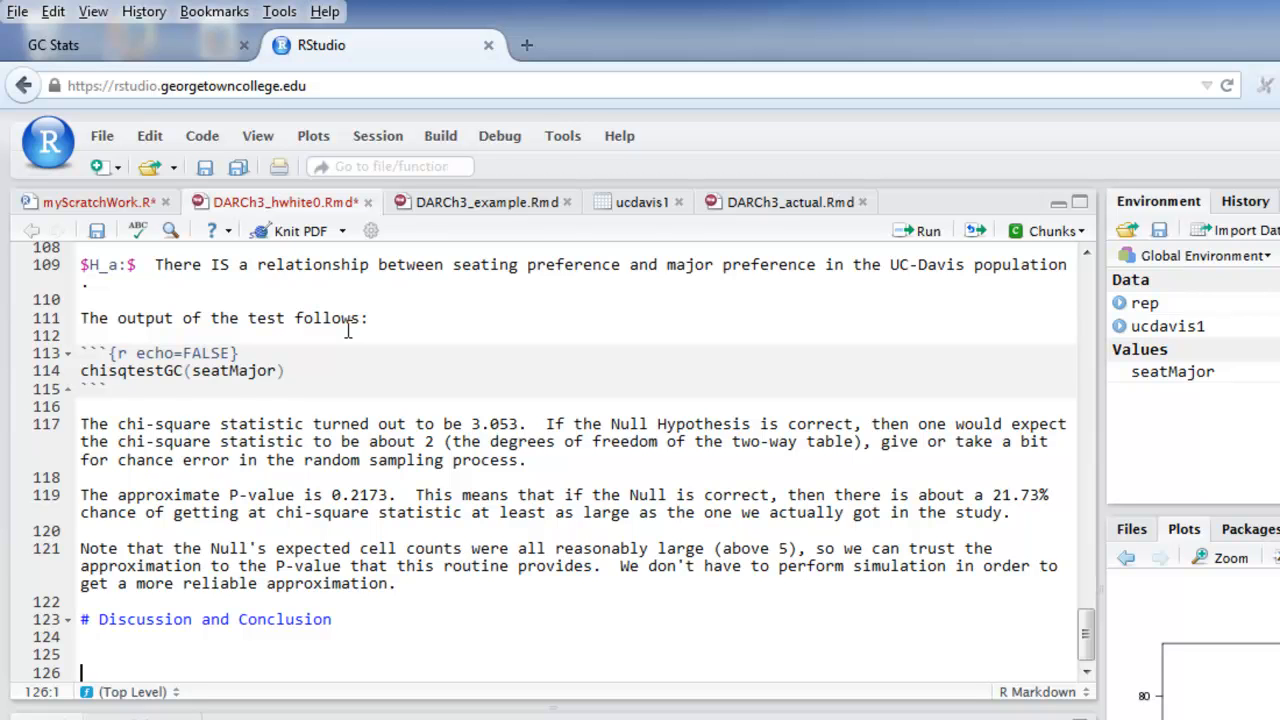
{"action": "mouse_move", "coordinate": [376, 228]}
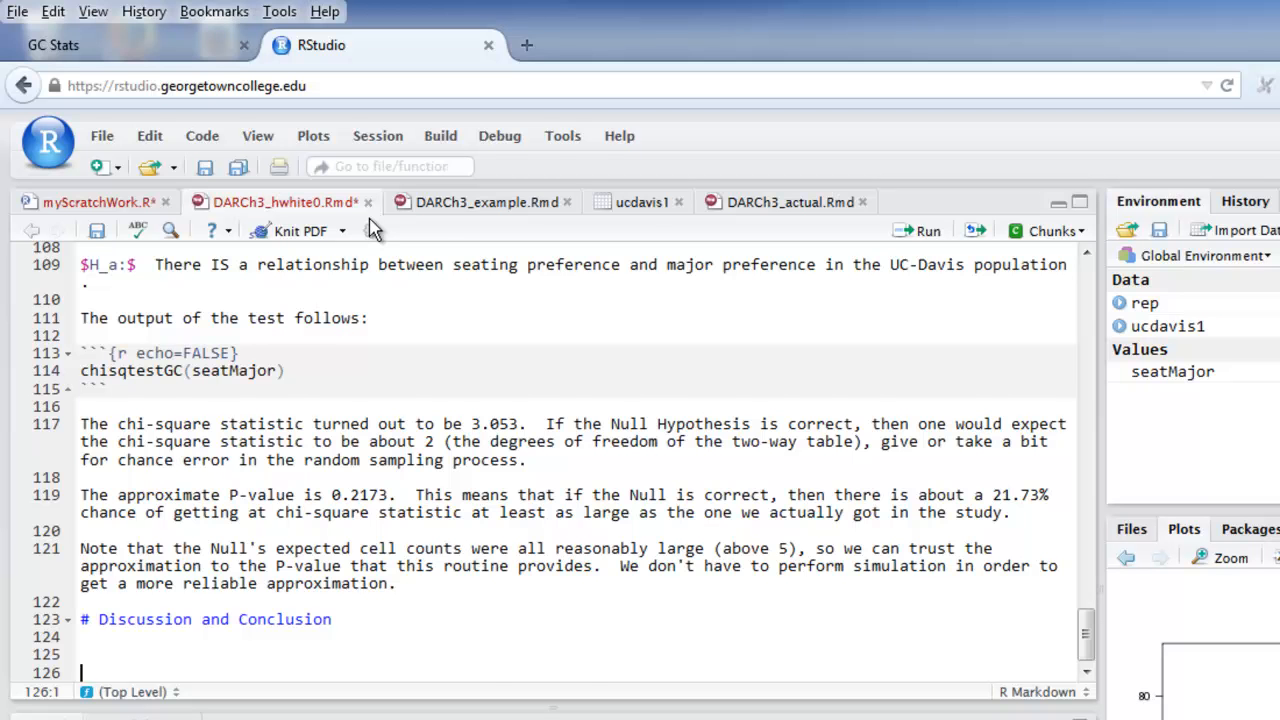
{"action": "scroll", "scroll_direction": "down", "scroll_amount": 3}
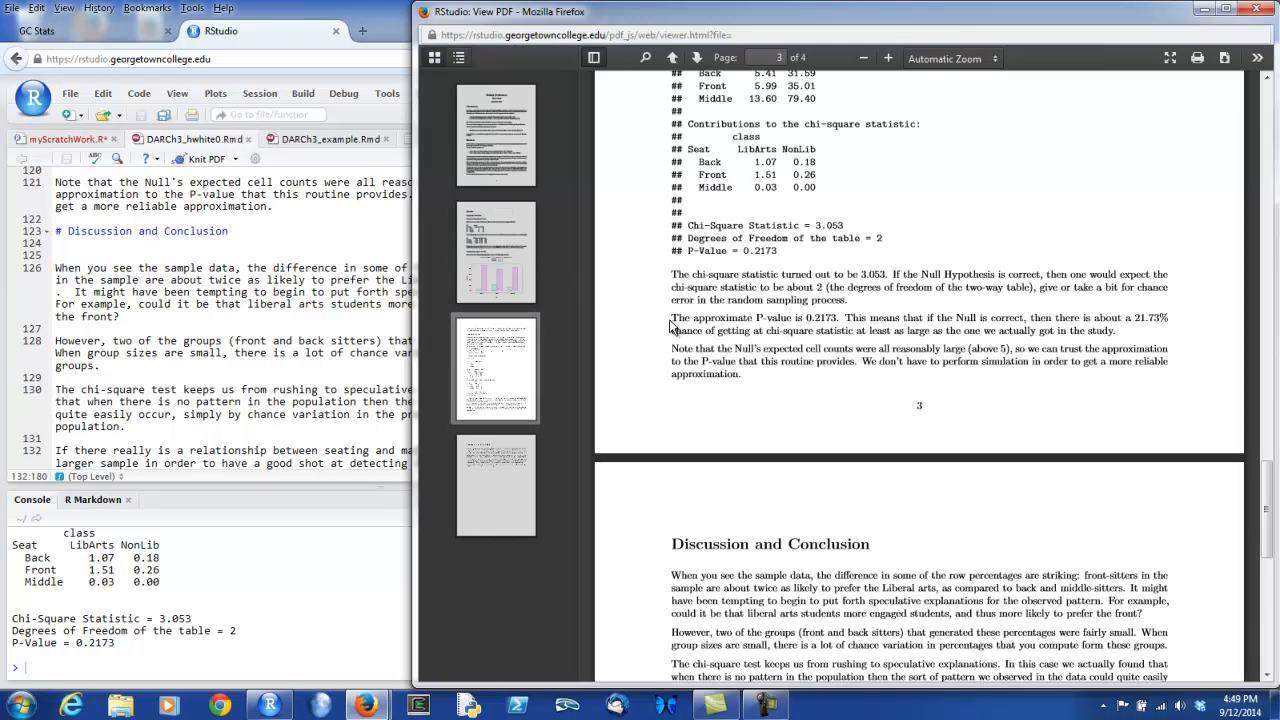
Step: Scroll through the whole knitted PDF from title page to Discussion and Conclusion
{"action": "scroll", "scroll_direction": "down", "scroll_amount": 3}
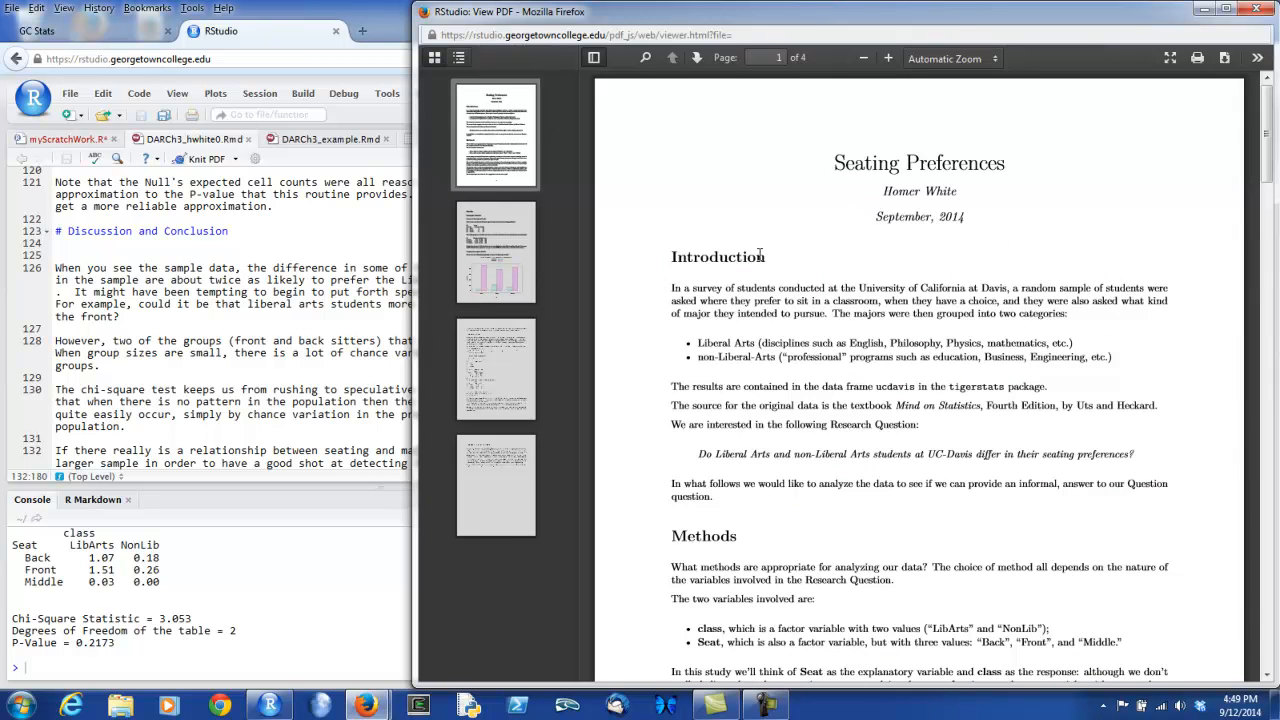
{"action": "scroll", "scroll_direction": "down", "scroll_amount": 3}
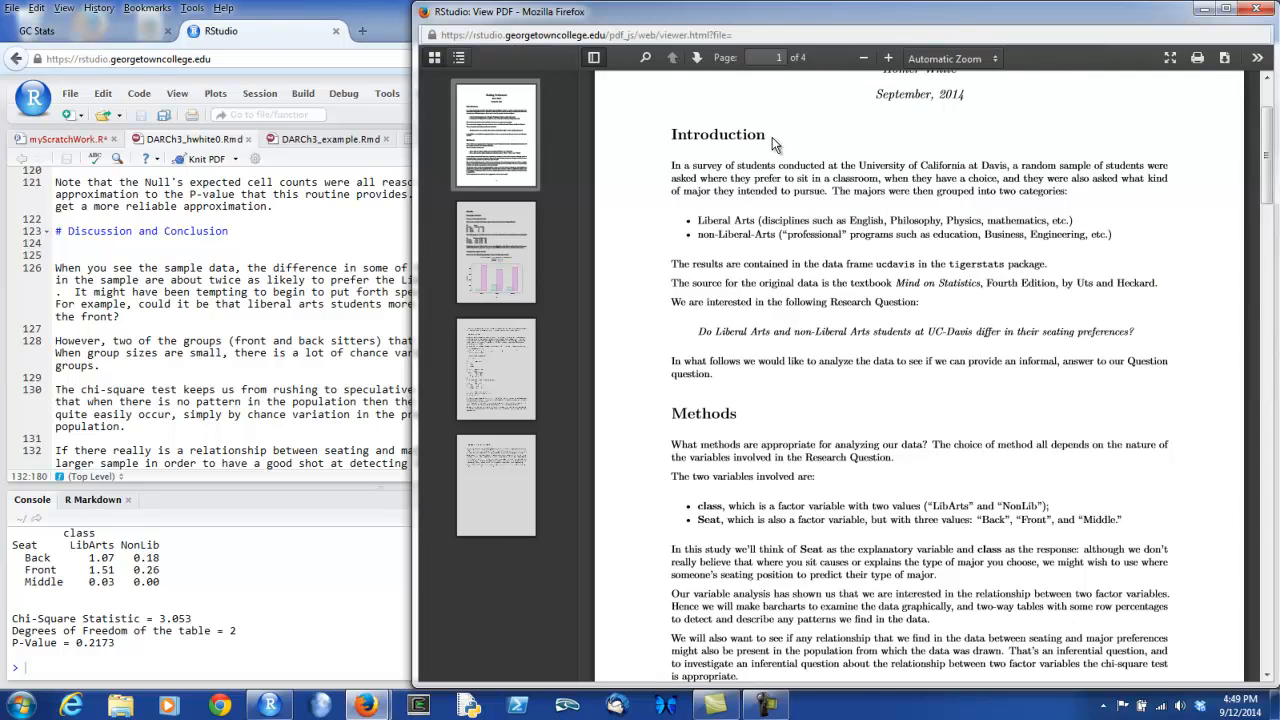
{"action": "scroll", "scroll_direction": "down", "scroll_amount": 3}
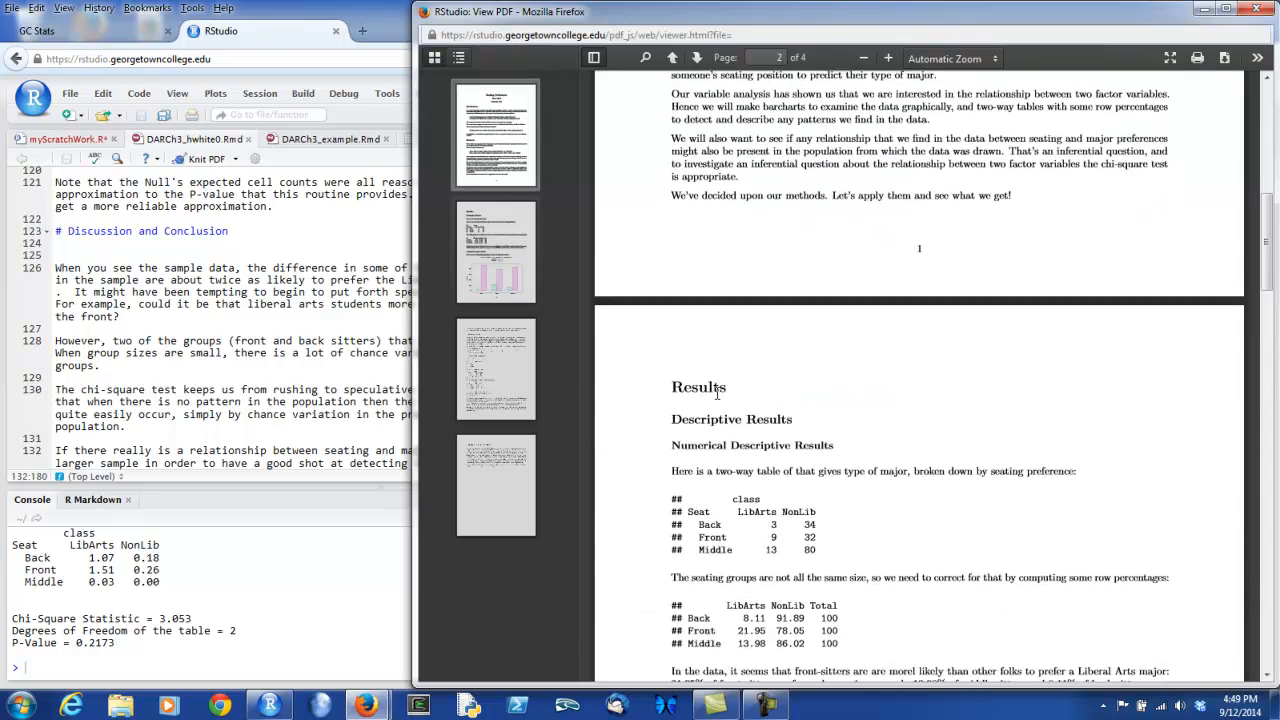
{"action": "scroll", "scroll_direction": "down", "scroll_amount": 3}
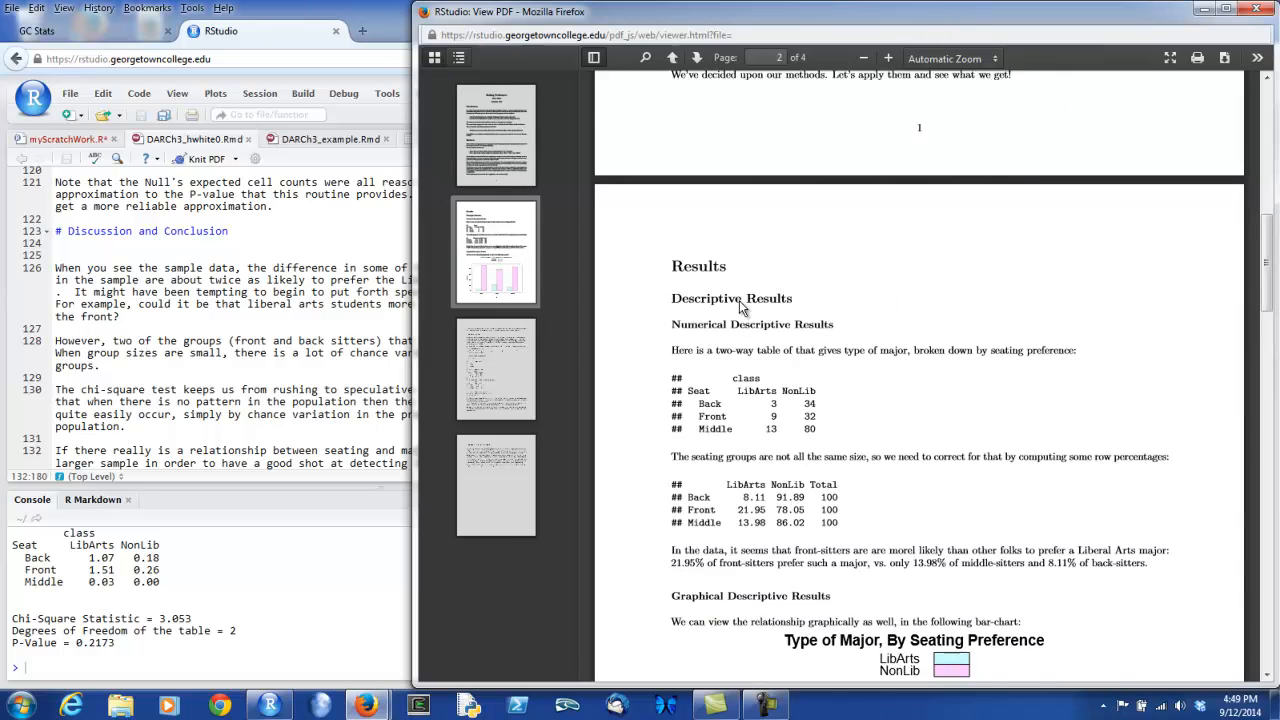
{"action": "scroll", "scroll_direction": "down", "scroll_amount": 3}
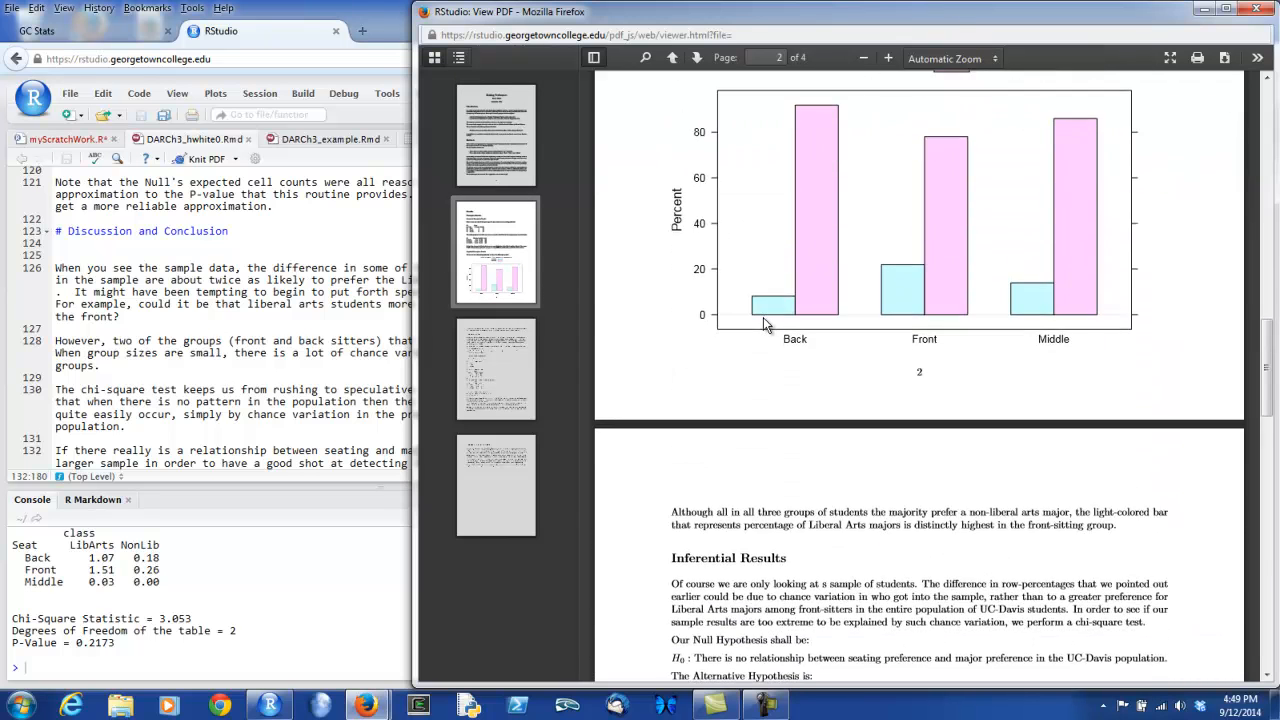
{"action": "scroll", "scroll_direction": "down", "scroll_amount": 3}
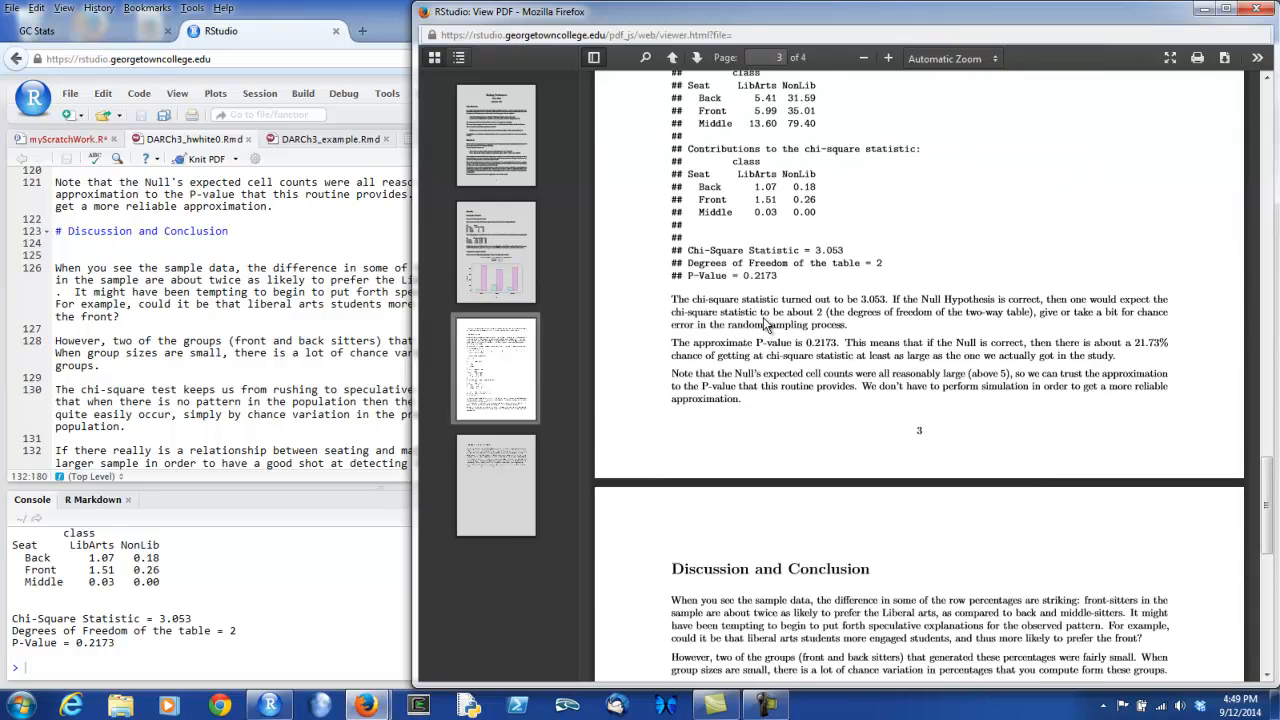
{"action": "scroll", "scroll_direction": "down", "scroll_amount": 3}
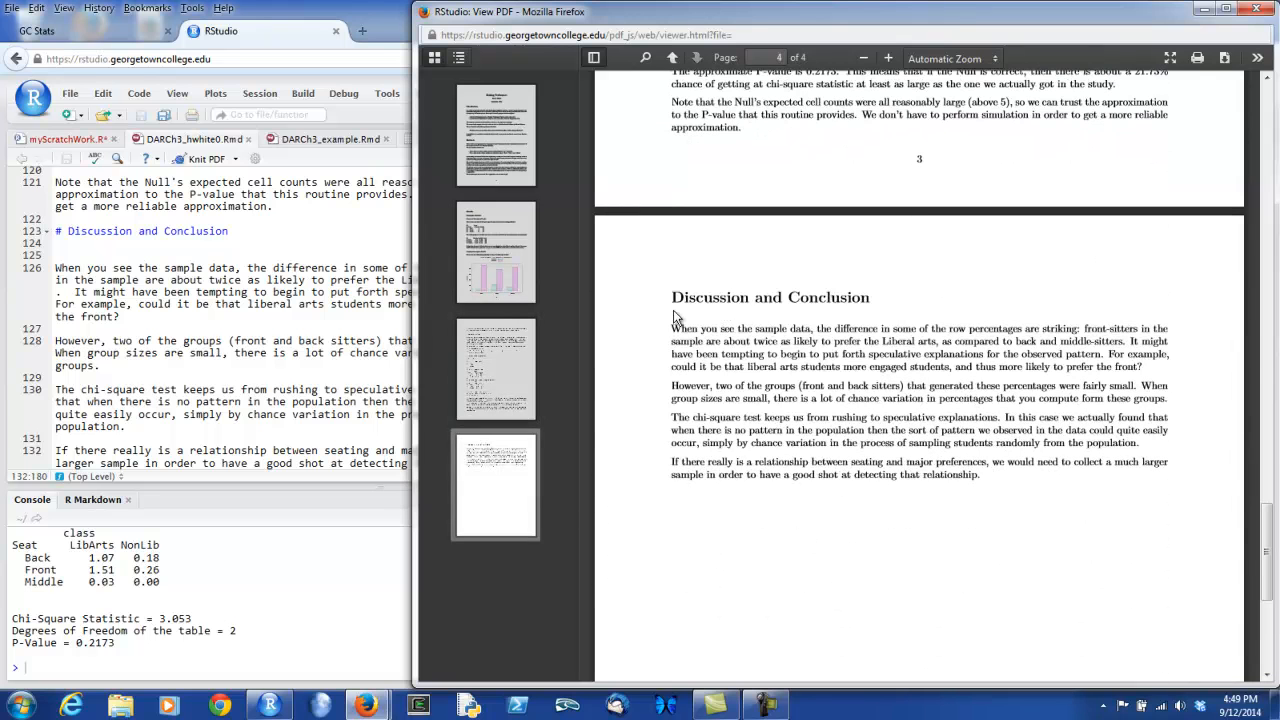
{"action": "mouse_move", "coordinate": [864, 164]}
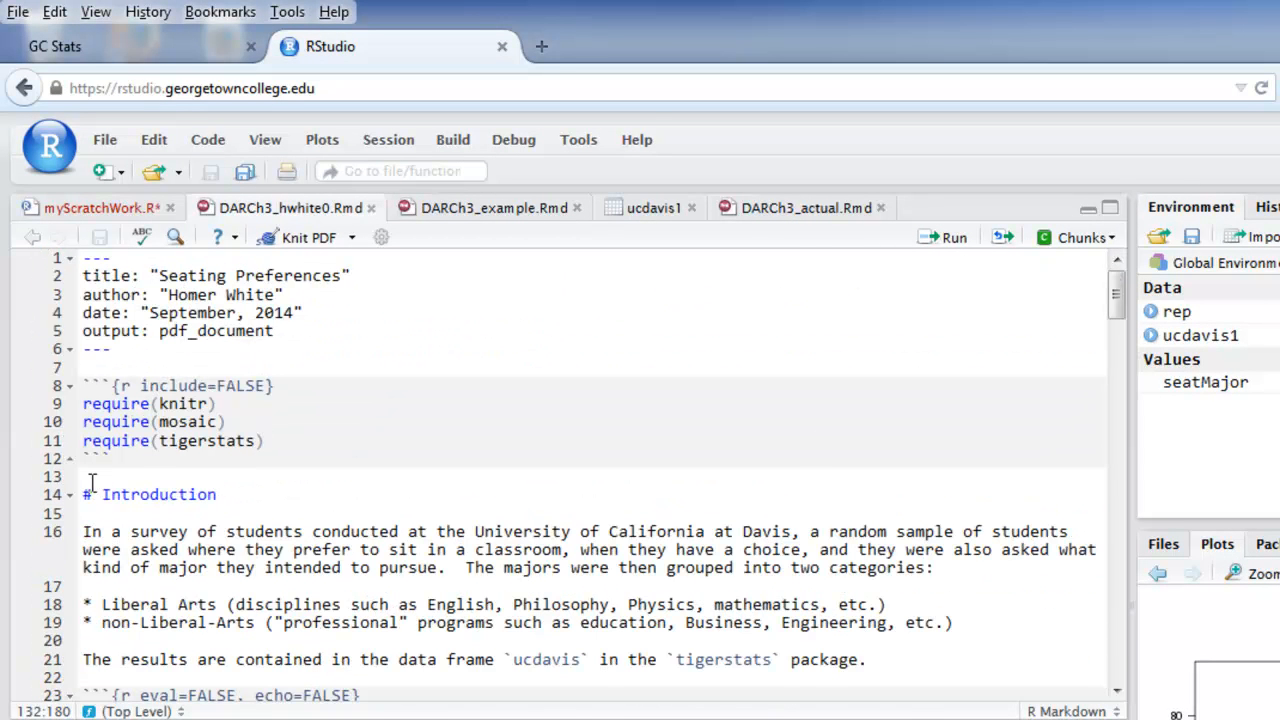
Step: Run Check Spelling from the top of the report, ignoring the flagged surname 'Uts'
{"action": "left_click", "coordinate": [90, 476]}
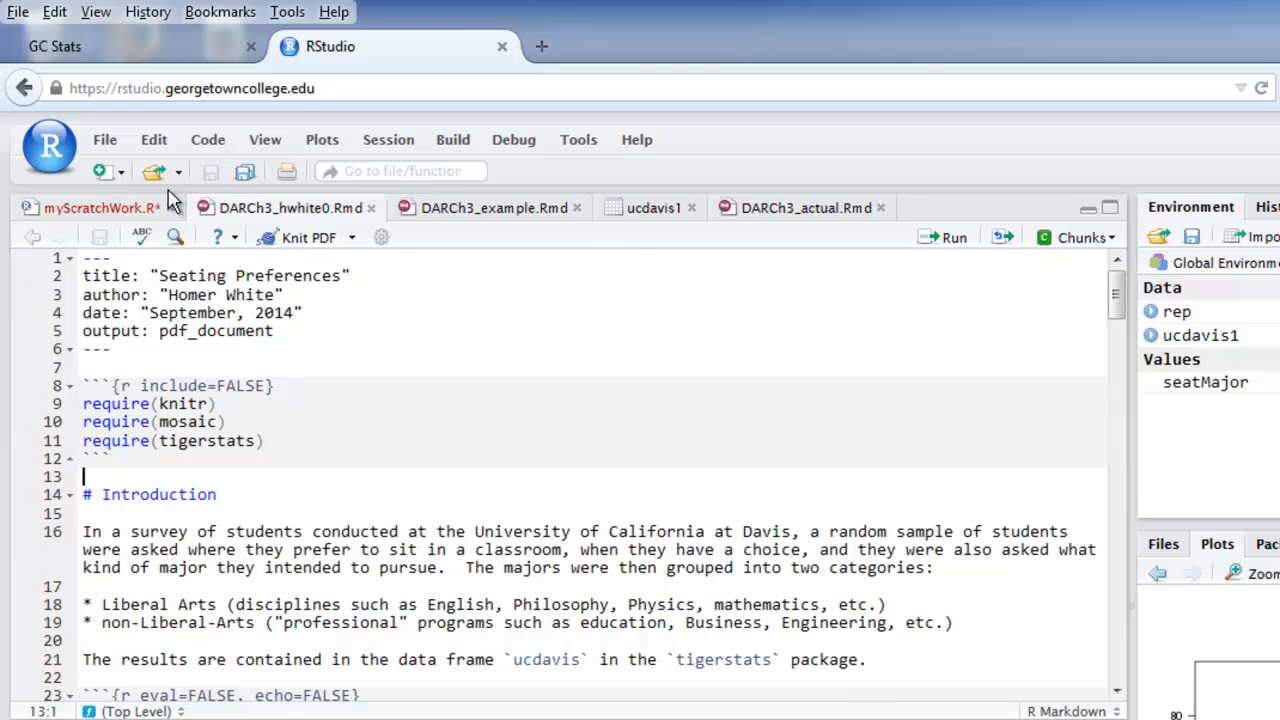
{"action": "mouse_move", "coordinate": [152, 140]}
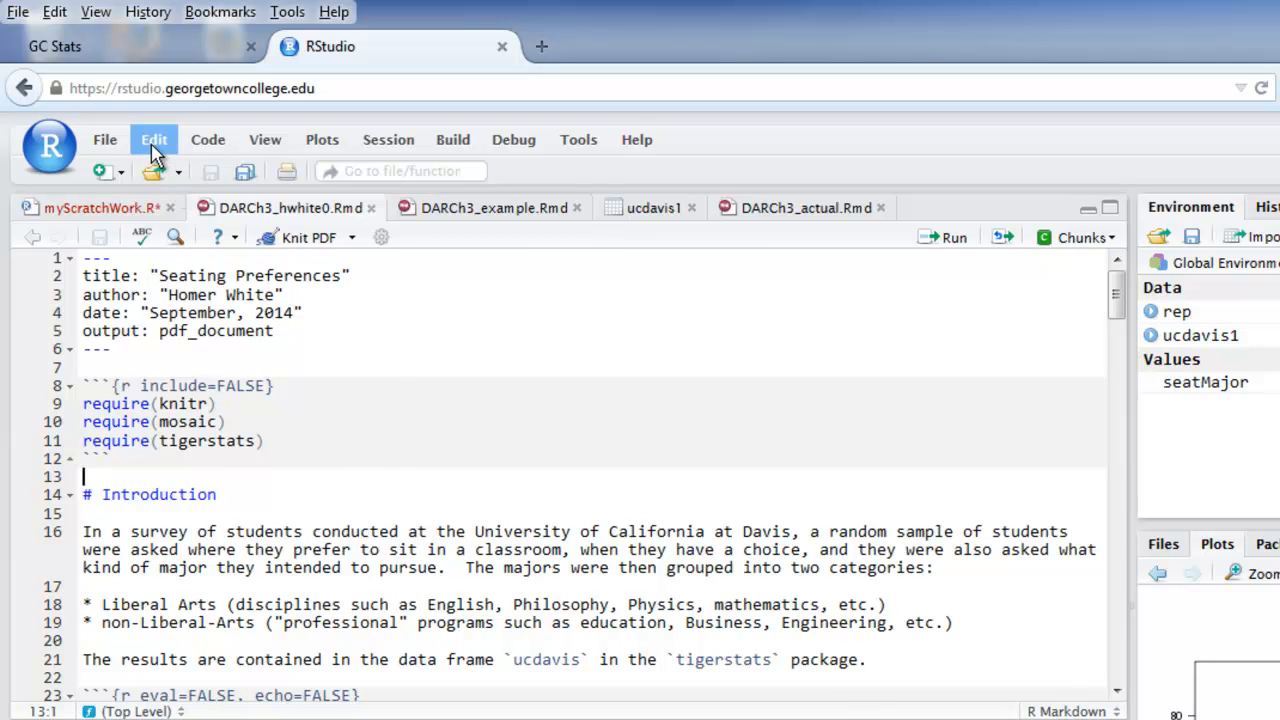
{"action": "left_click", "coordinate": [154, 140]}
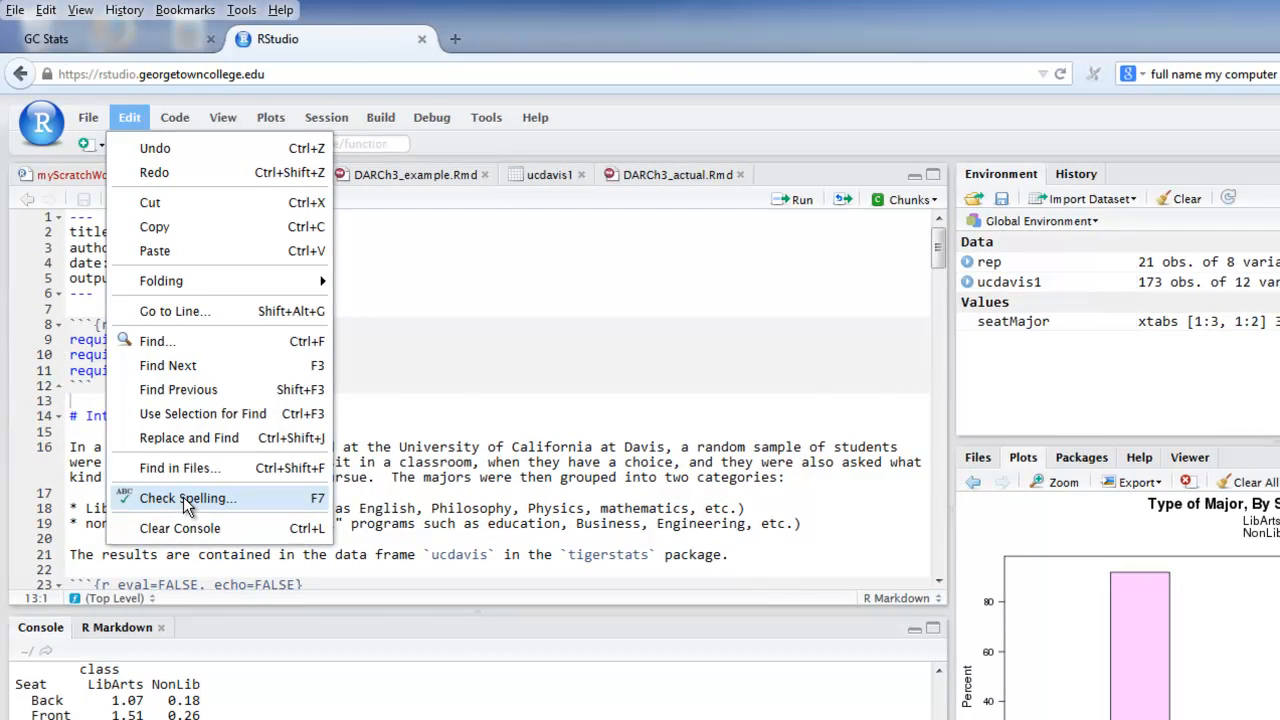
{"action": "left_click", "coordinate": [188, 498]}
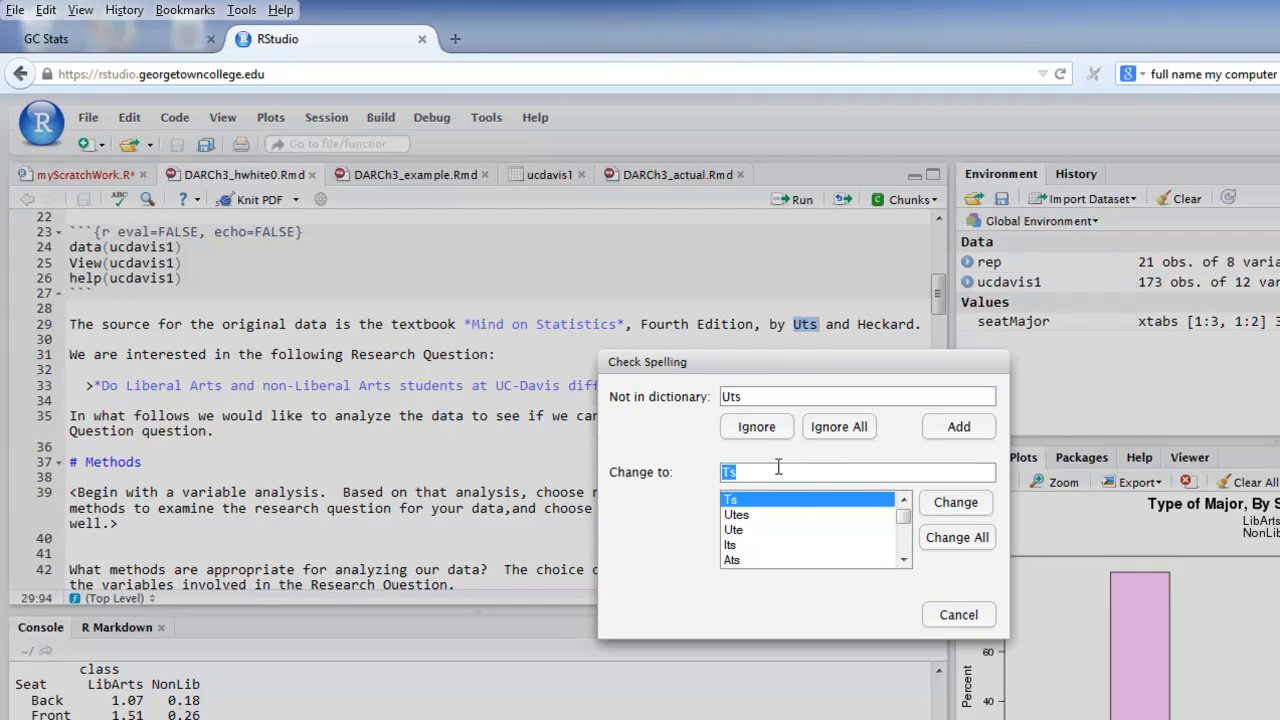
{"action": "left_click", "coordinate": [756, 426]}
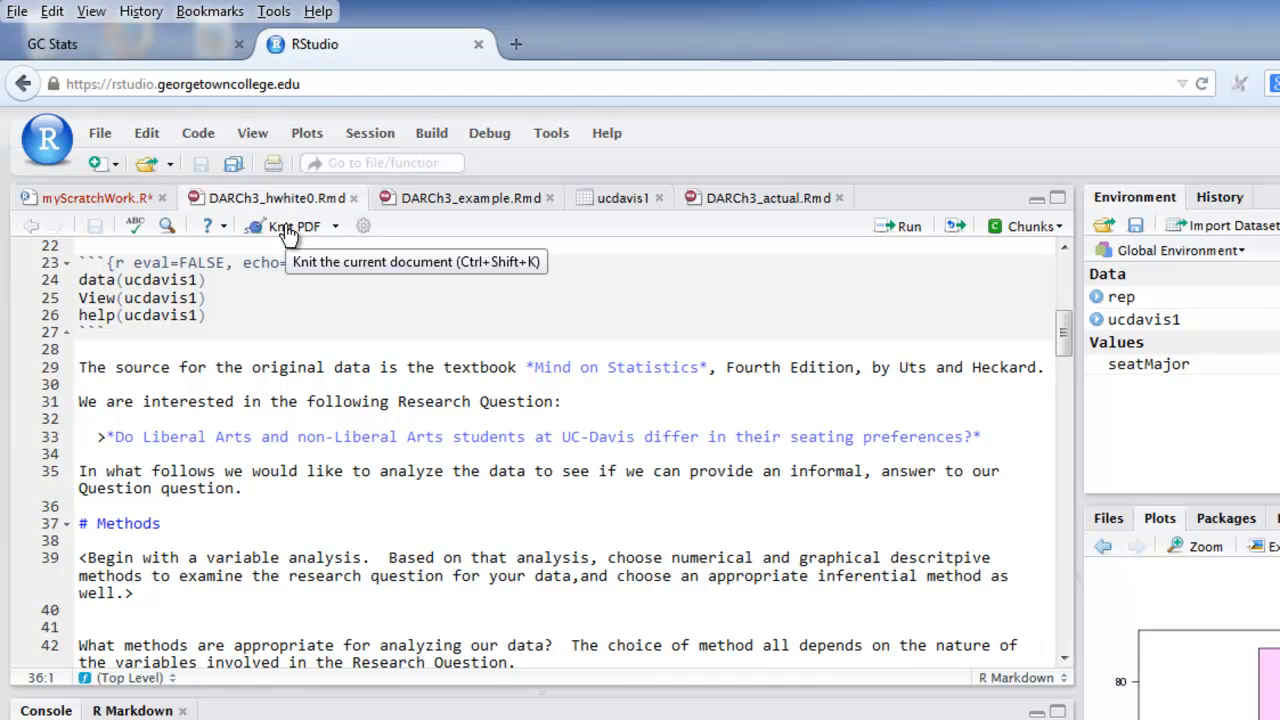
{"action": "mouse_move", "coordinate": [312, 298]}
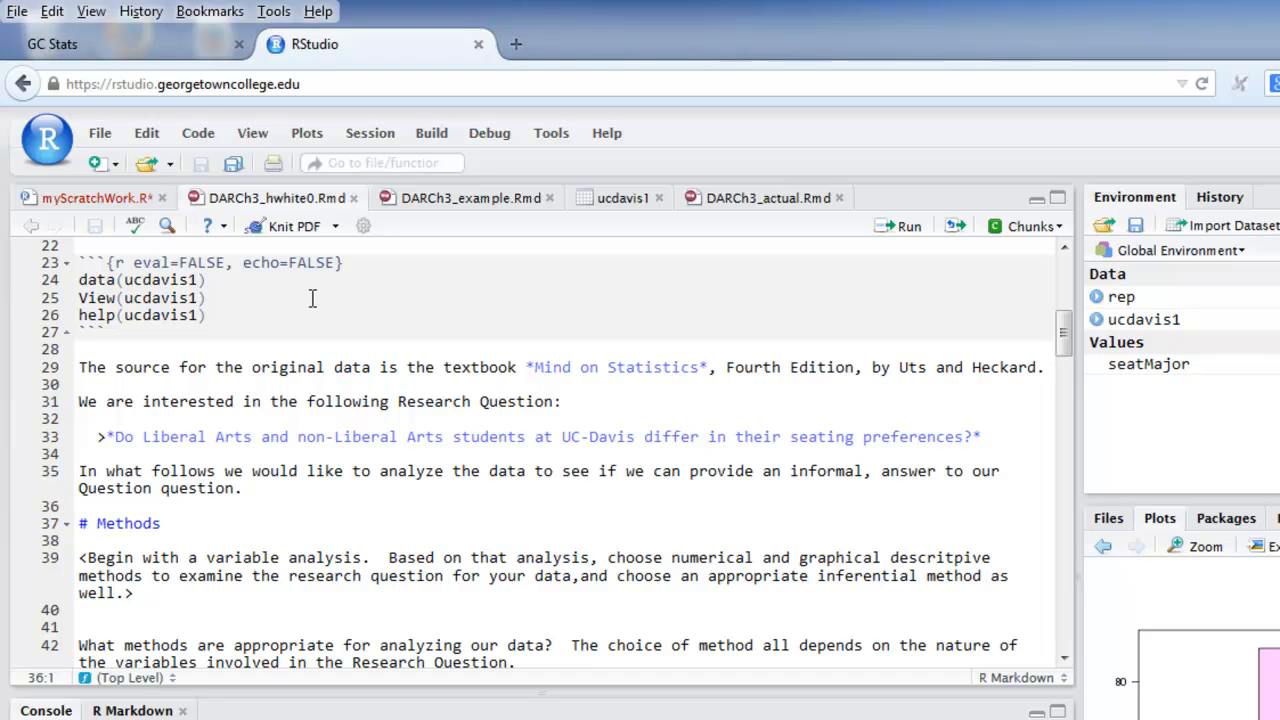
{"action": "mouse_move", "coordinate": [292, 248]}
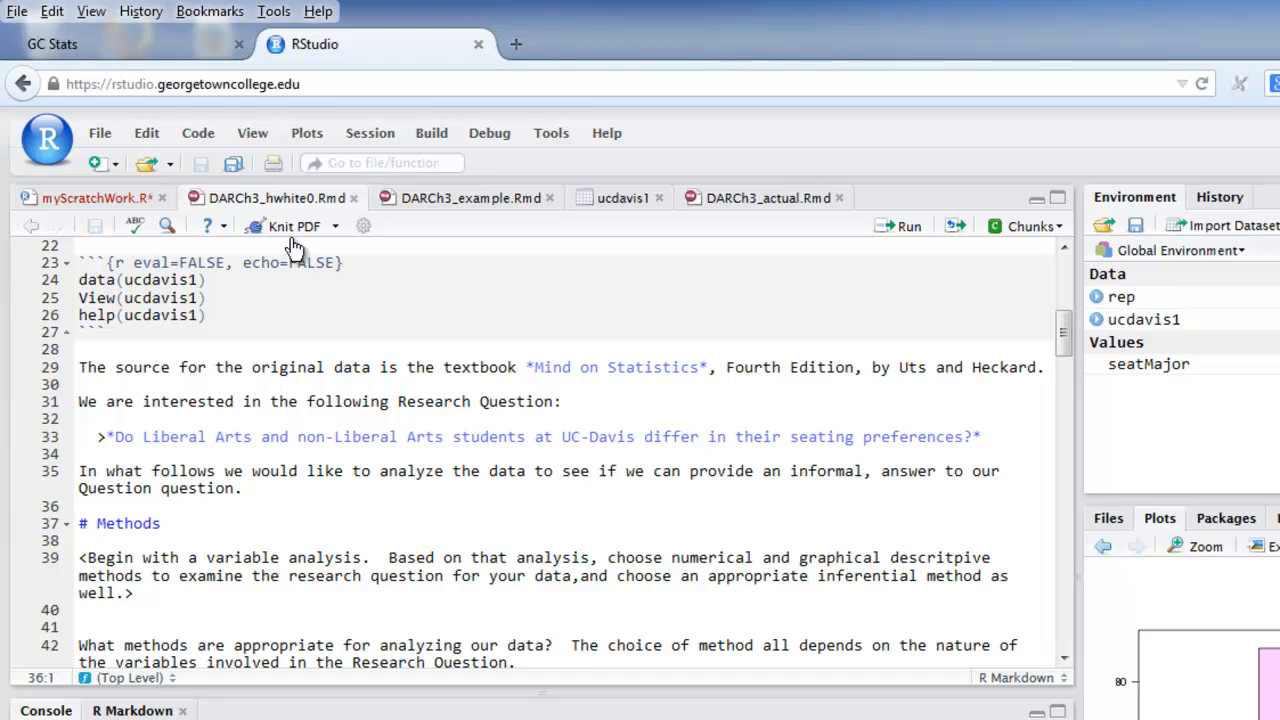
{"action": "mouse_move", "coordinate": [300, 388]}
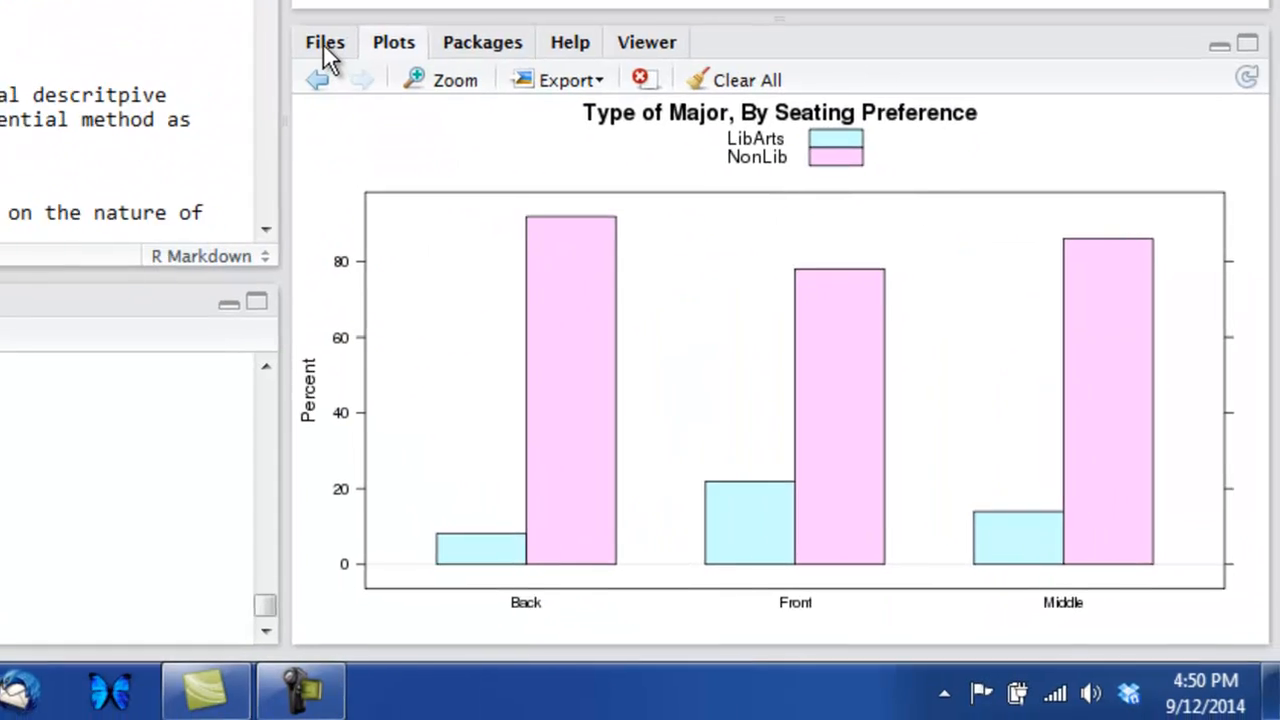
Step: Browse Files to Home/submit and tick DARCh3_hwhite0.Rmd beside its knitted PDF
{"action": "left_click", "coordinate": [322, 42]}
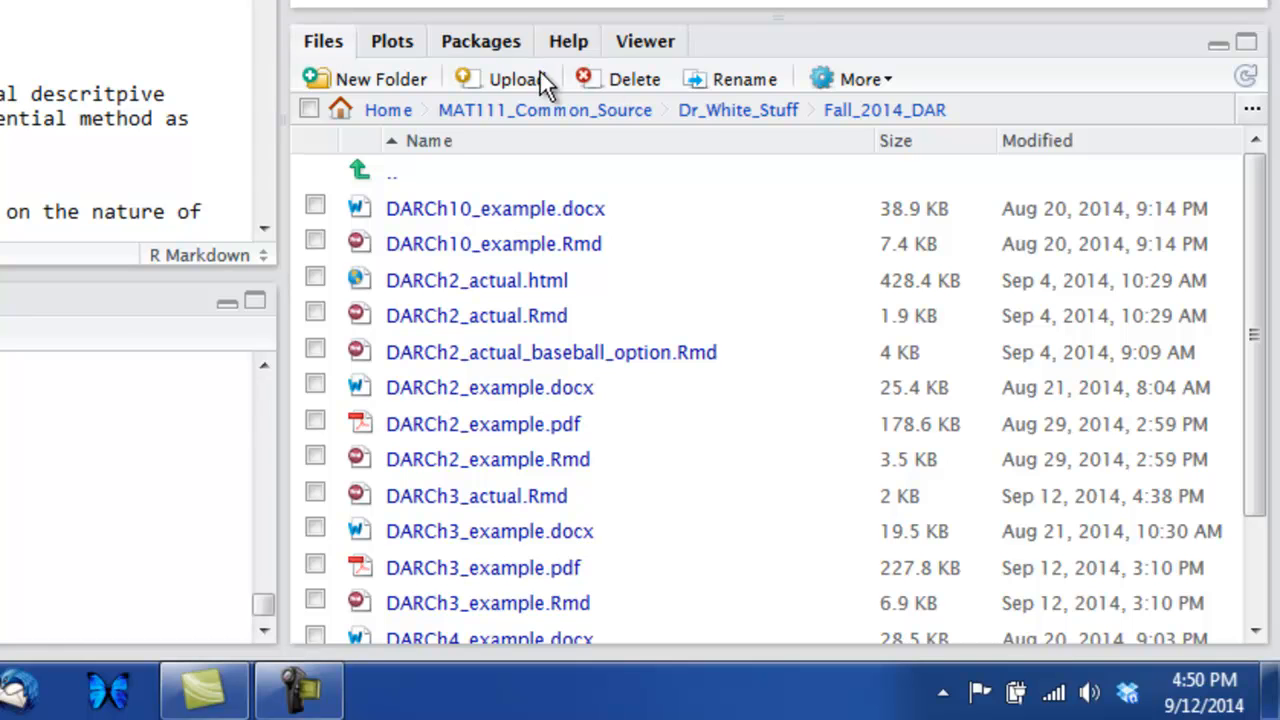
{"action": "left_click", "coordinate": [388, 108]}
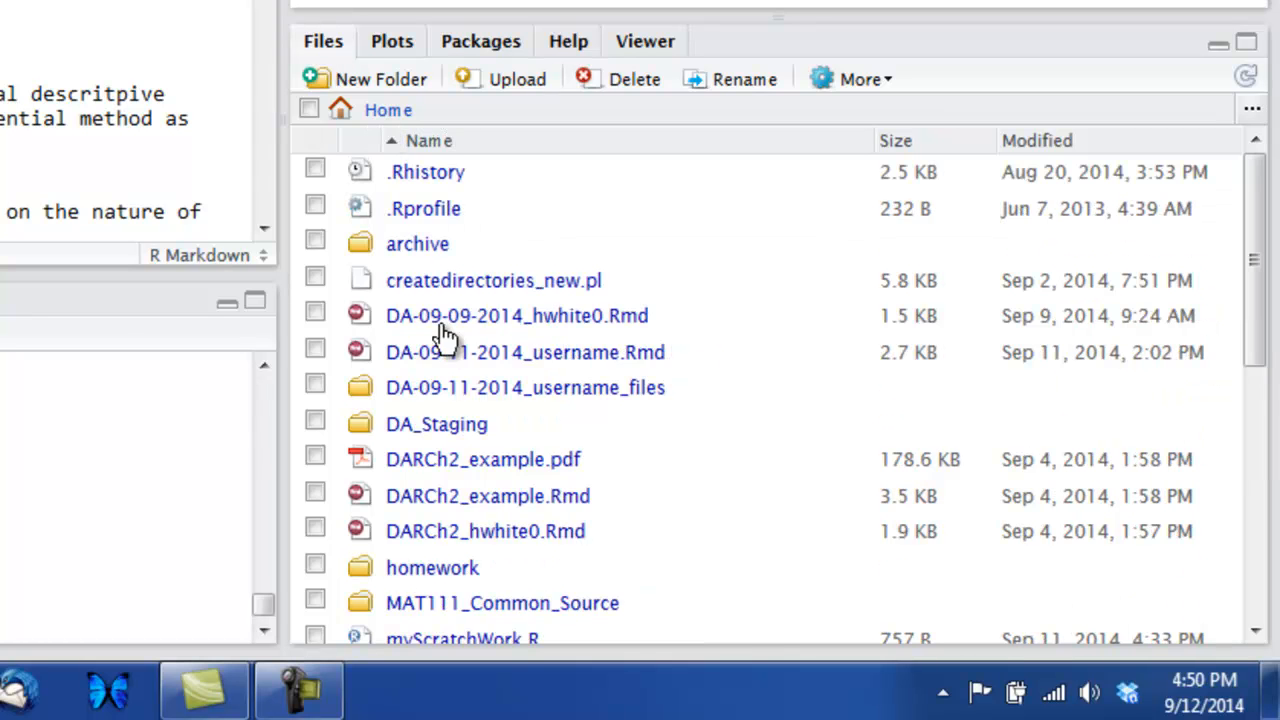
{"action": "scroll", "scroll_direction": "down", "scroll_amount": 3}
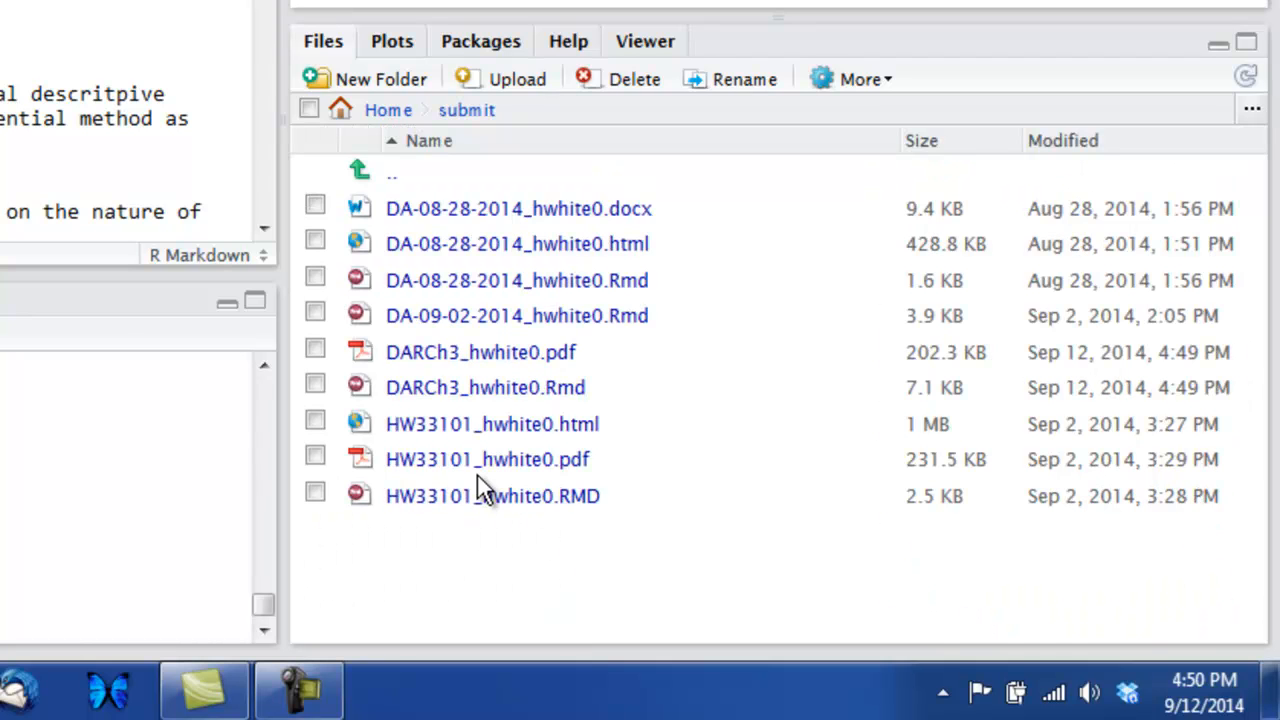
{"action": "mouse_move", "coordinate": [428, 414]}
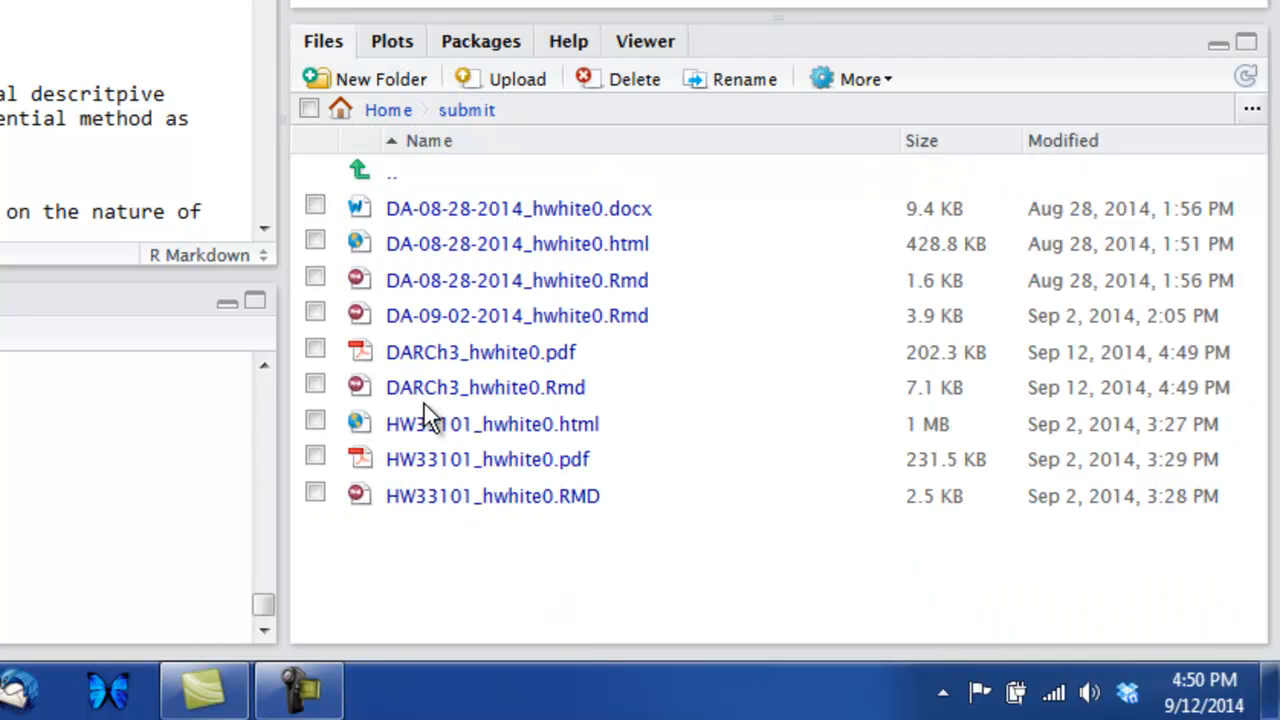
{"action": "mouse_move", "coordinate": [484, 388]}
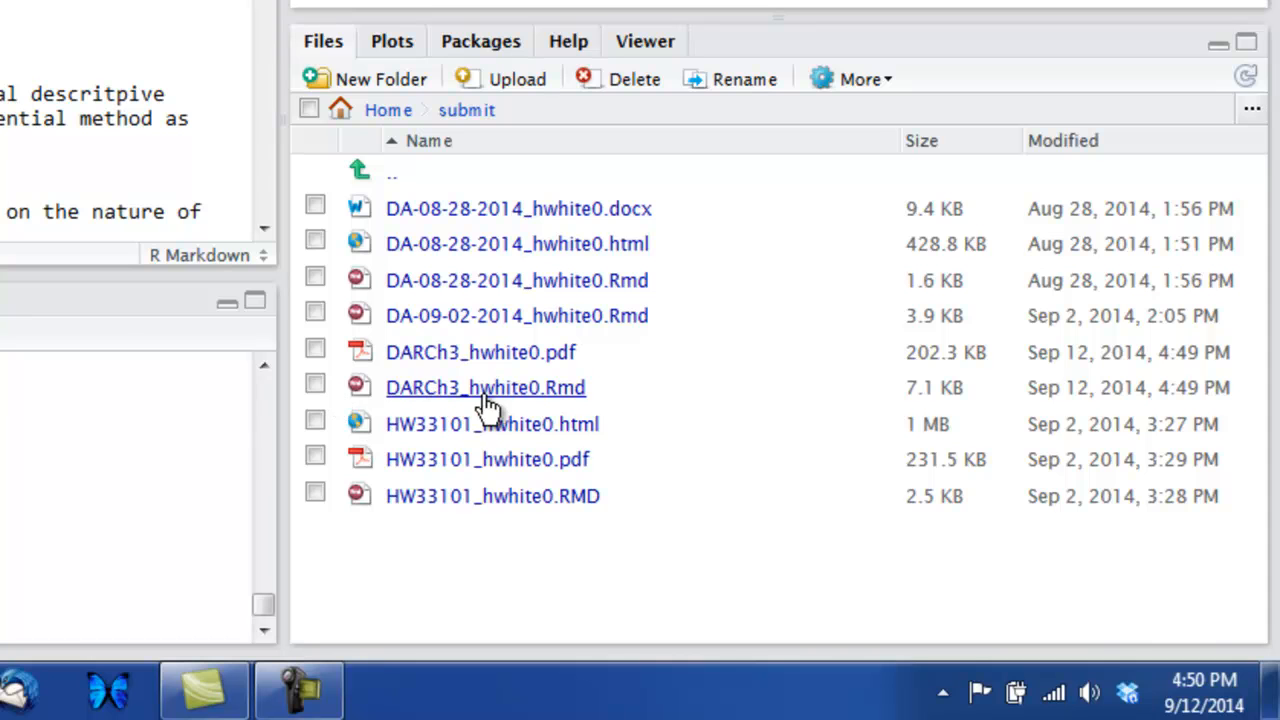
{"action": "mouse_move", "coordinate": [444, 400]}
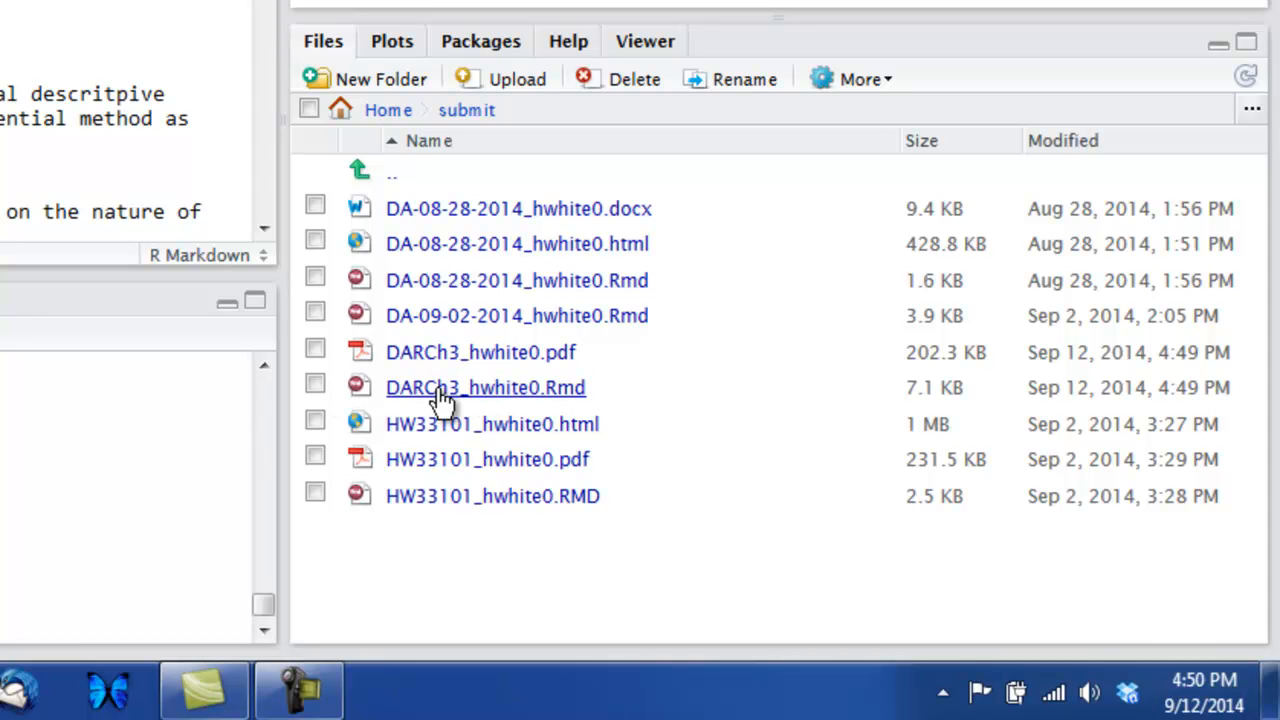
{"action": "left_click", "coordinate": [316, 388]}
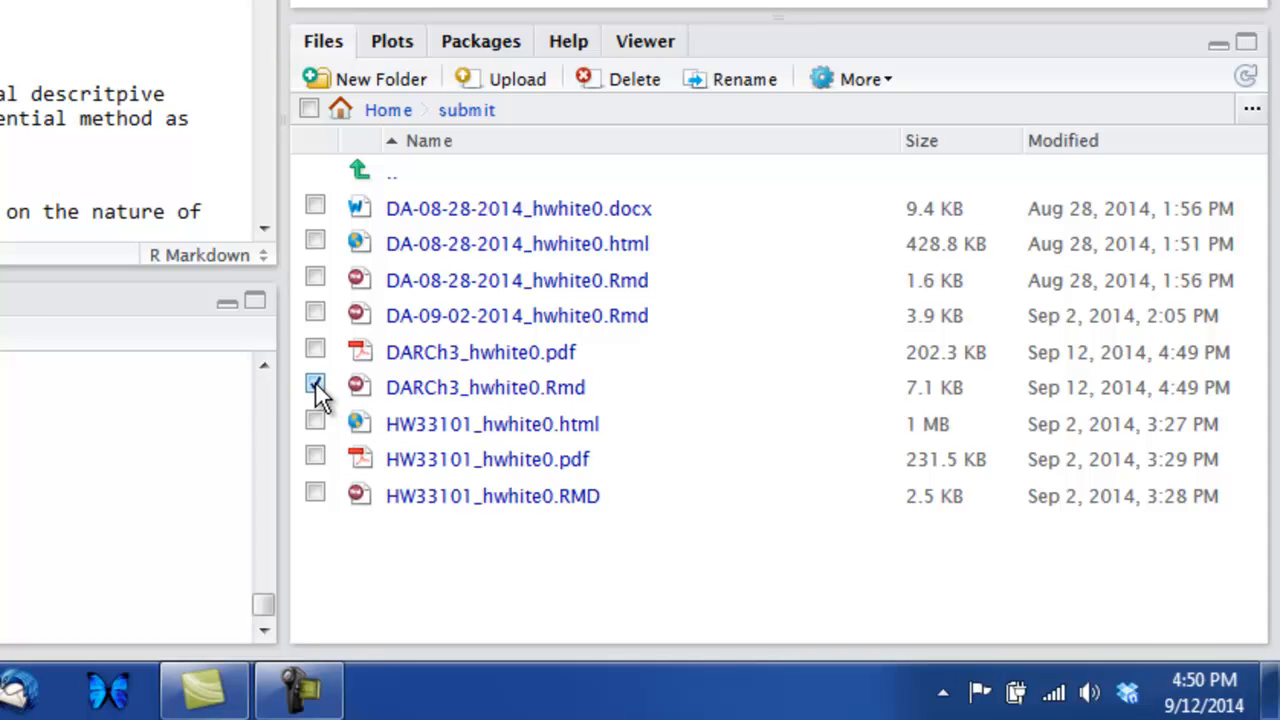